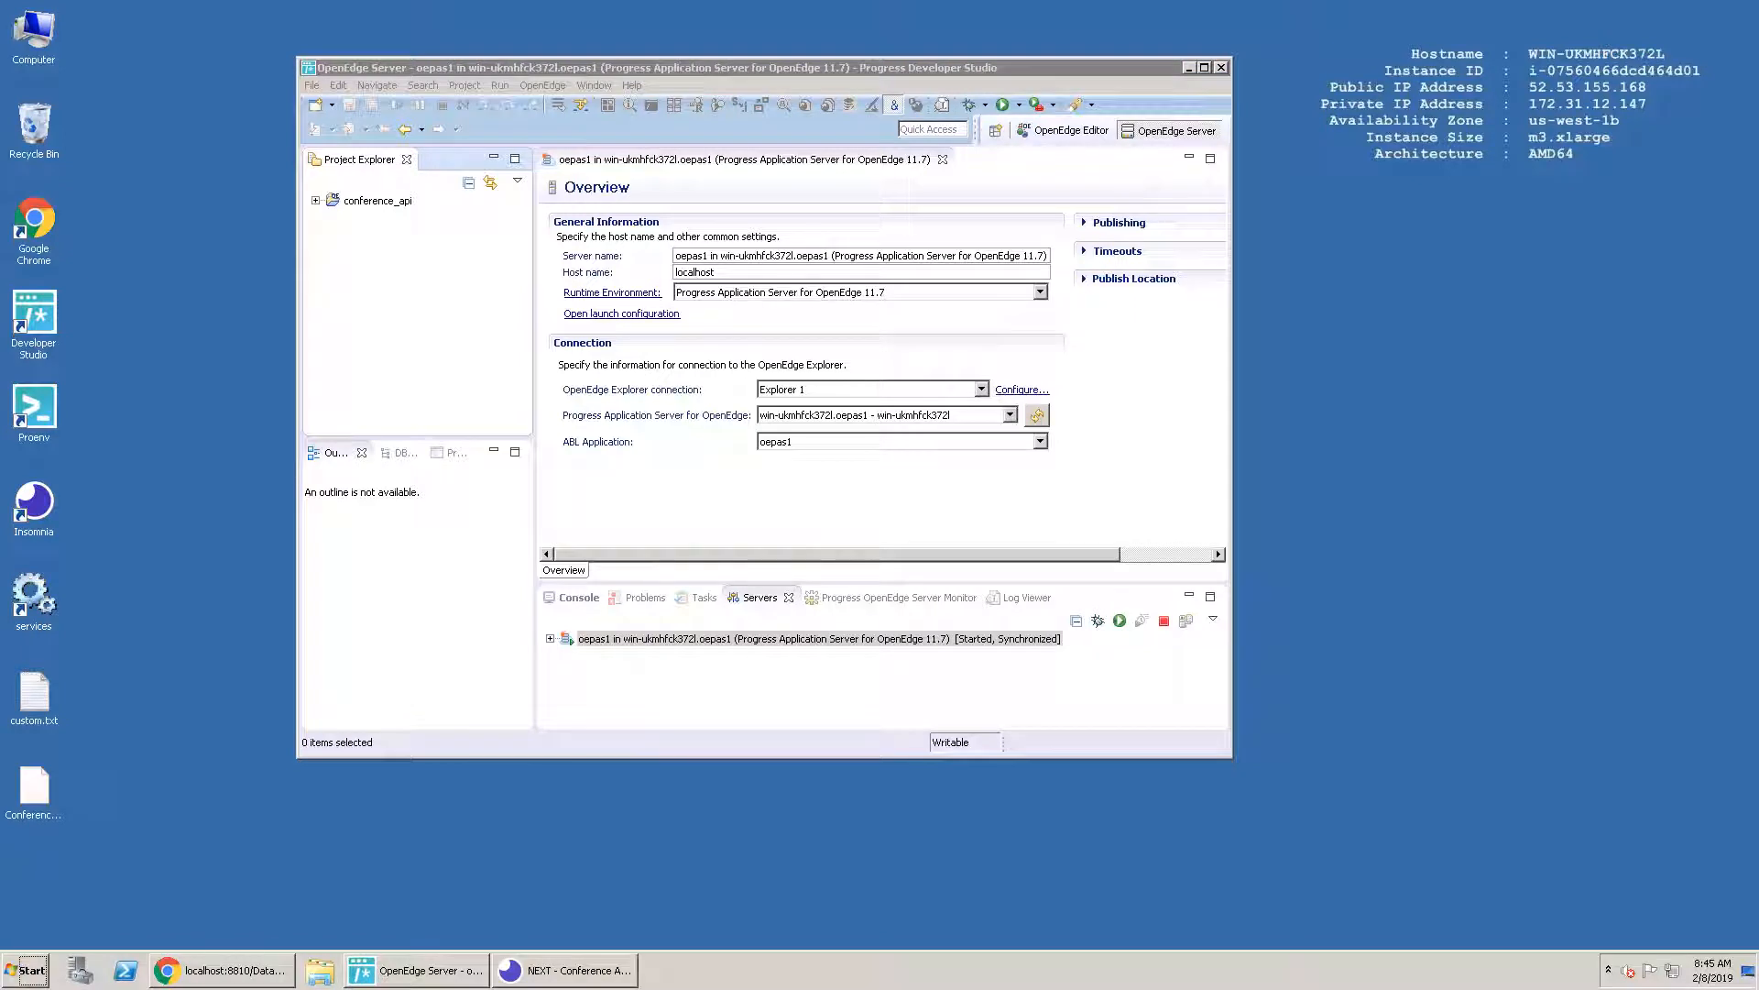
mouse_move(424, 295)
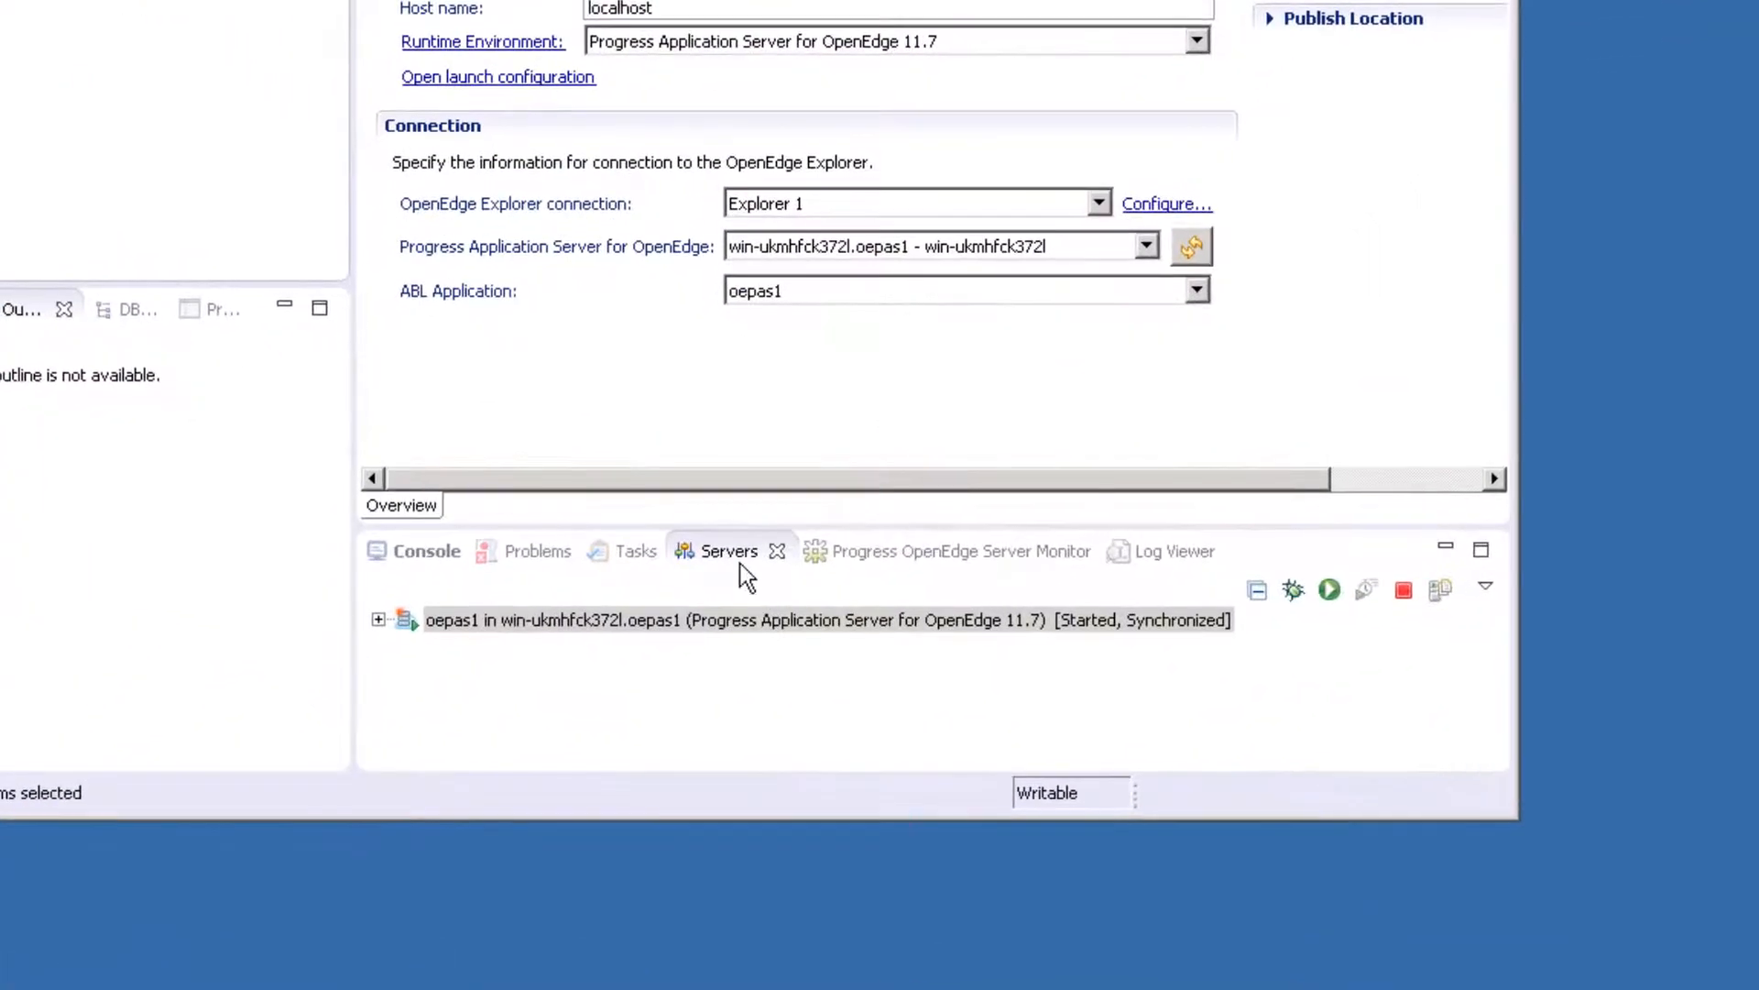
Restart the oepas1 server and start a new project named DataObjSvc.
click(786, 619)
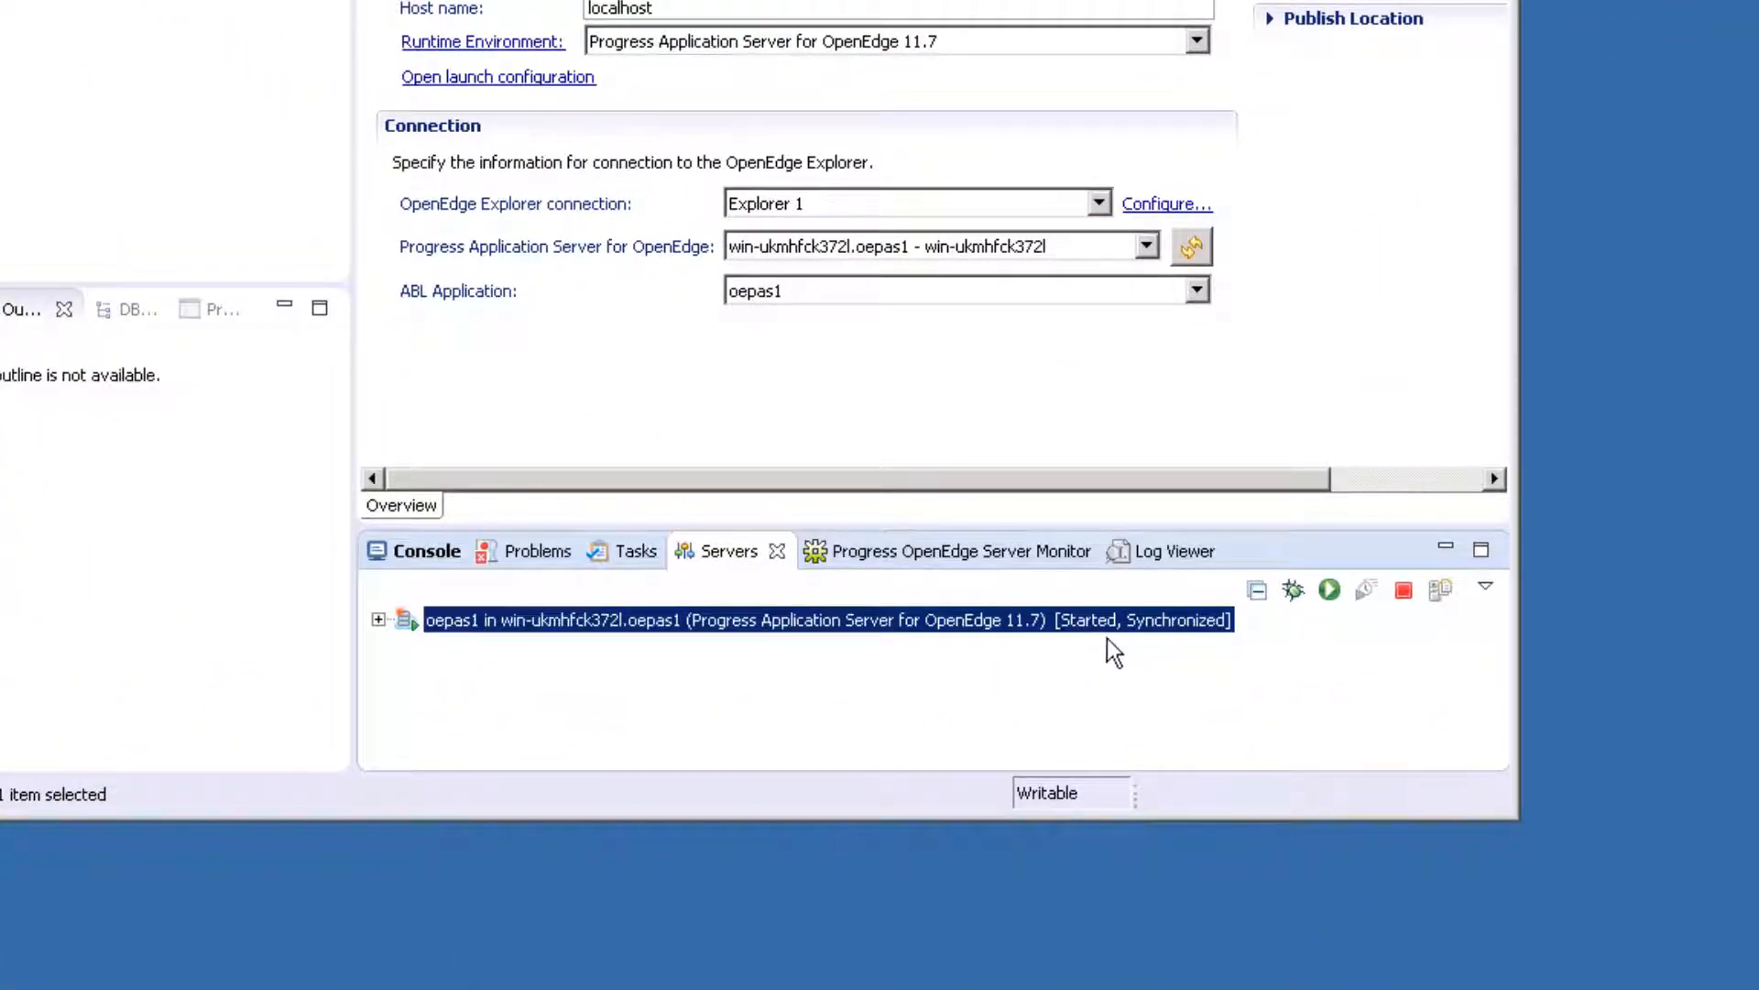
mouse_move(1130, 659)
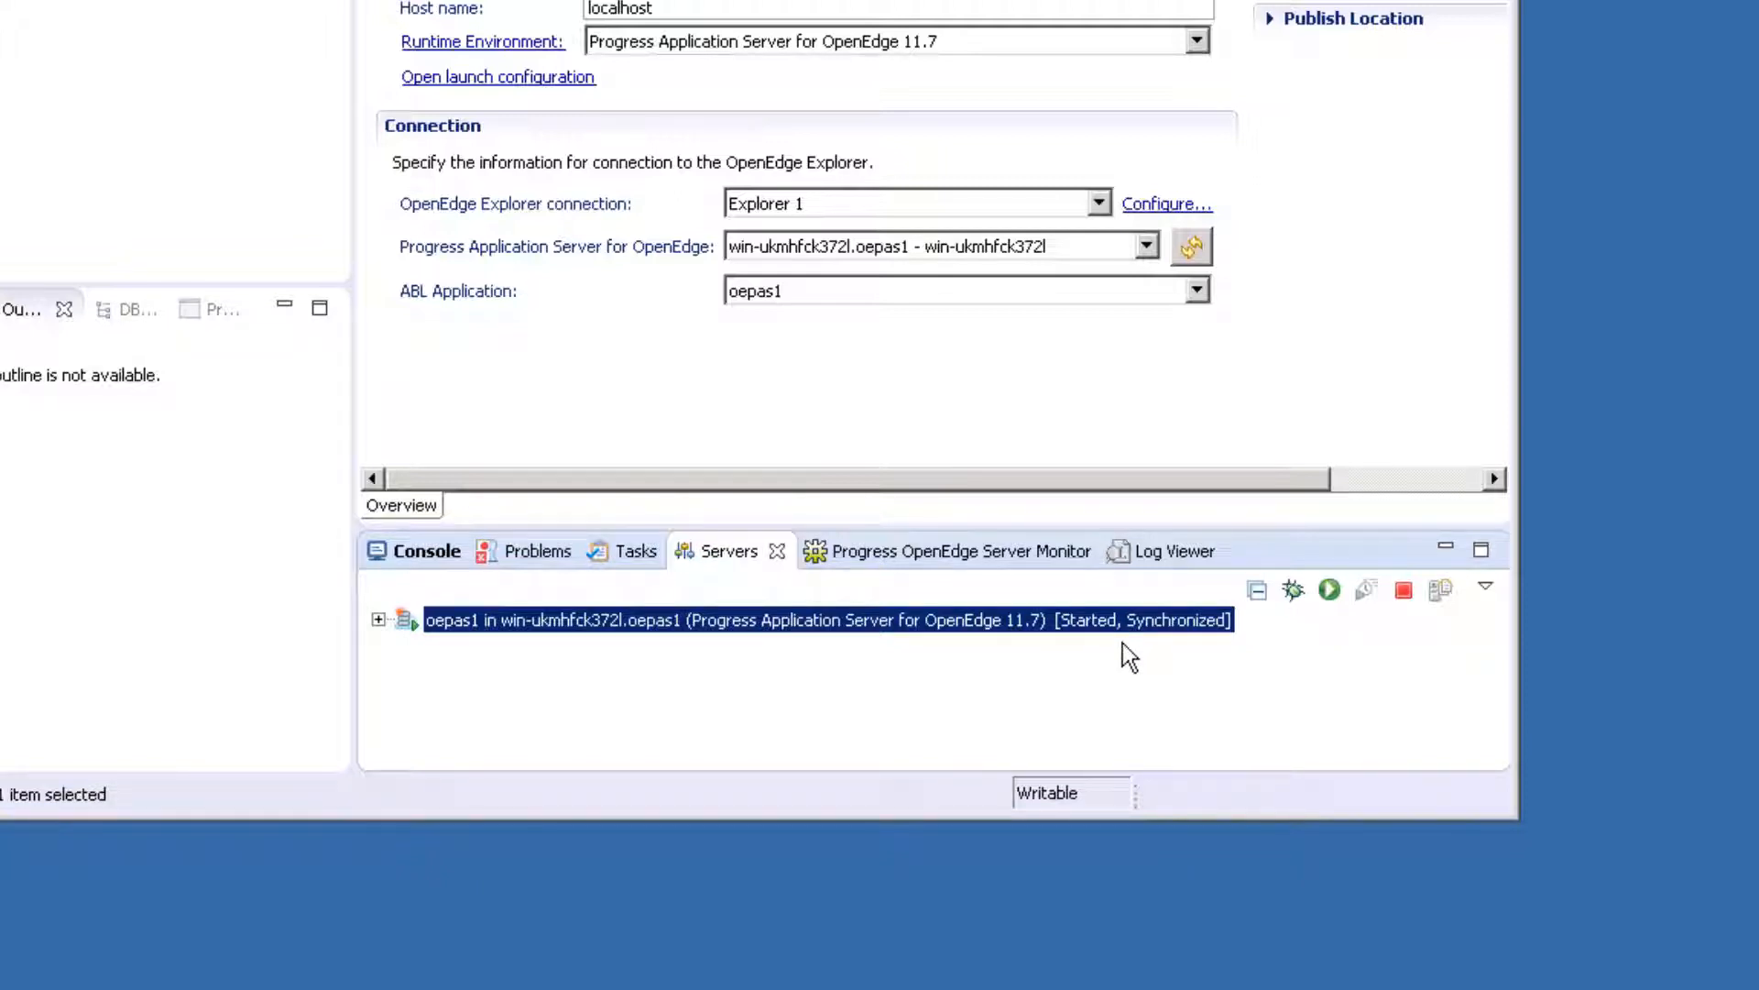
mouse_move(999, 629)
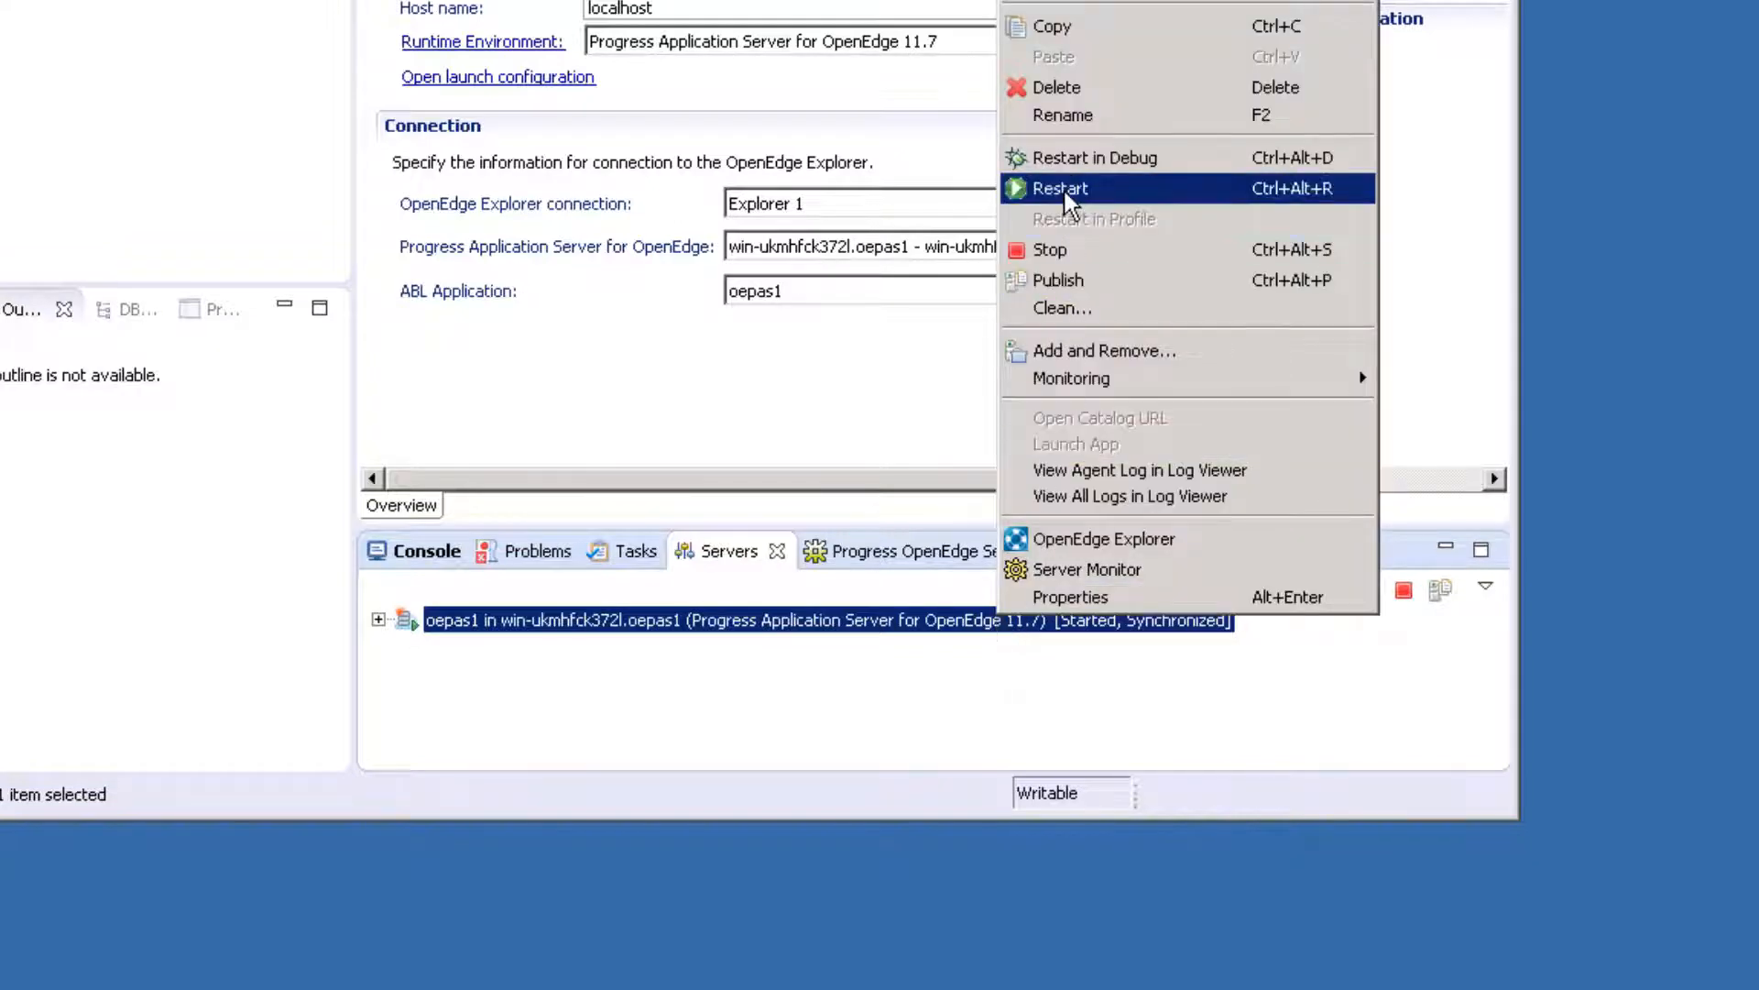
click(918, 644)
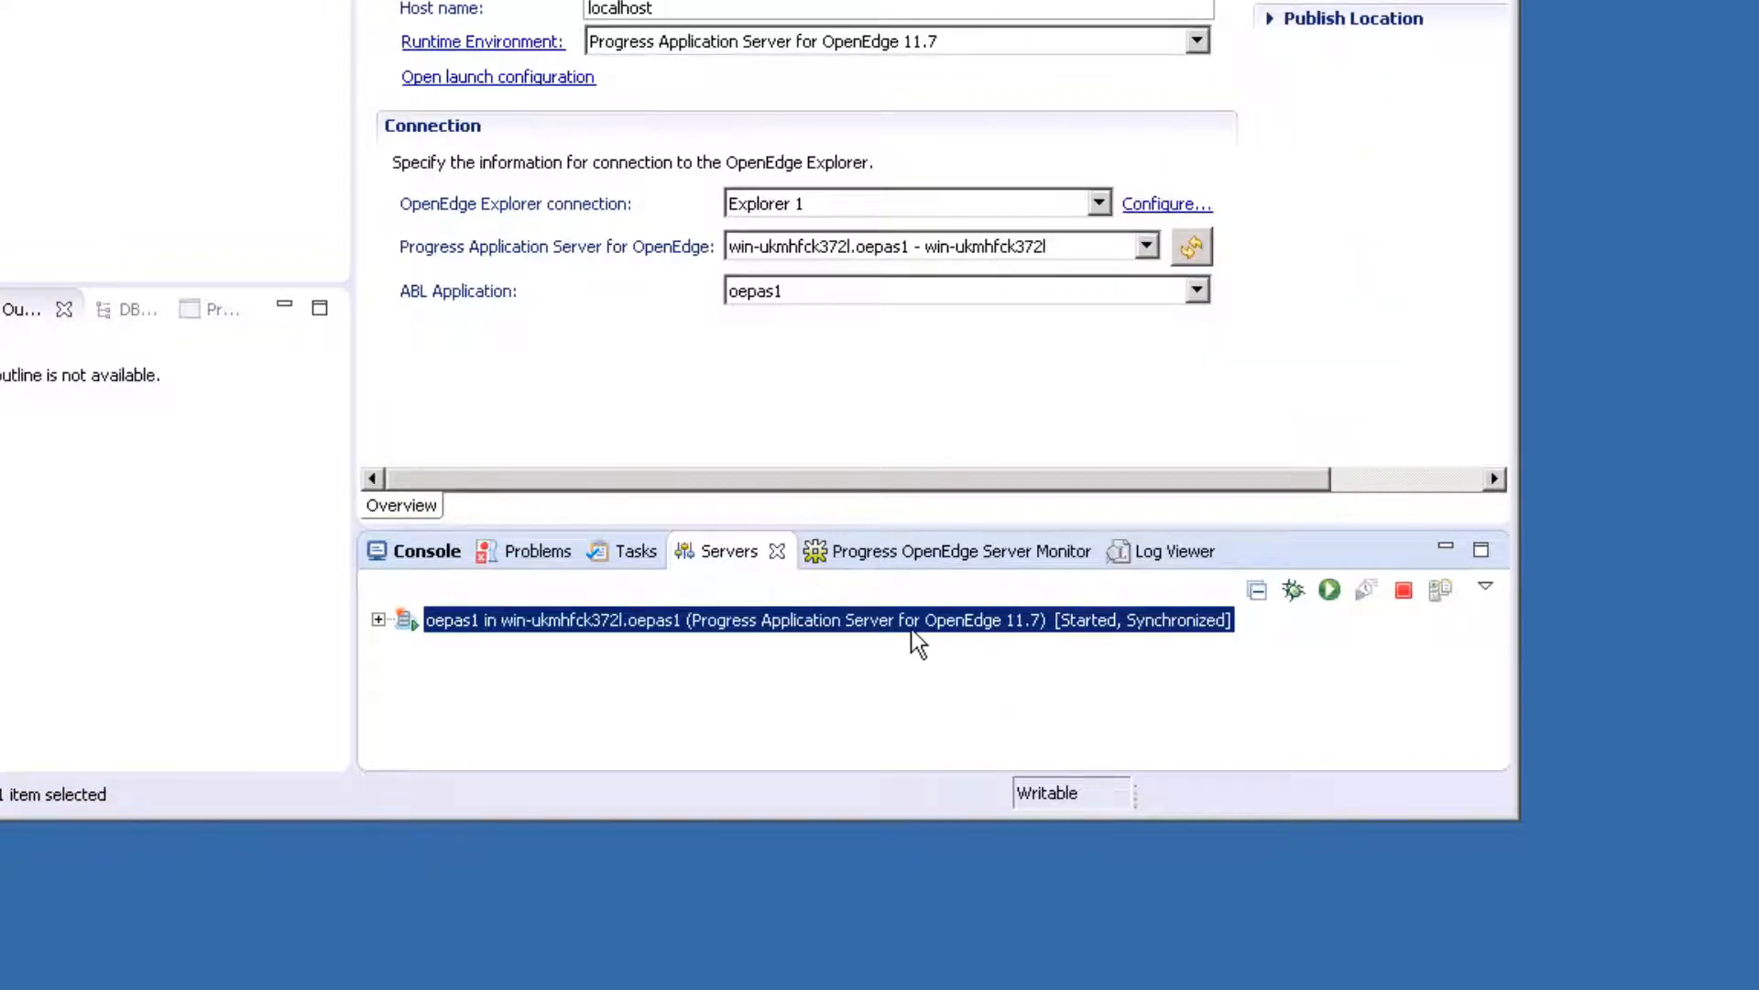
mouse_move(904, 623)
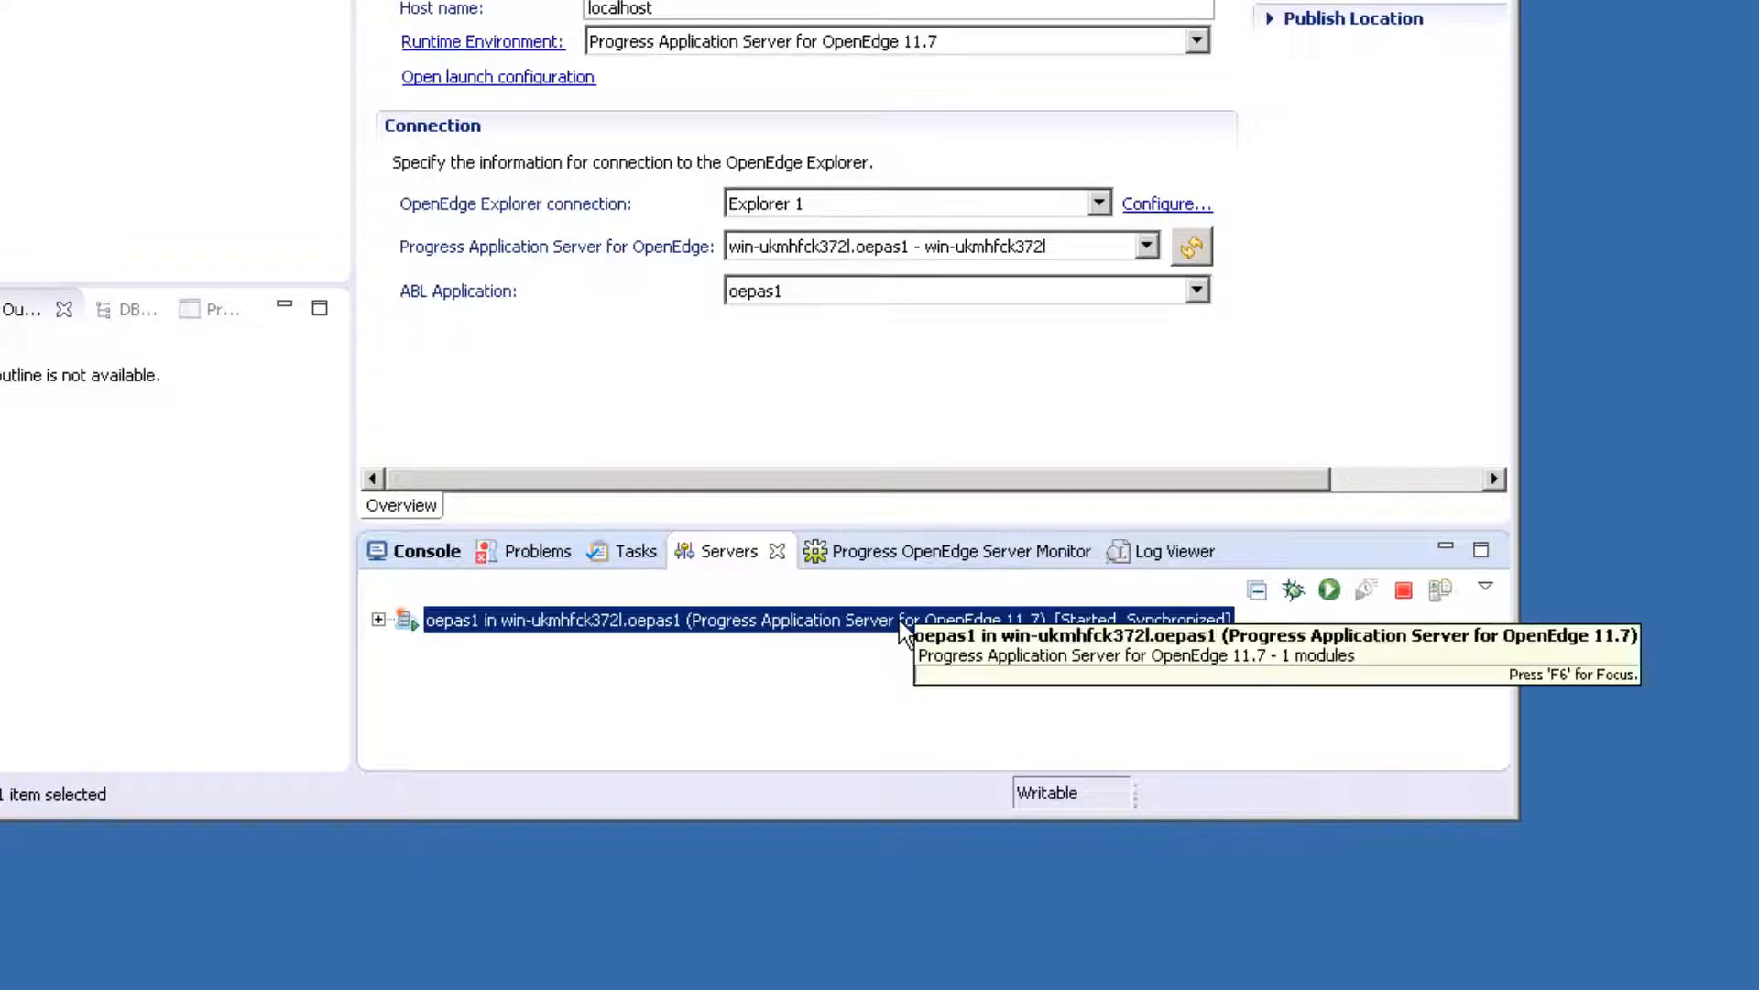
mouse_move(891, 676)
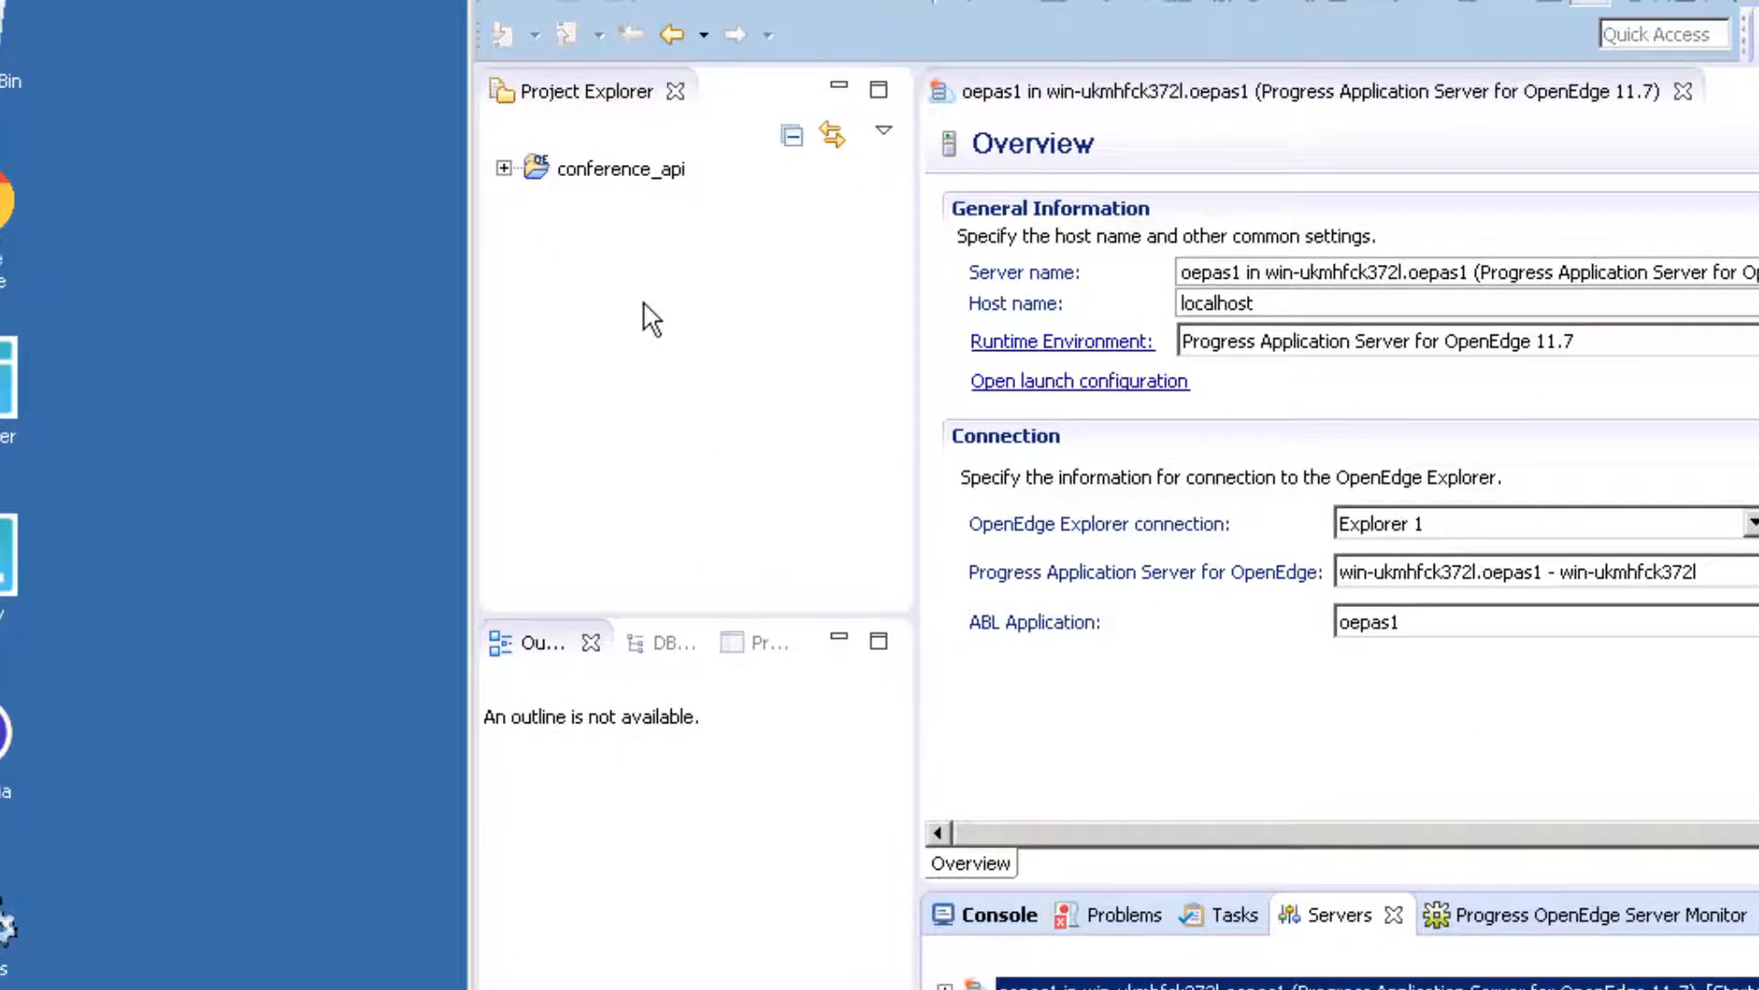
right_click(651, 314)
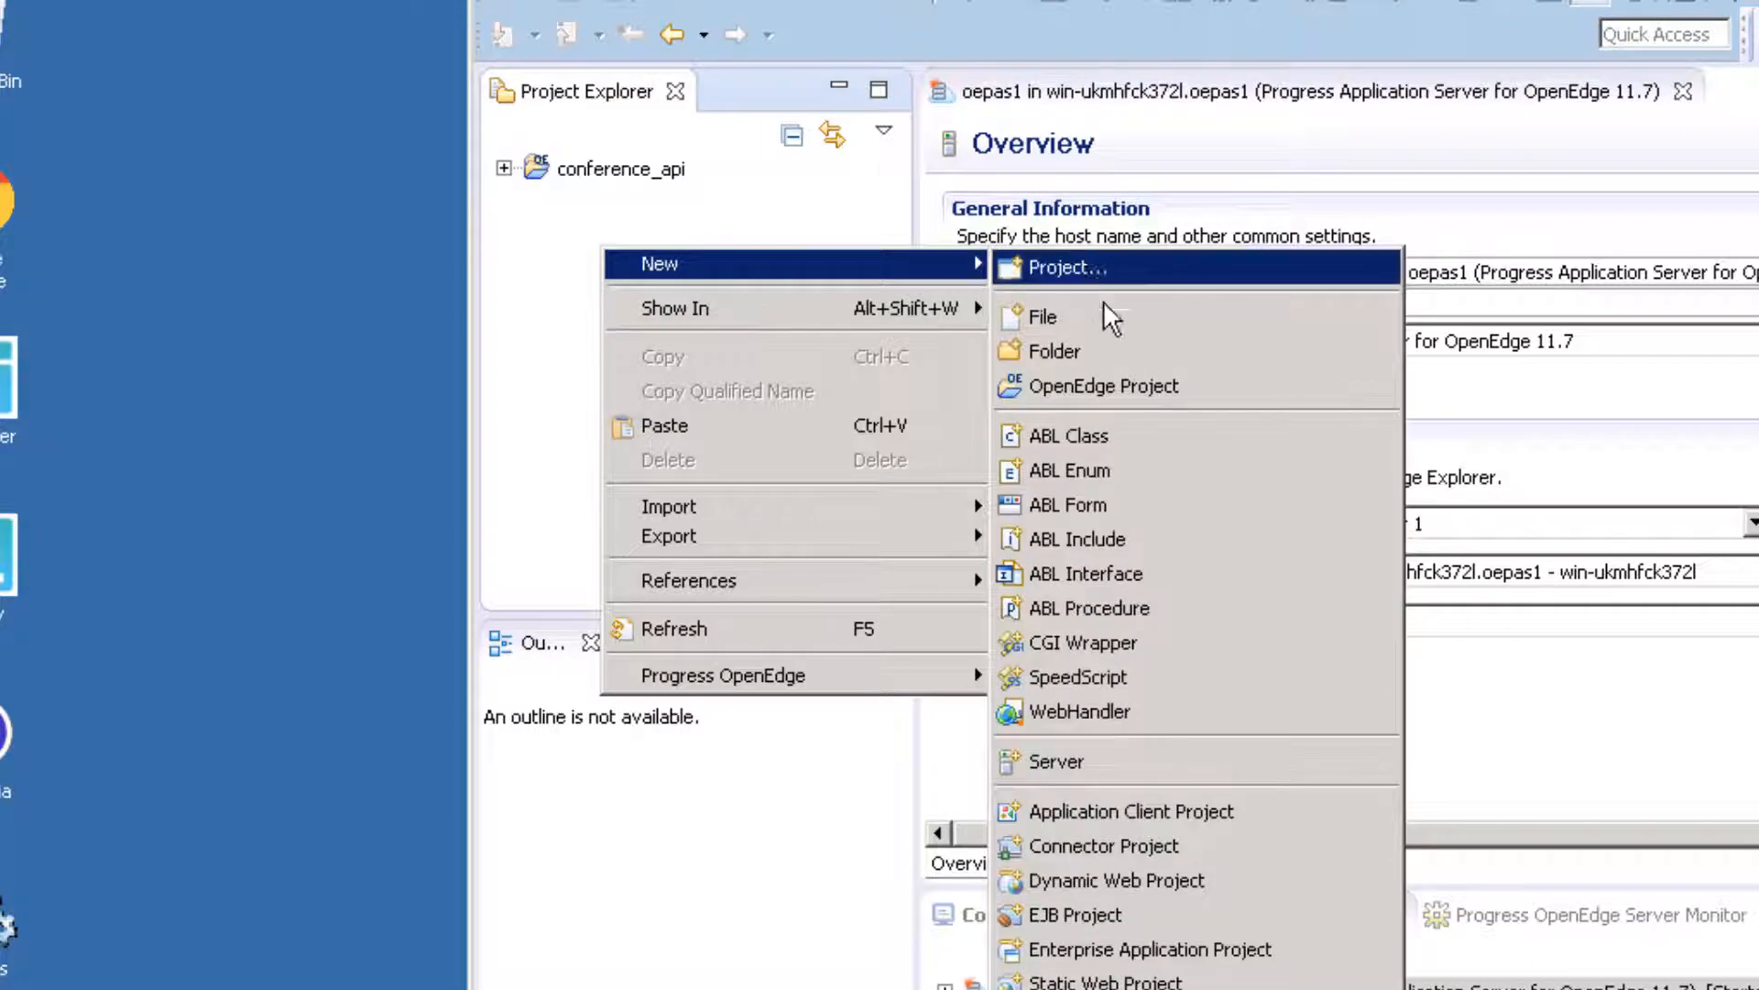
click(1103, 384)
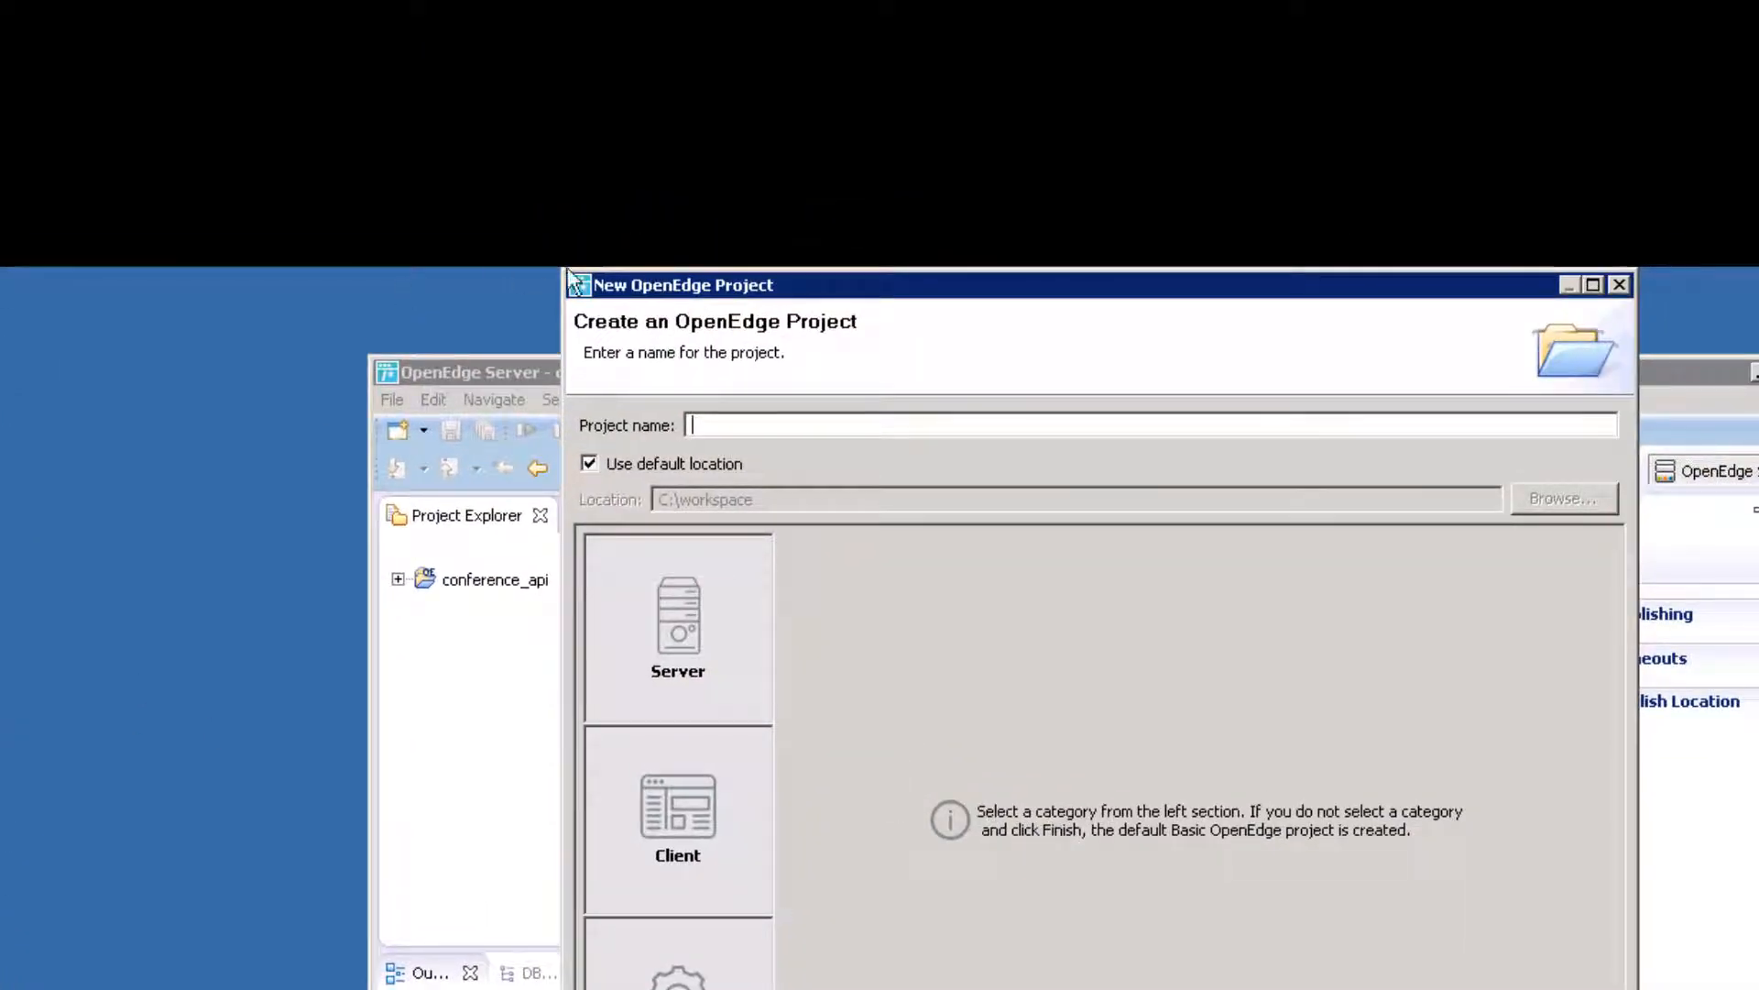
drag(682, 284, 646, 246)
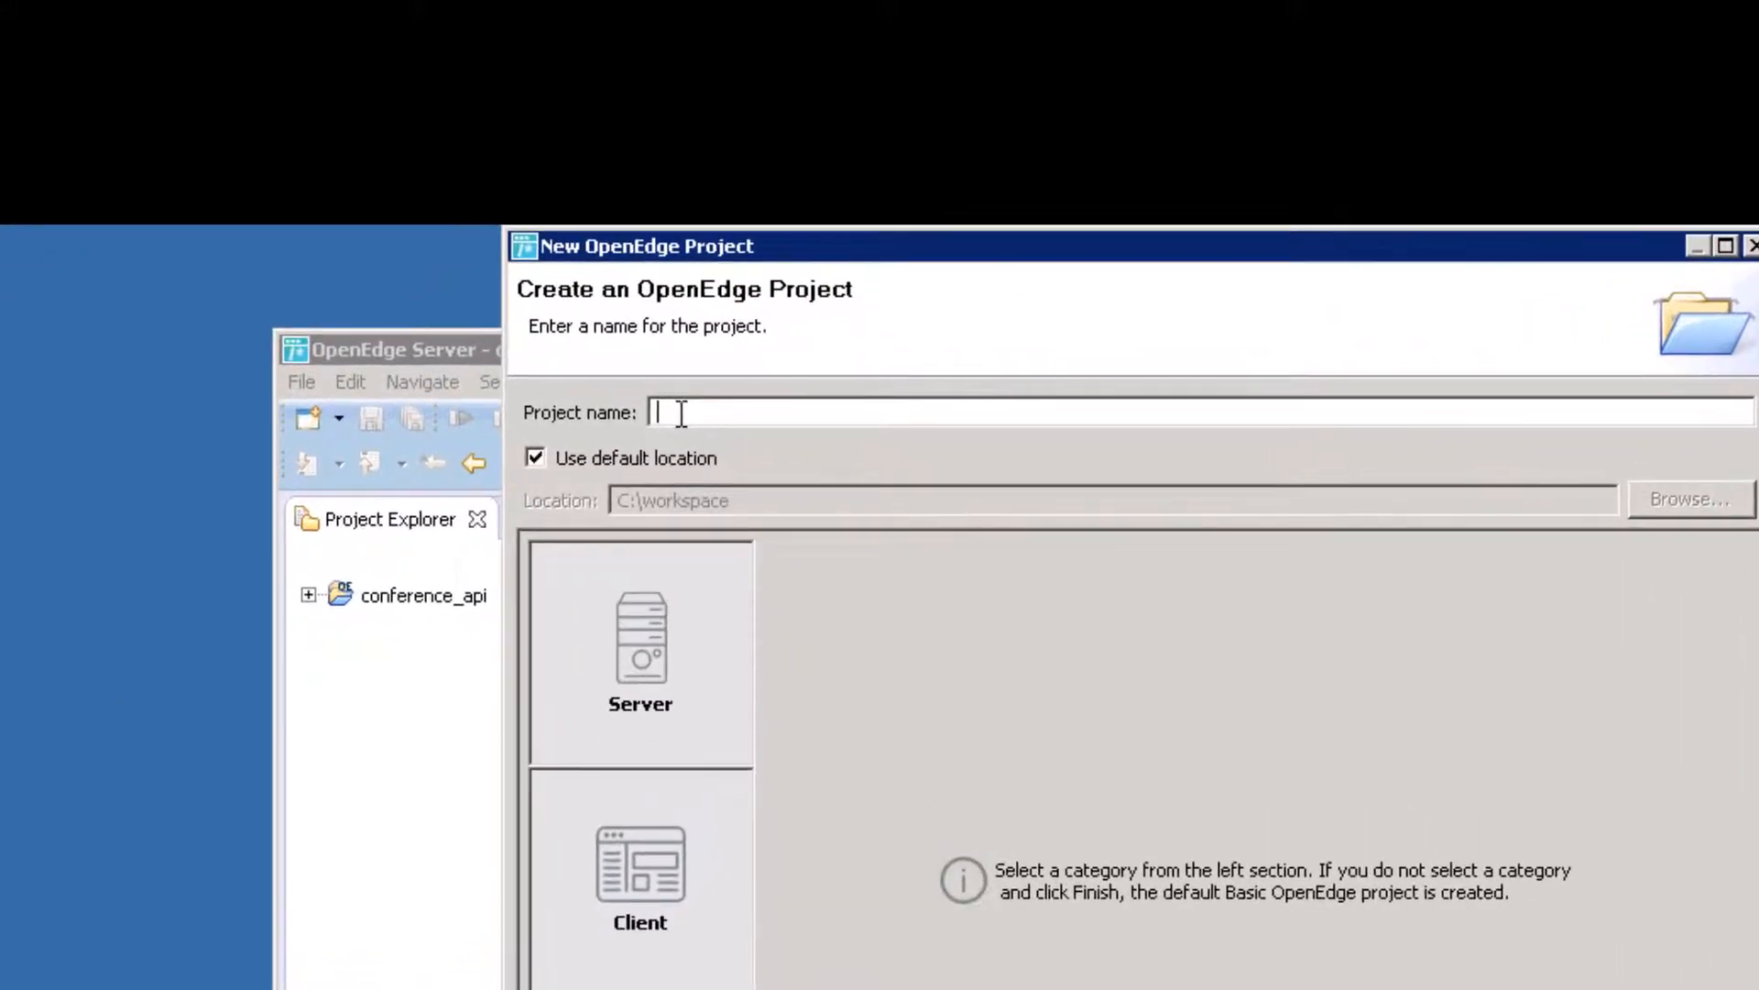
text(Data)
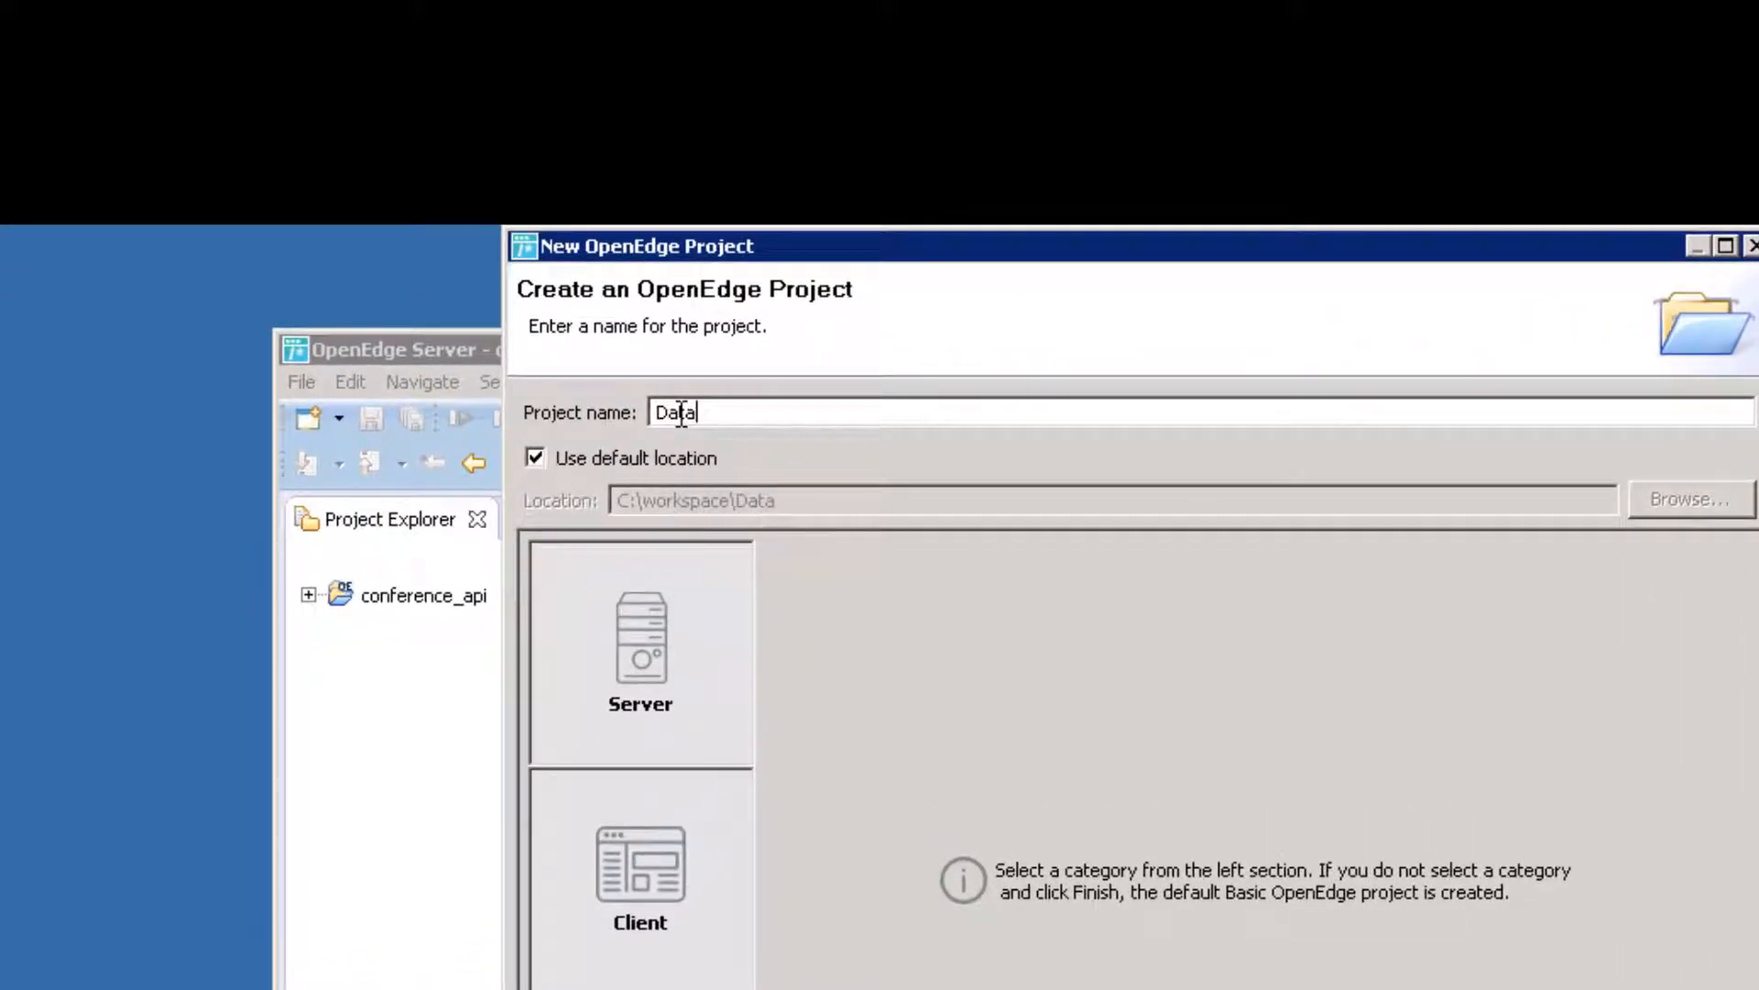
text(ObjSvc)
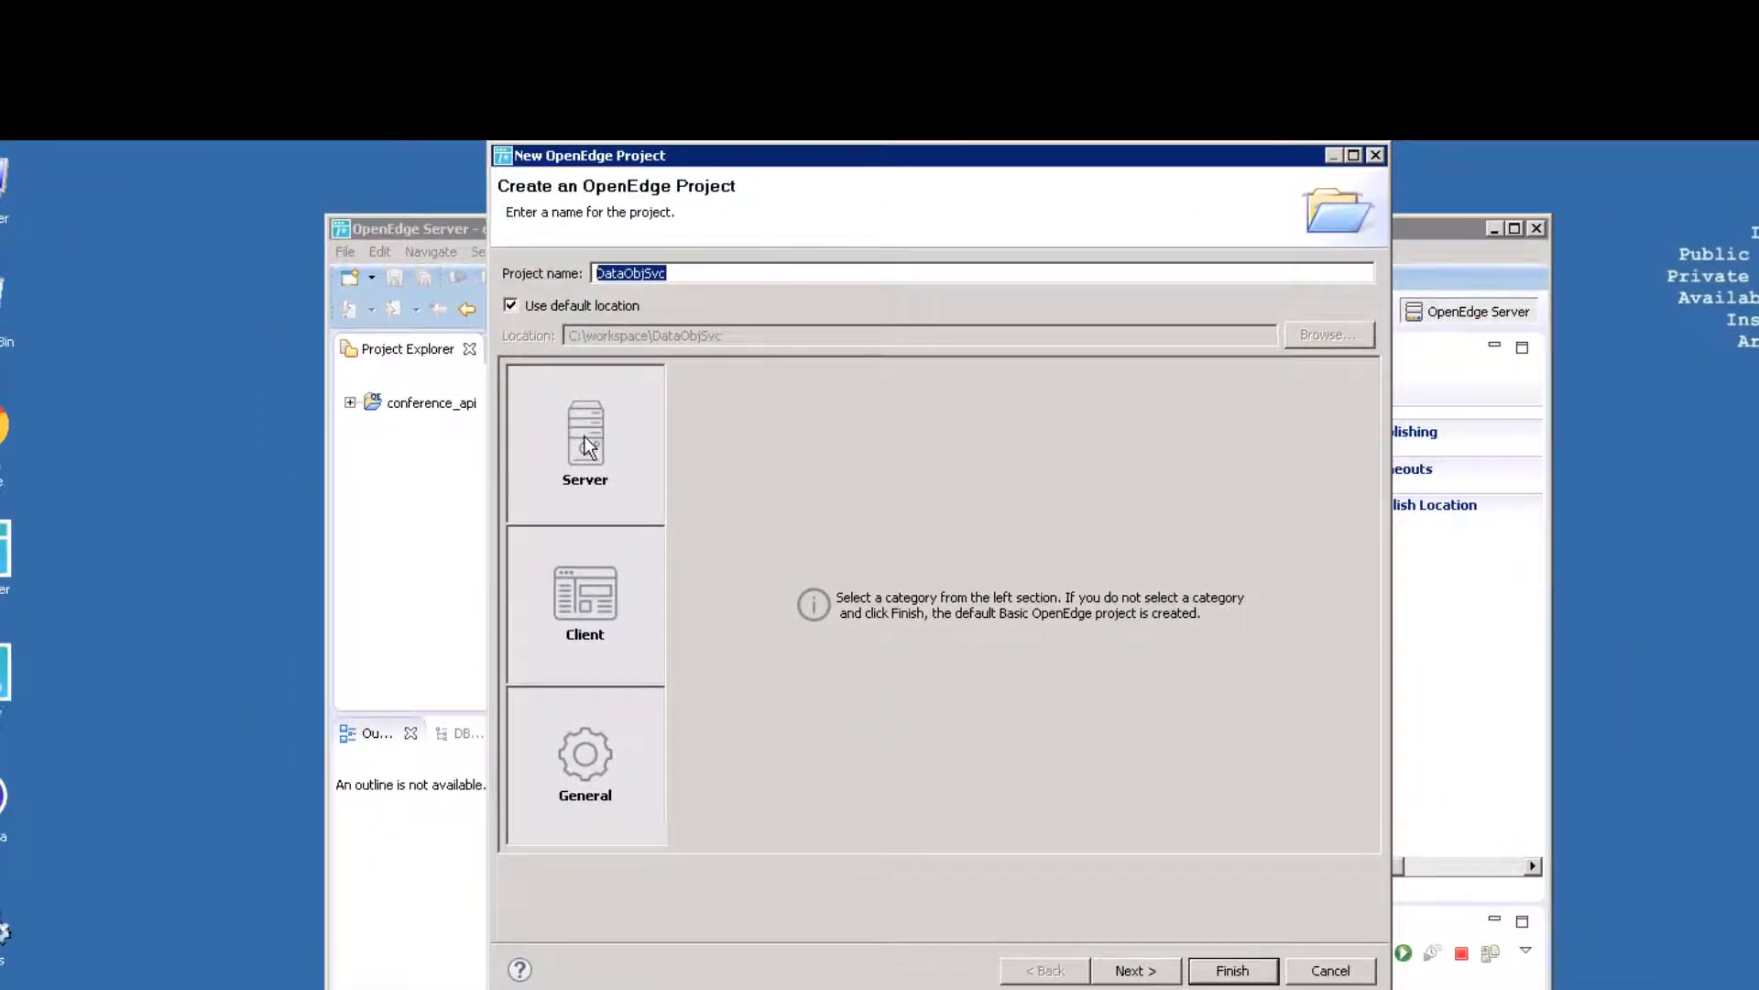
Make DataObjSvc a PAS for OpenEdge server project with WEB transport and a Data Object Service.
click(584, 438)
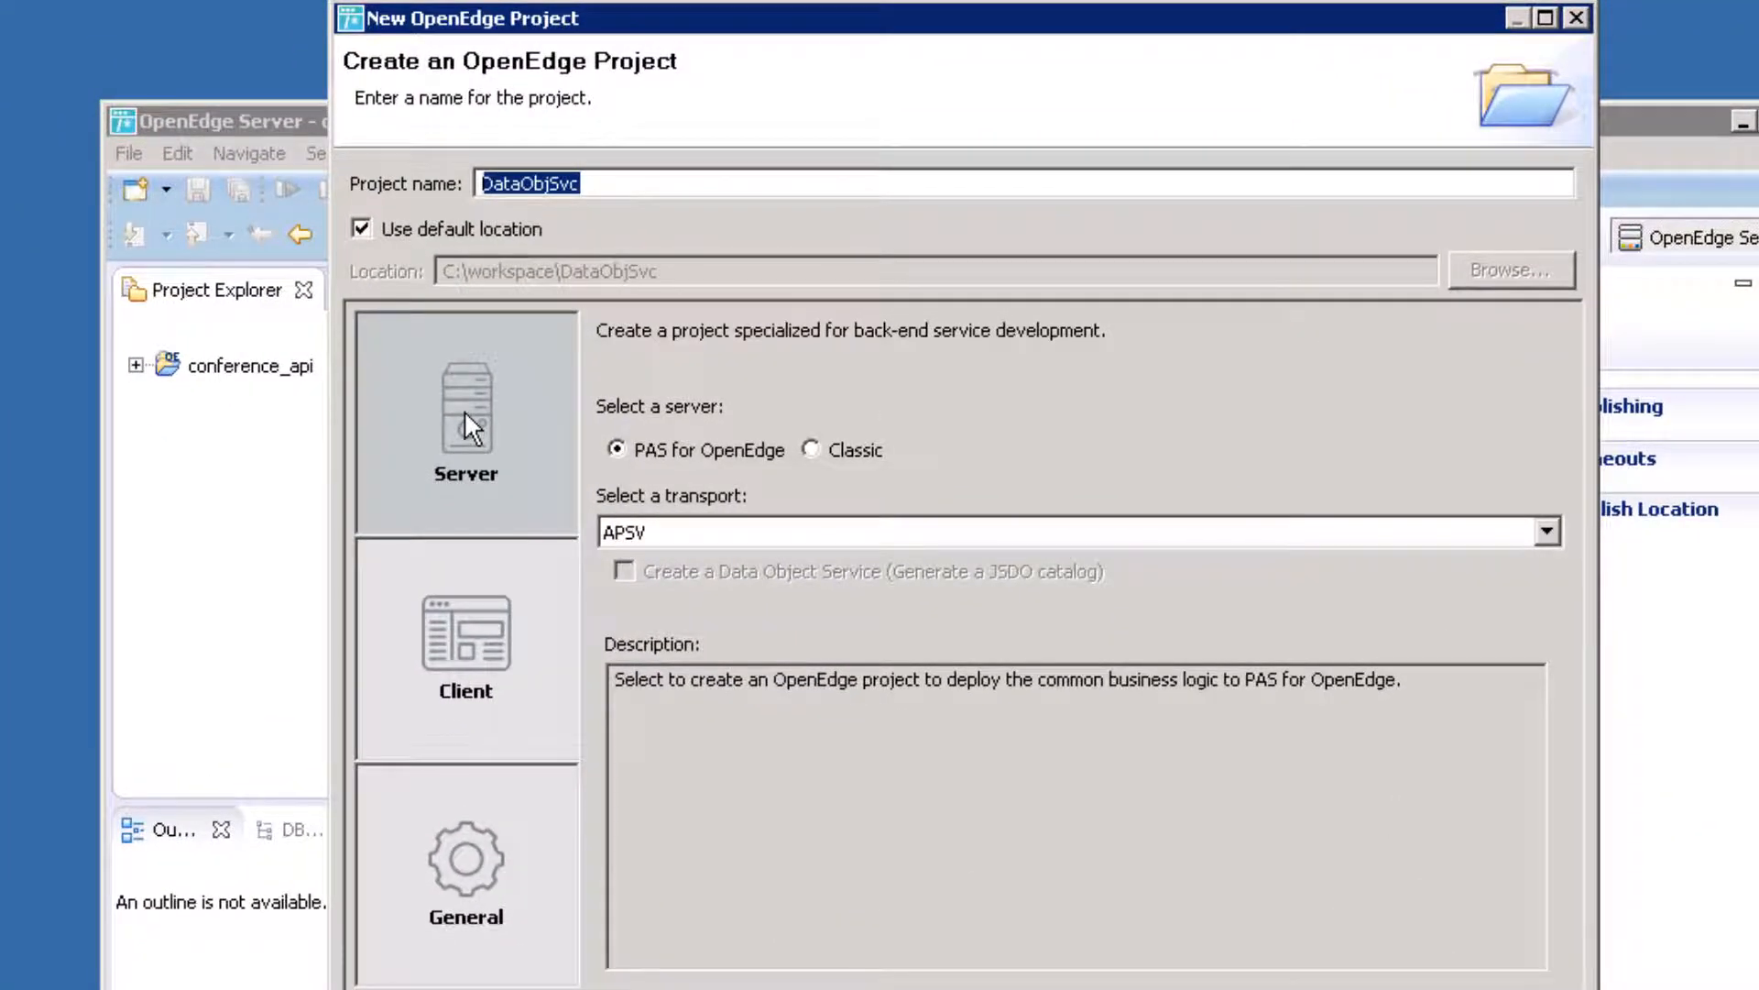
mouse_move(709, 464)
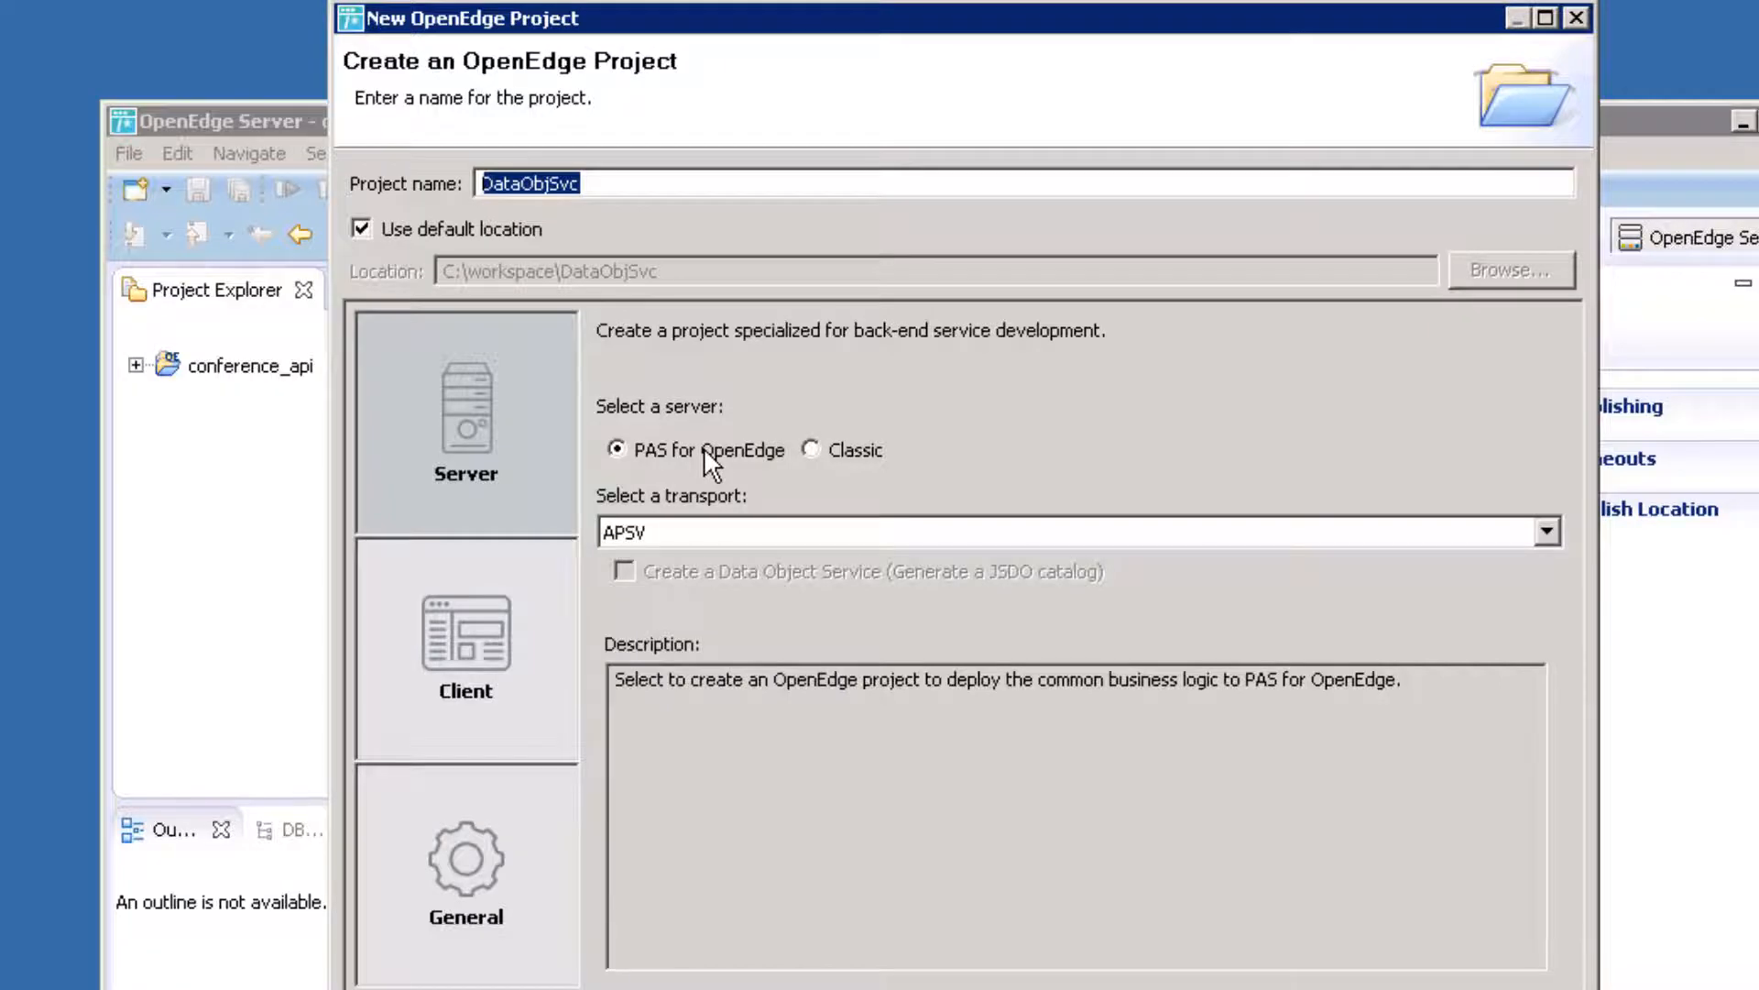
click(1544, 531)
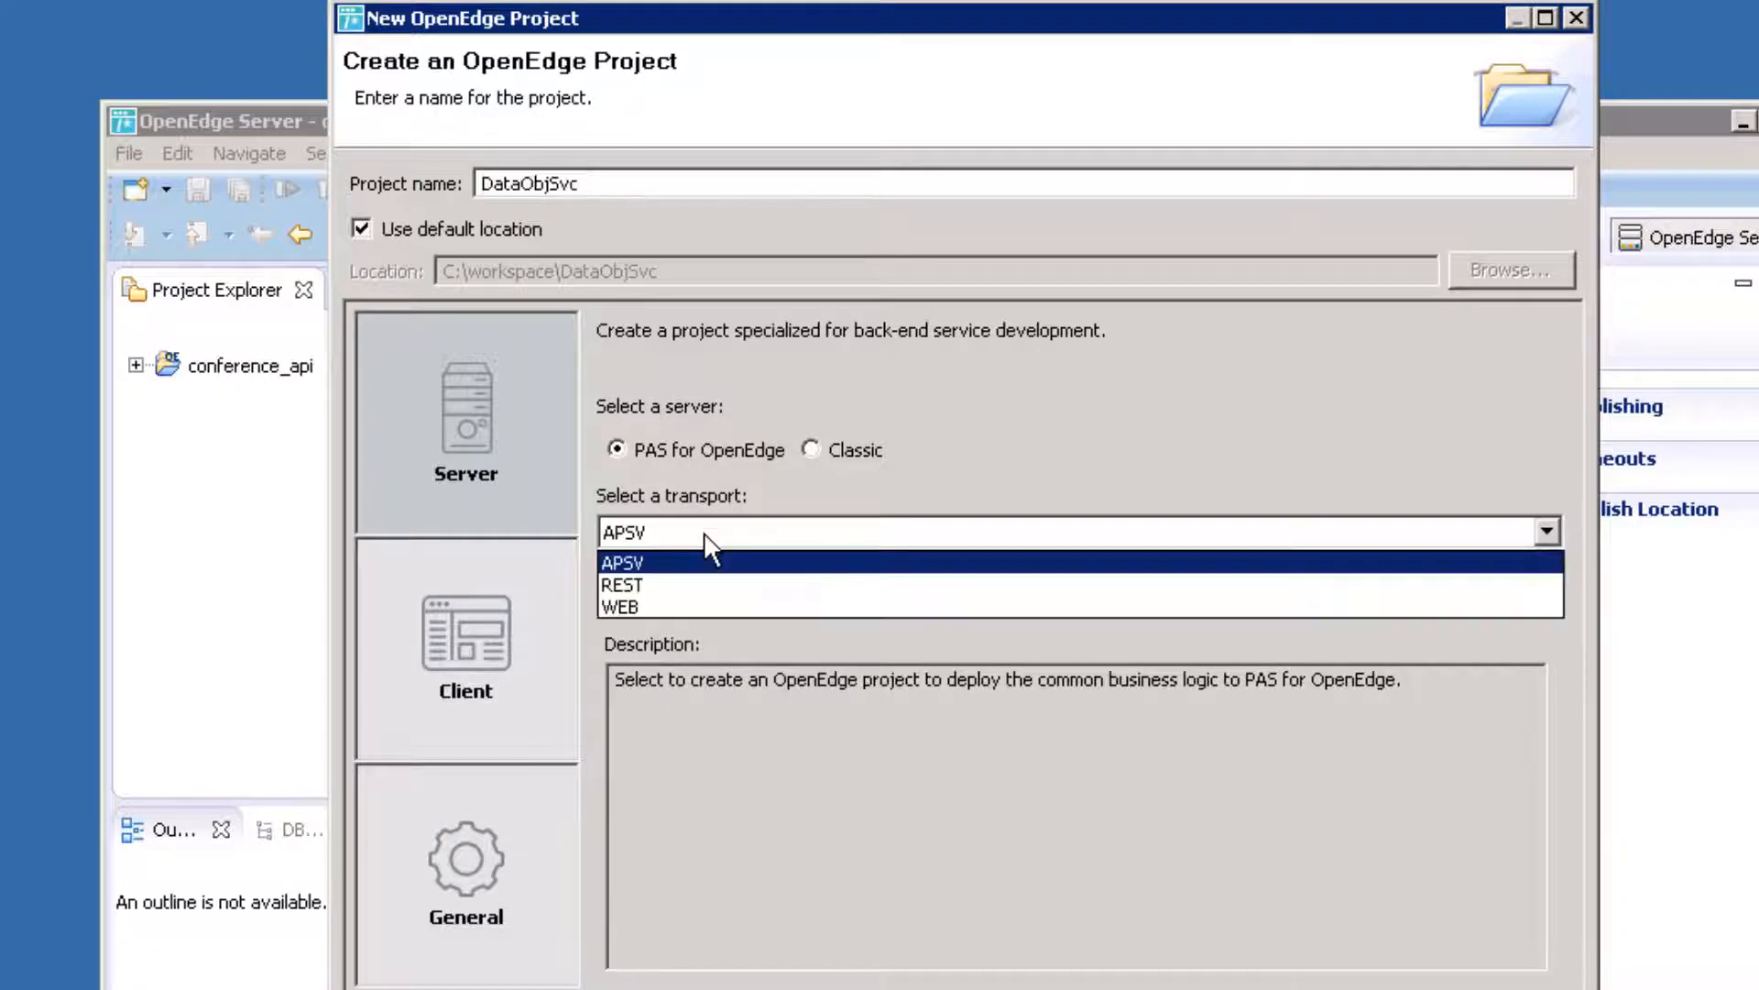
click(620, 607)
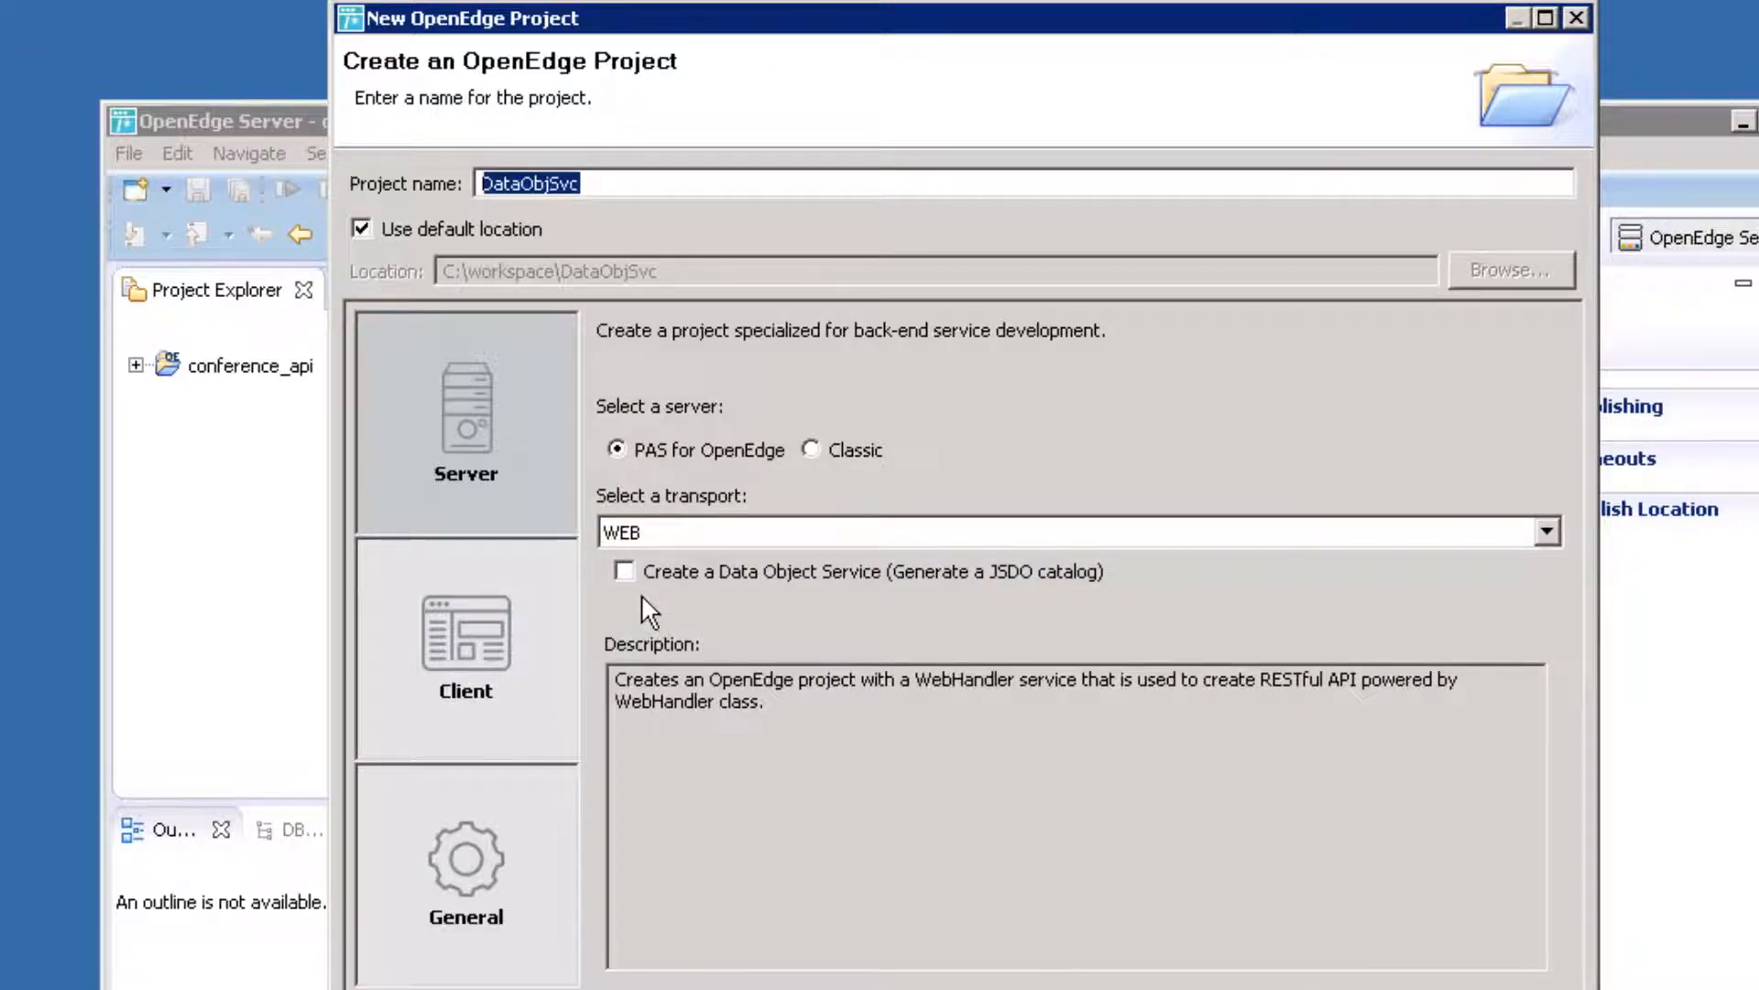
click(625, 571)
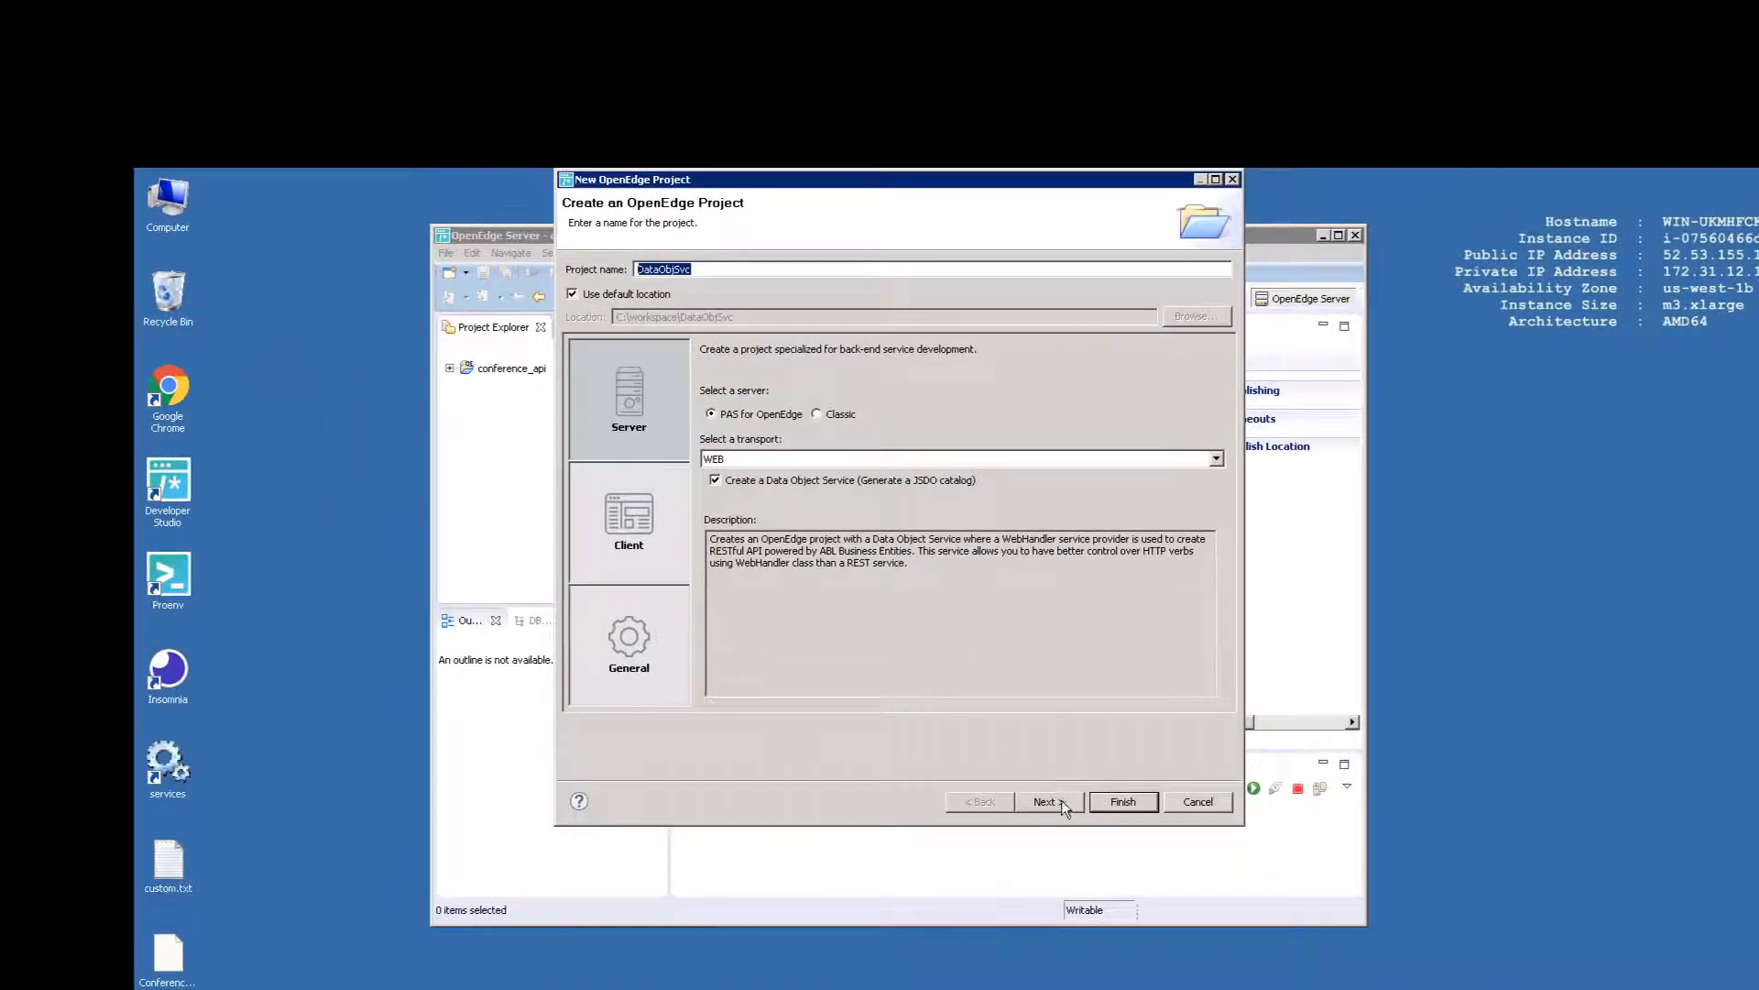
click(1044, 801)
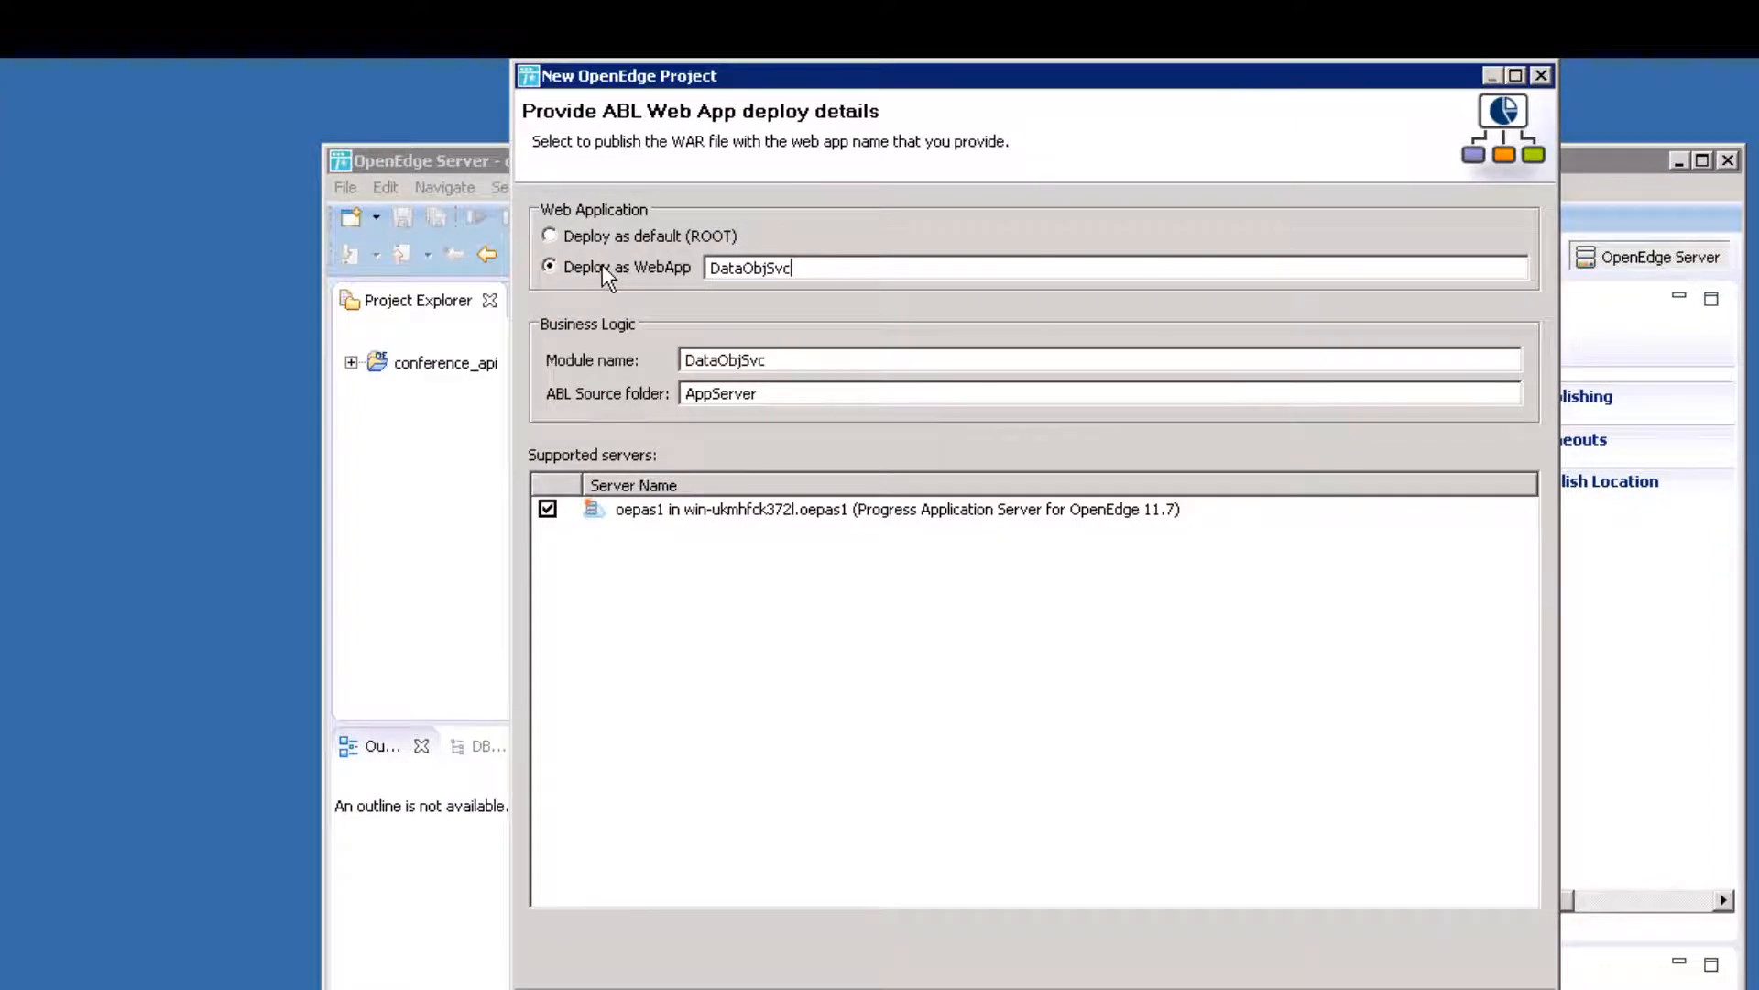
mouse_move(550, 294)
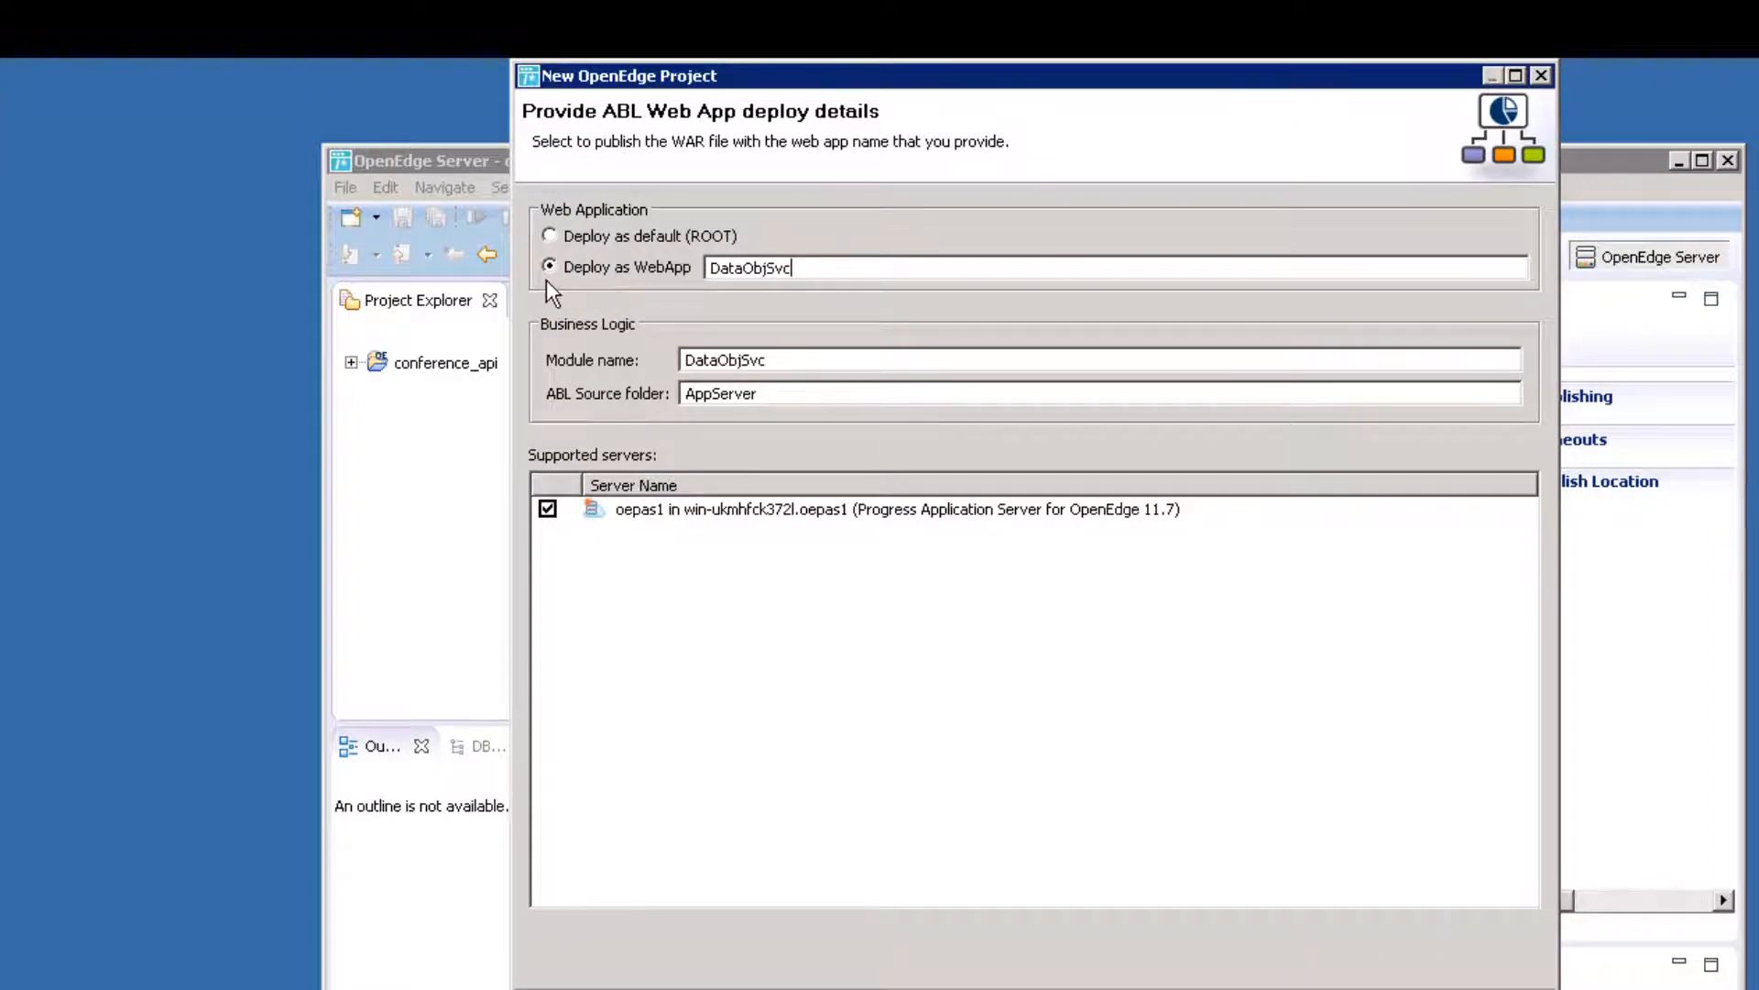
mouse_move(549, 530)
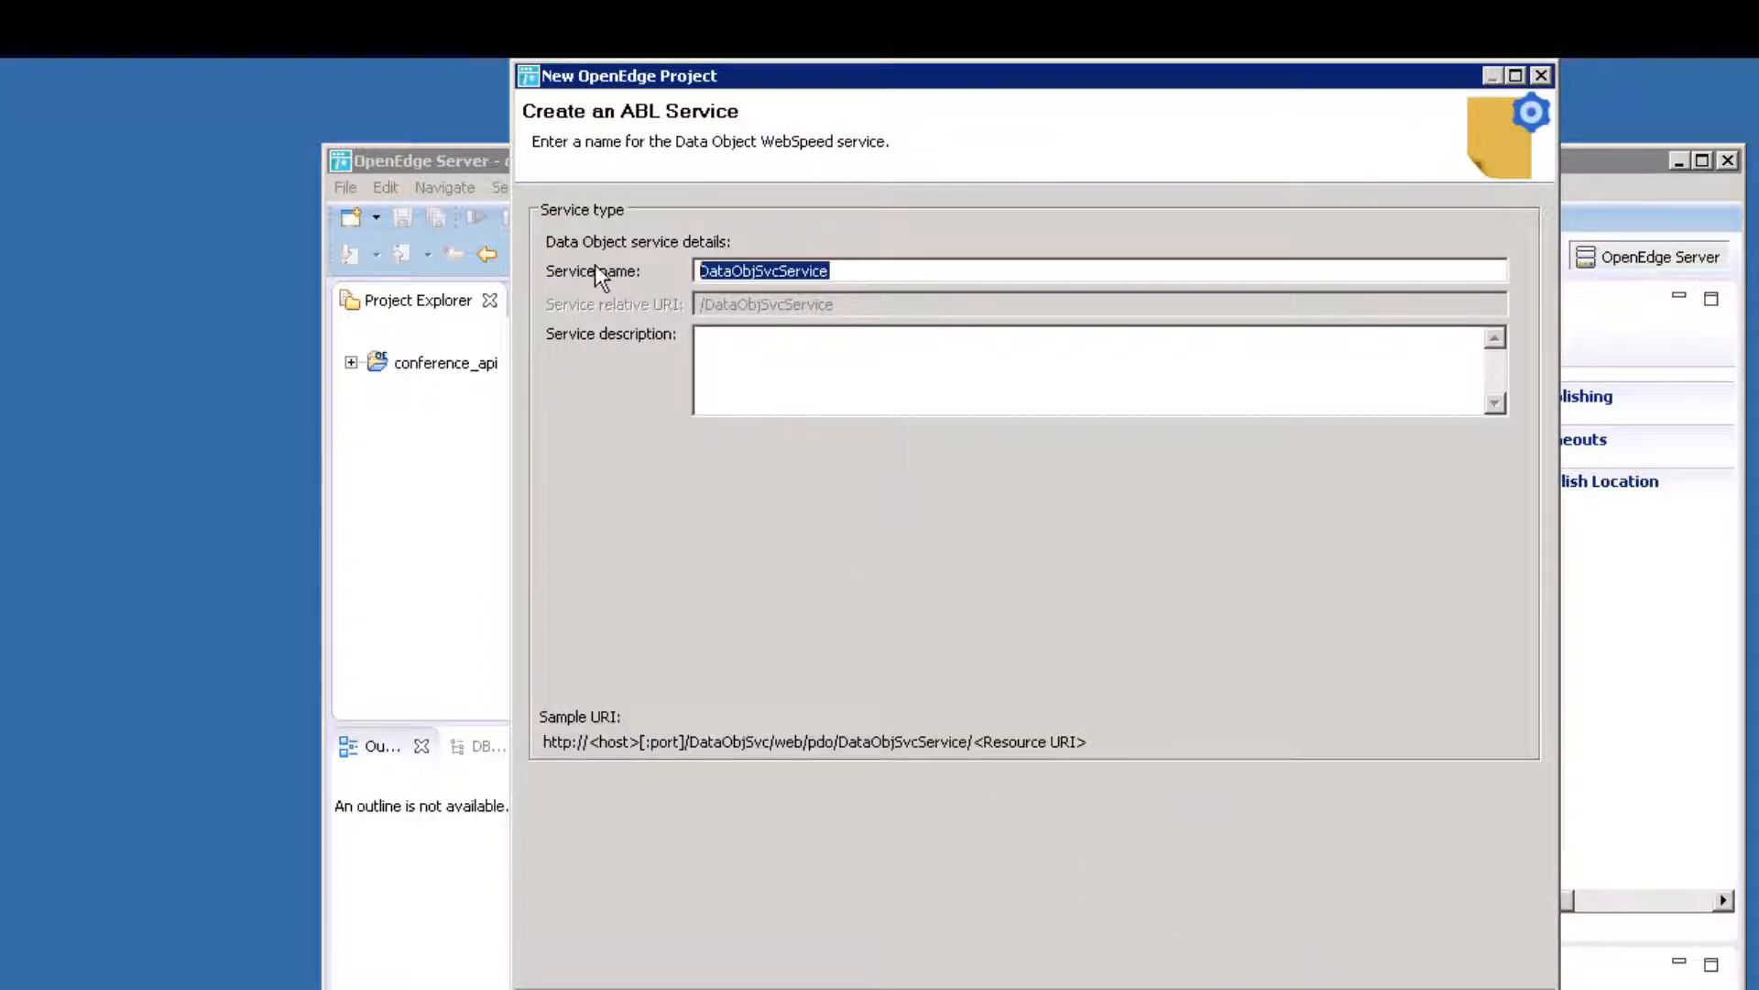
Rename the Data Object service to 'dos' and check its sample URI.
text(dos)
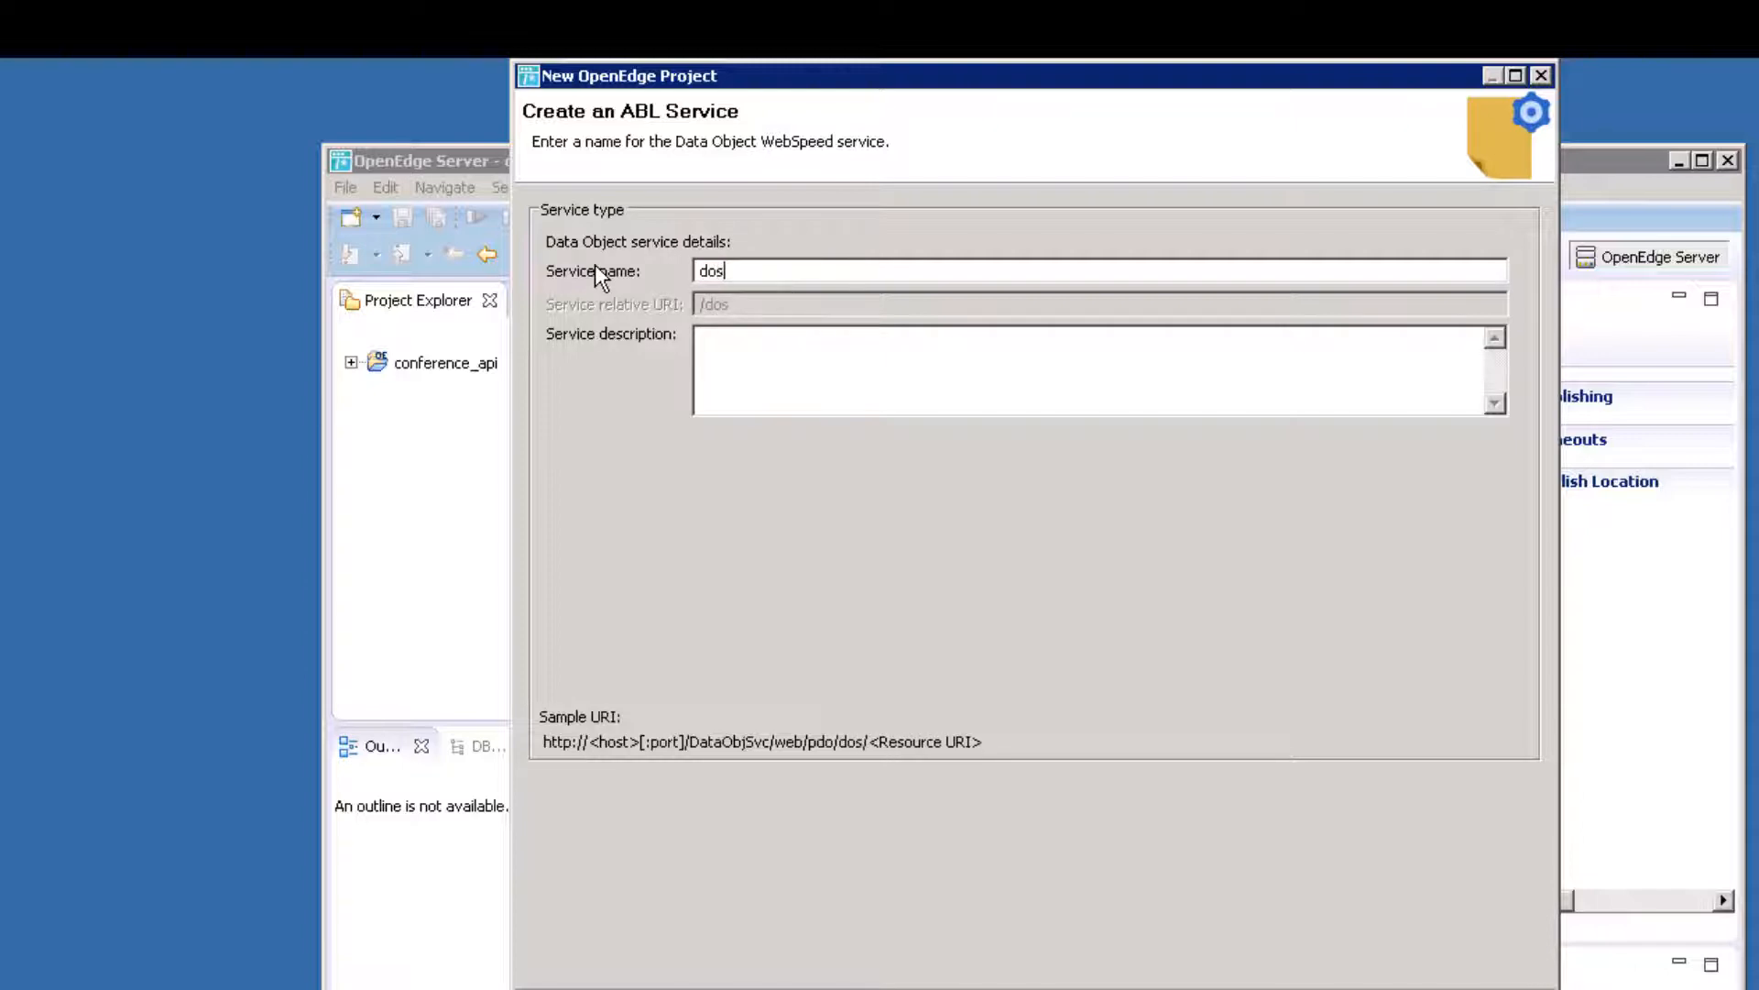
mouse_move(996, 744)
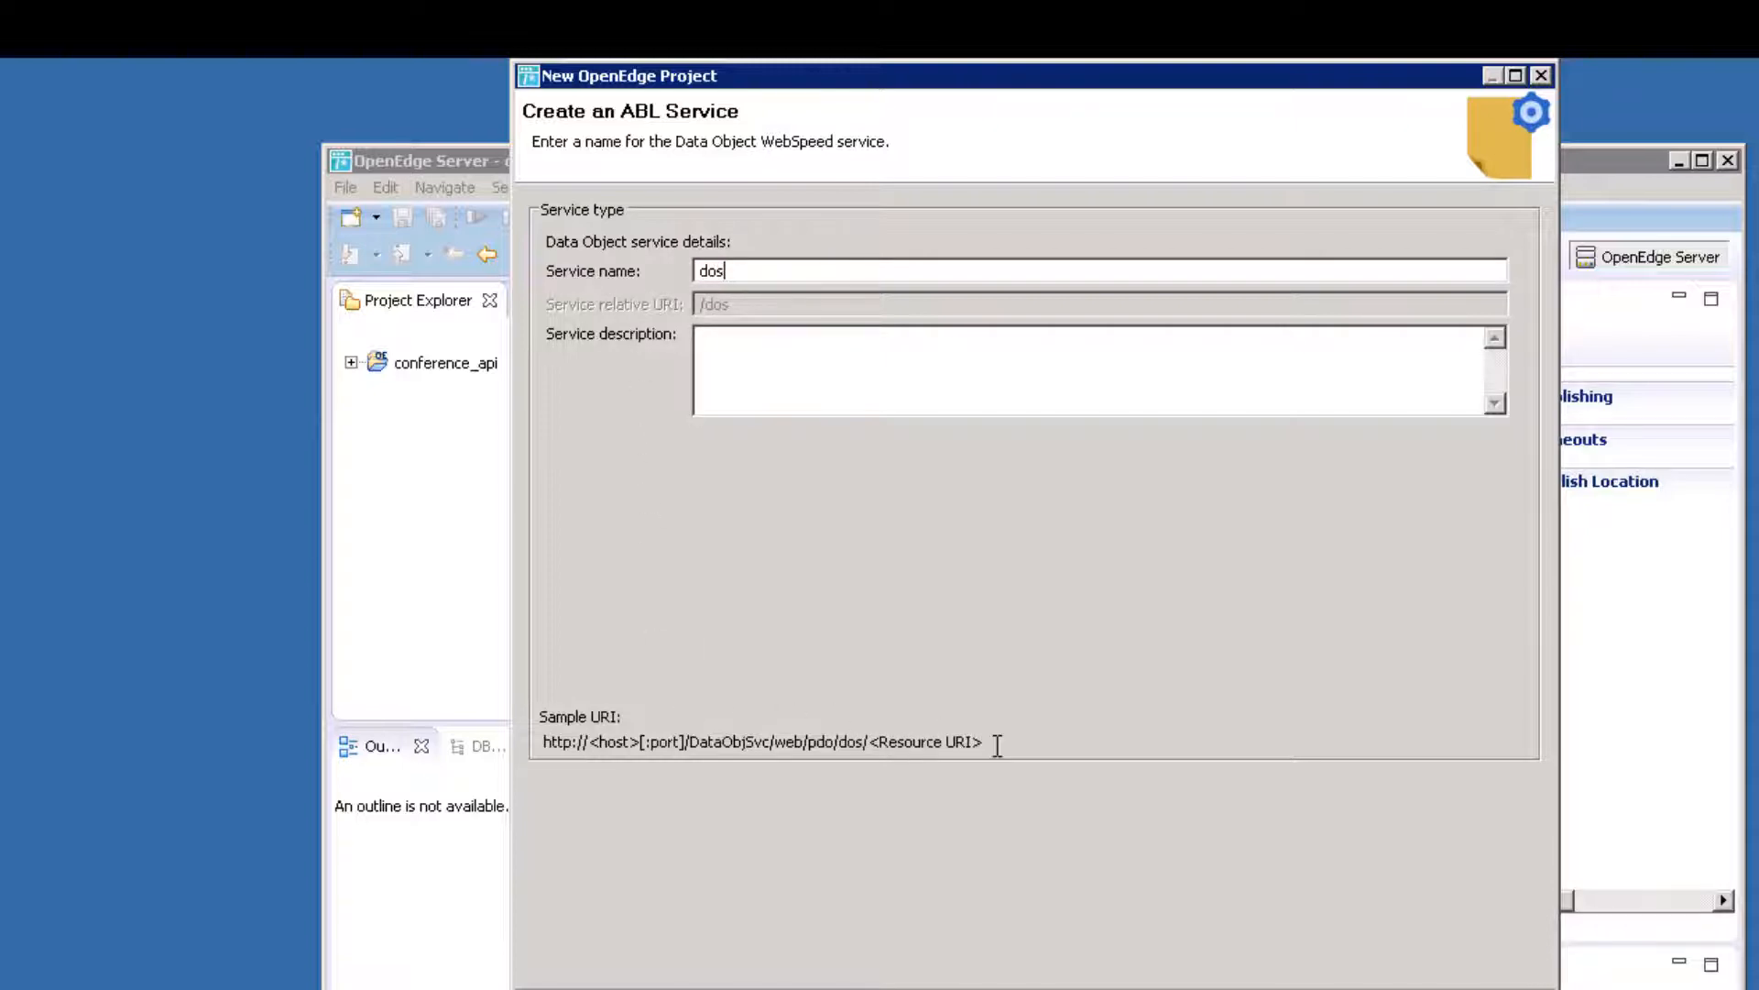
triple_click(764, 742)
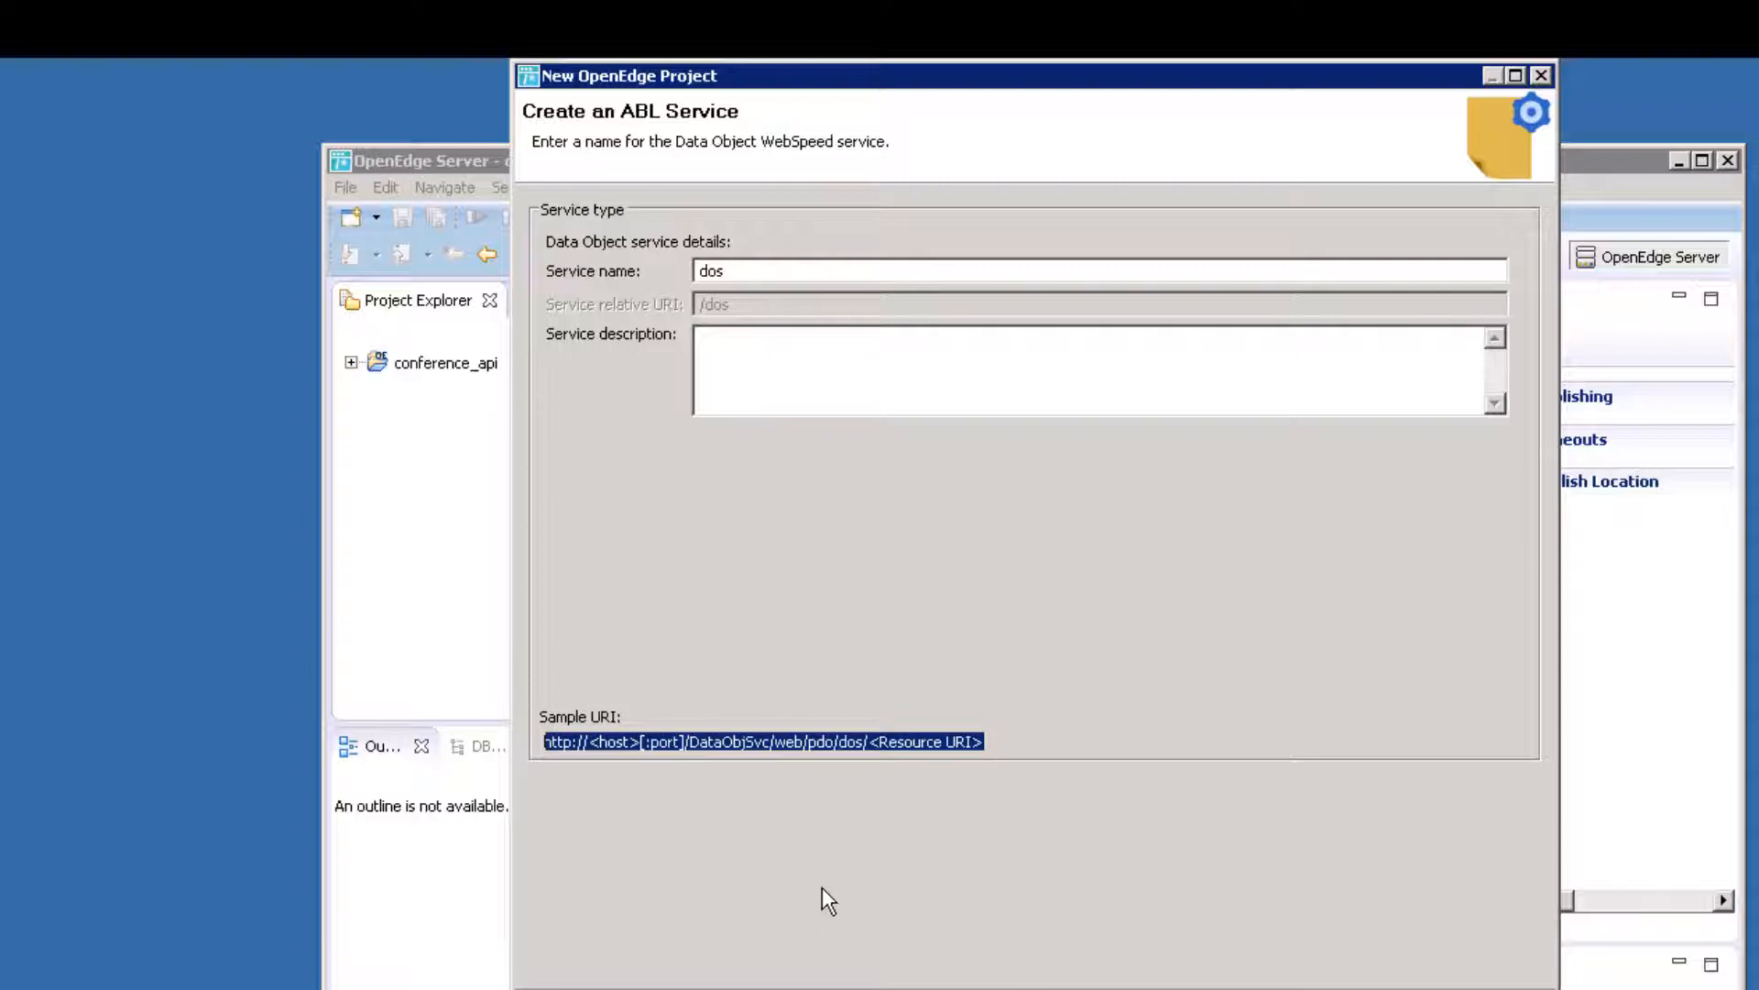
mouse_move(973, 915)
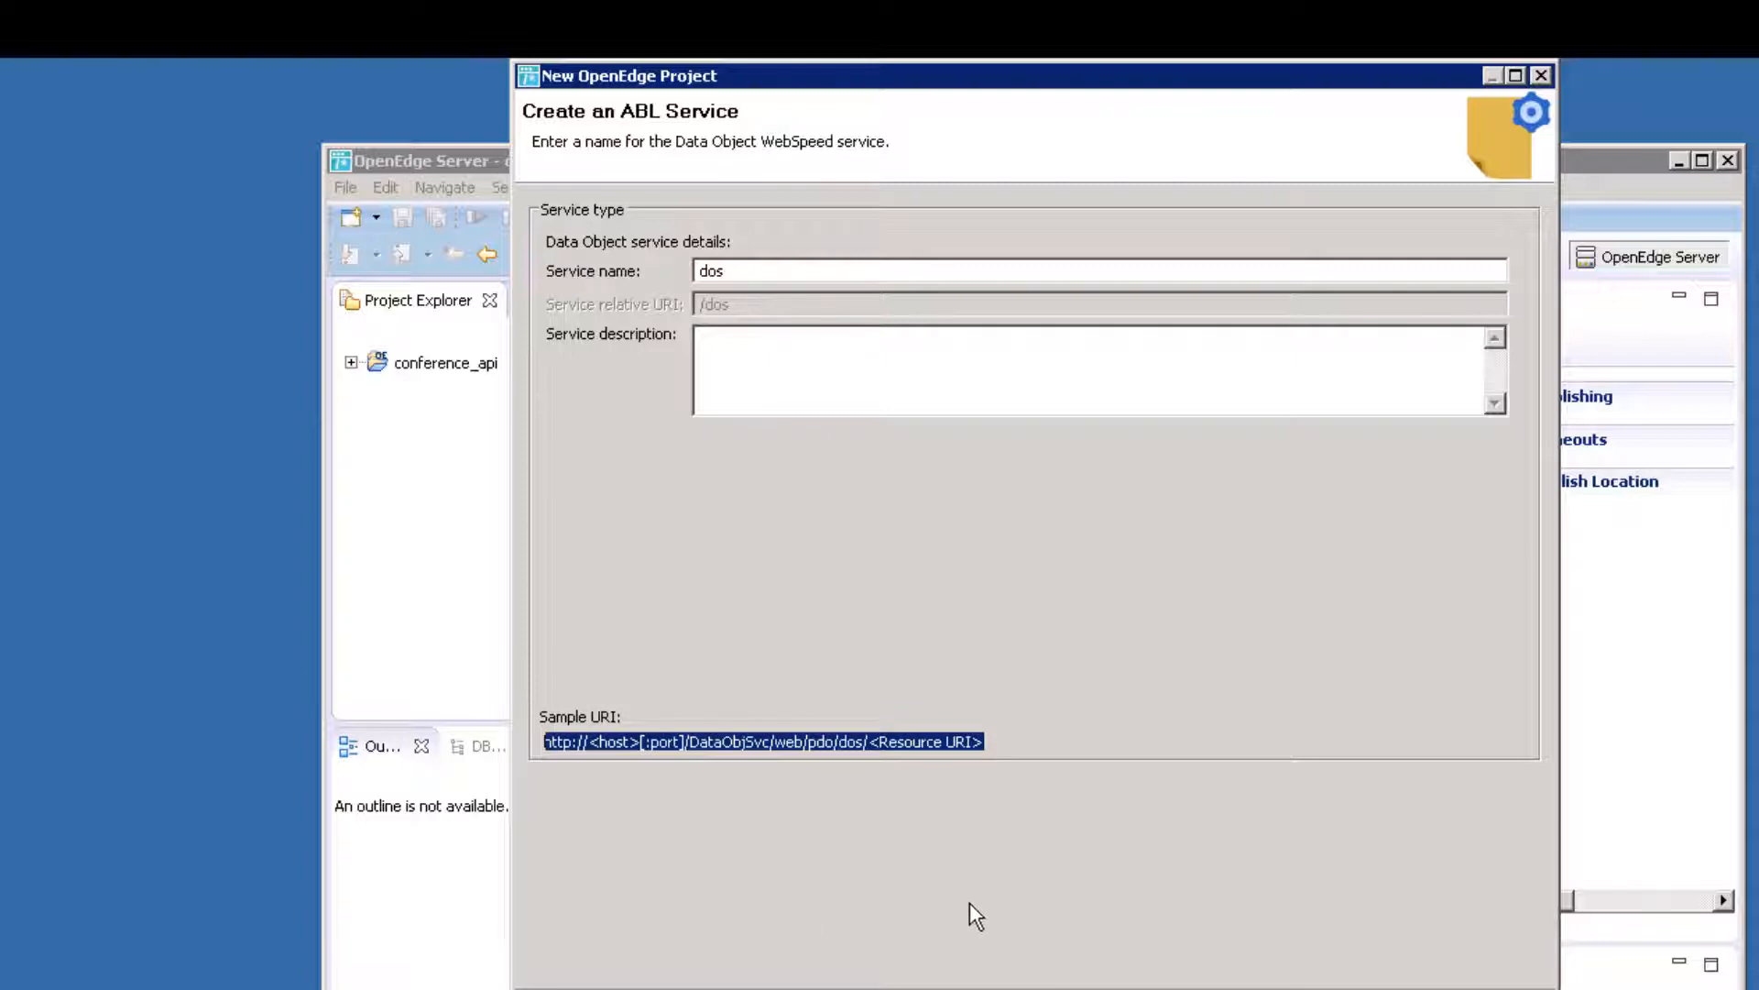
mouse_move(1188, 951)
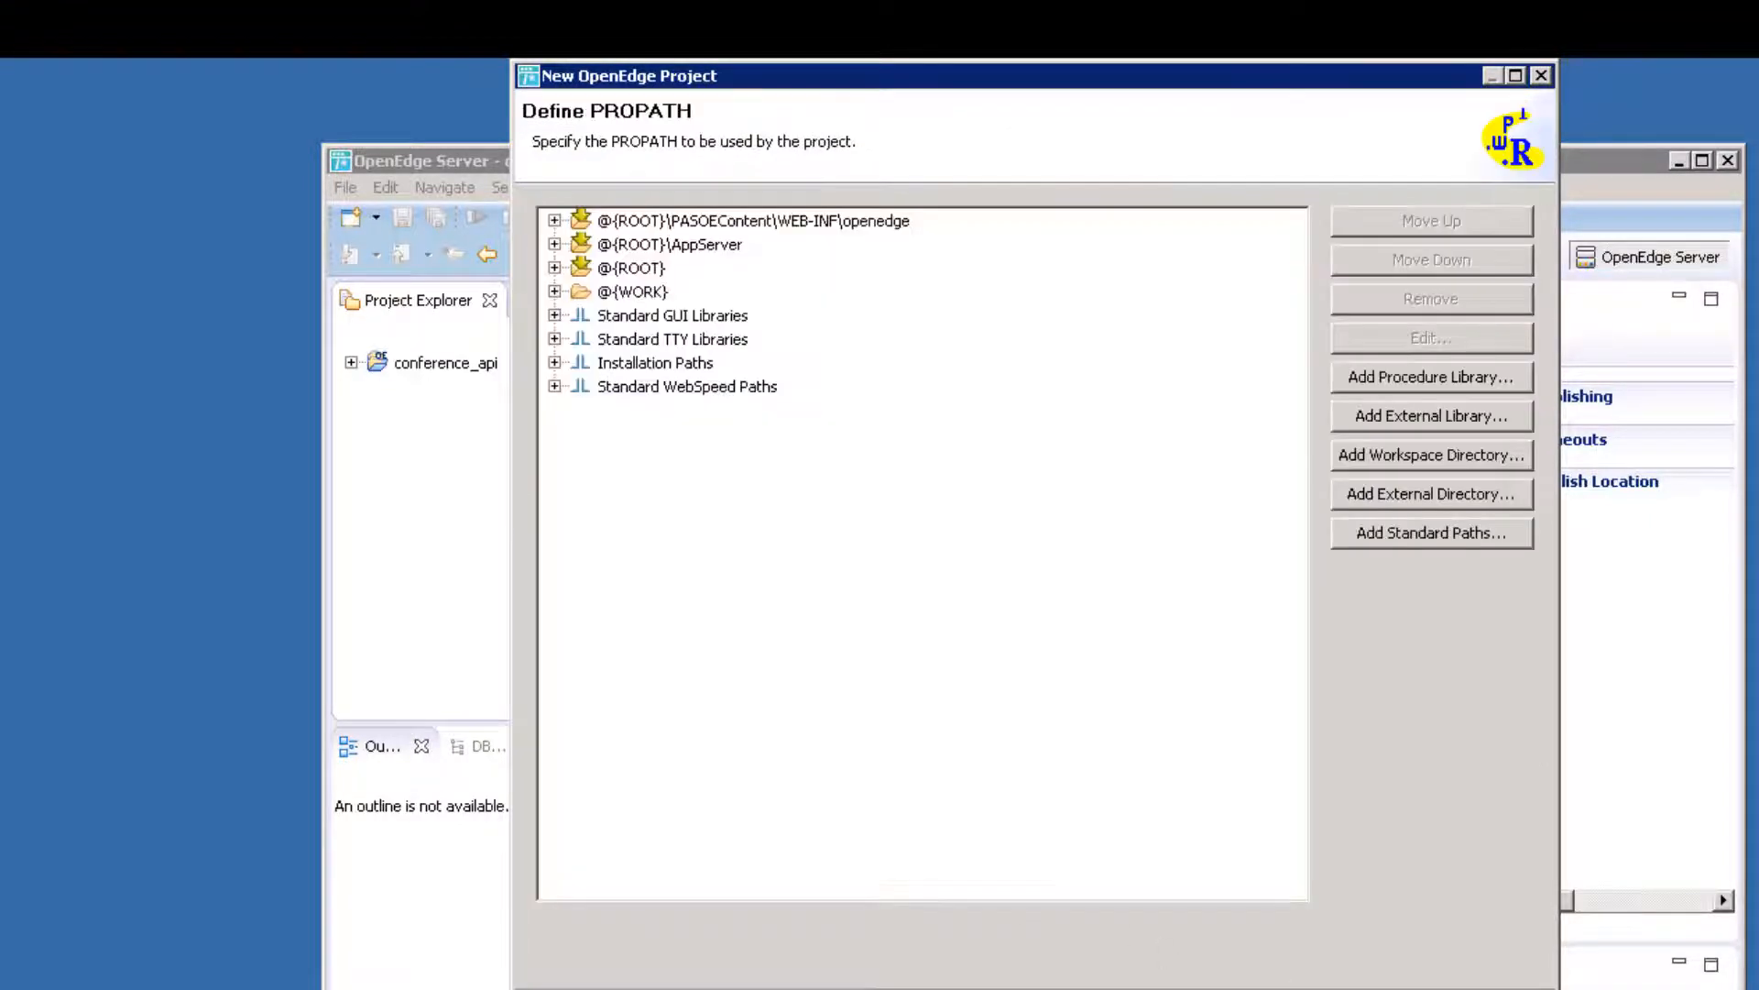
mouse_move(984, 549)
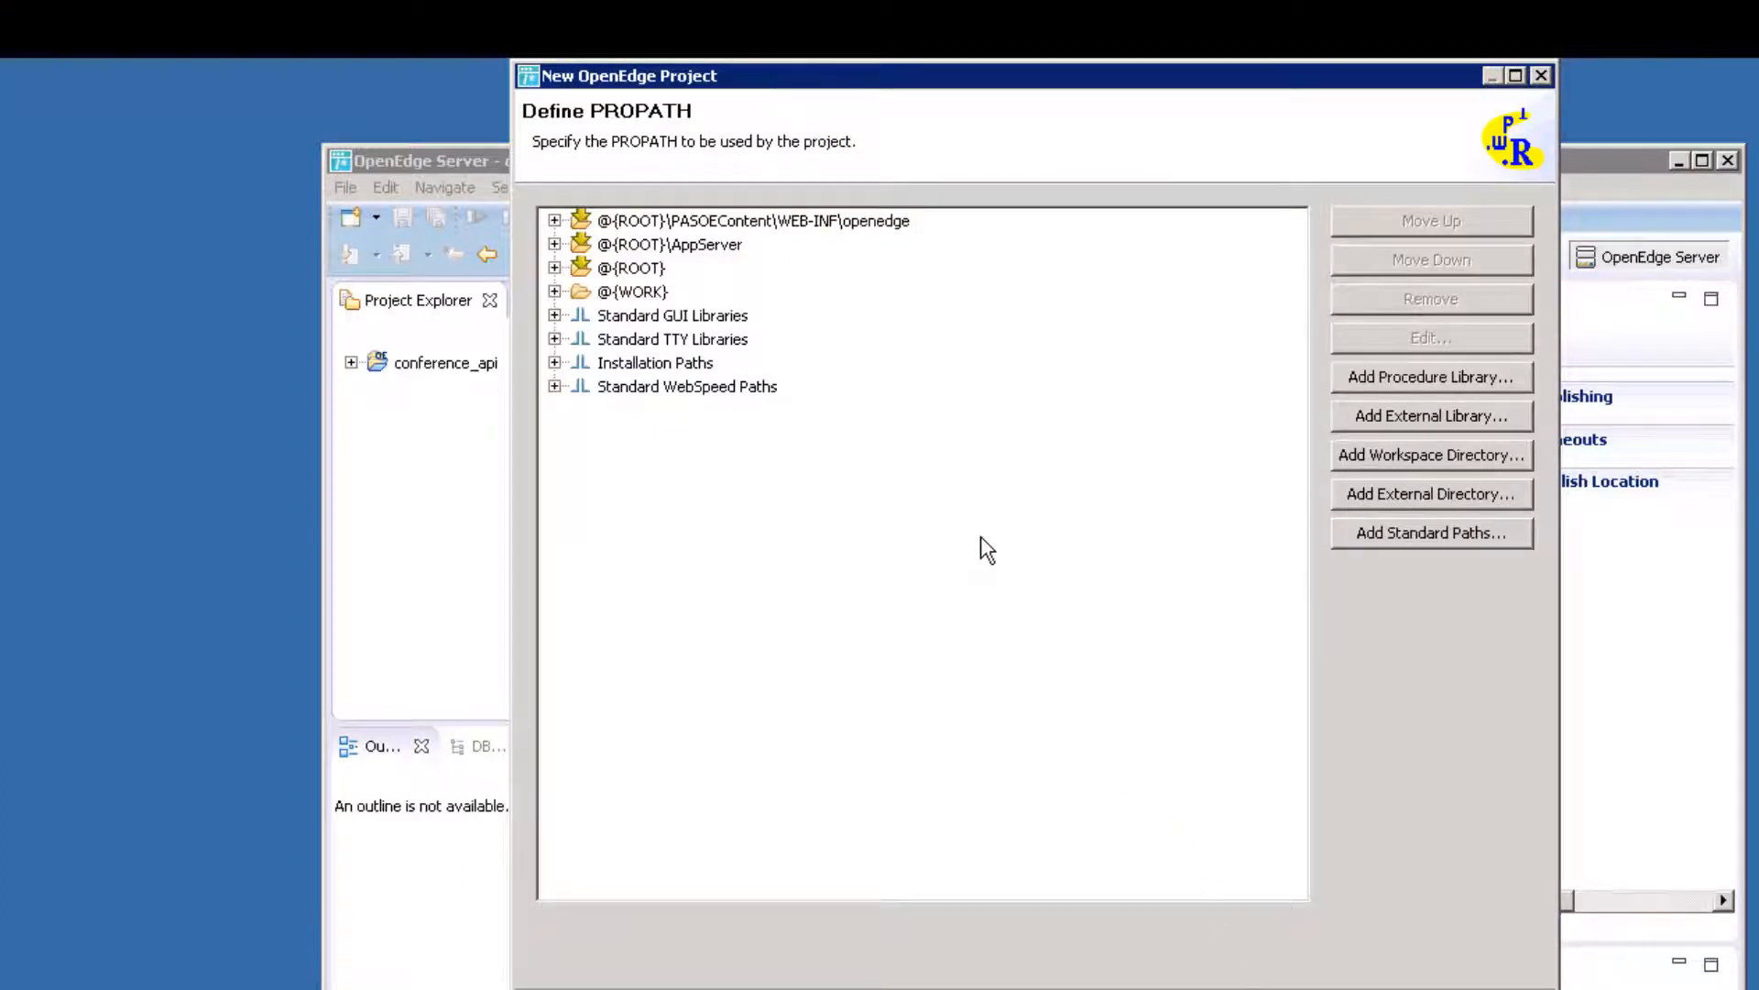
mouse_move(1035, 483)
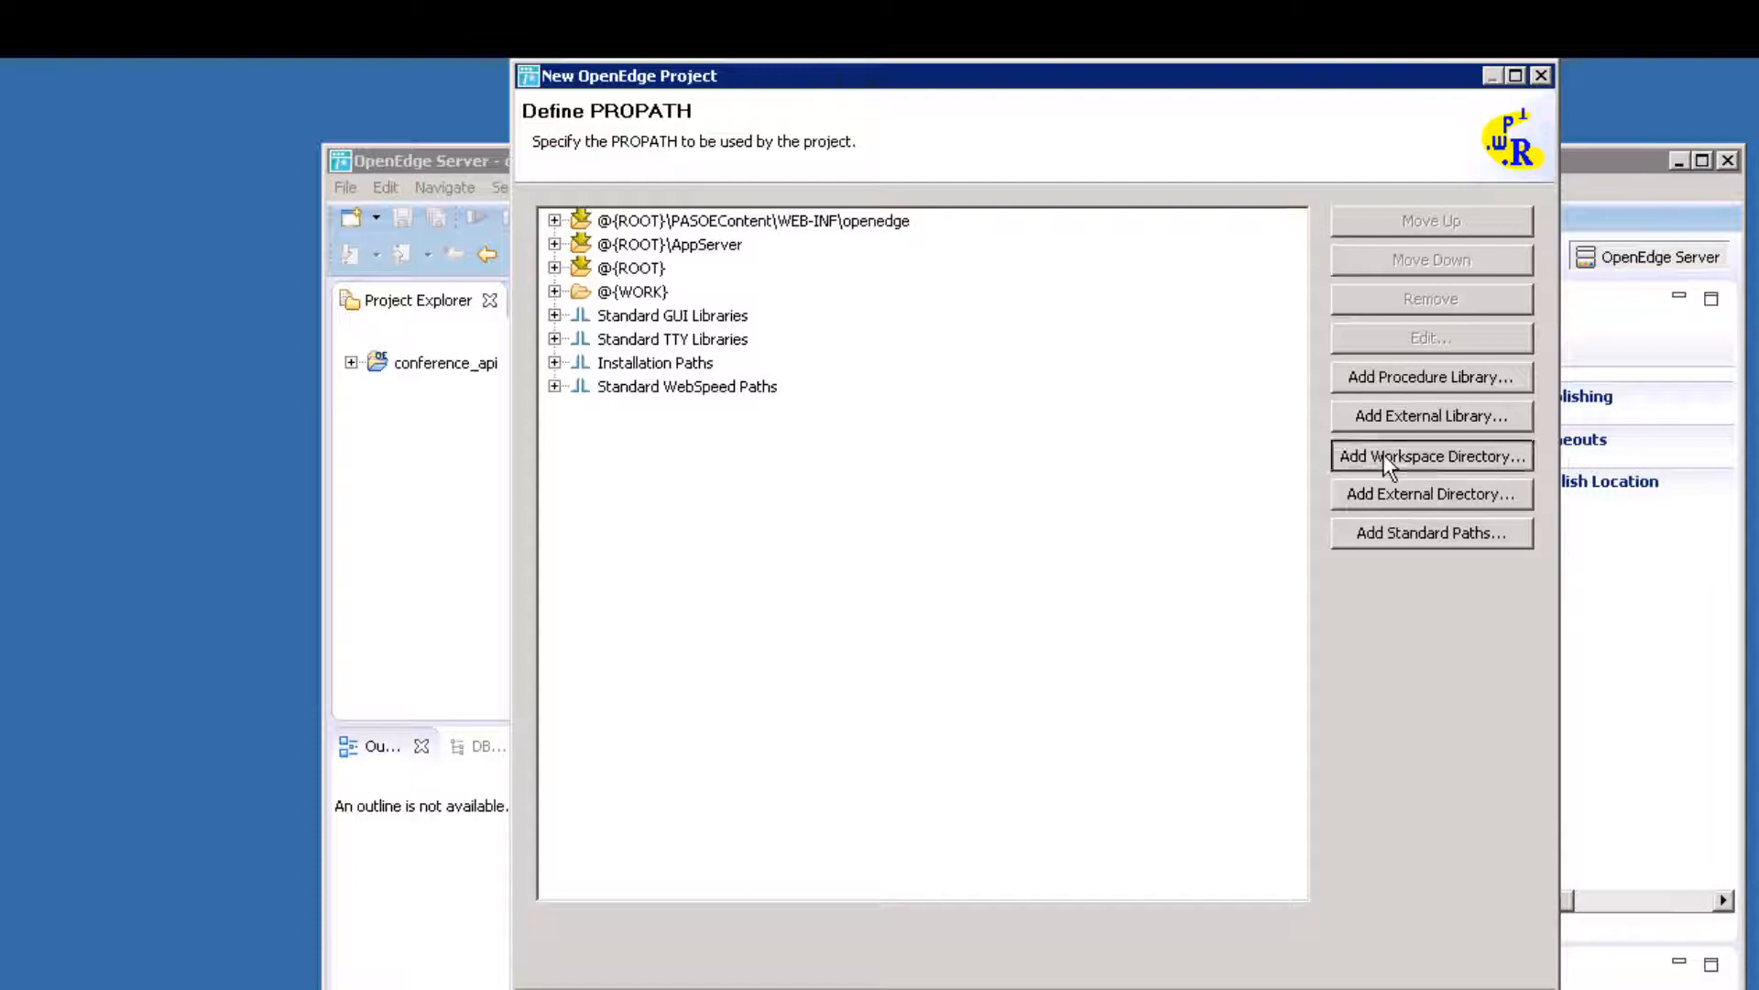
Add the src folder to PROPATH and move it right after the openedge path.
click(1431, 456)
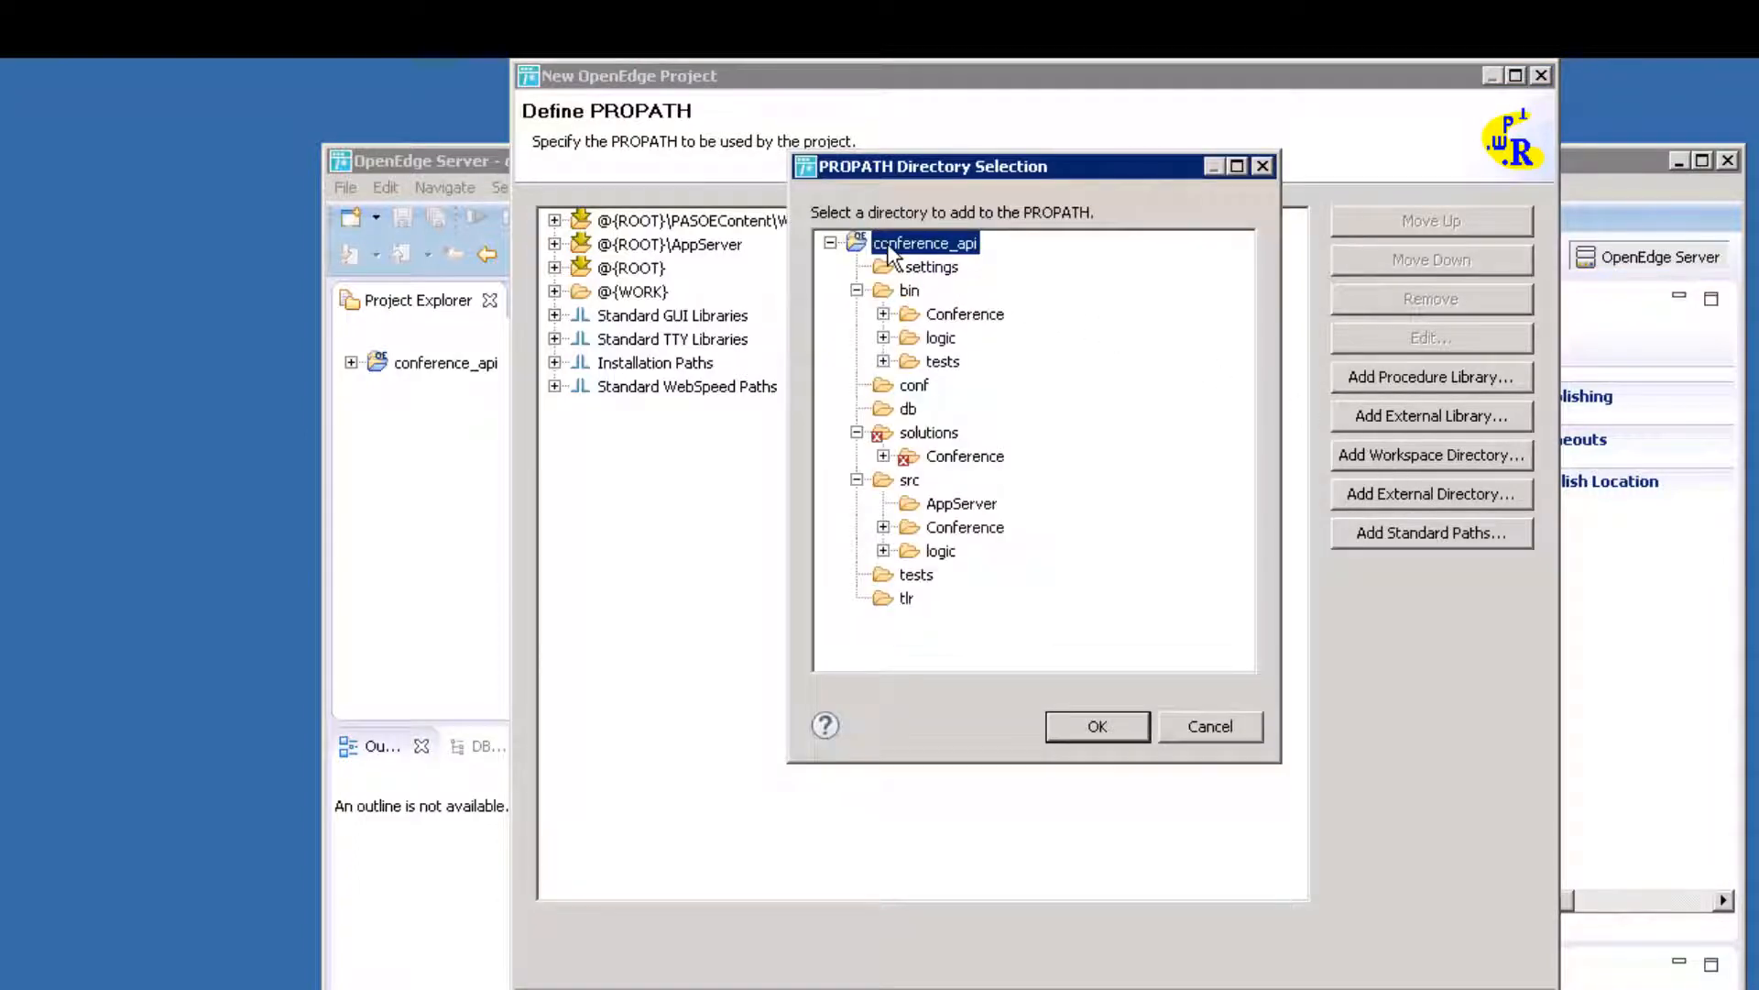
mouse_move(903, 252)
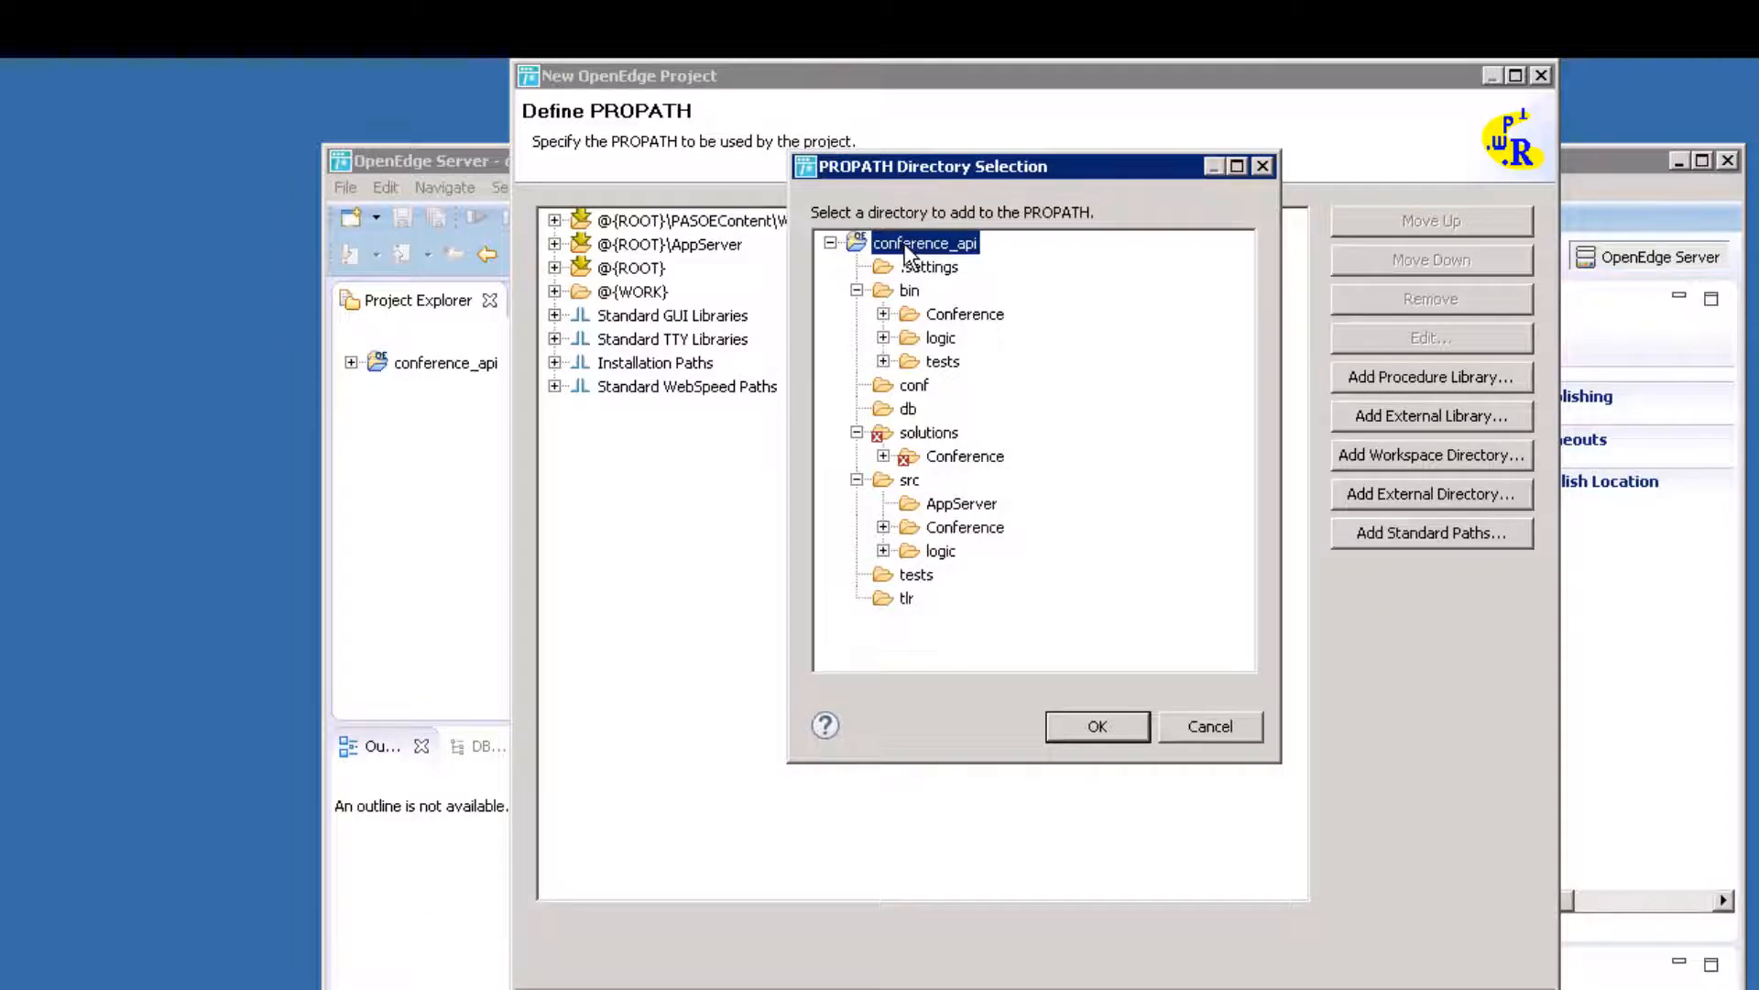
mouse_move(998, 284)
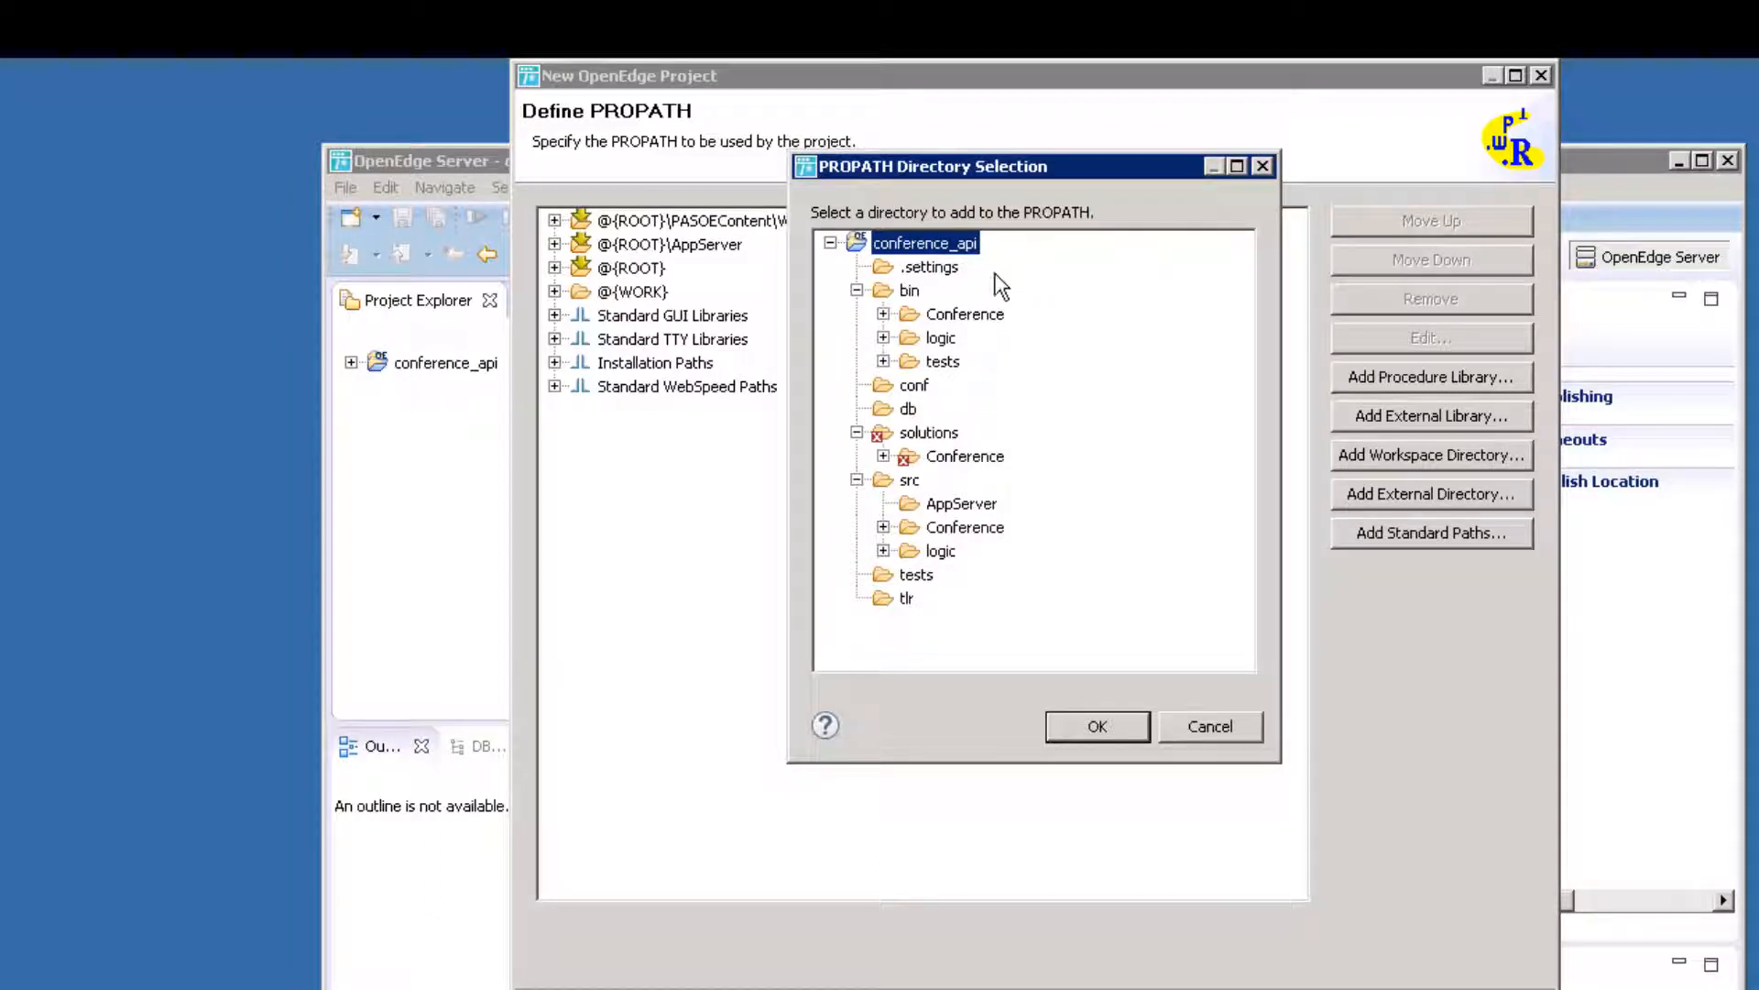
mouse_move(935, 515)
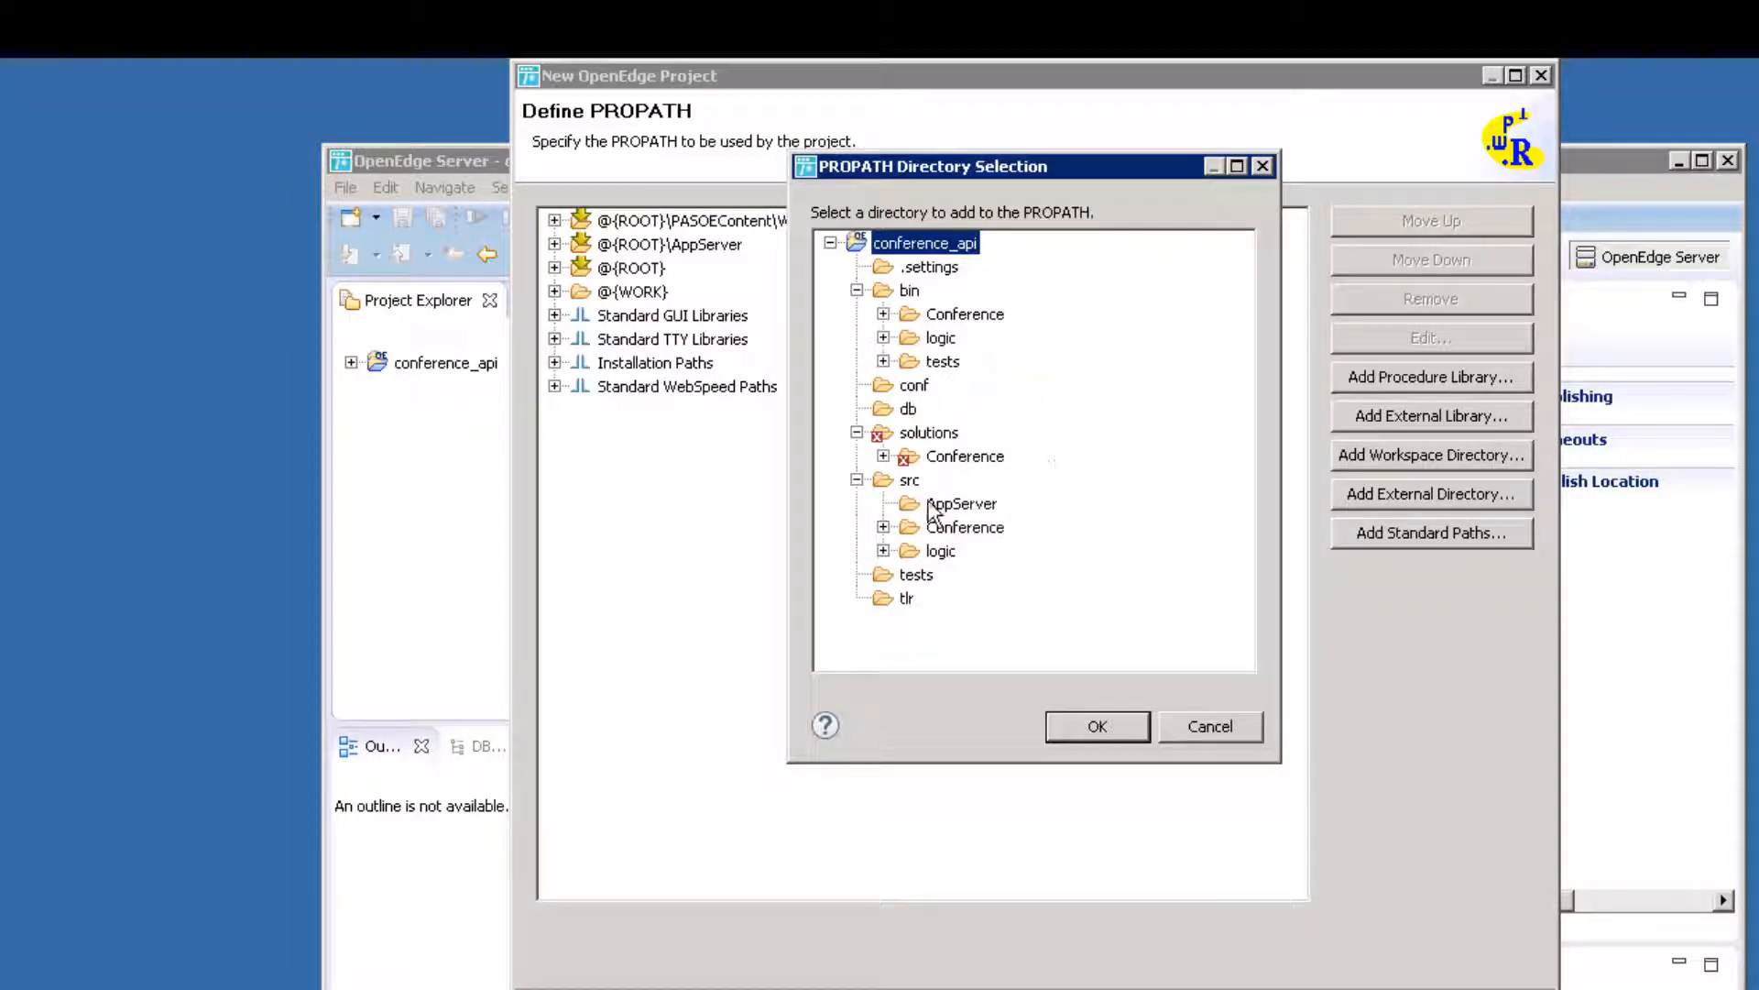
click(909, 479)
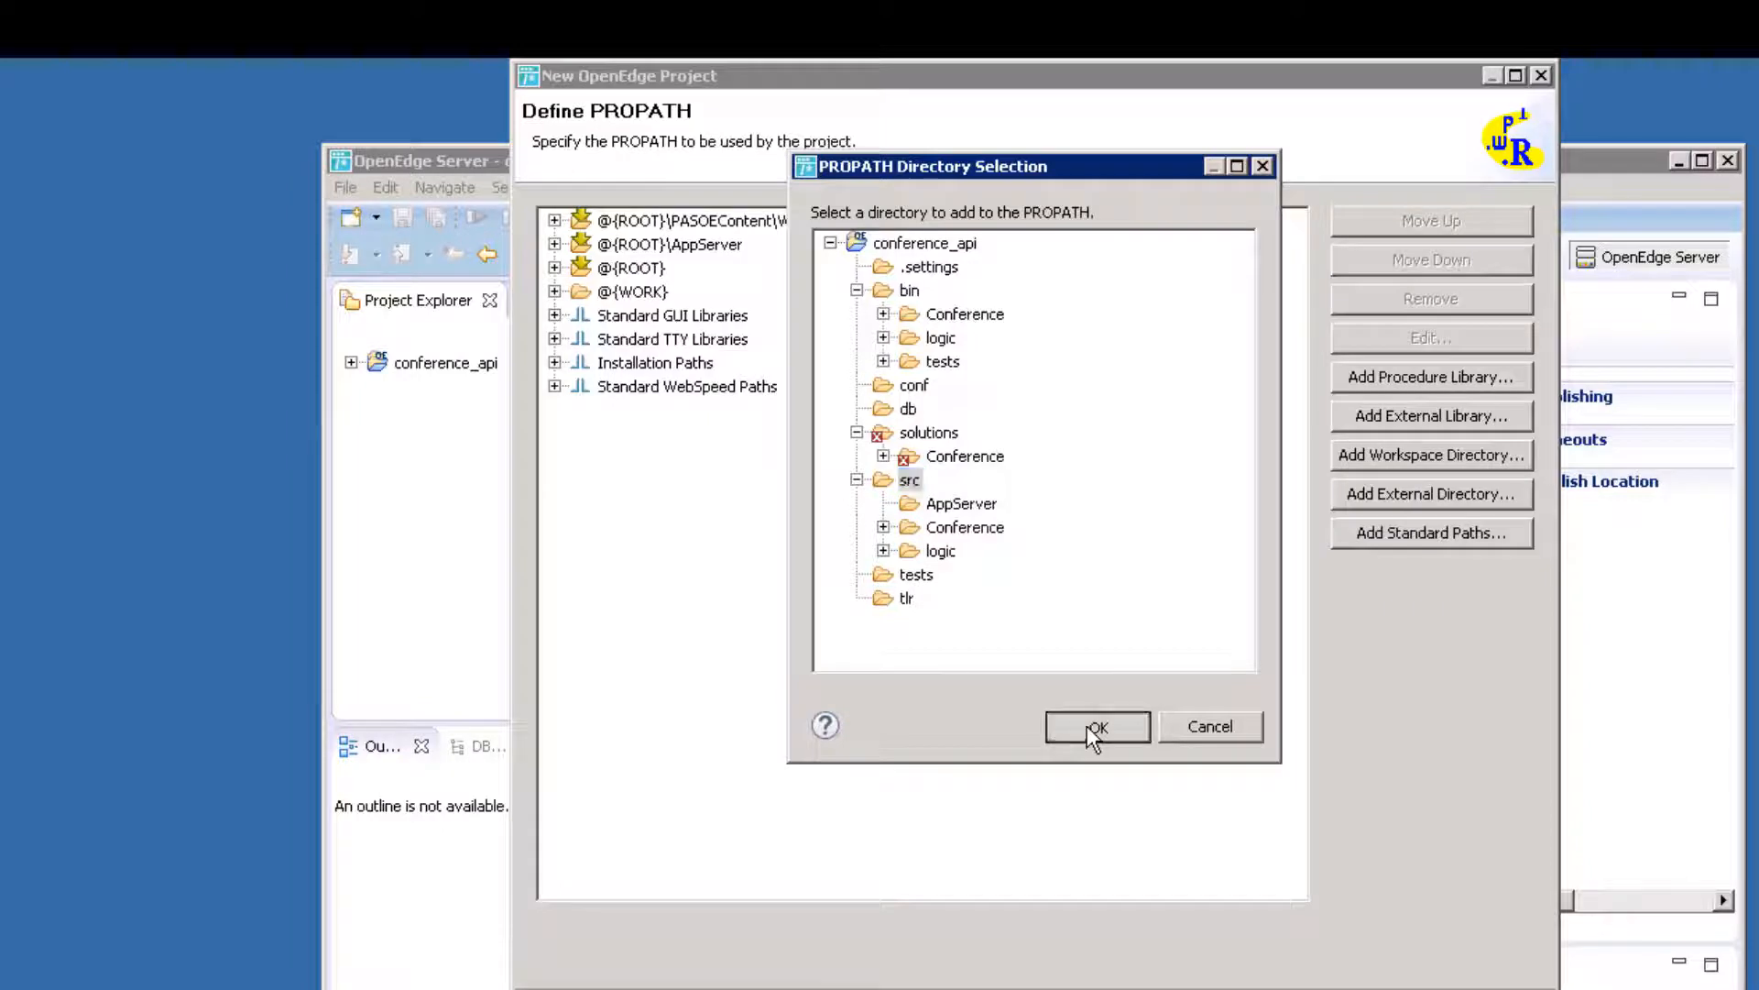
click(1096, 726)
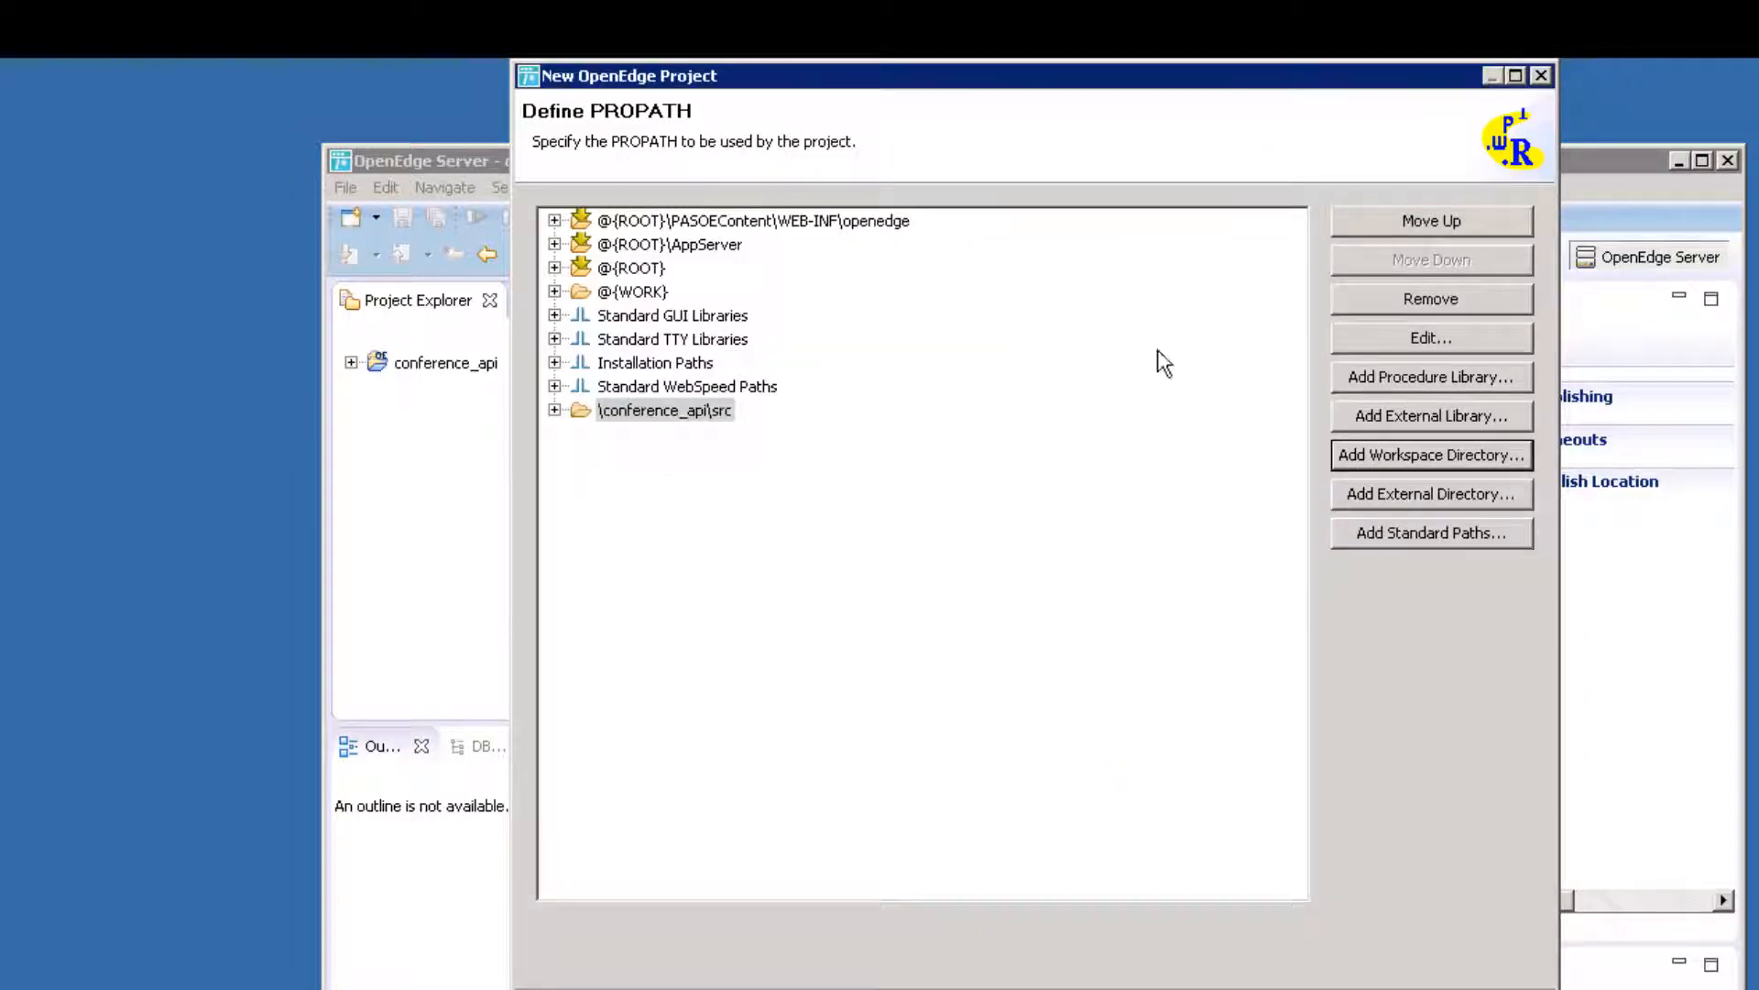
click(1430, 221)
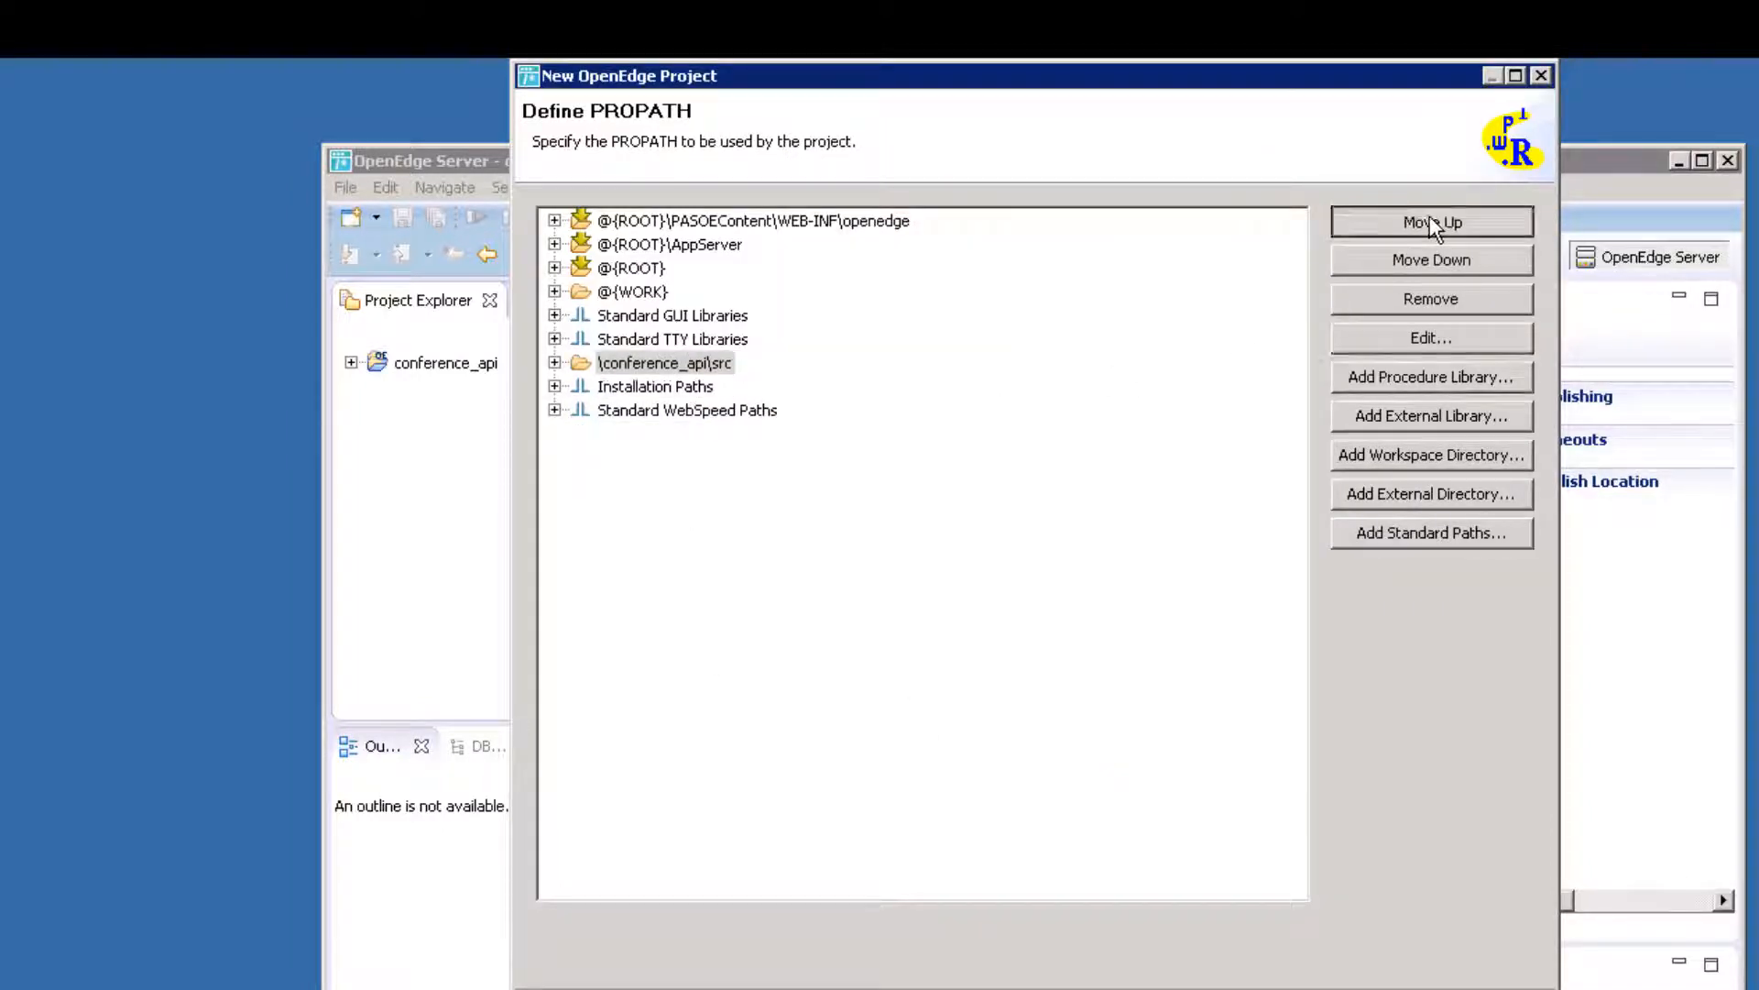
click(1430, 221)
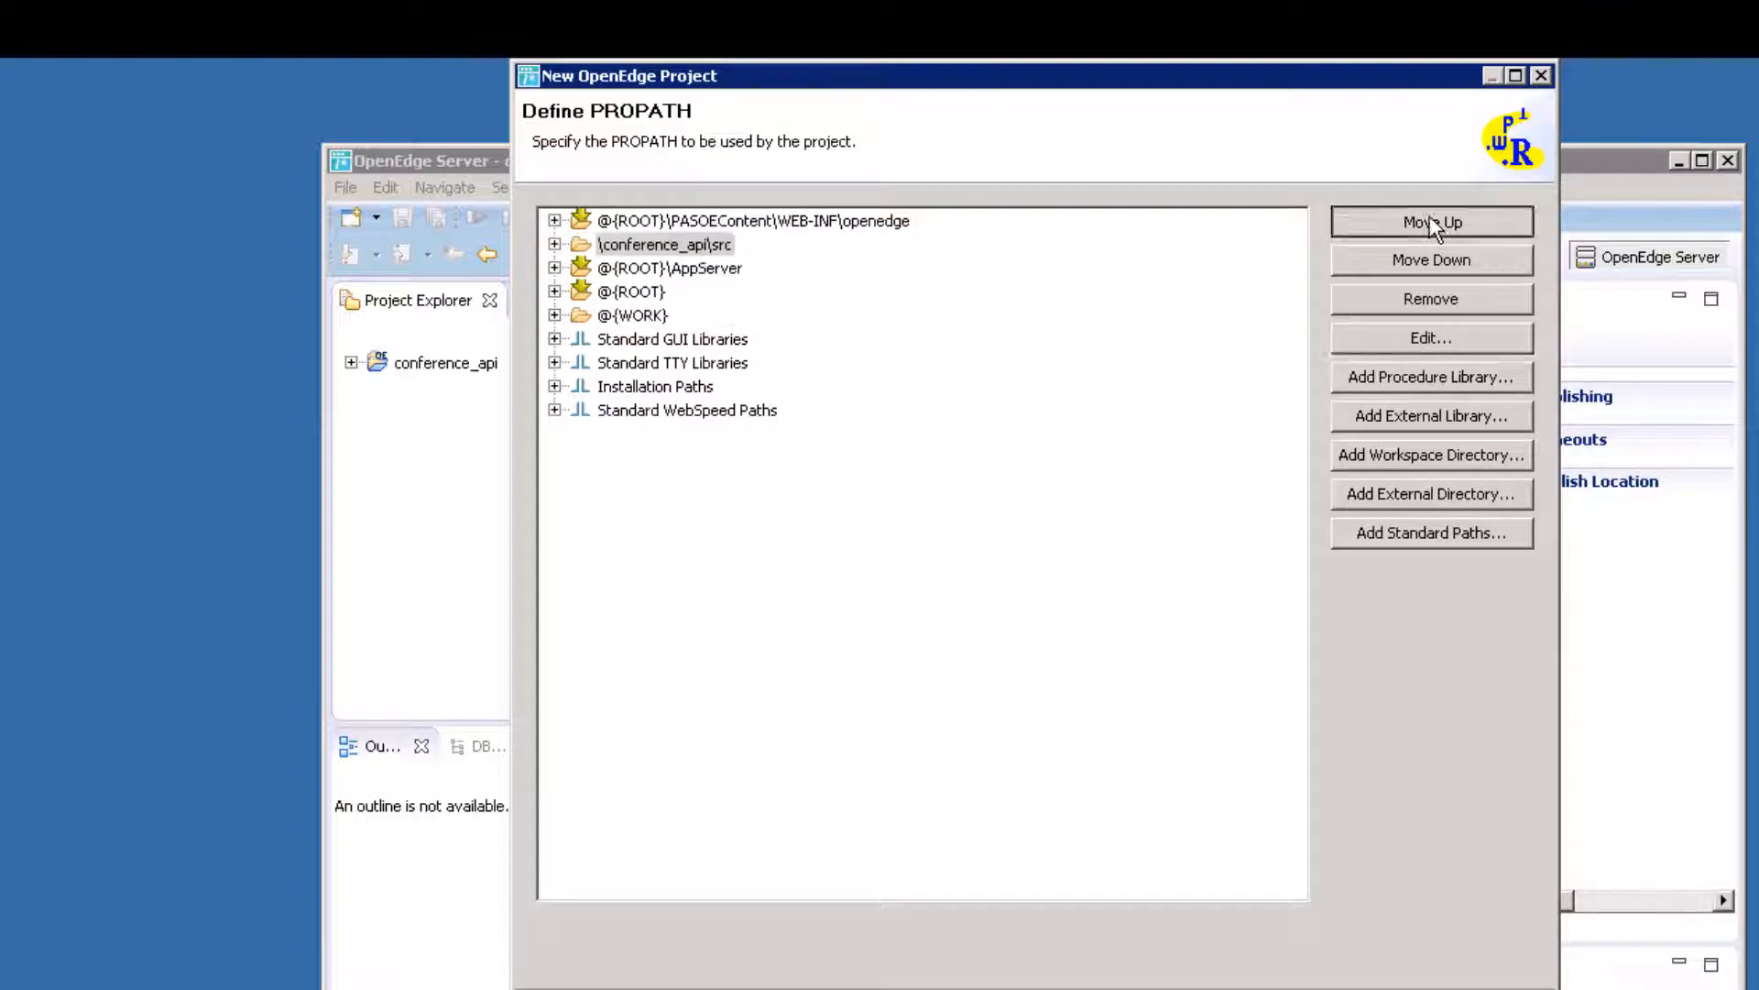
click(1430, 221)
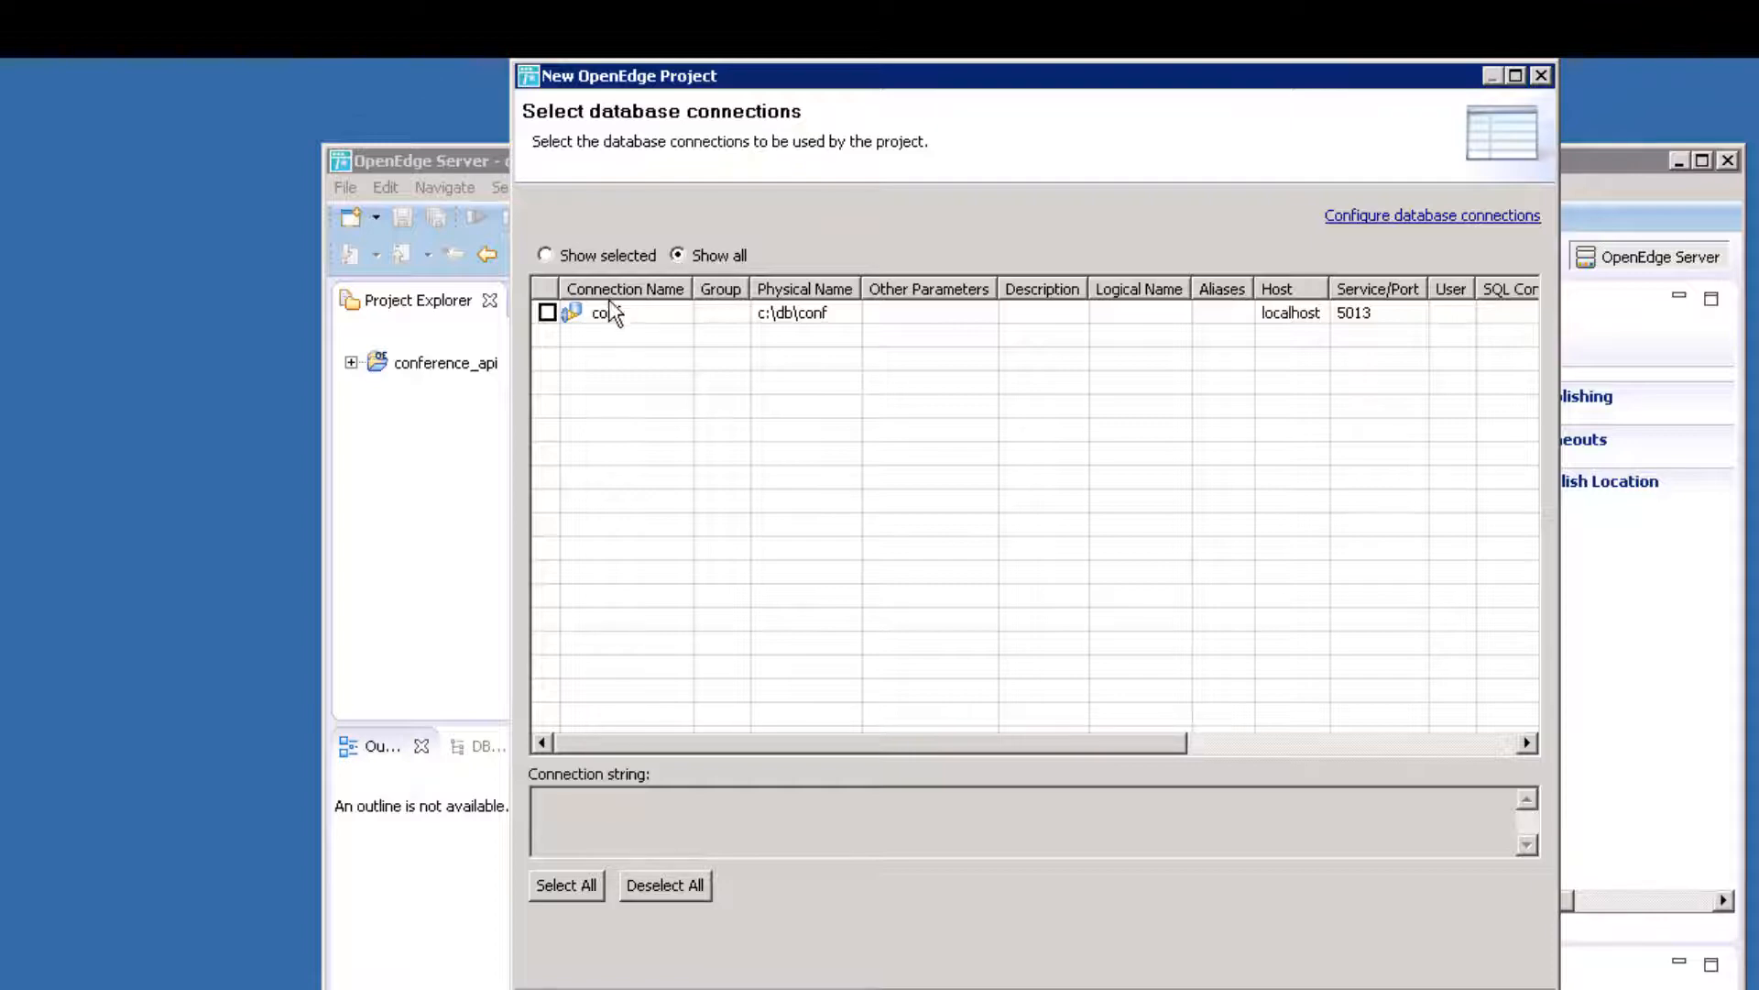
Tick the conf database connection and finish creating the project.
click(548, 314)
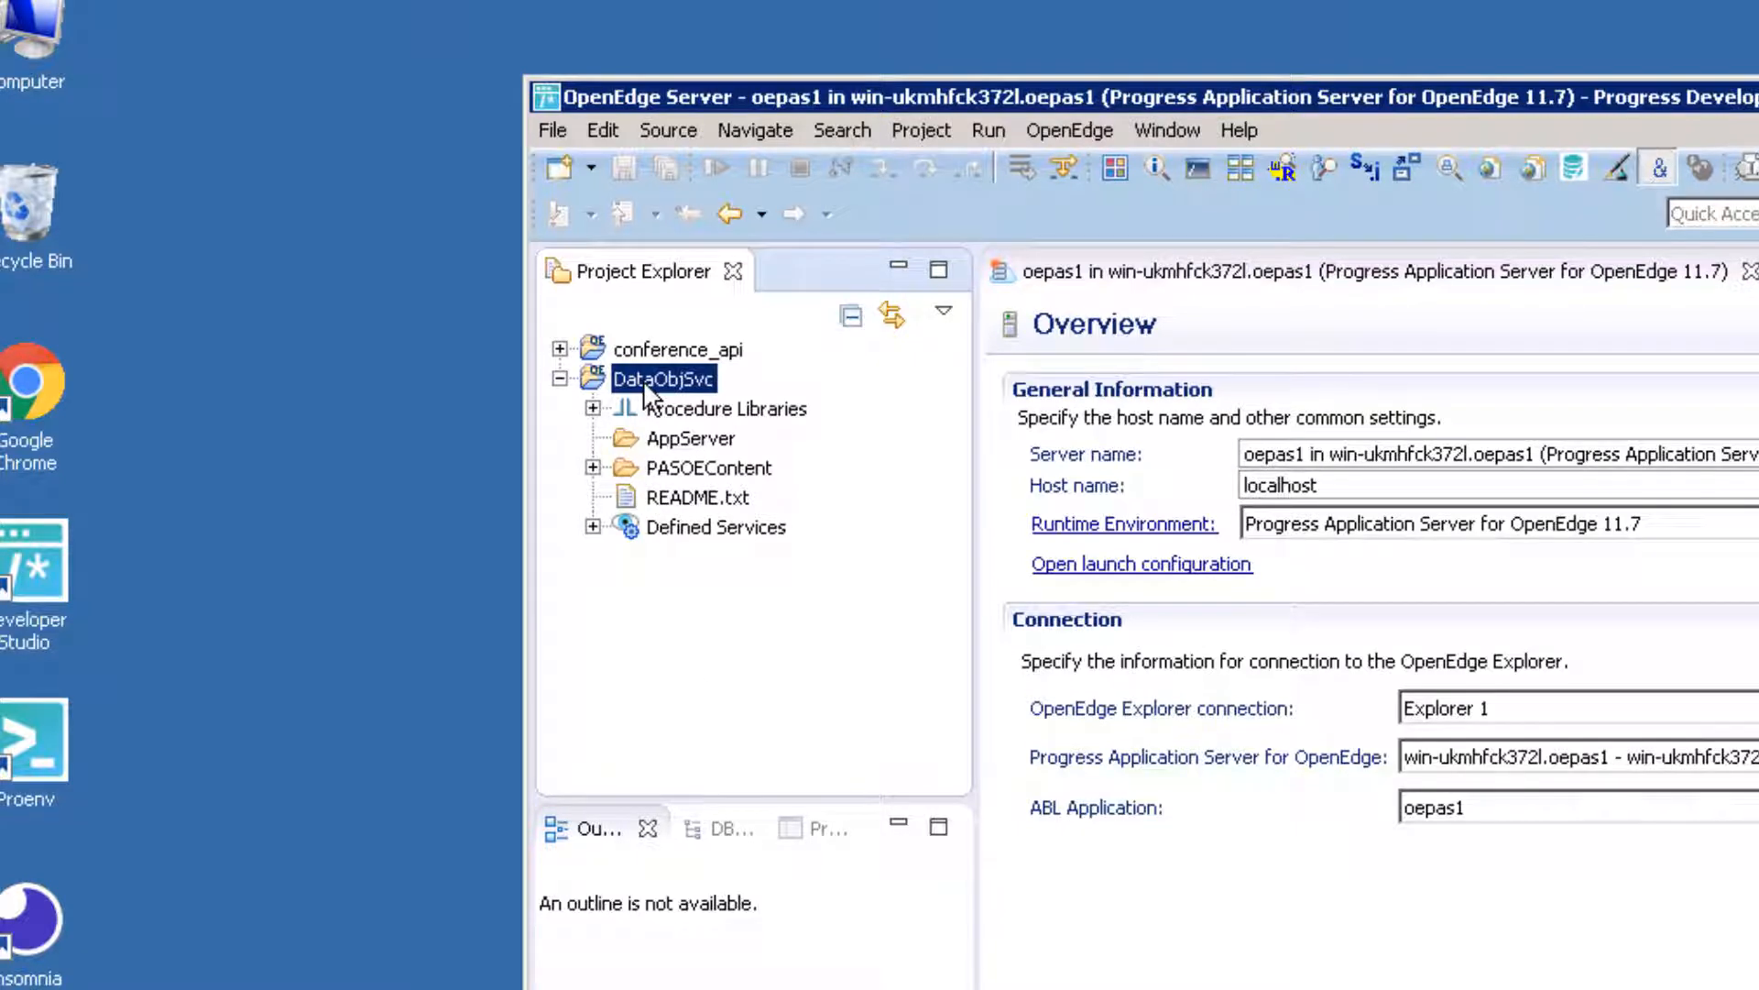
mouse_move(755, 381)
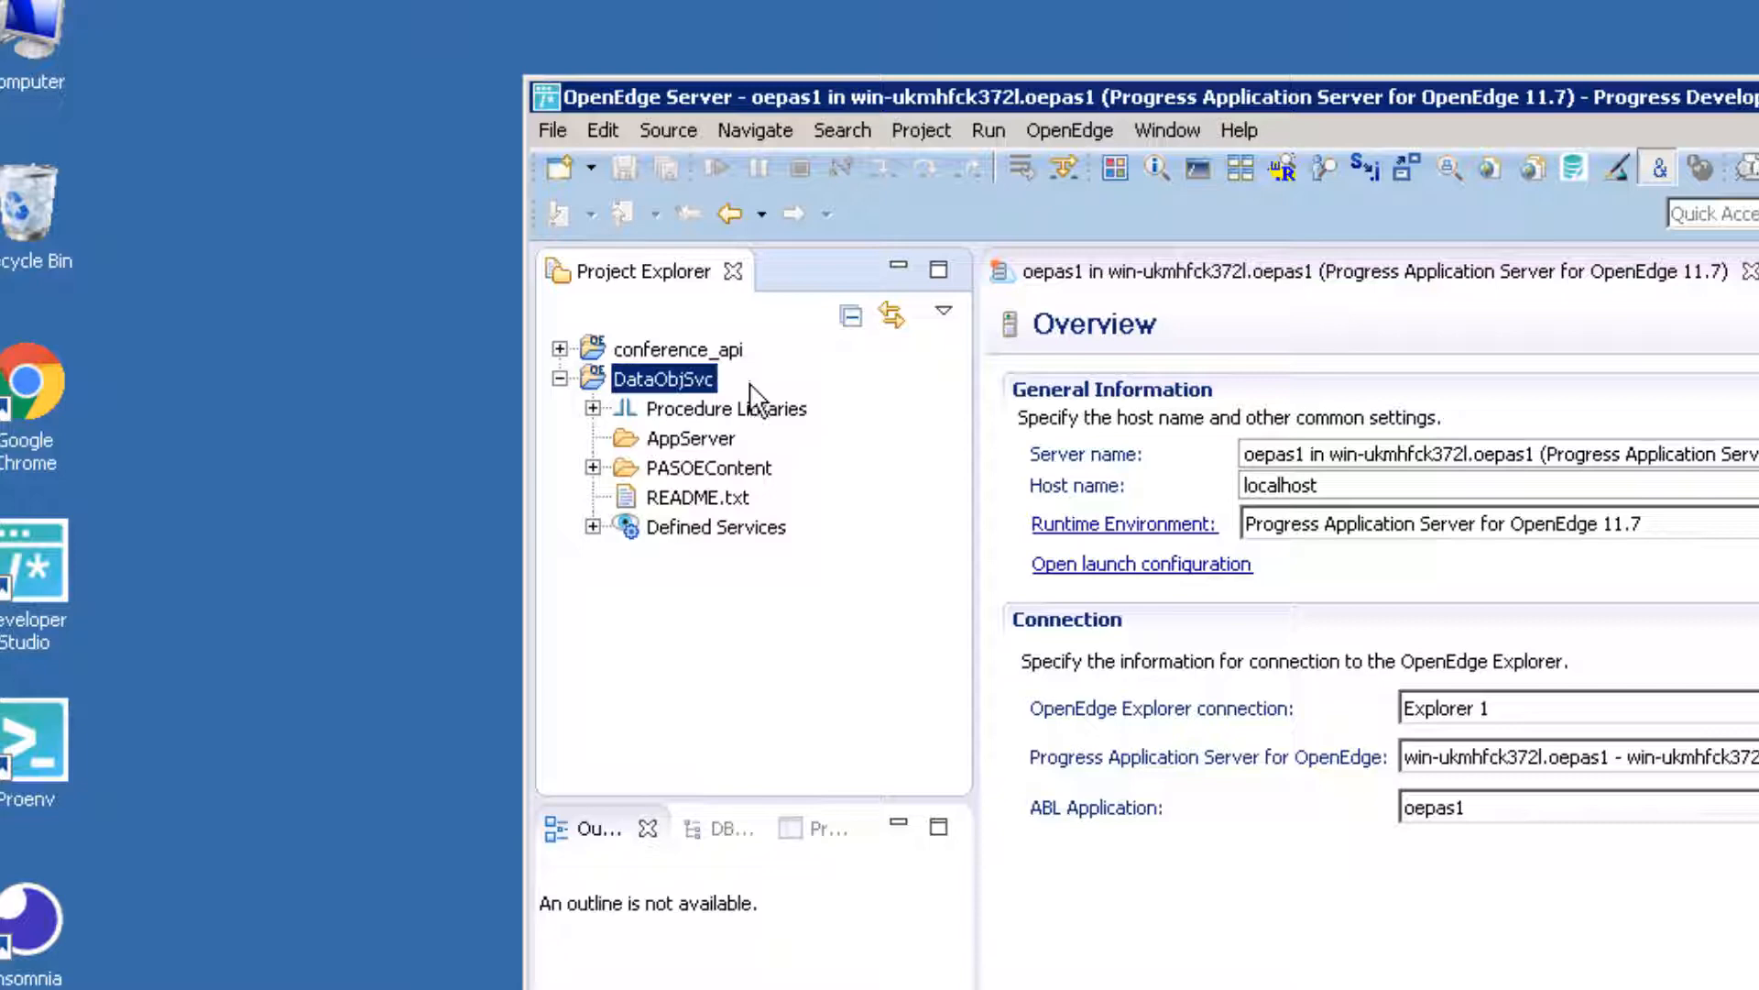
mouse_move(705, 660)
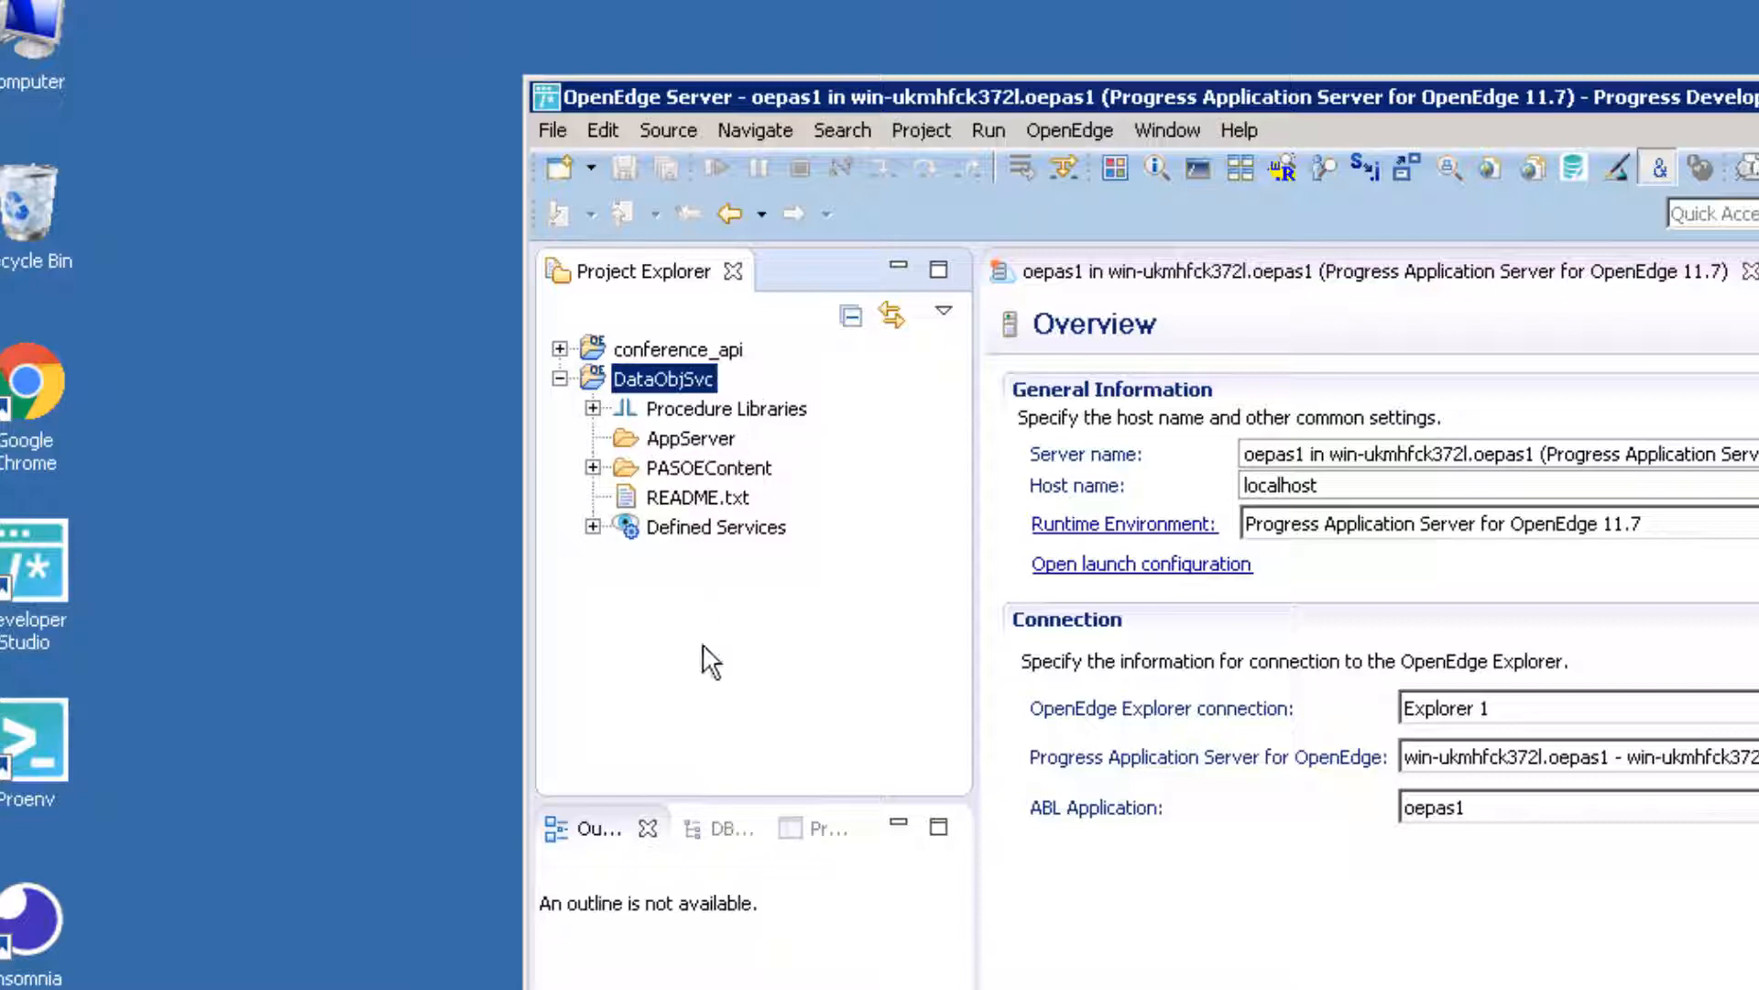
mouse_move(727, 729)
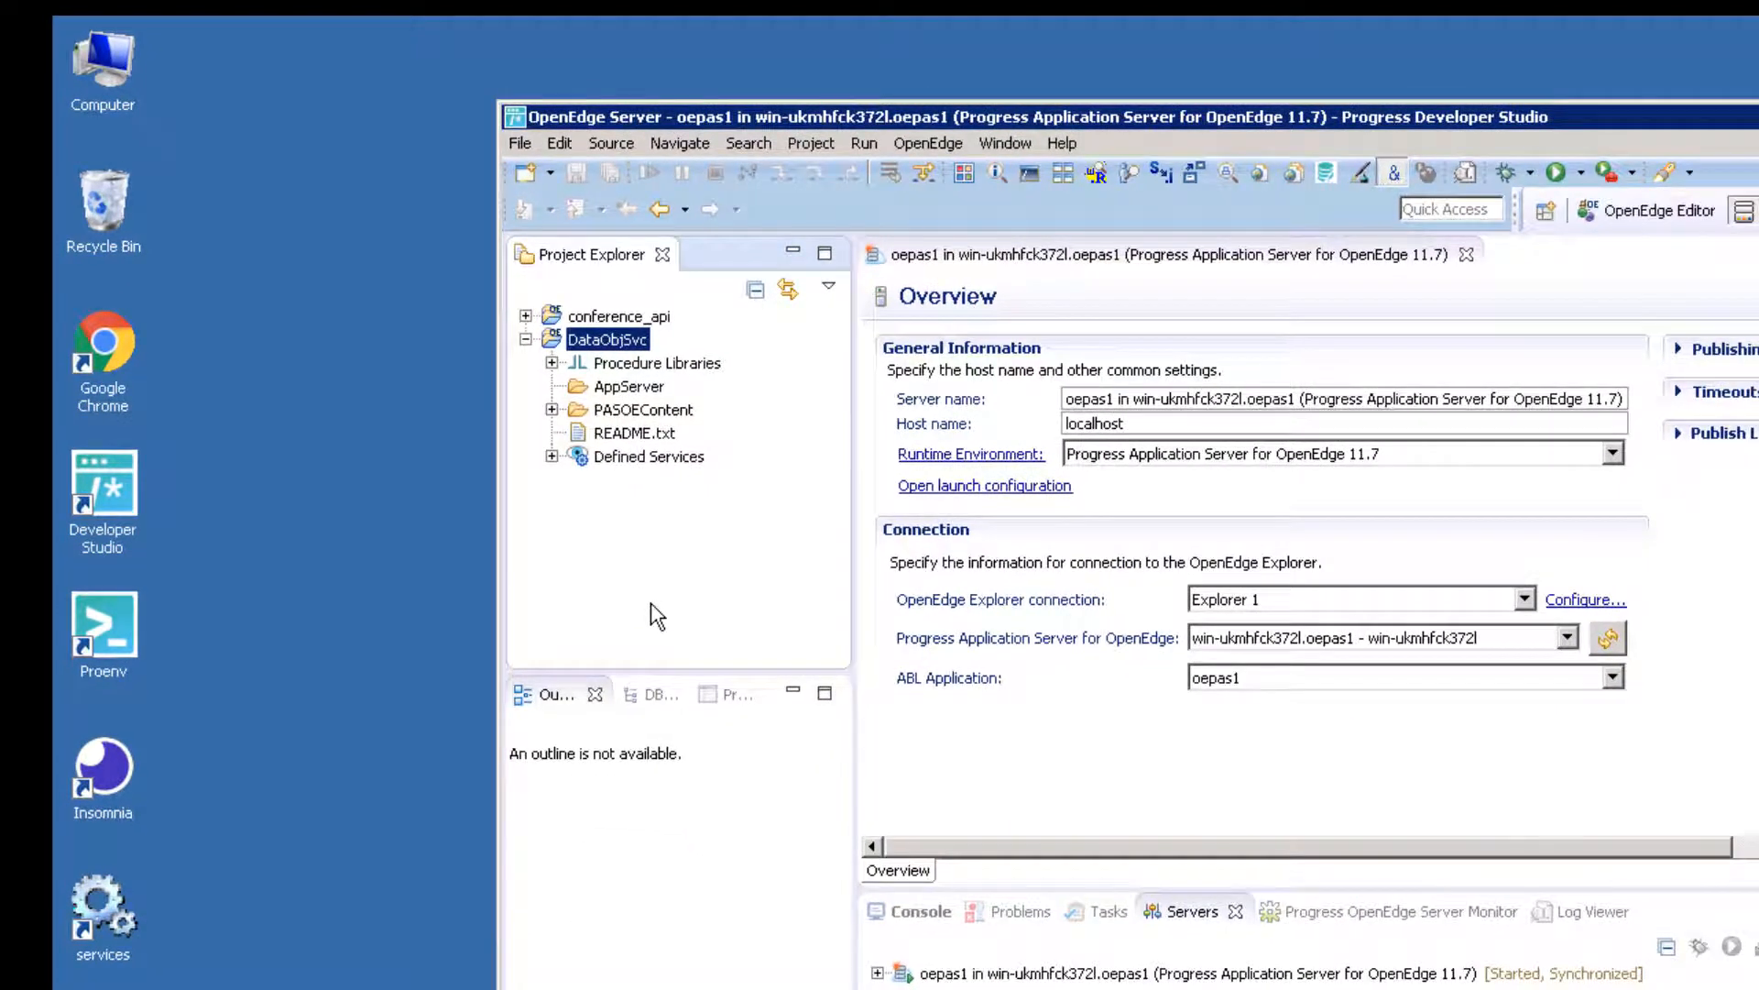
mouse_move(611, 404)
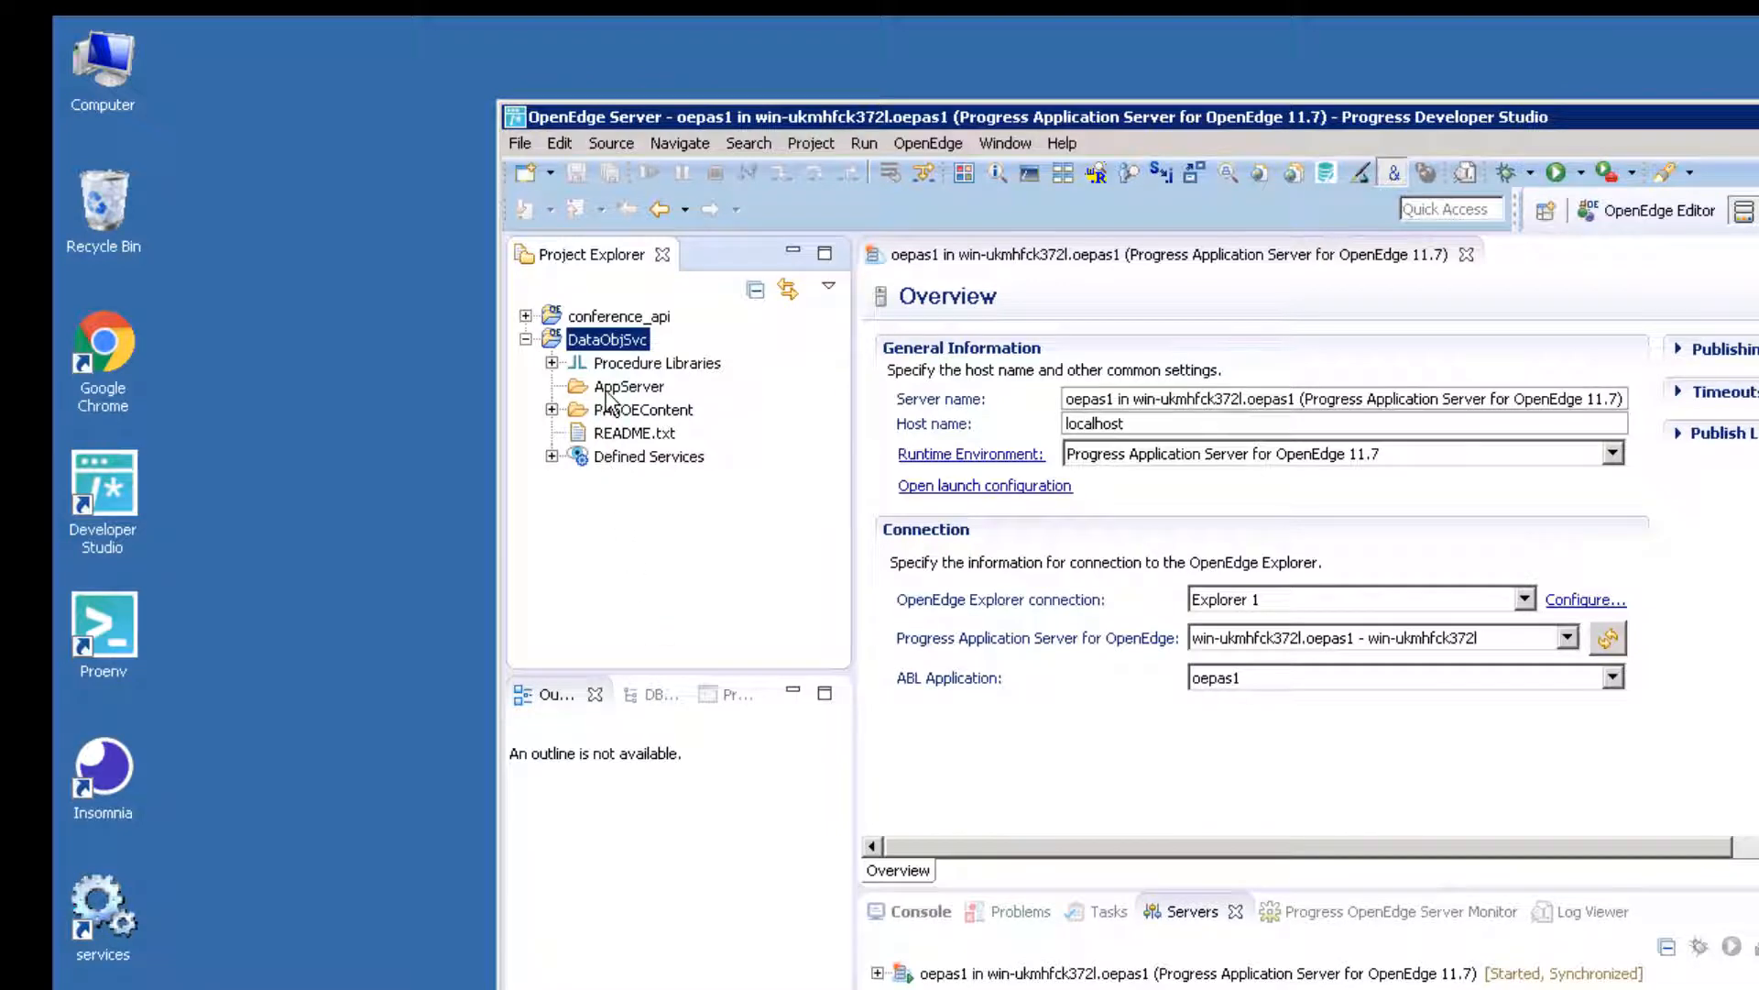
Create the SpeakerBE business entity in AppServer with CRUD operations, based on a conf table.
click(629, 386)
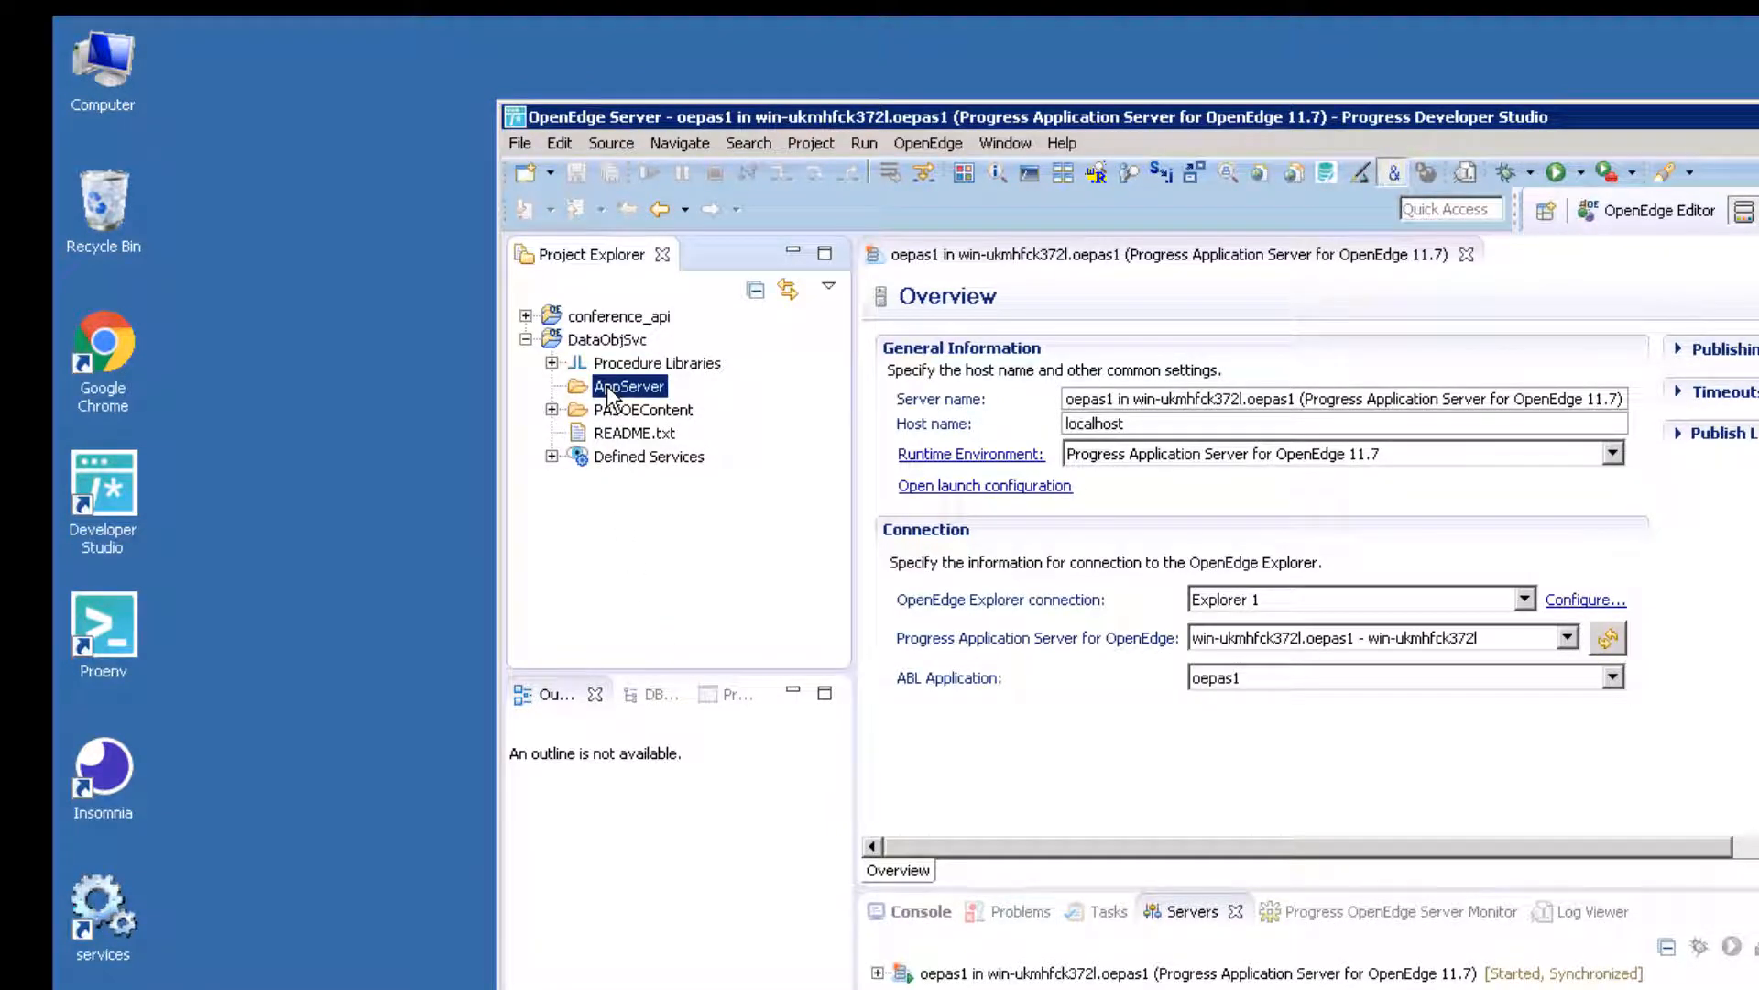
right_click(629, 386)
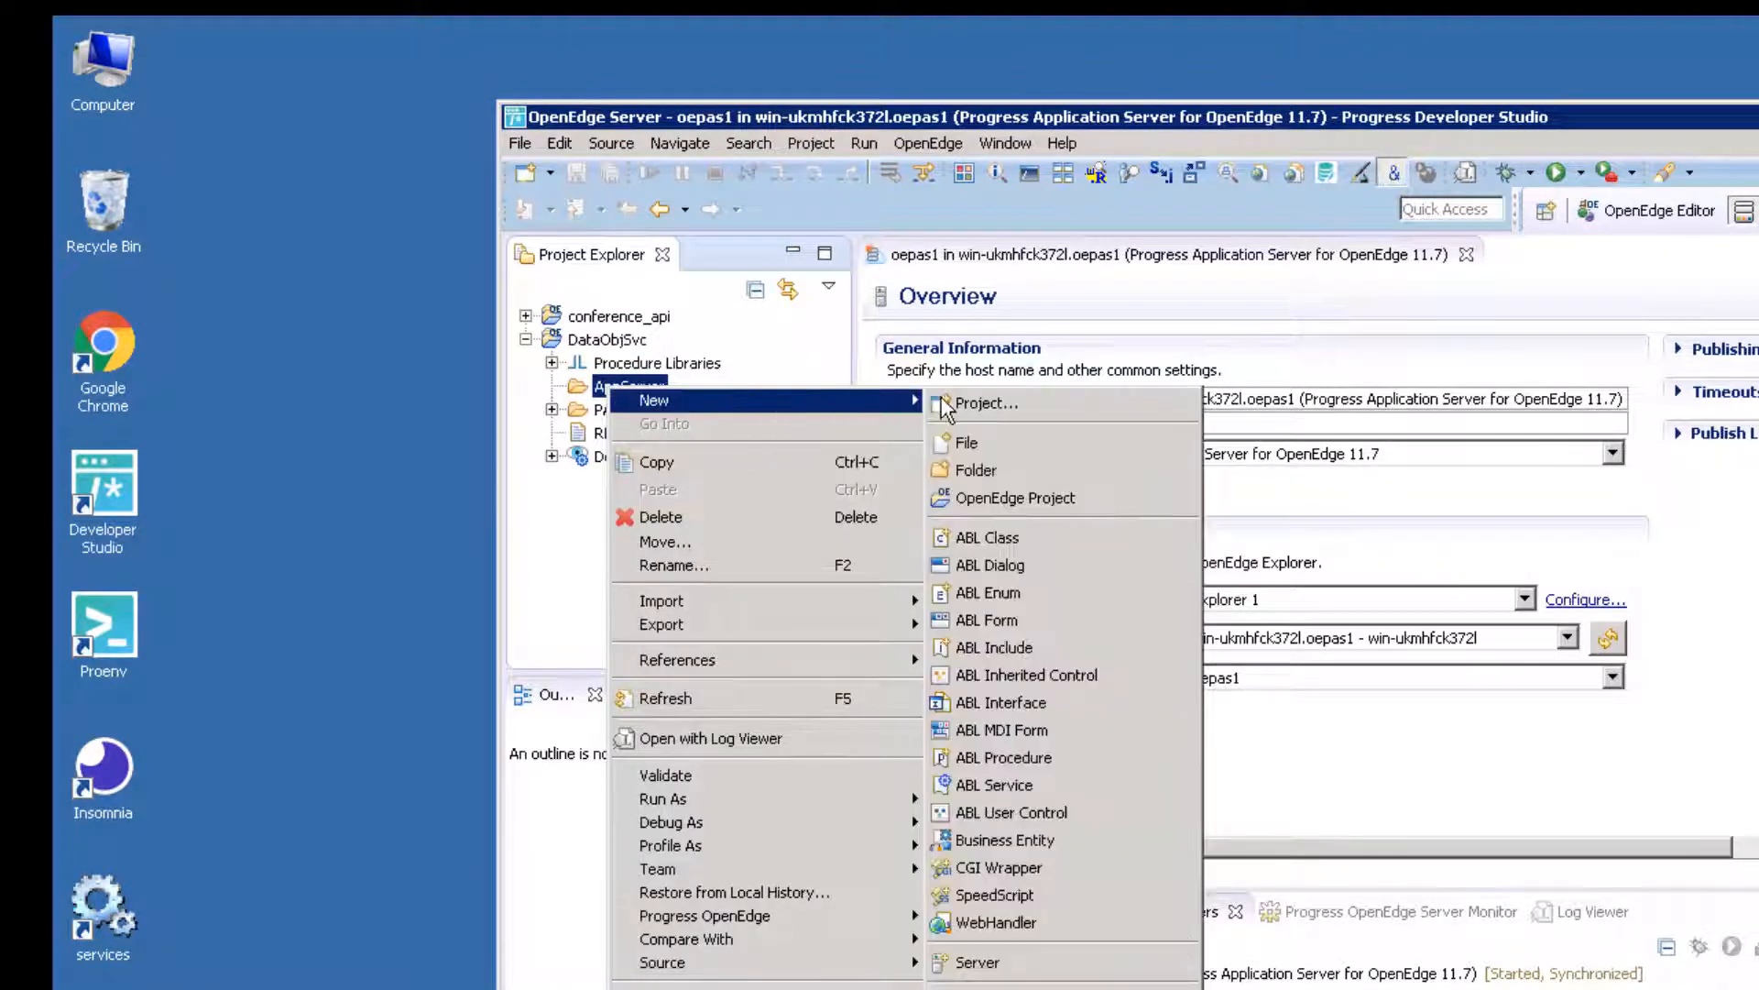
mouse_move(1005, 839)
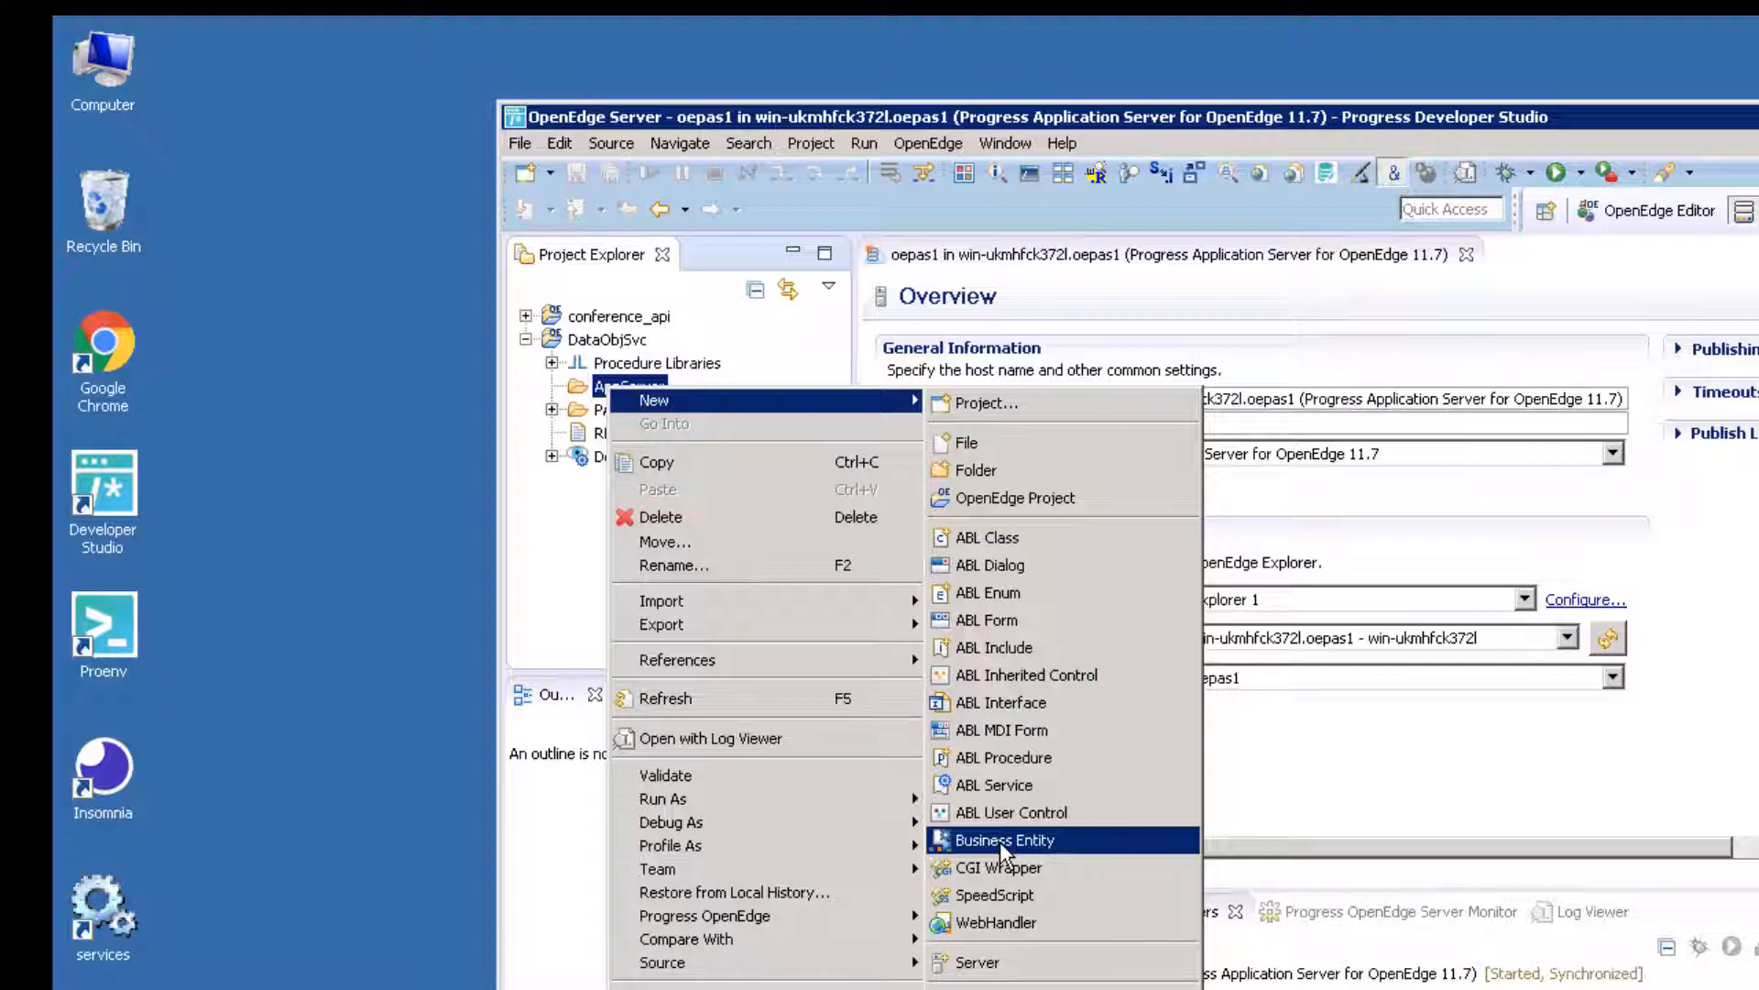
click(1004, 840)
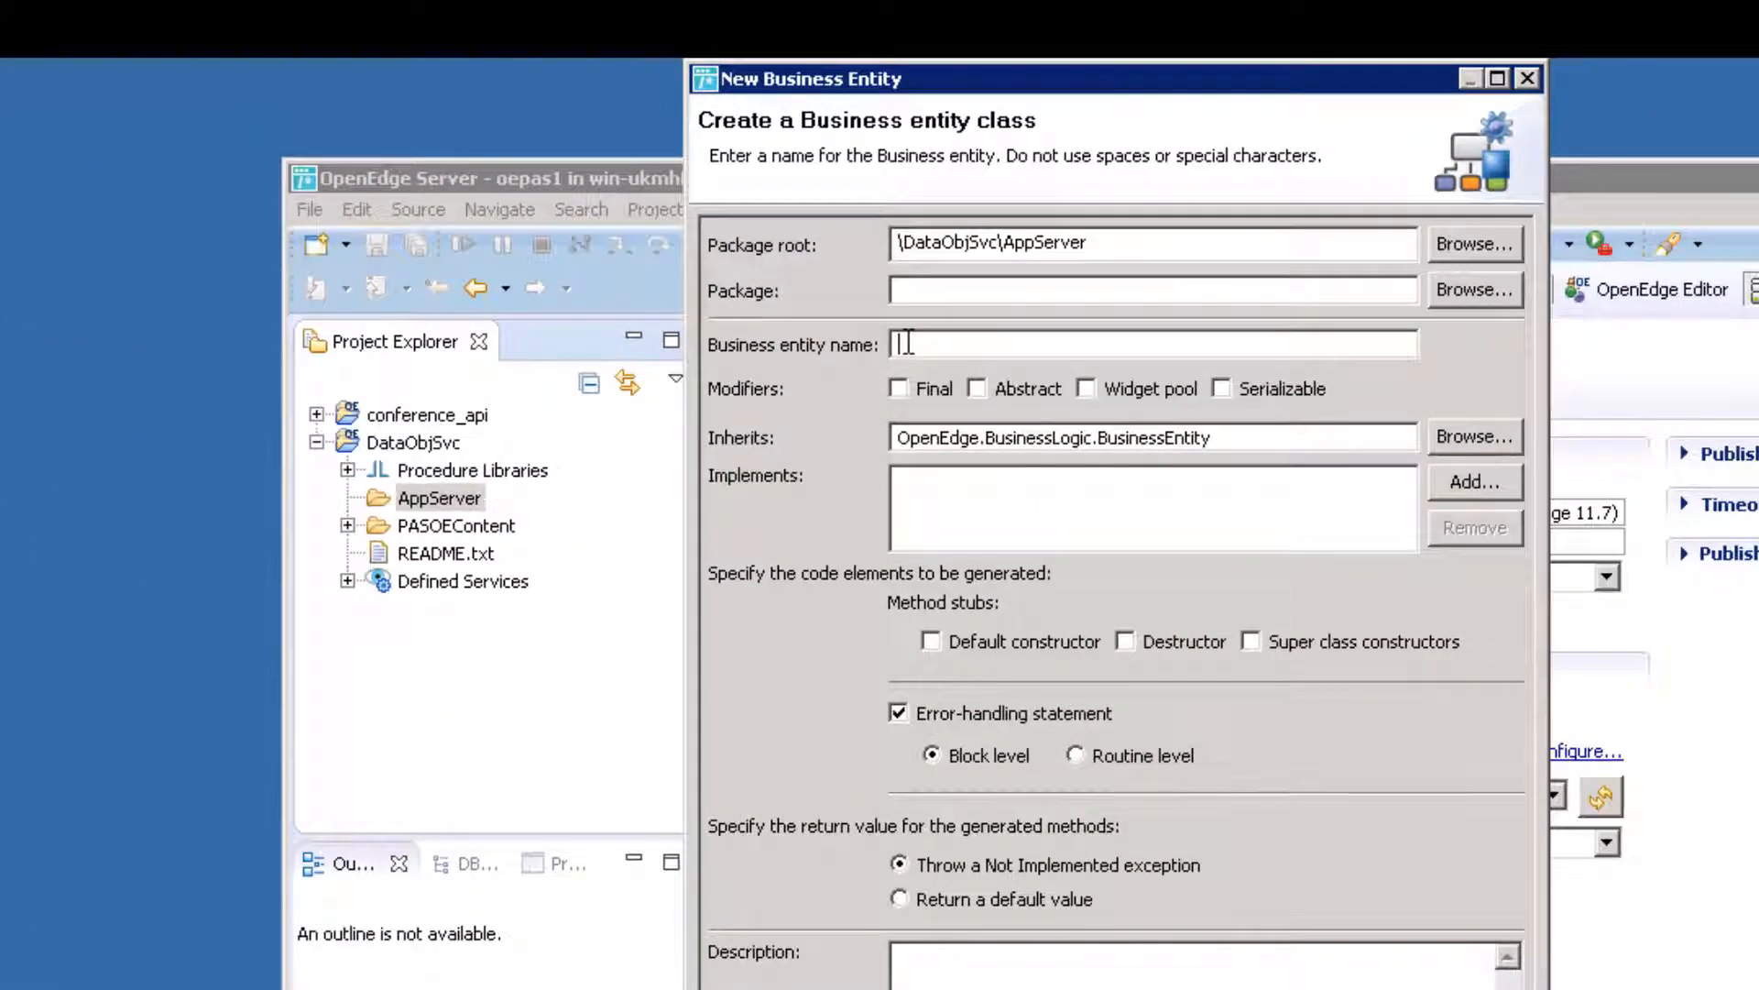
text(Sbe)
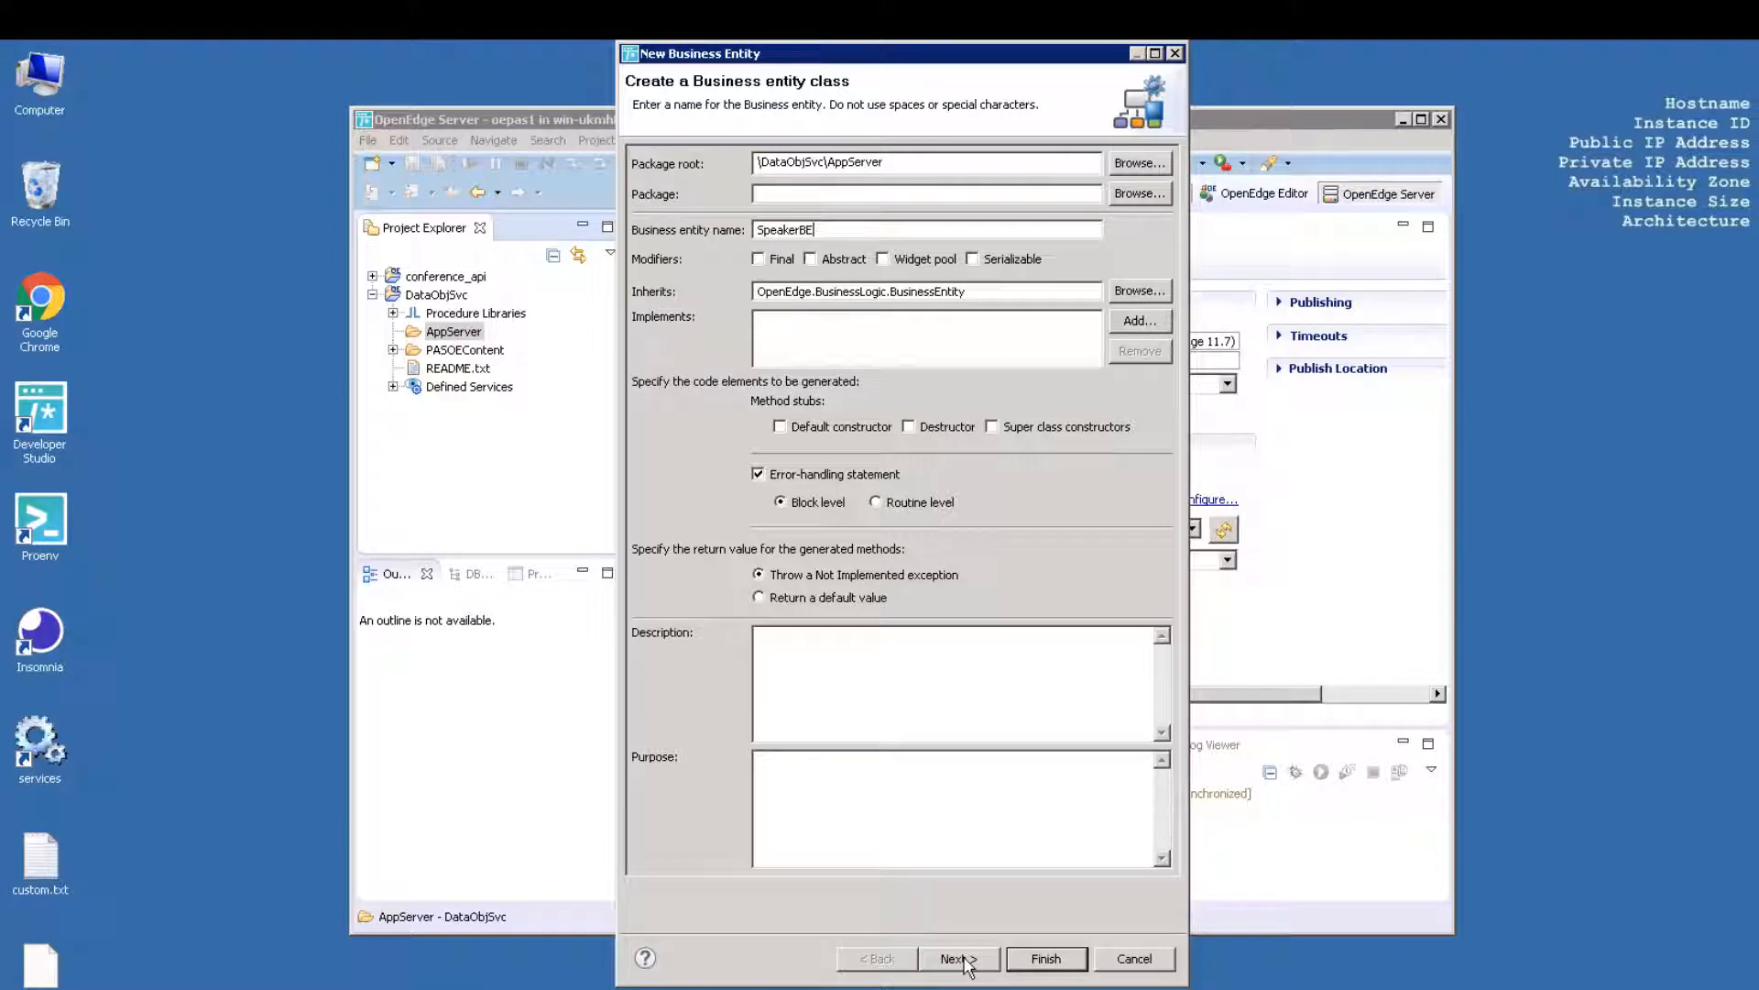
click(955, 958)
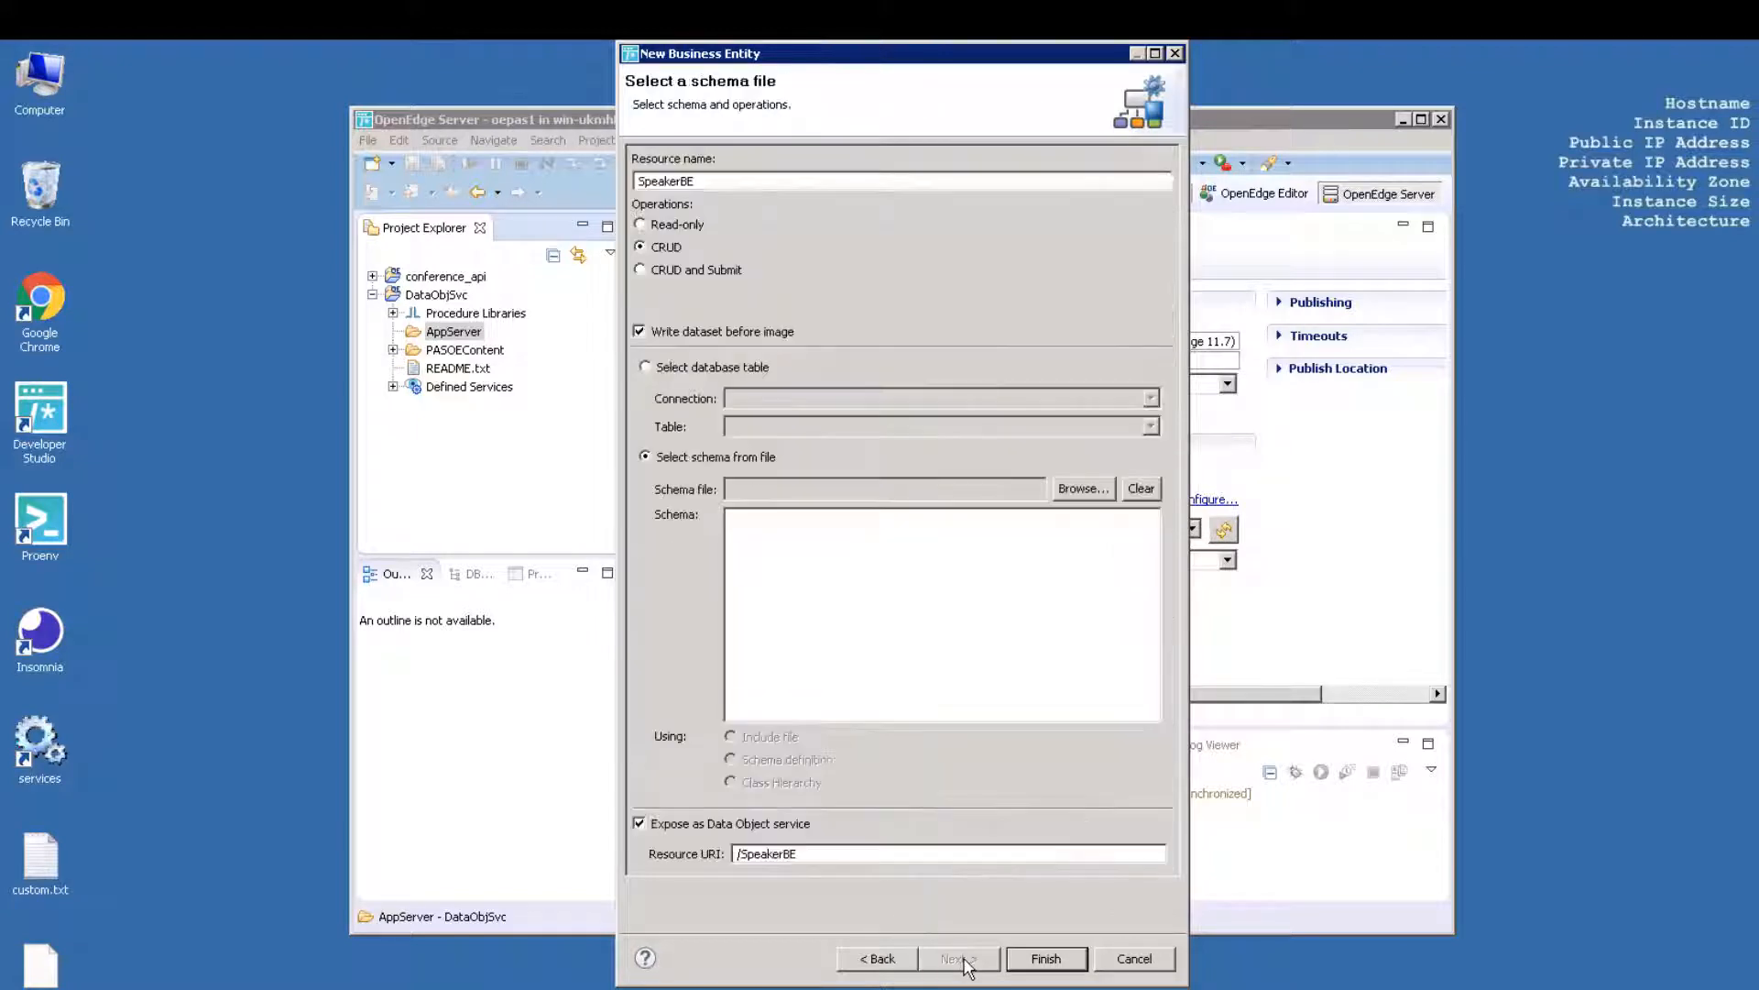
mouse_move(699, 315)
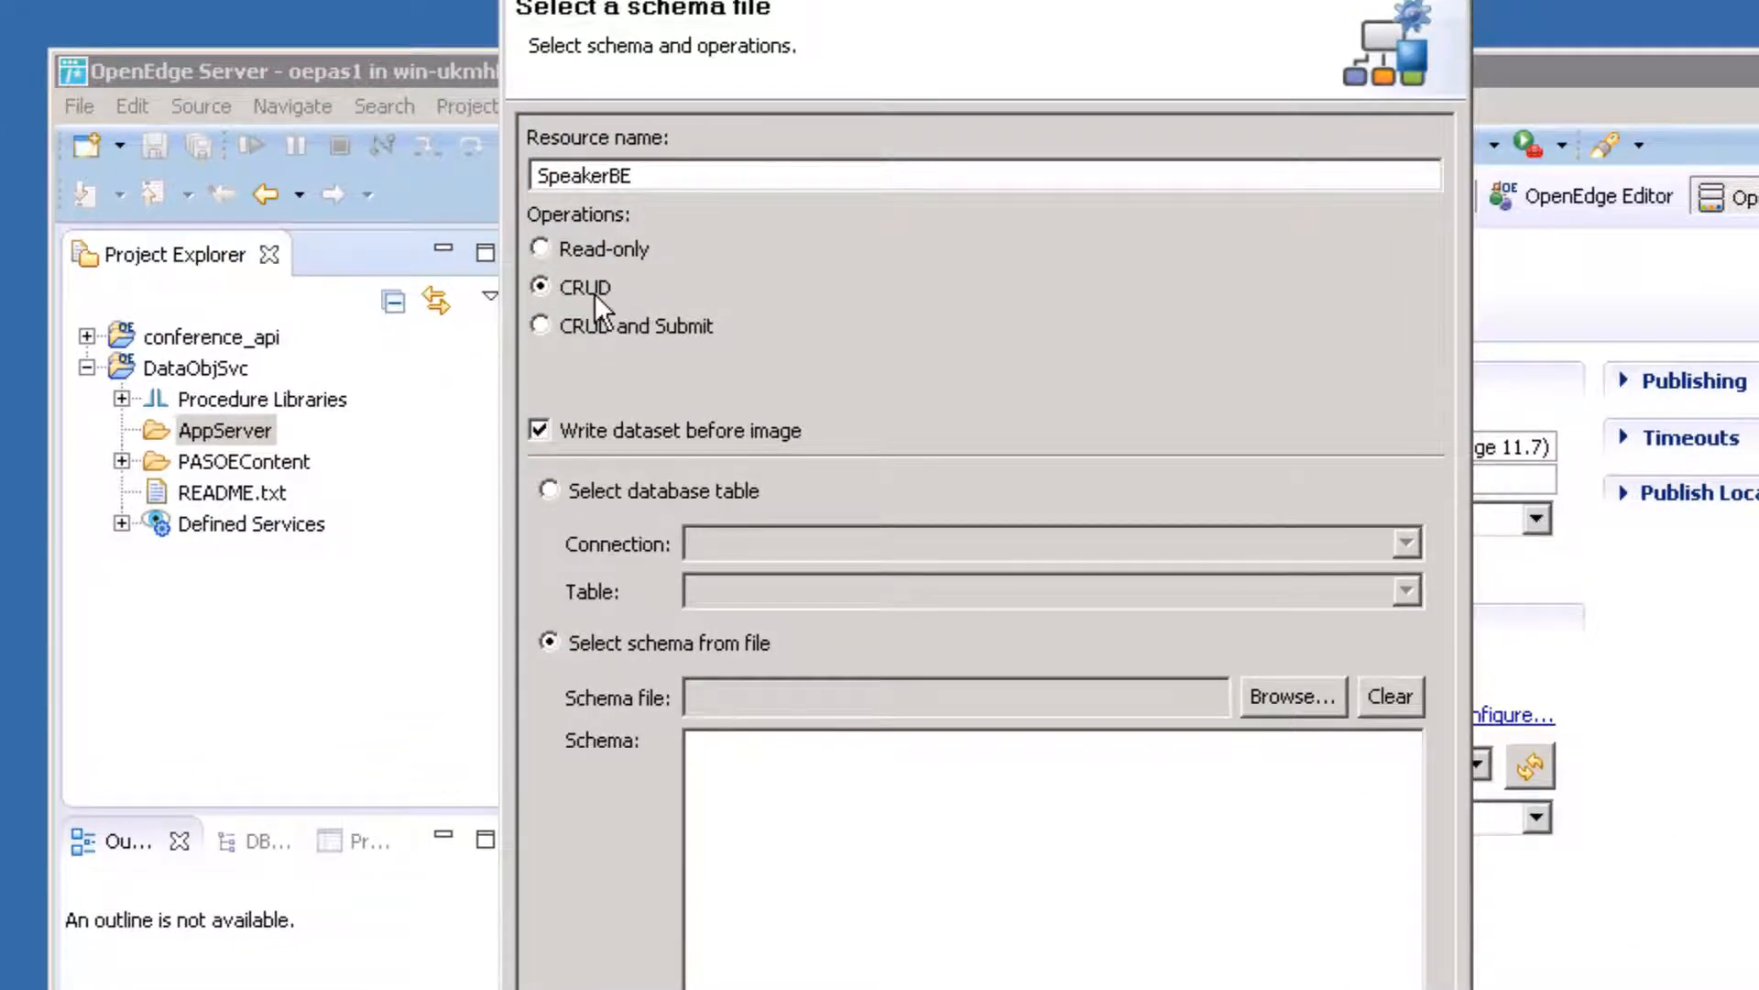
mouse_move(559, 385)
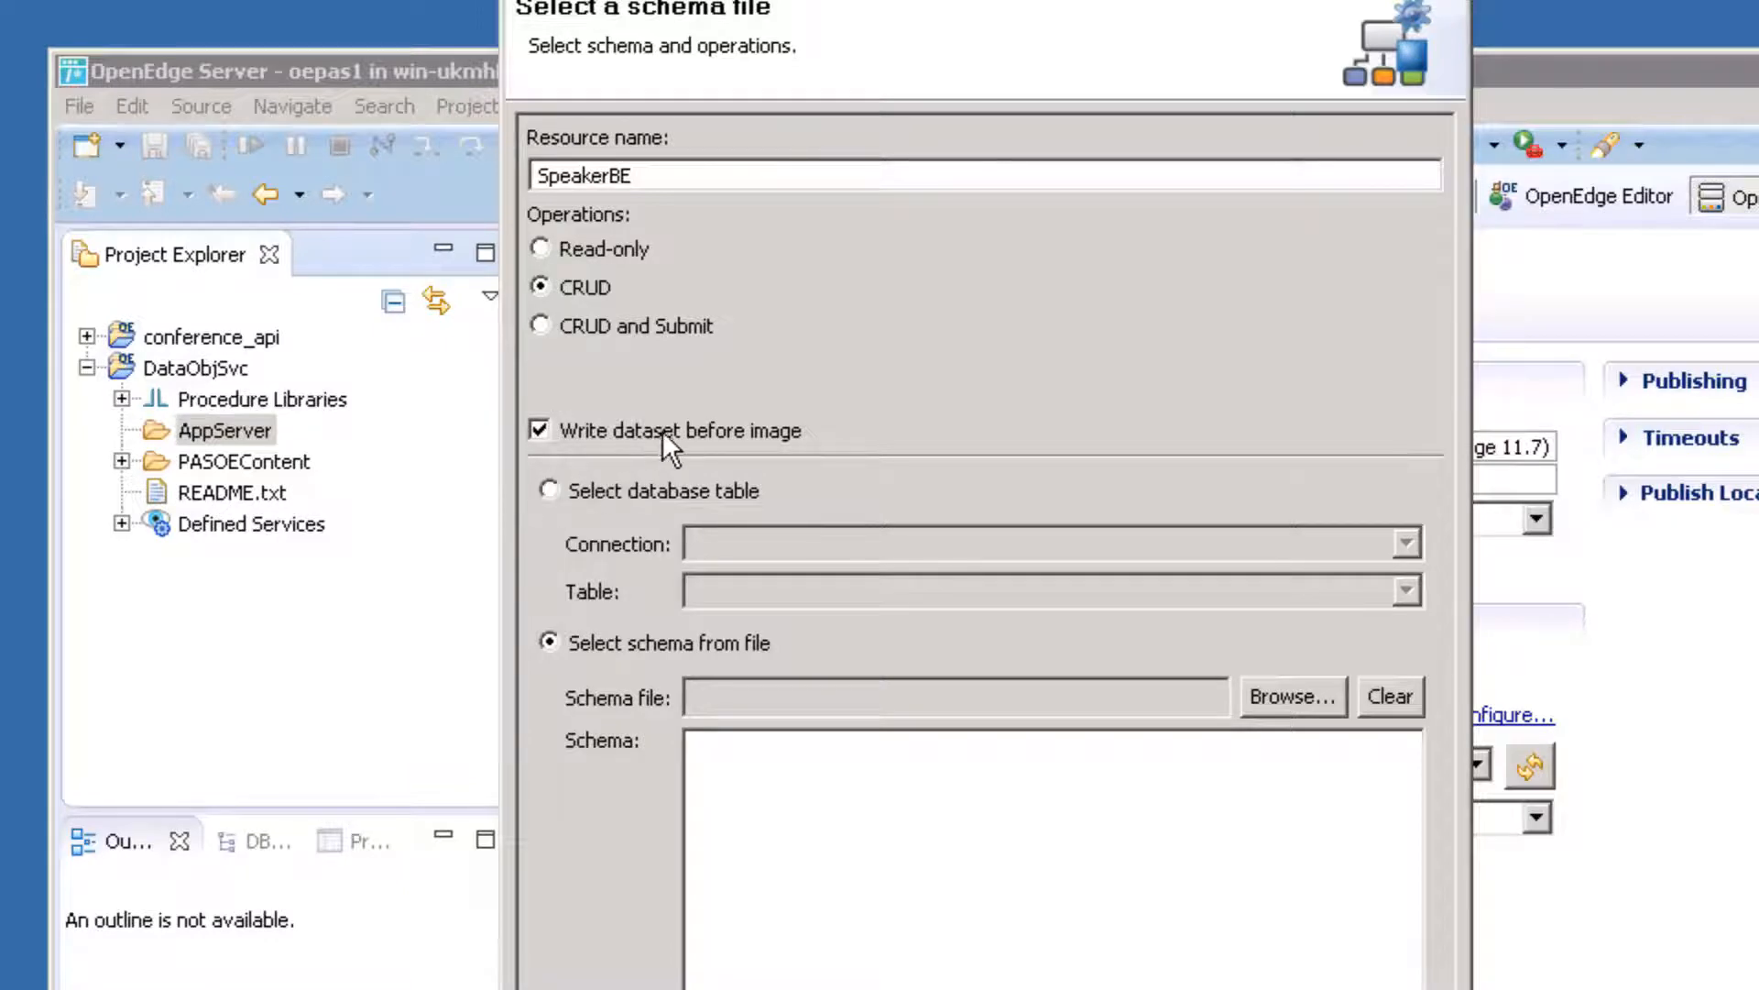
mouse_move(670, 458)
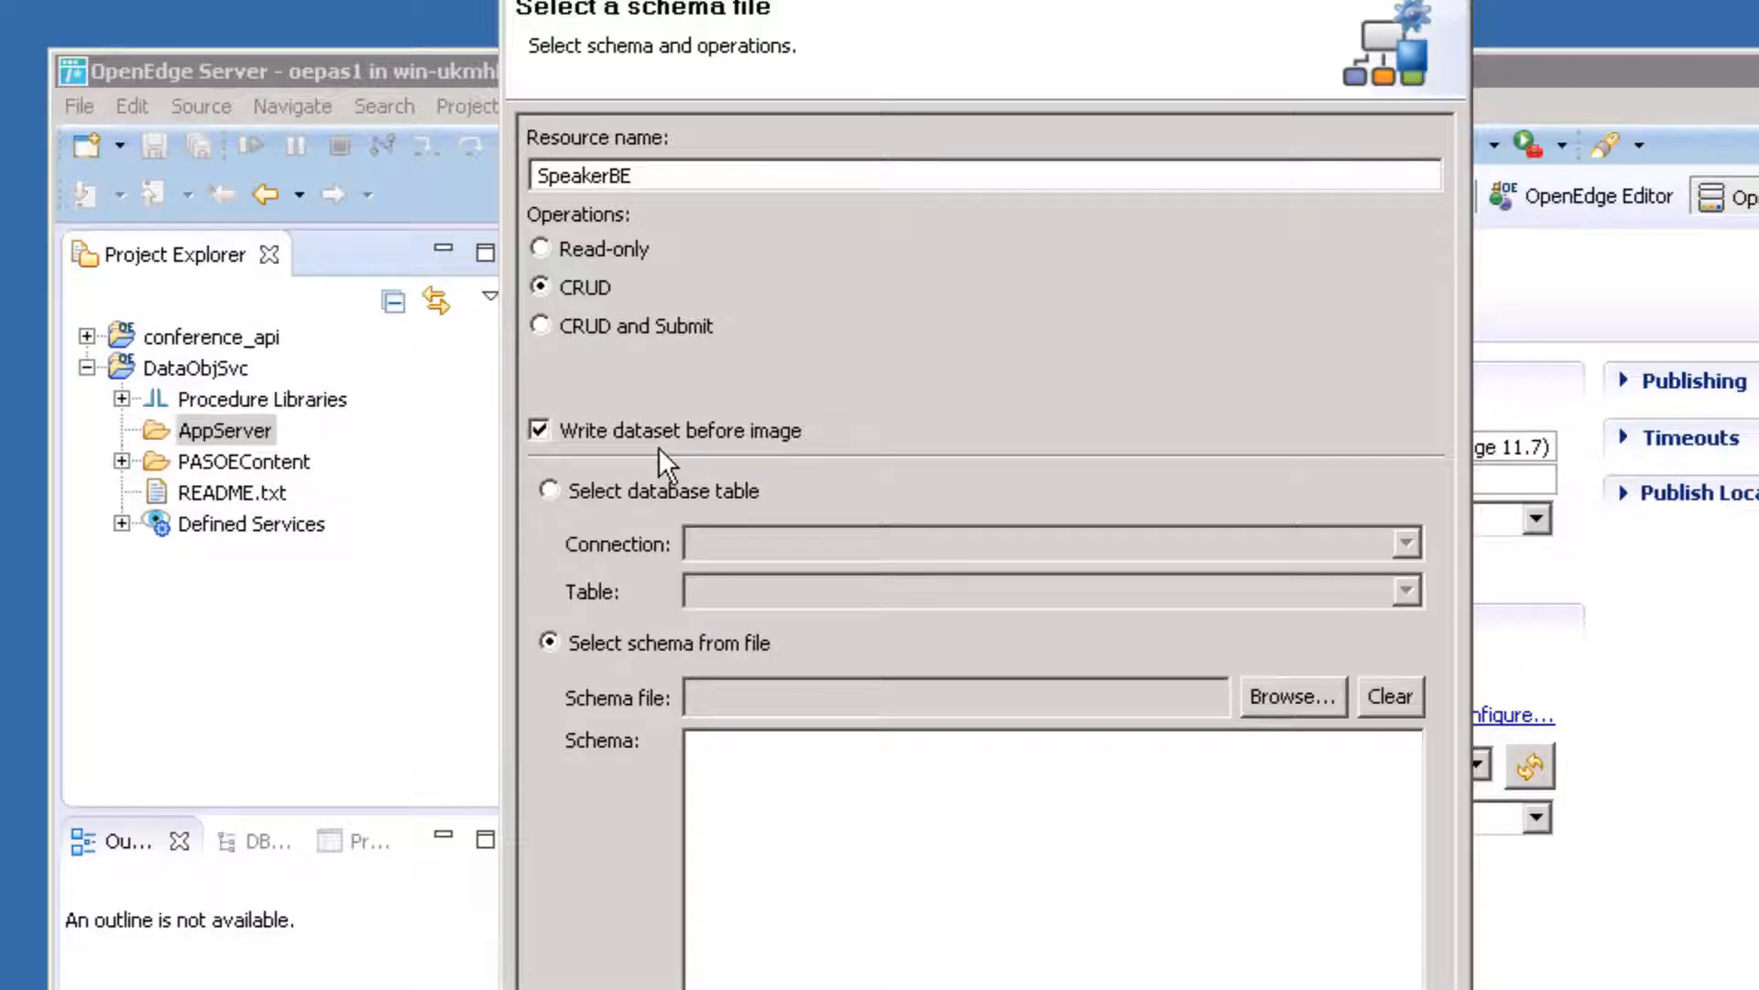
click(549, 490)
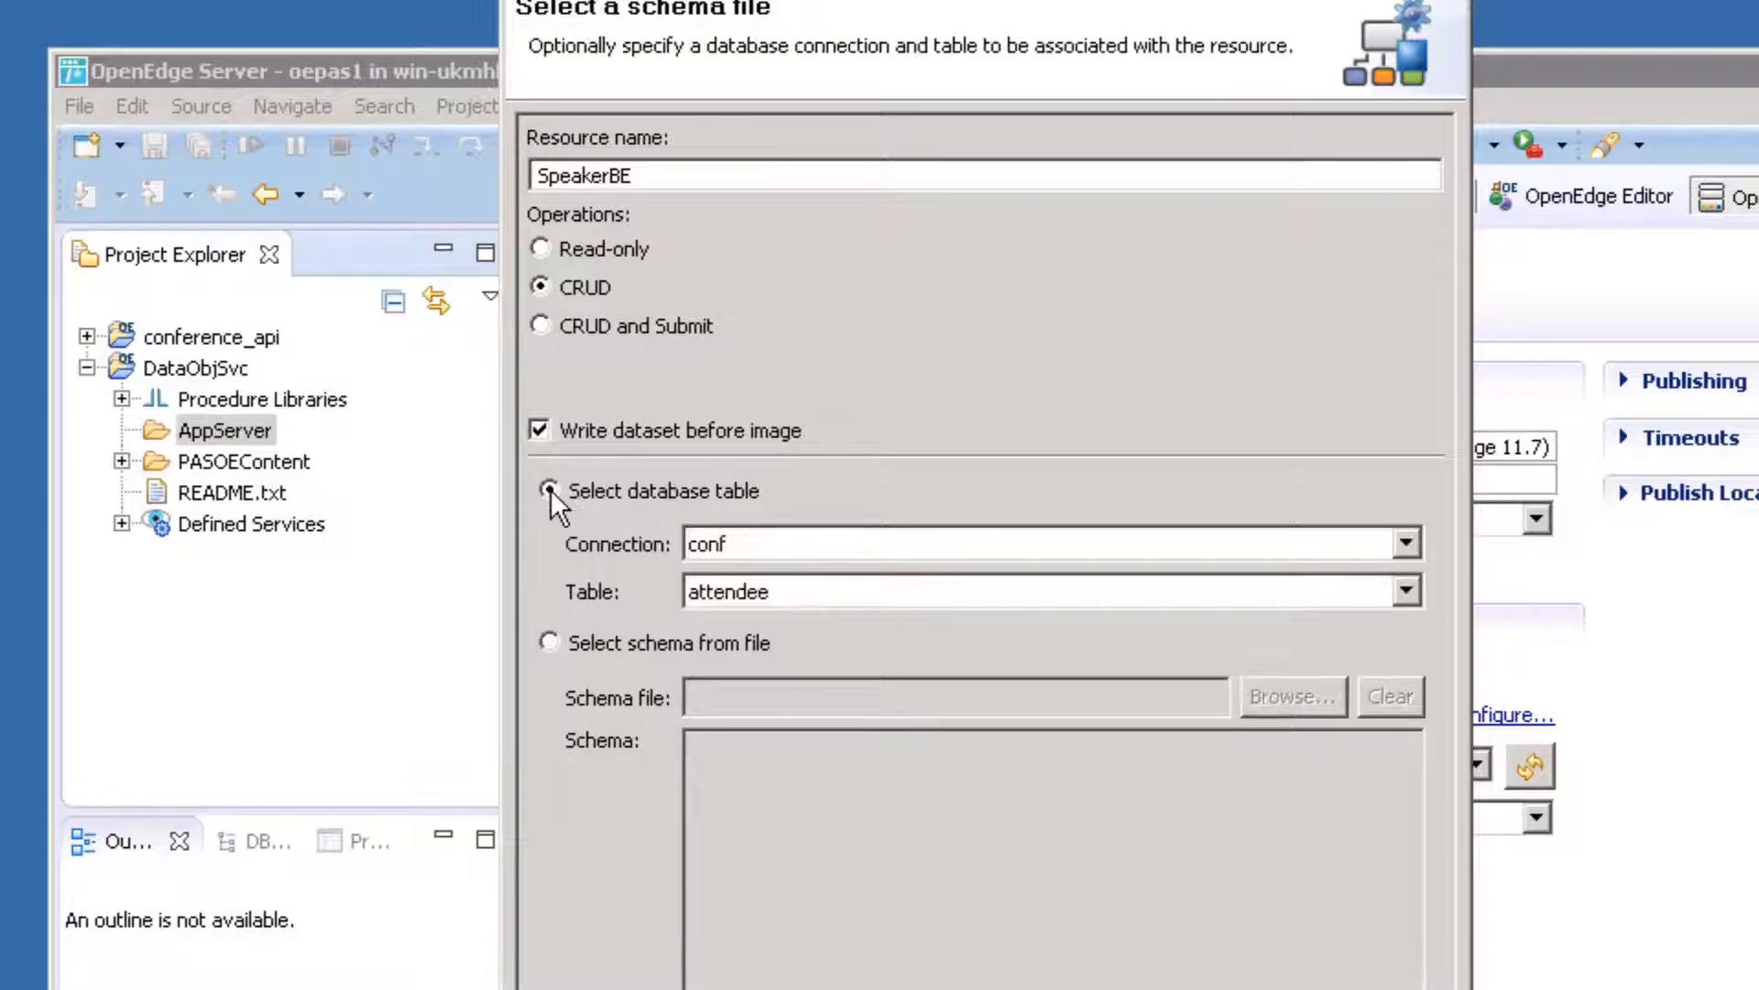
click(1404, 590)
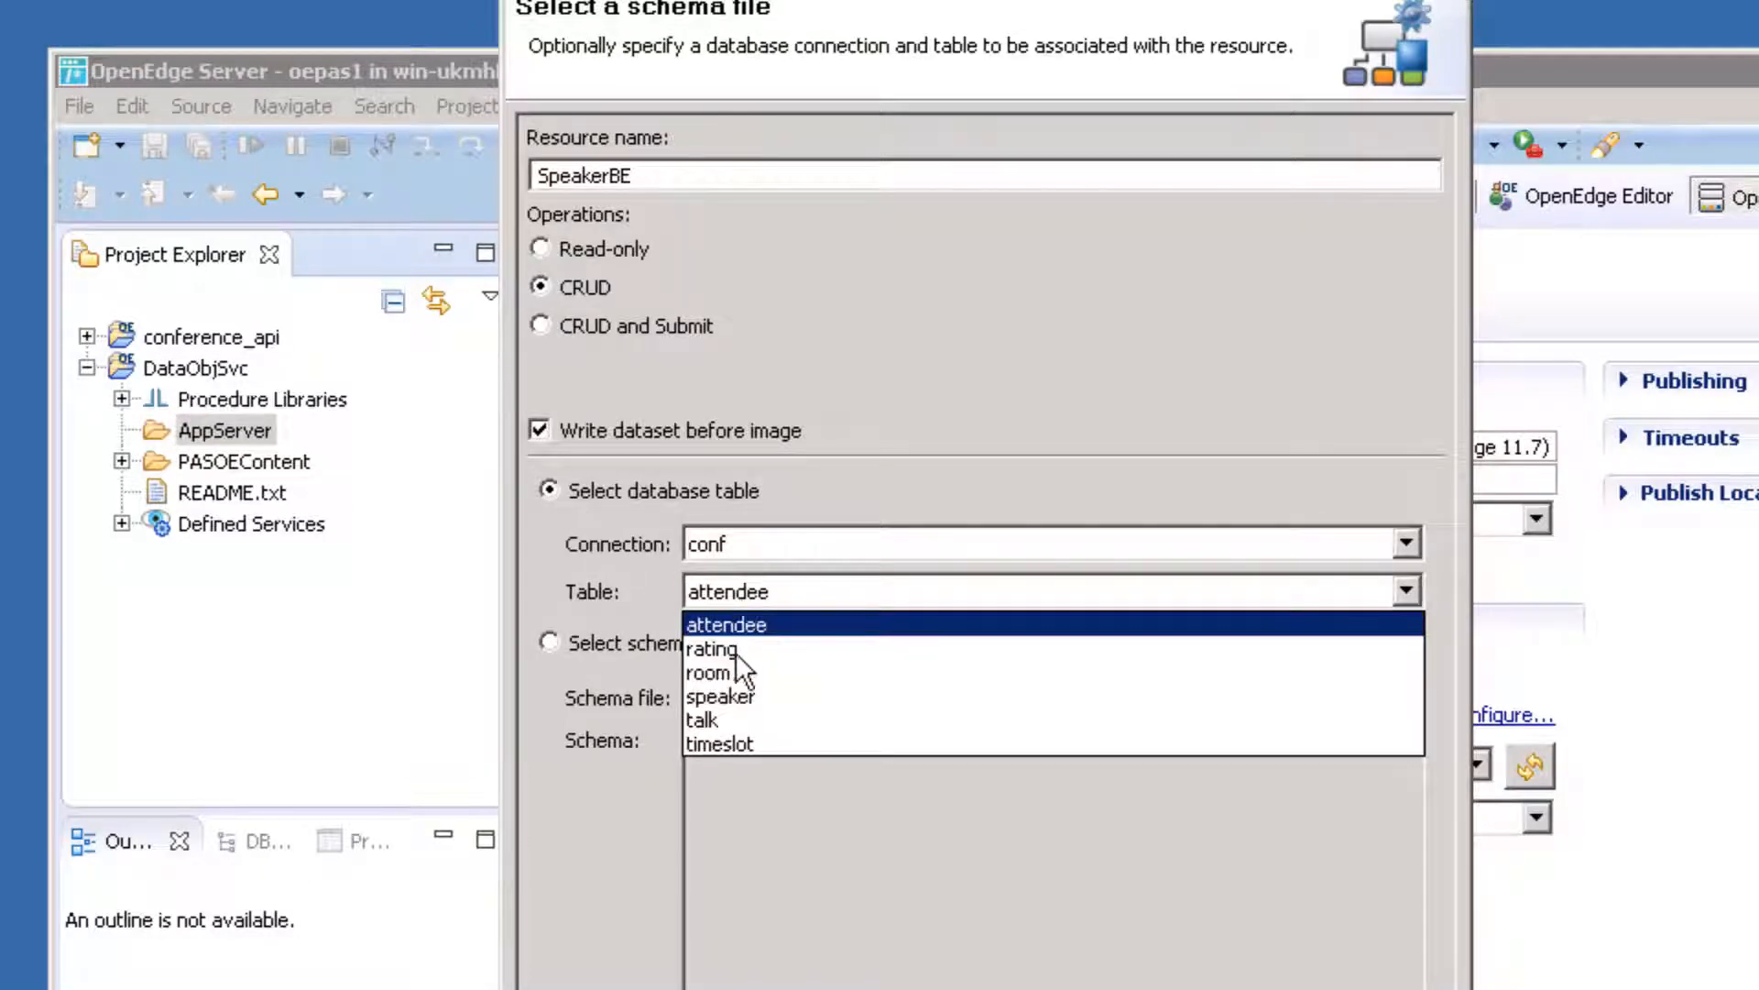
click(720, 696)
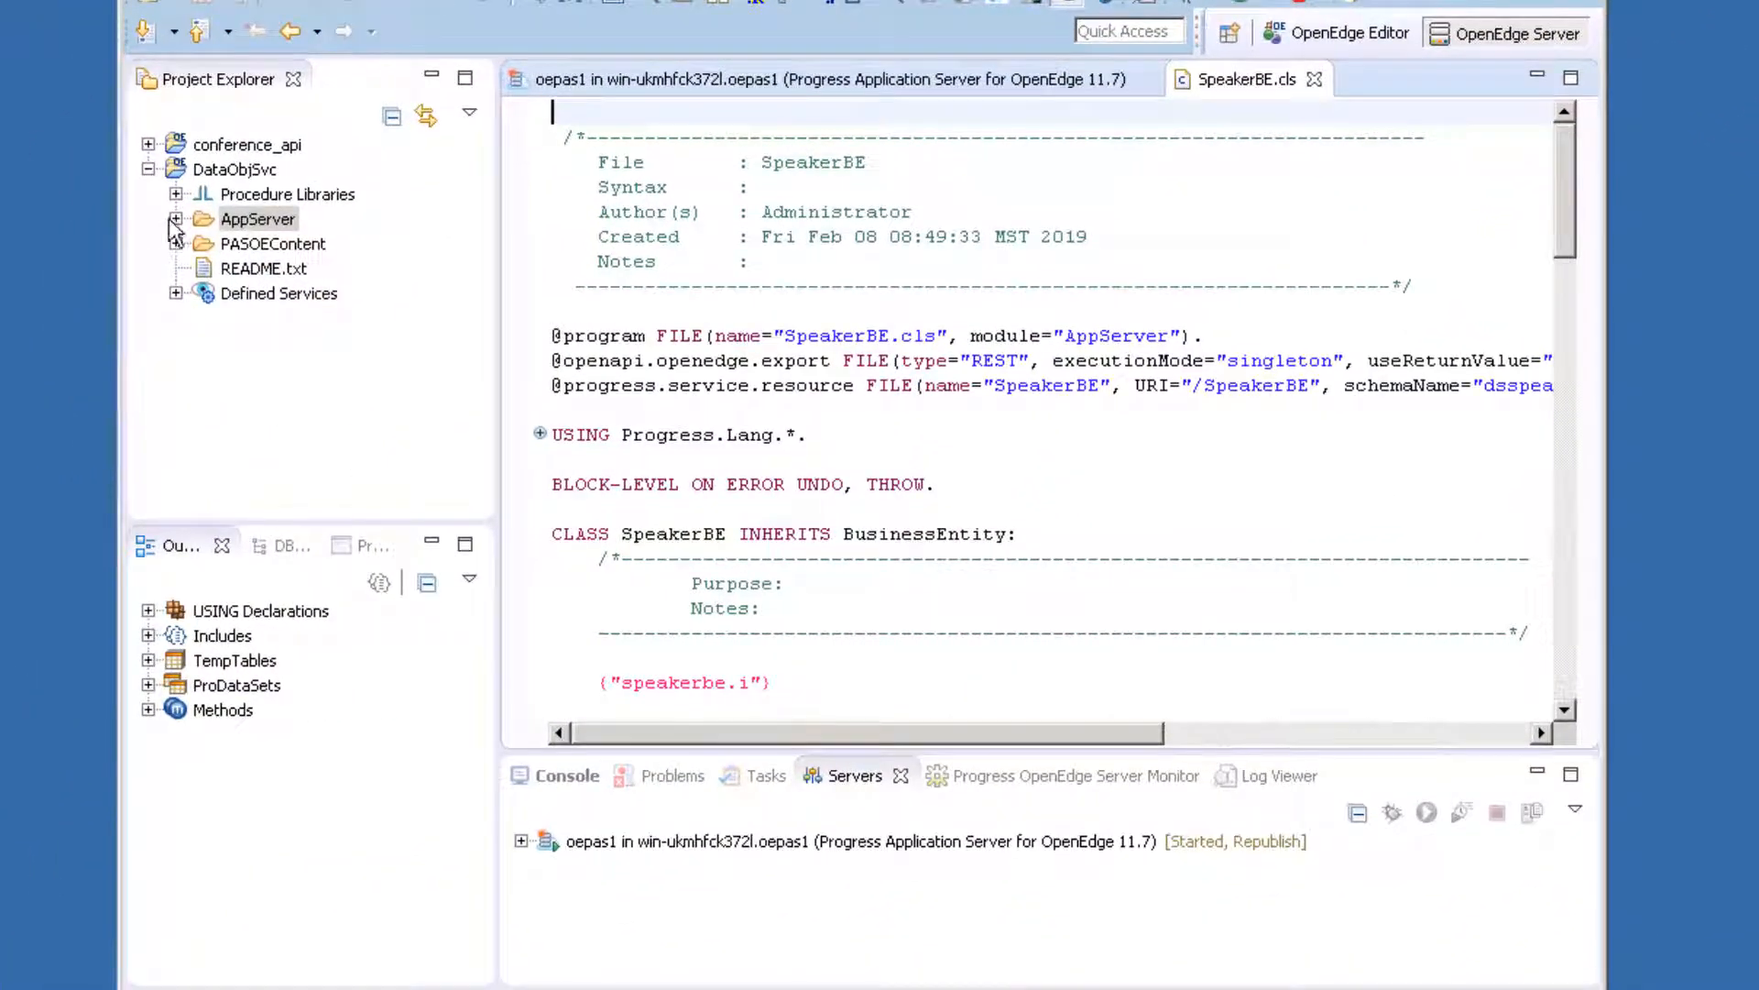
click(176, 219)
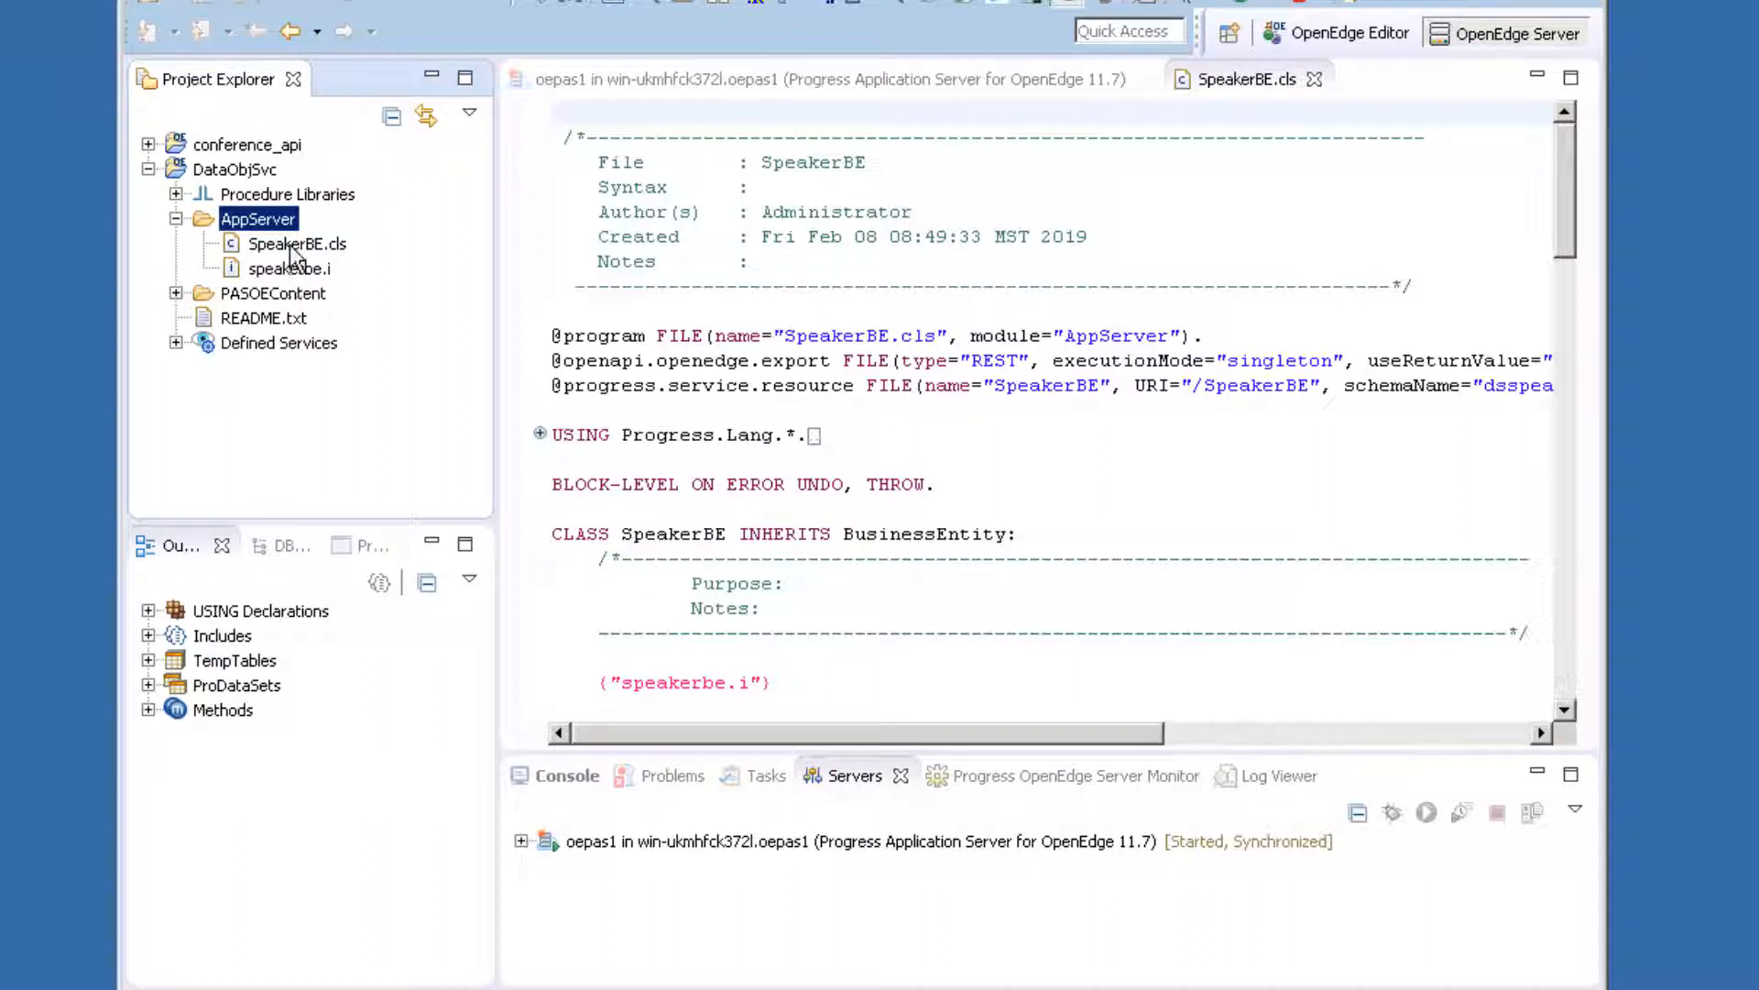
mouse_move(306, 255)
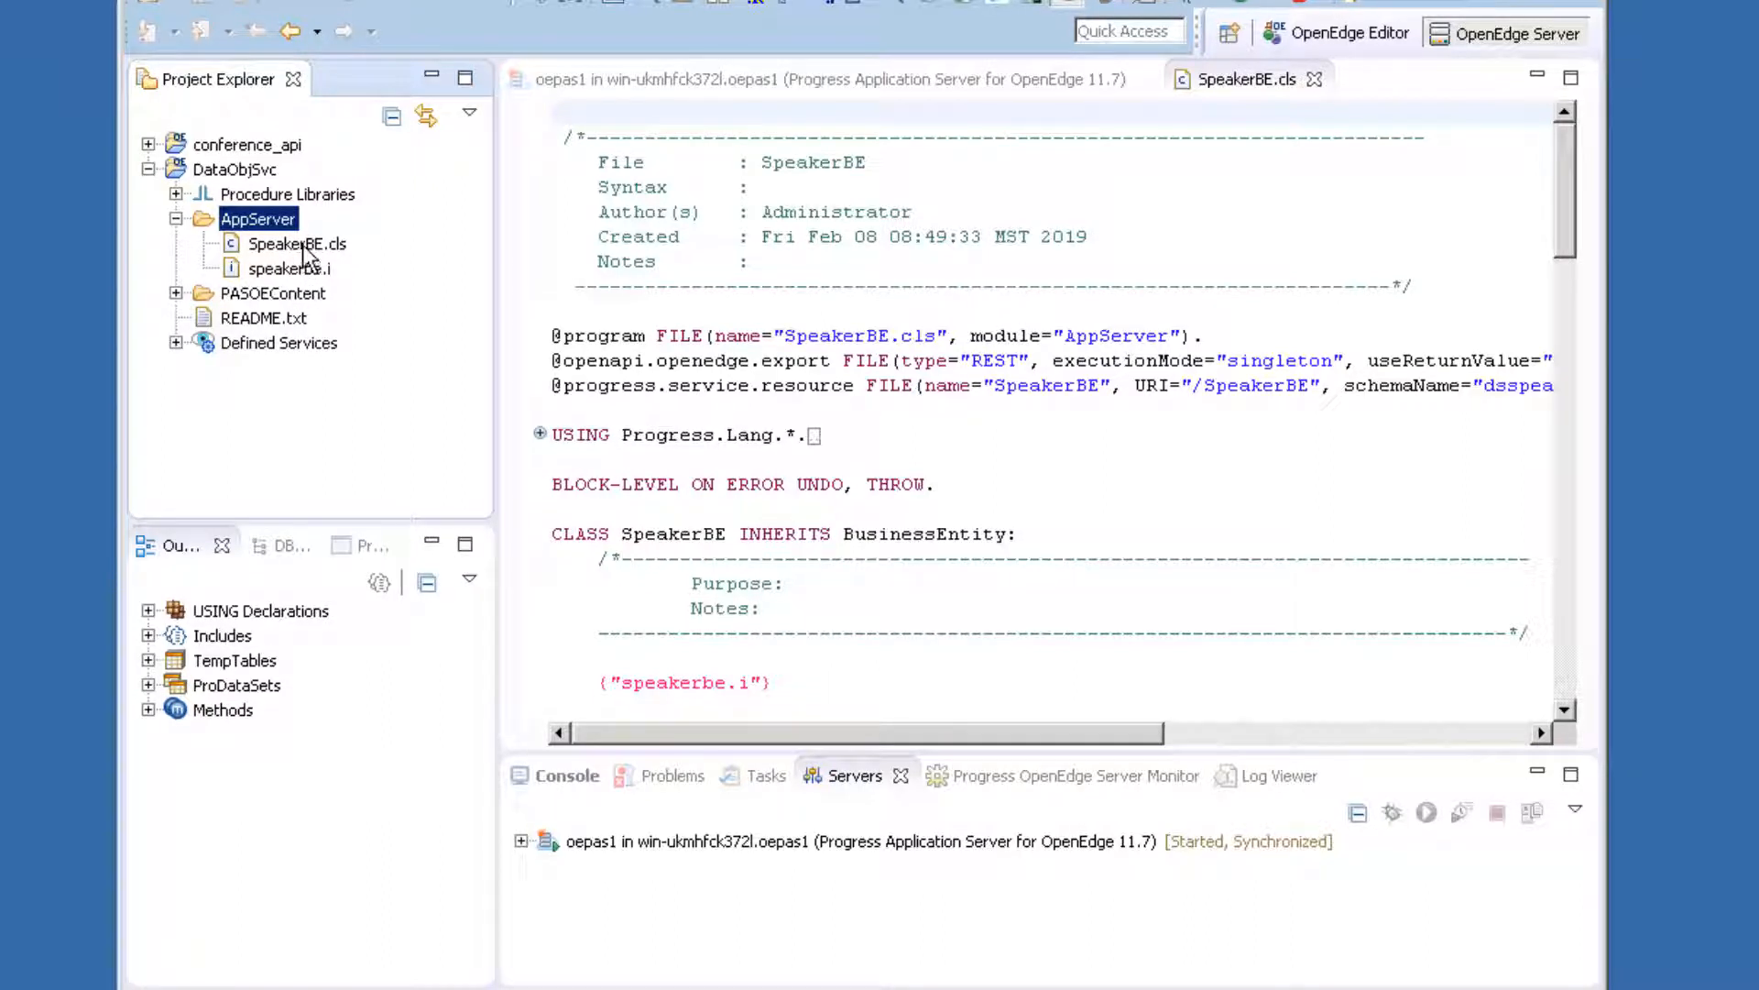
click(298, 244)
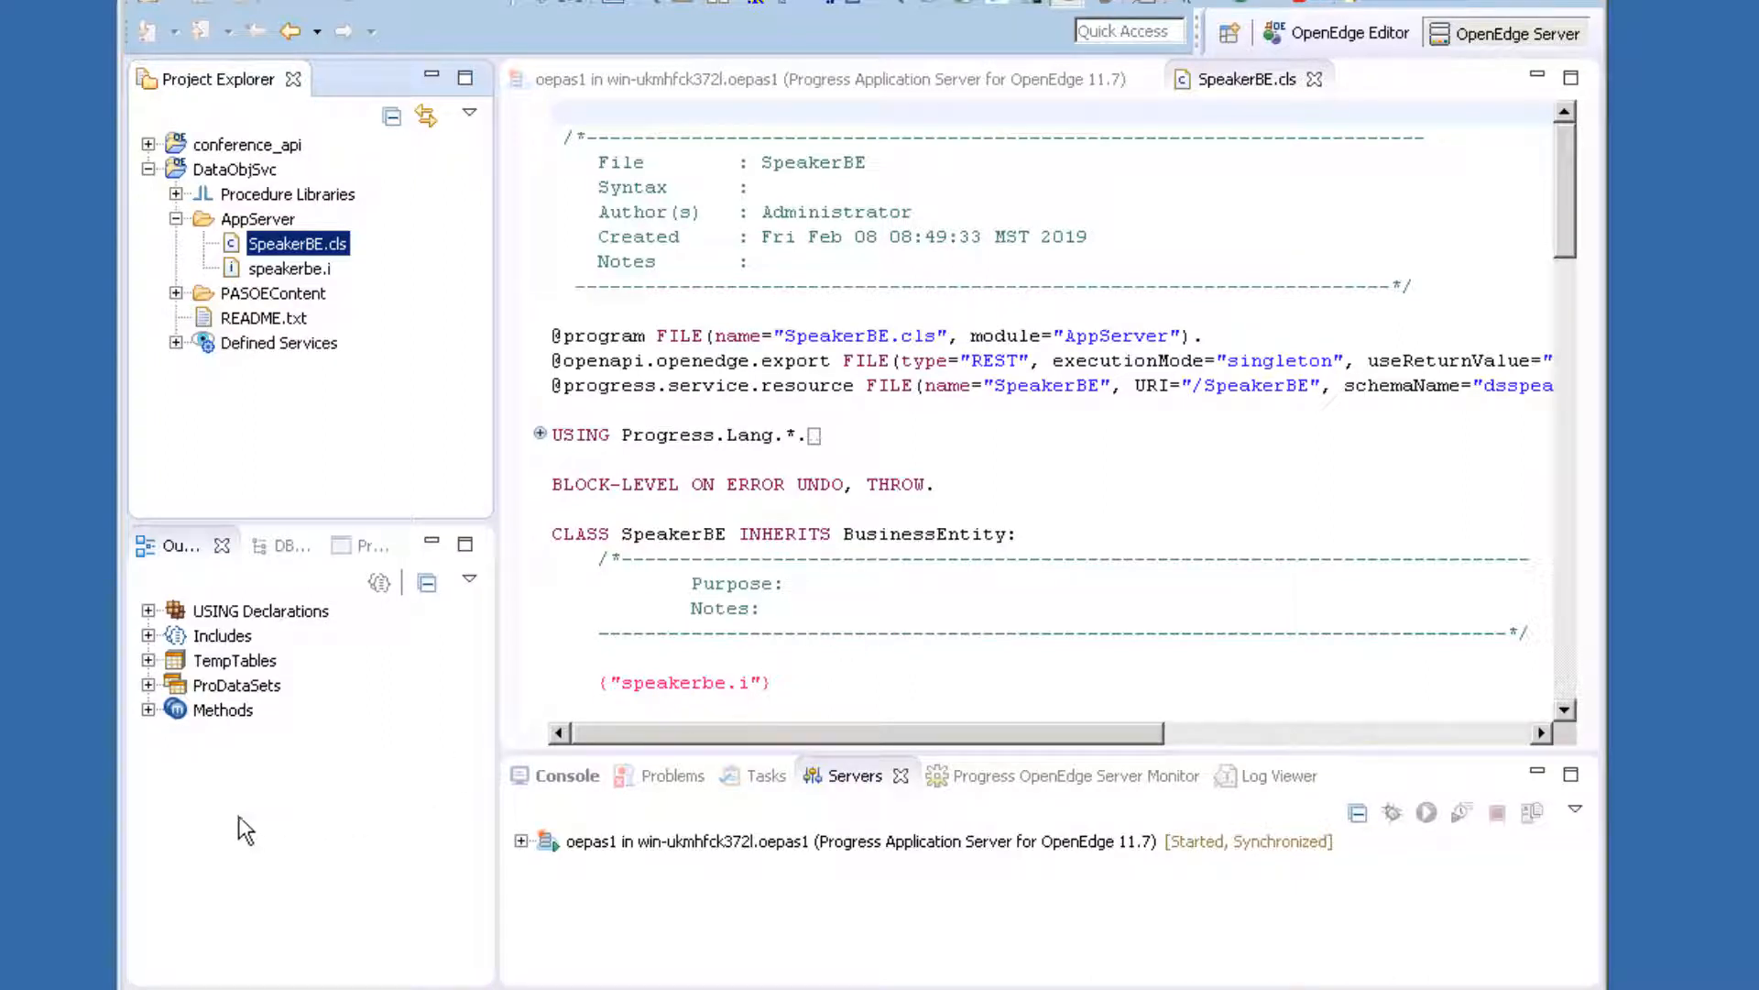
click(150, 709)
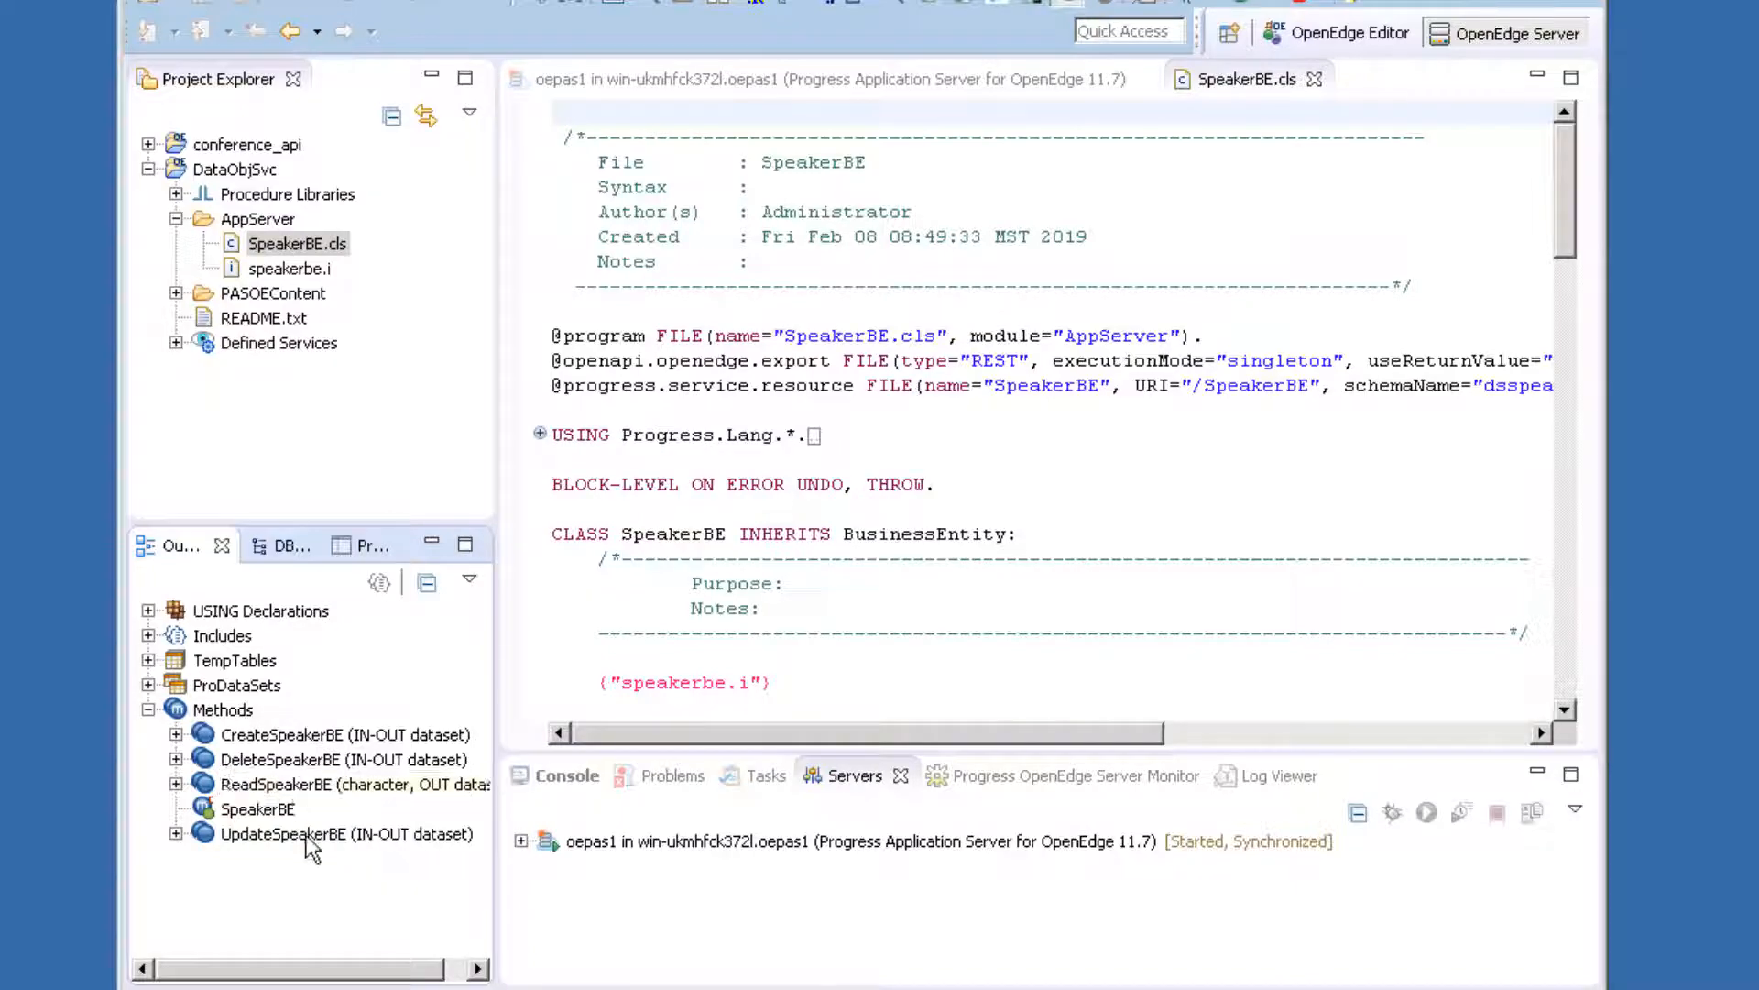
mouse_move(290, 734)
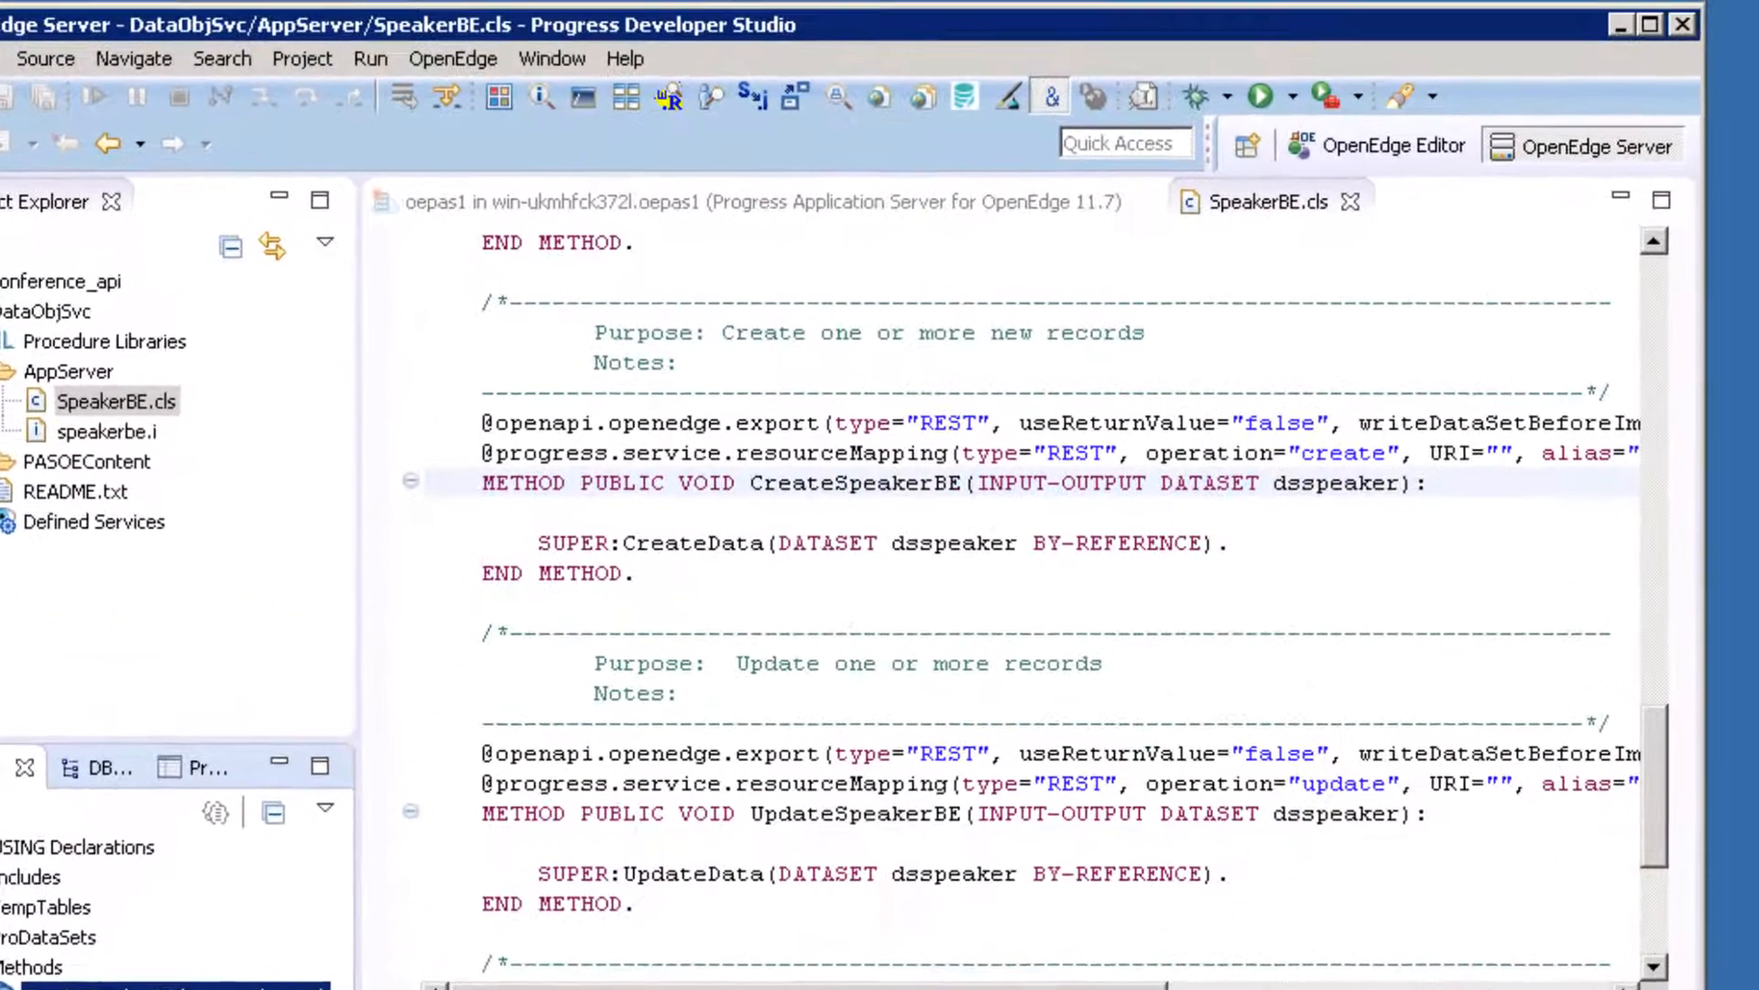
click(538, 545)
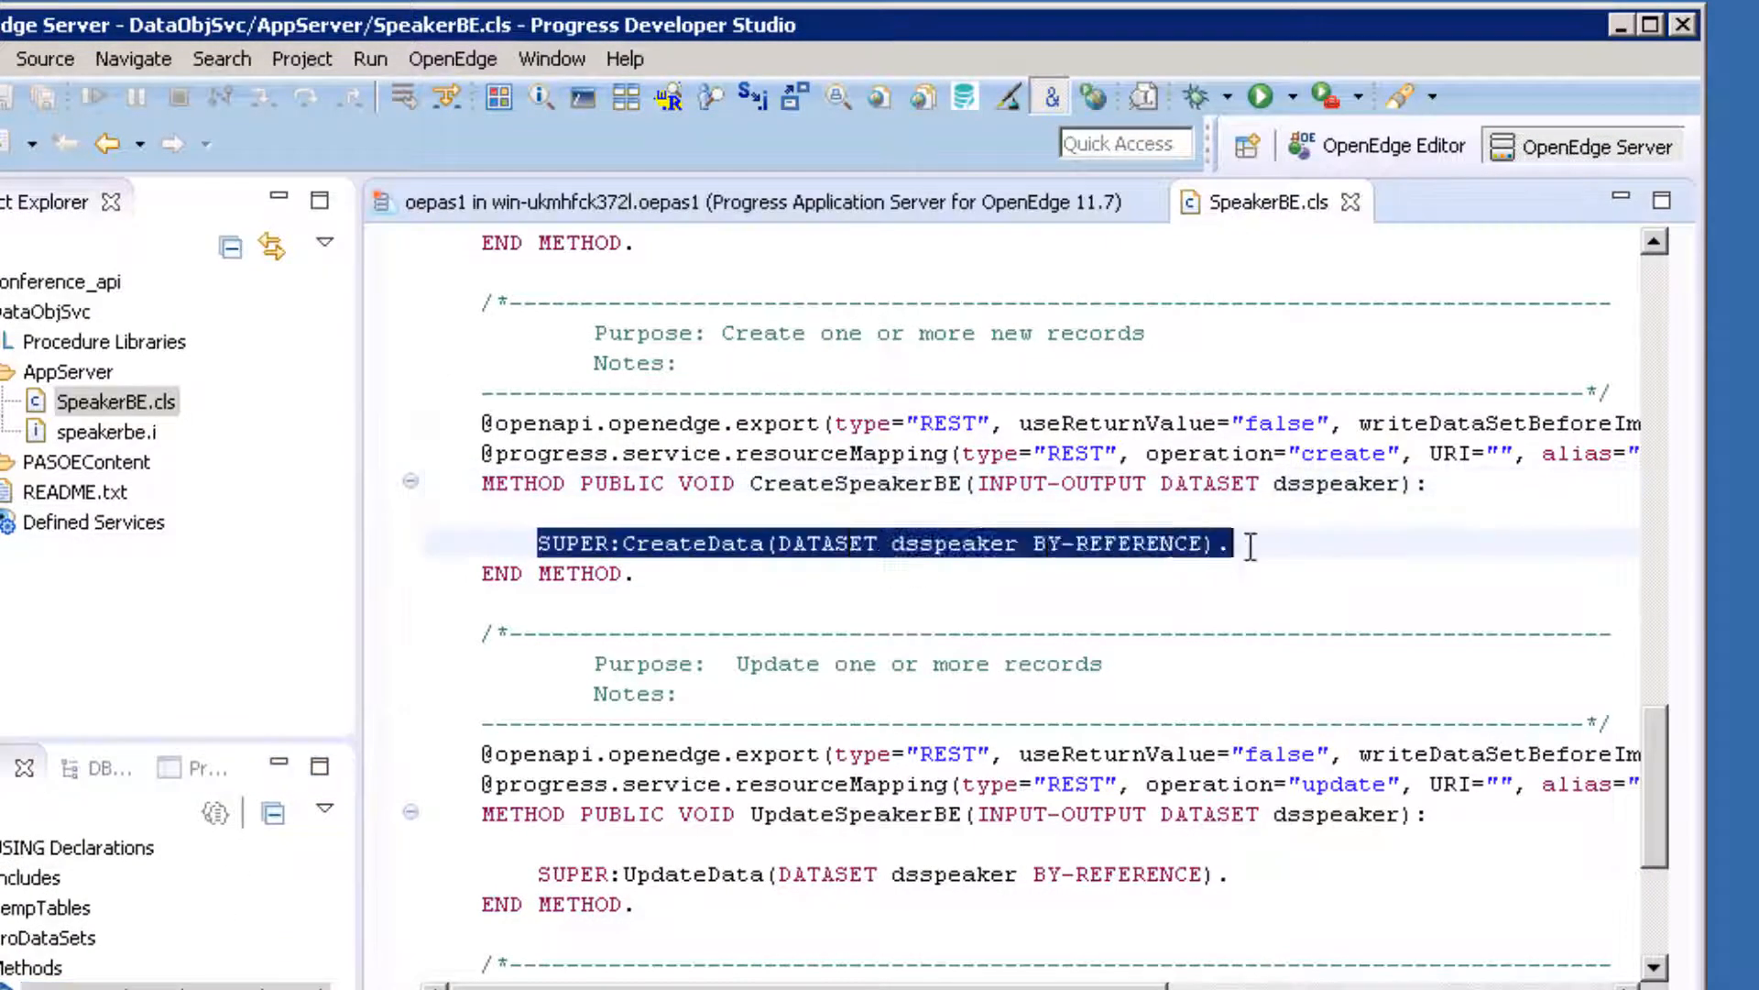
mouse_move(1110, 830)
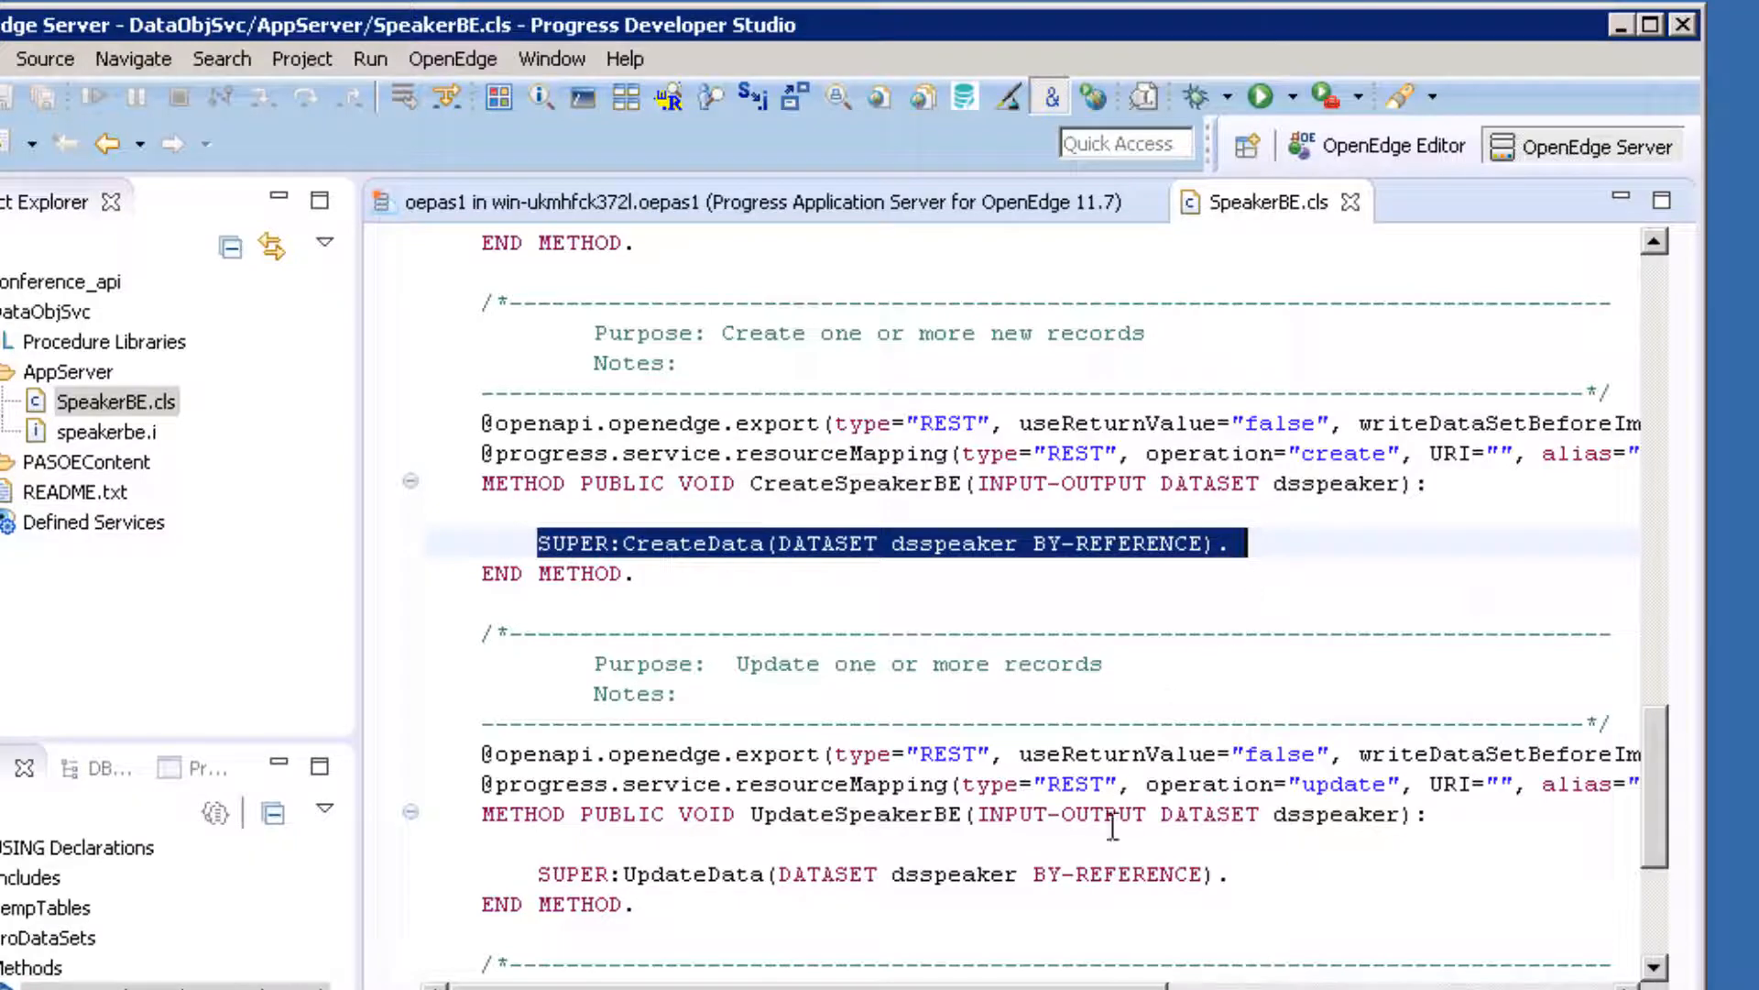
mouse_move(1015, 942)
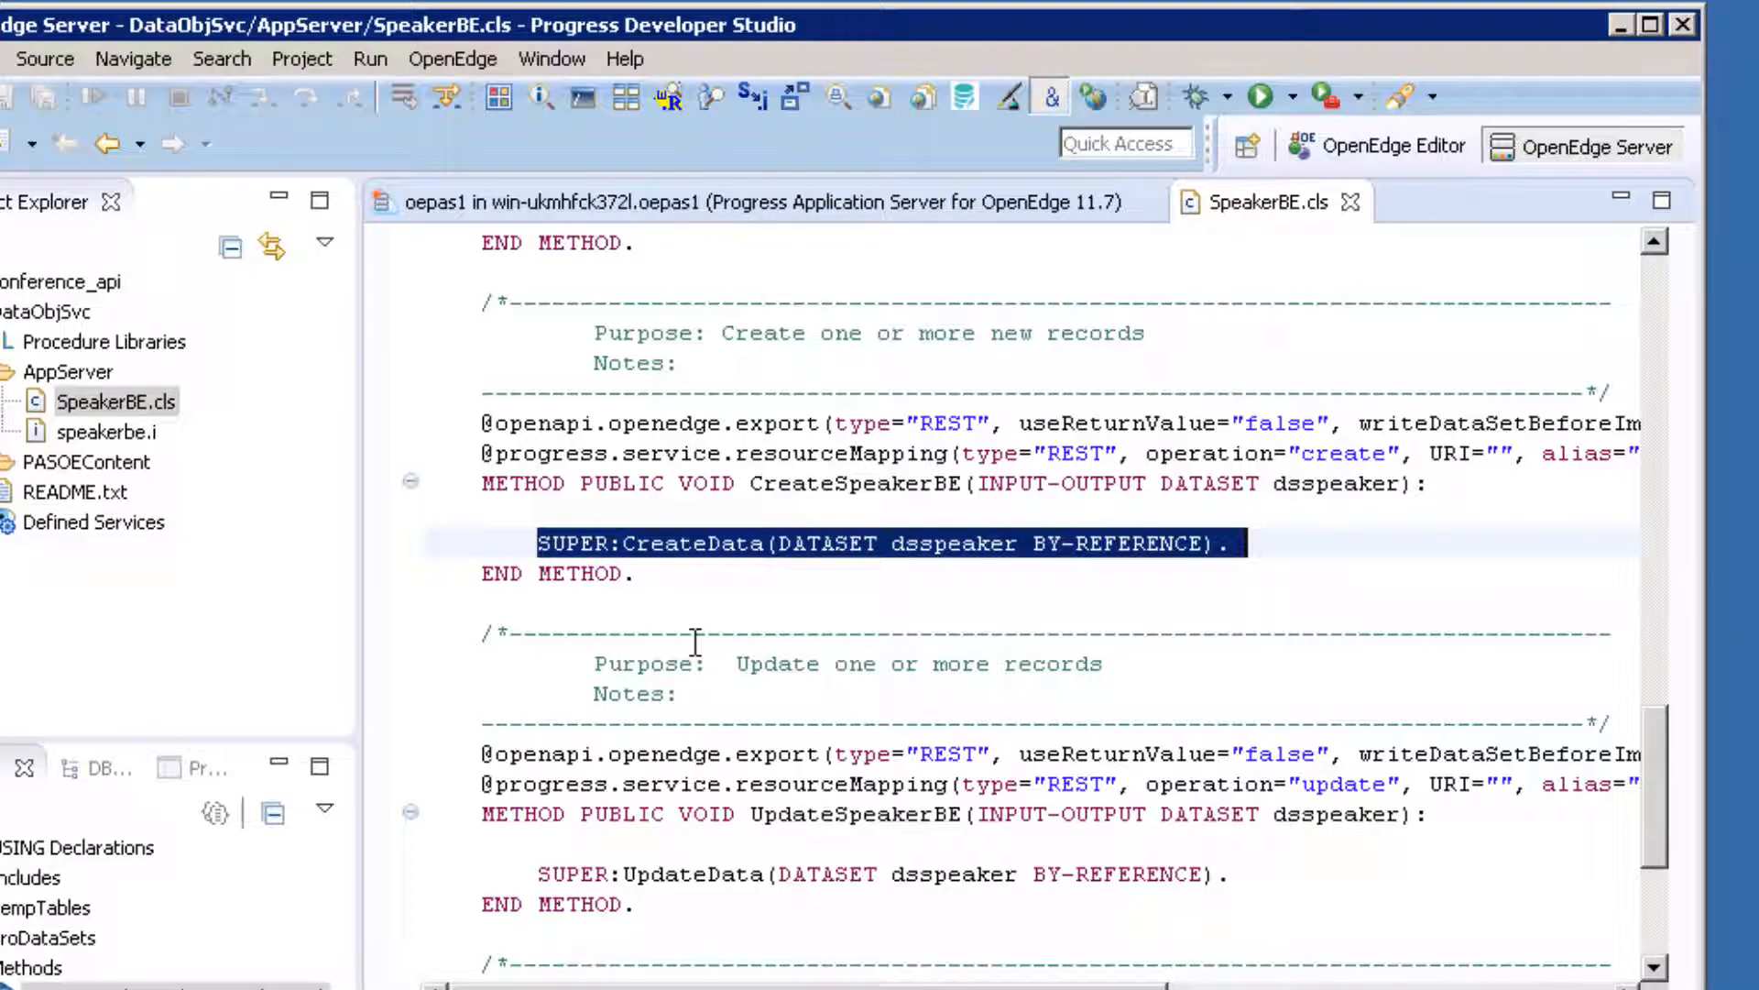
mouse_move(595, 609)
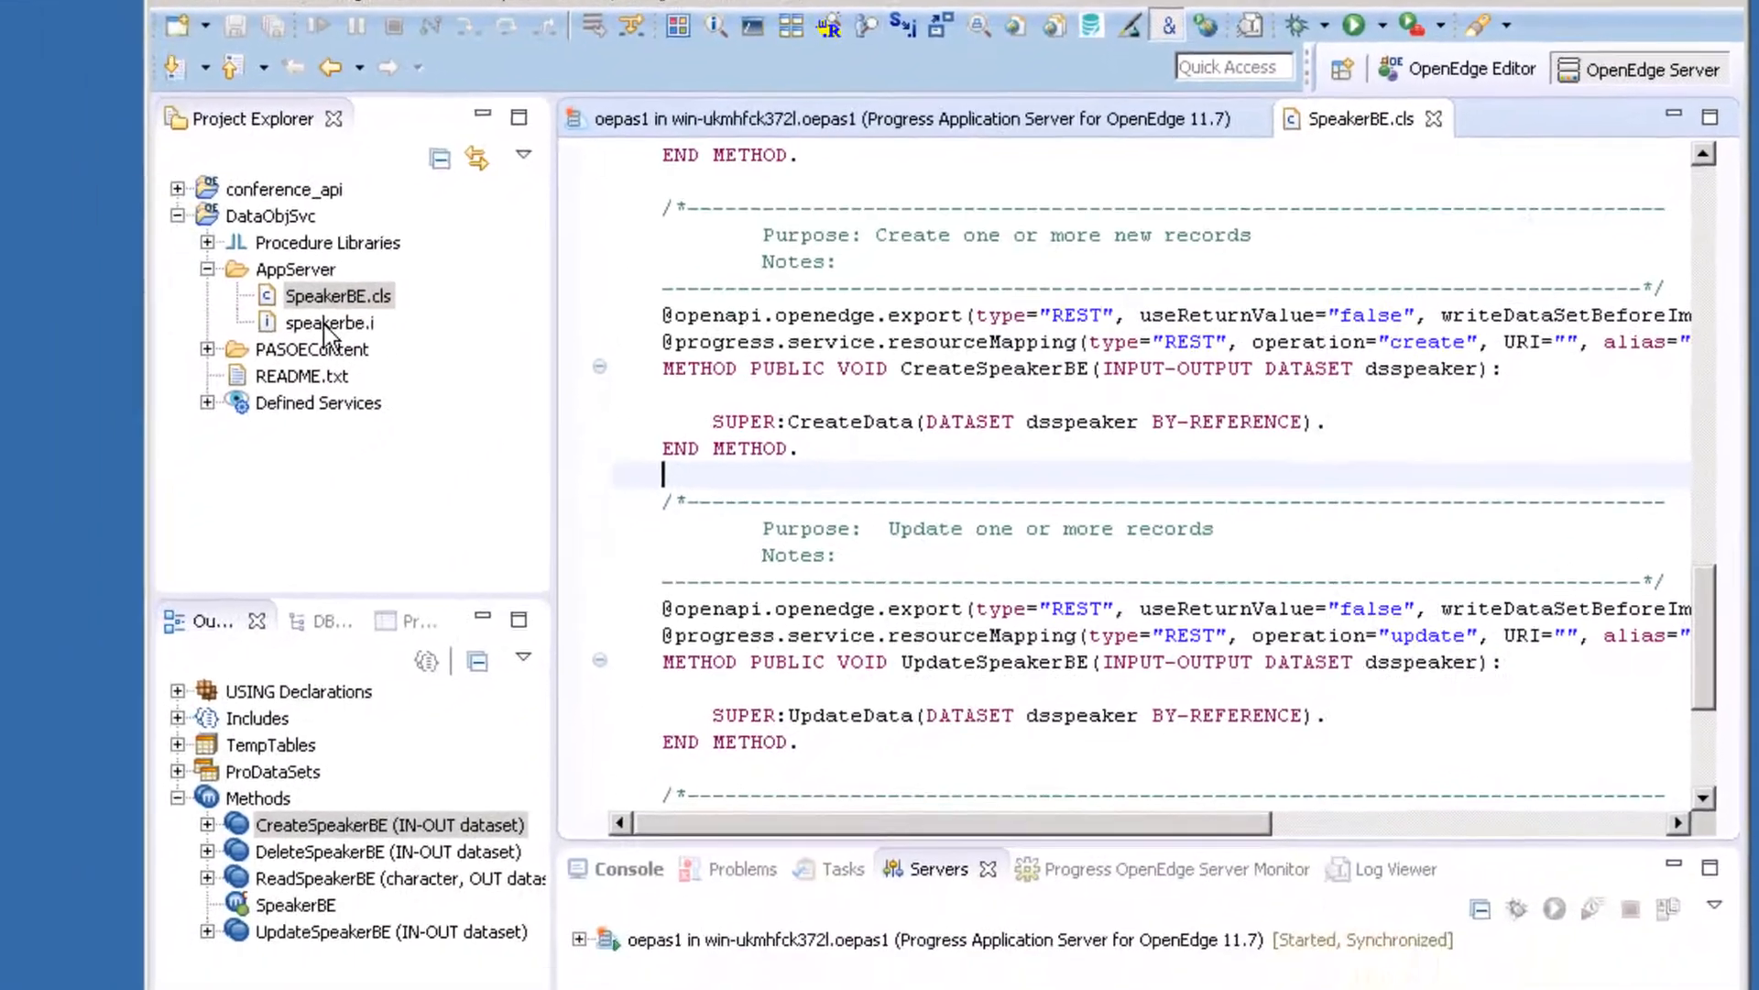
Open speakerbe.i and highlight the ttspeaker temp-table and dsspeaker dataset definitions.
double_click(328, 322)
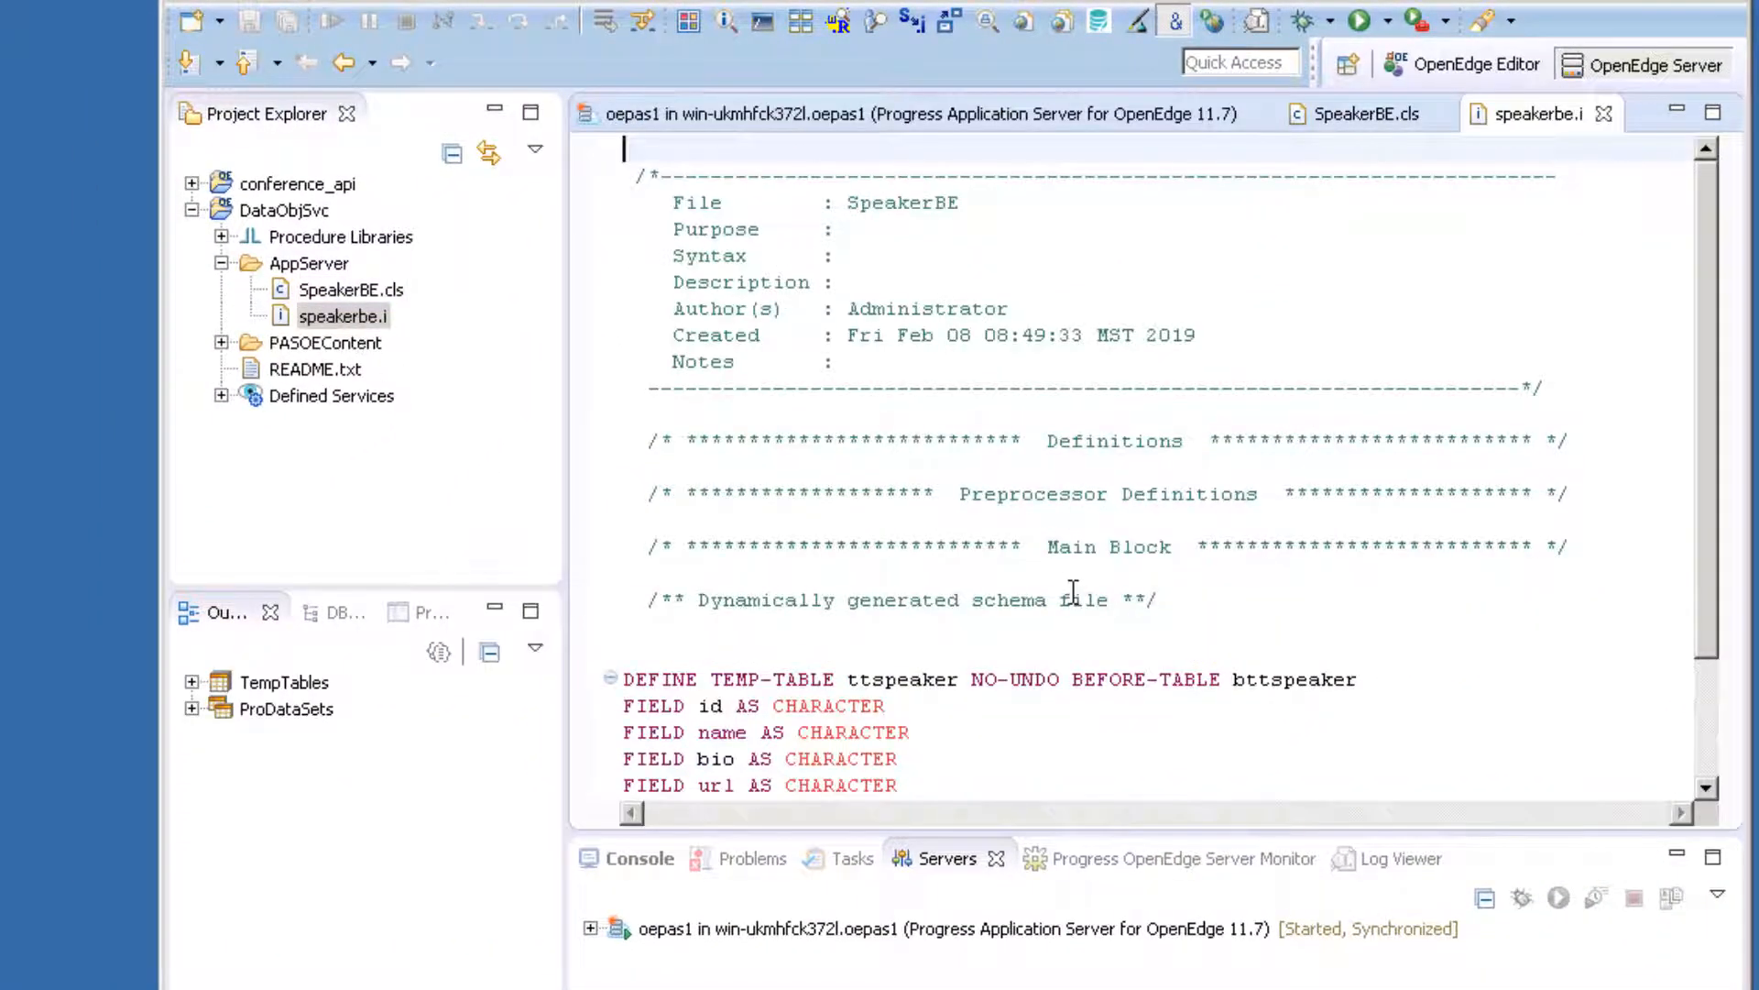
scroll(down, 3)
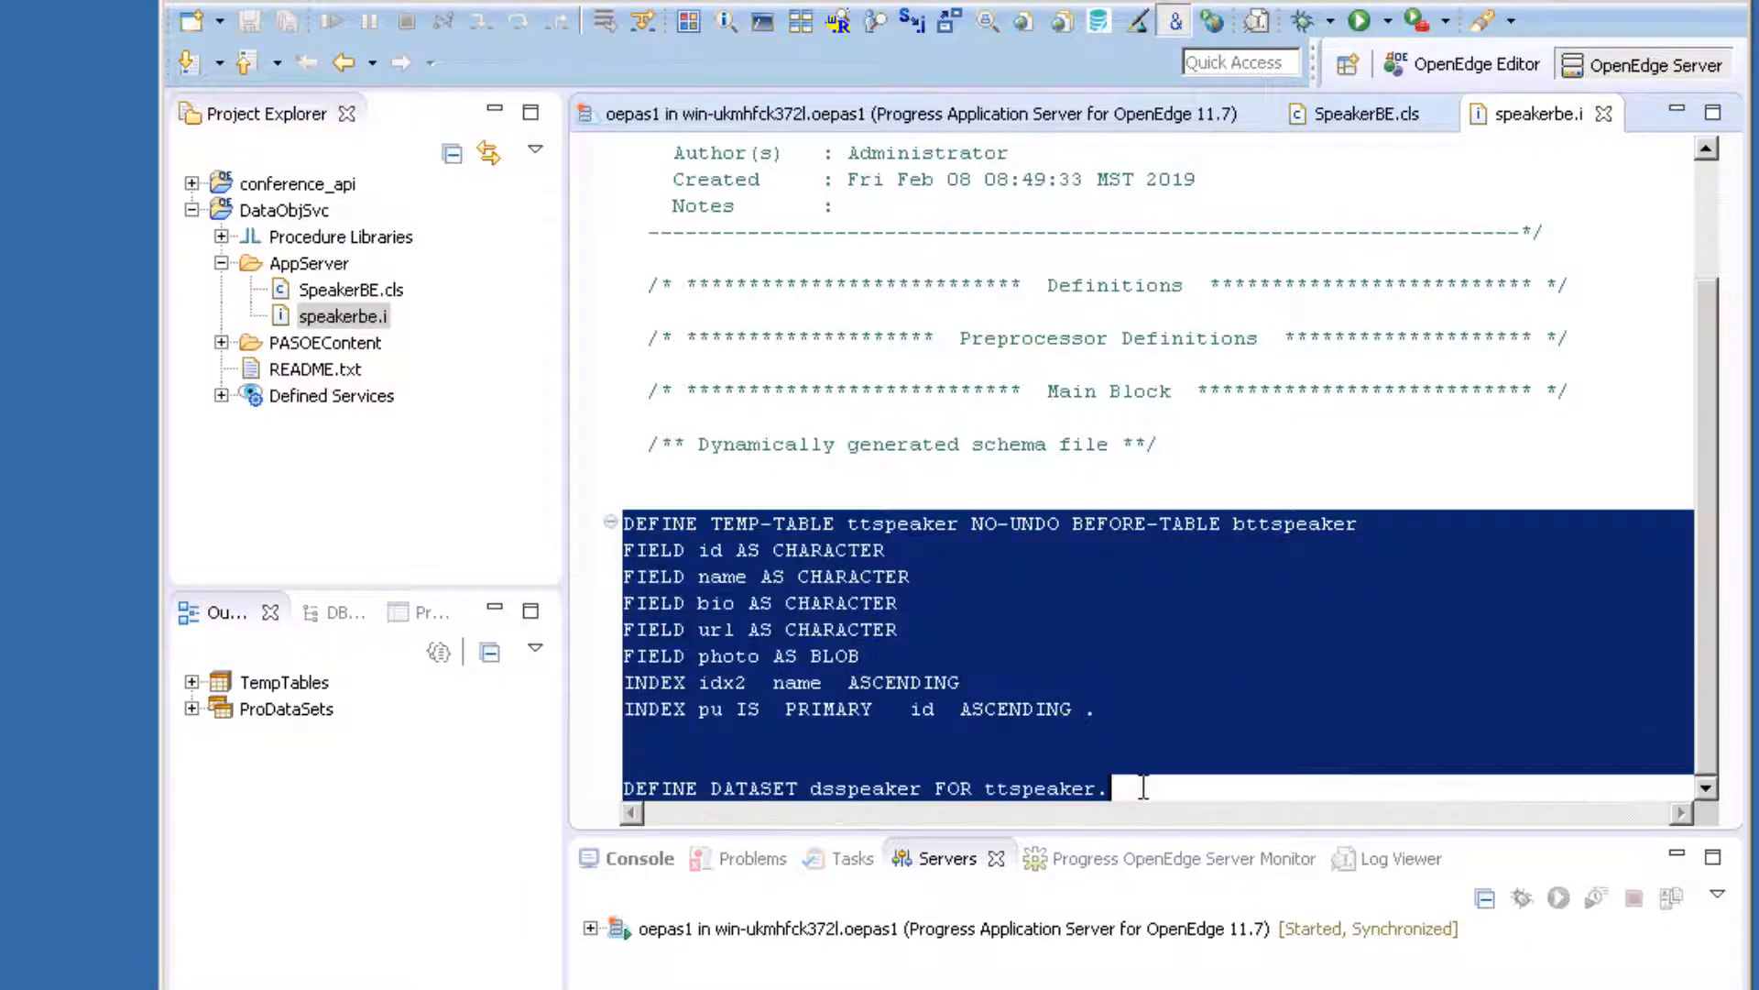
click(194, 708)
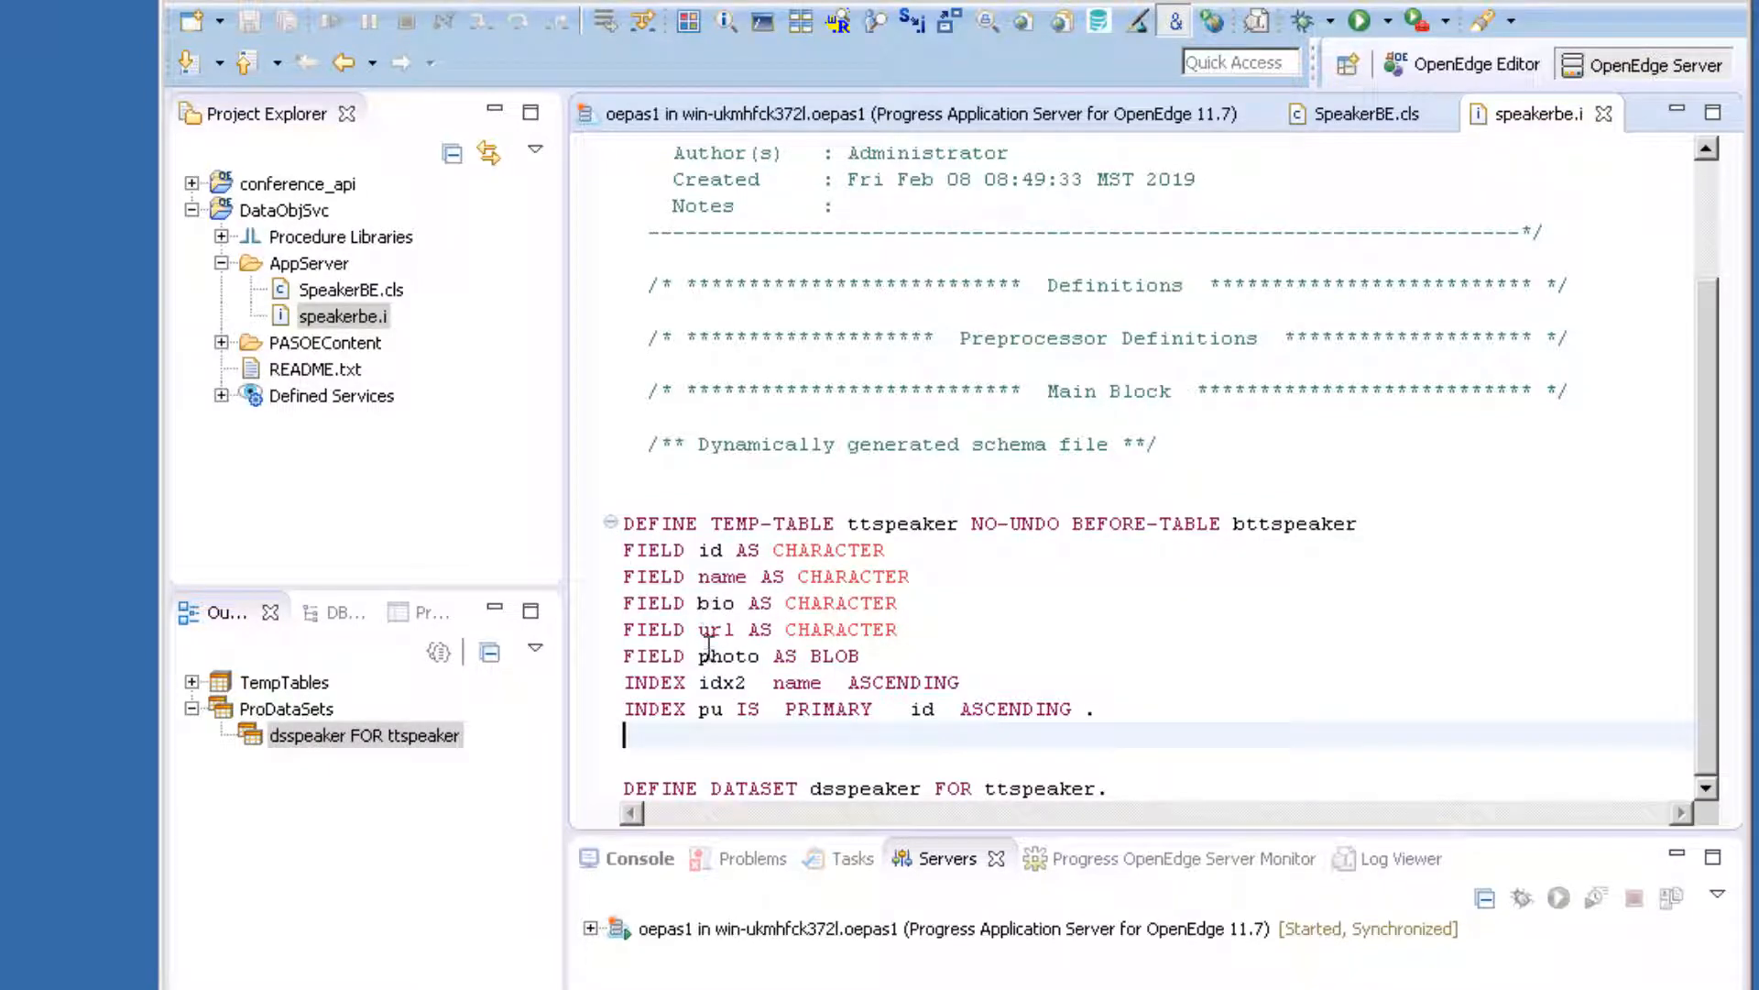
click(1669, 112)
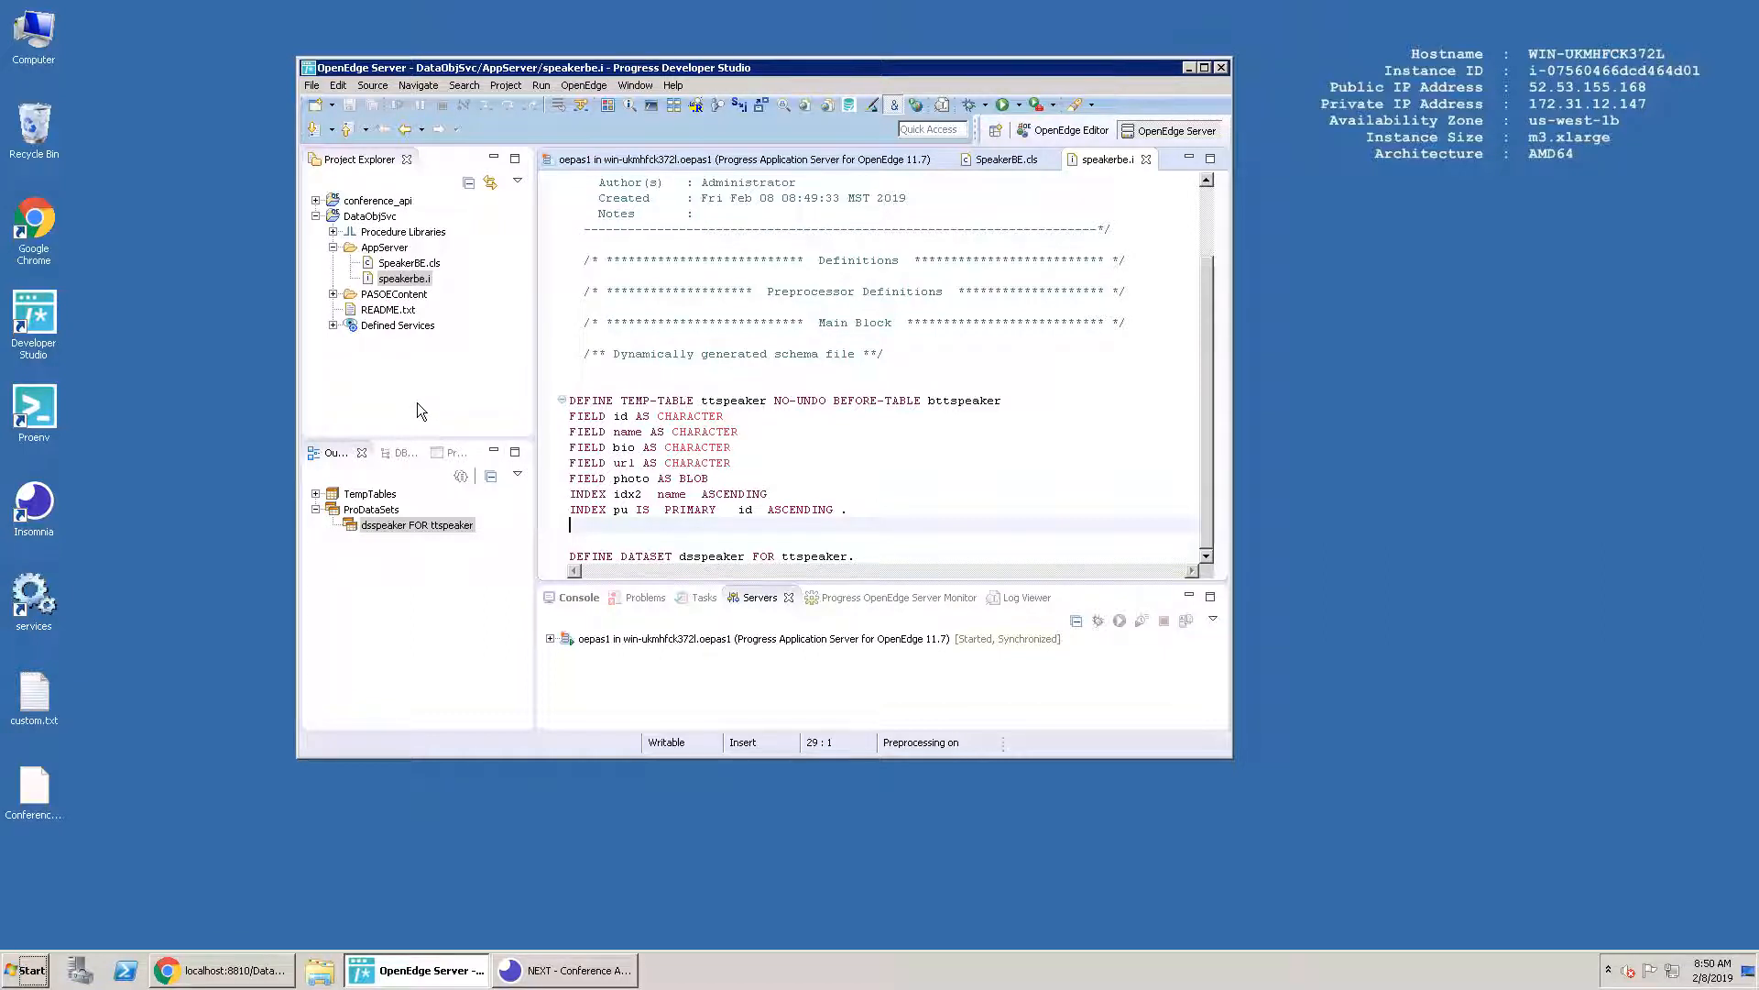
mouse_move(405, 394)
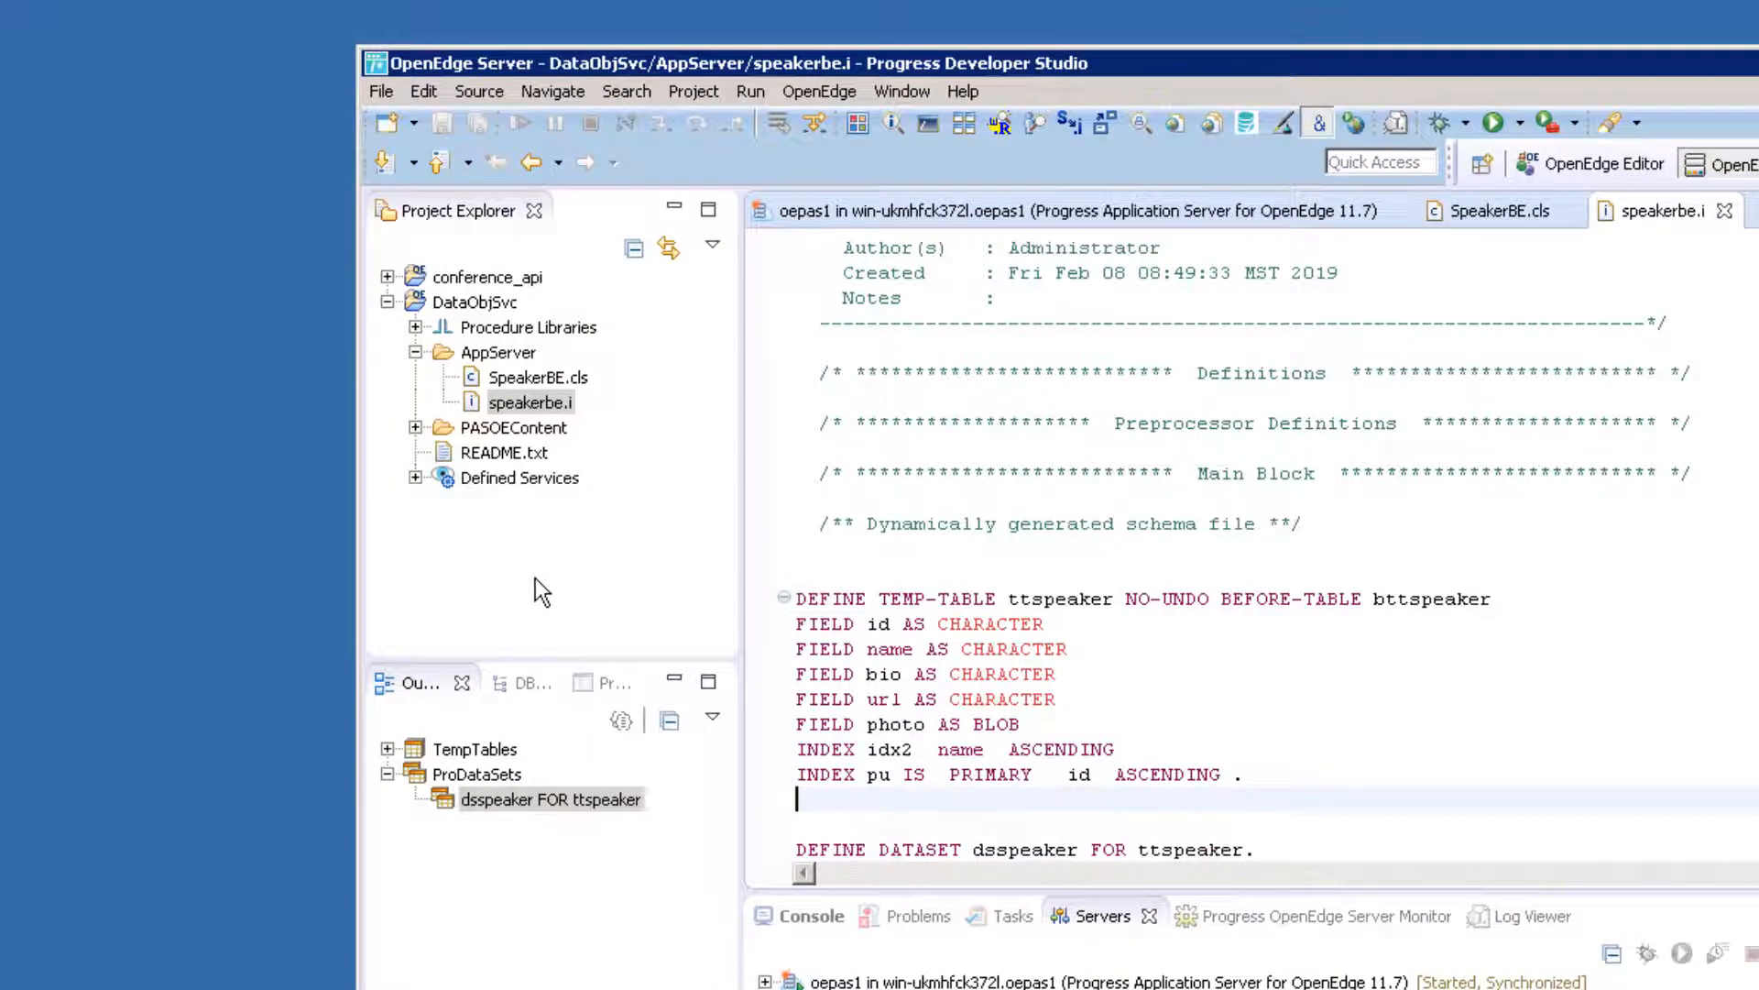
mouse_move(419, 485)
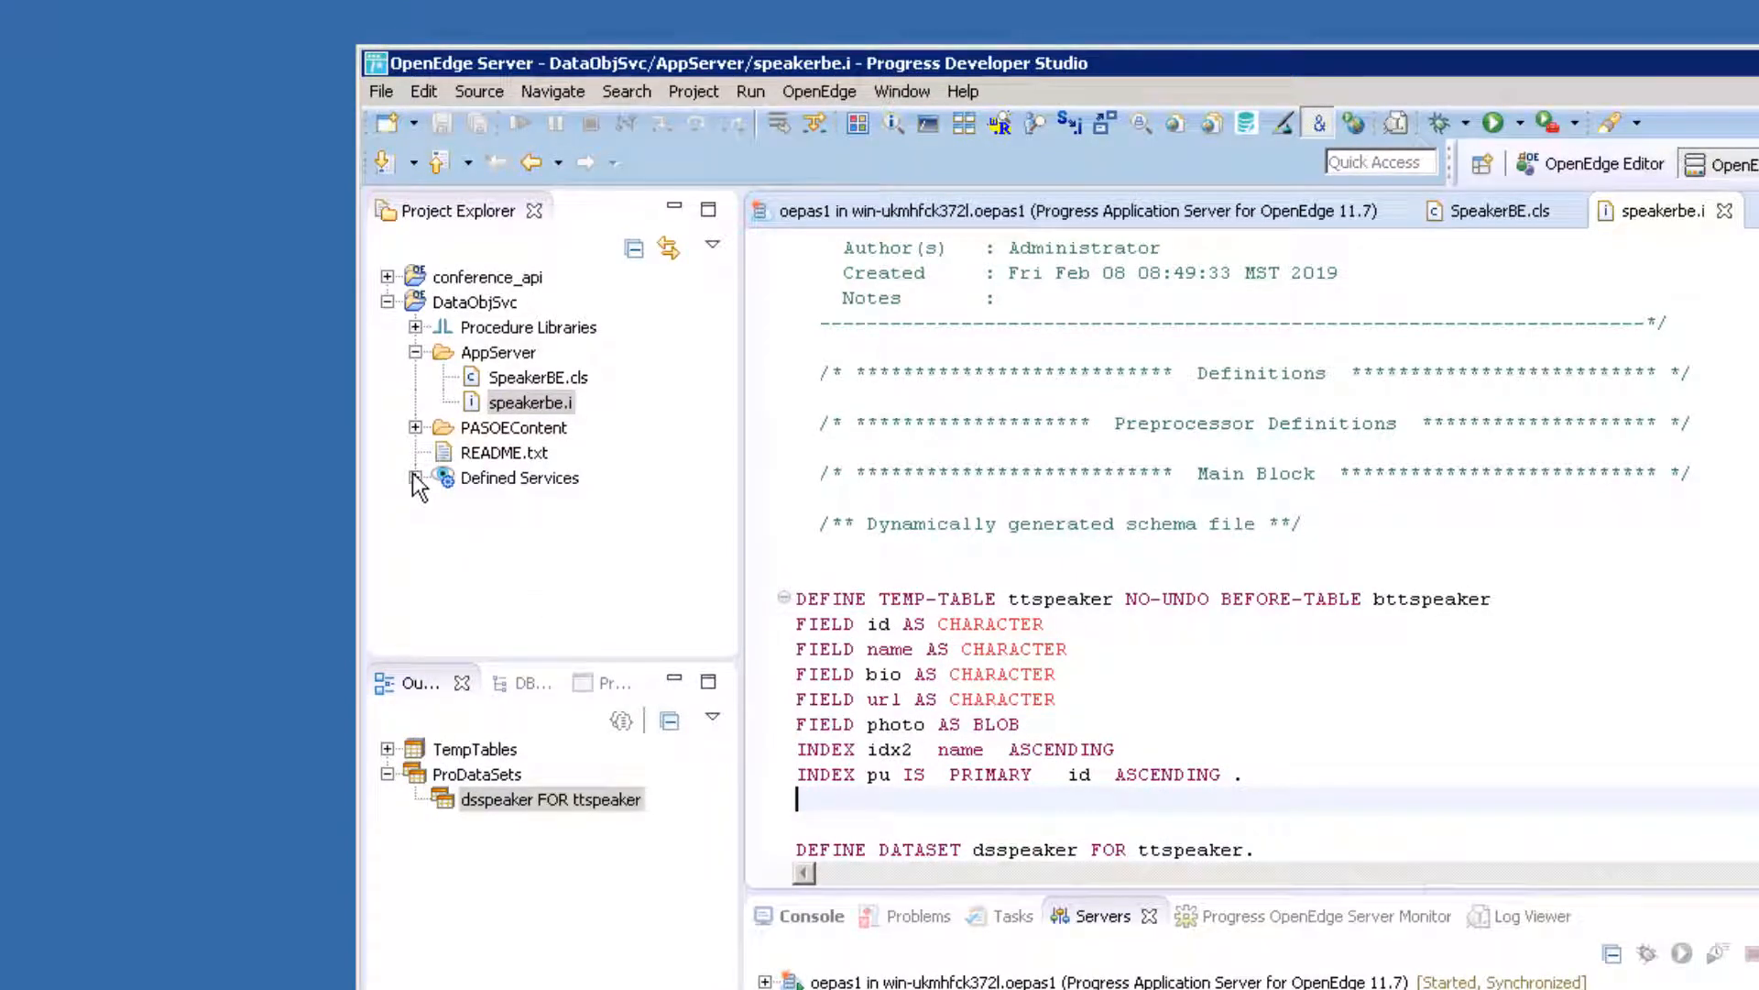
Edit the dos service under Defined Services to include SpeakerBE.cls, then finish.
click(418, 480)
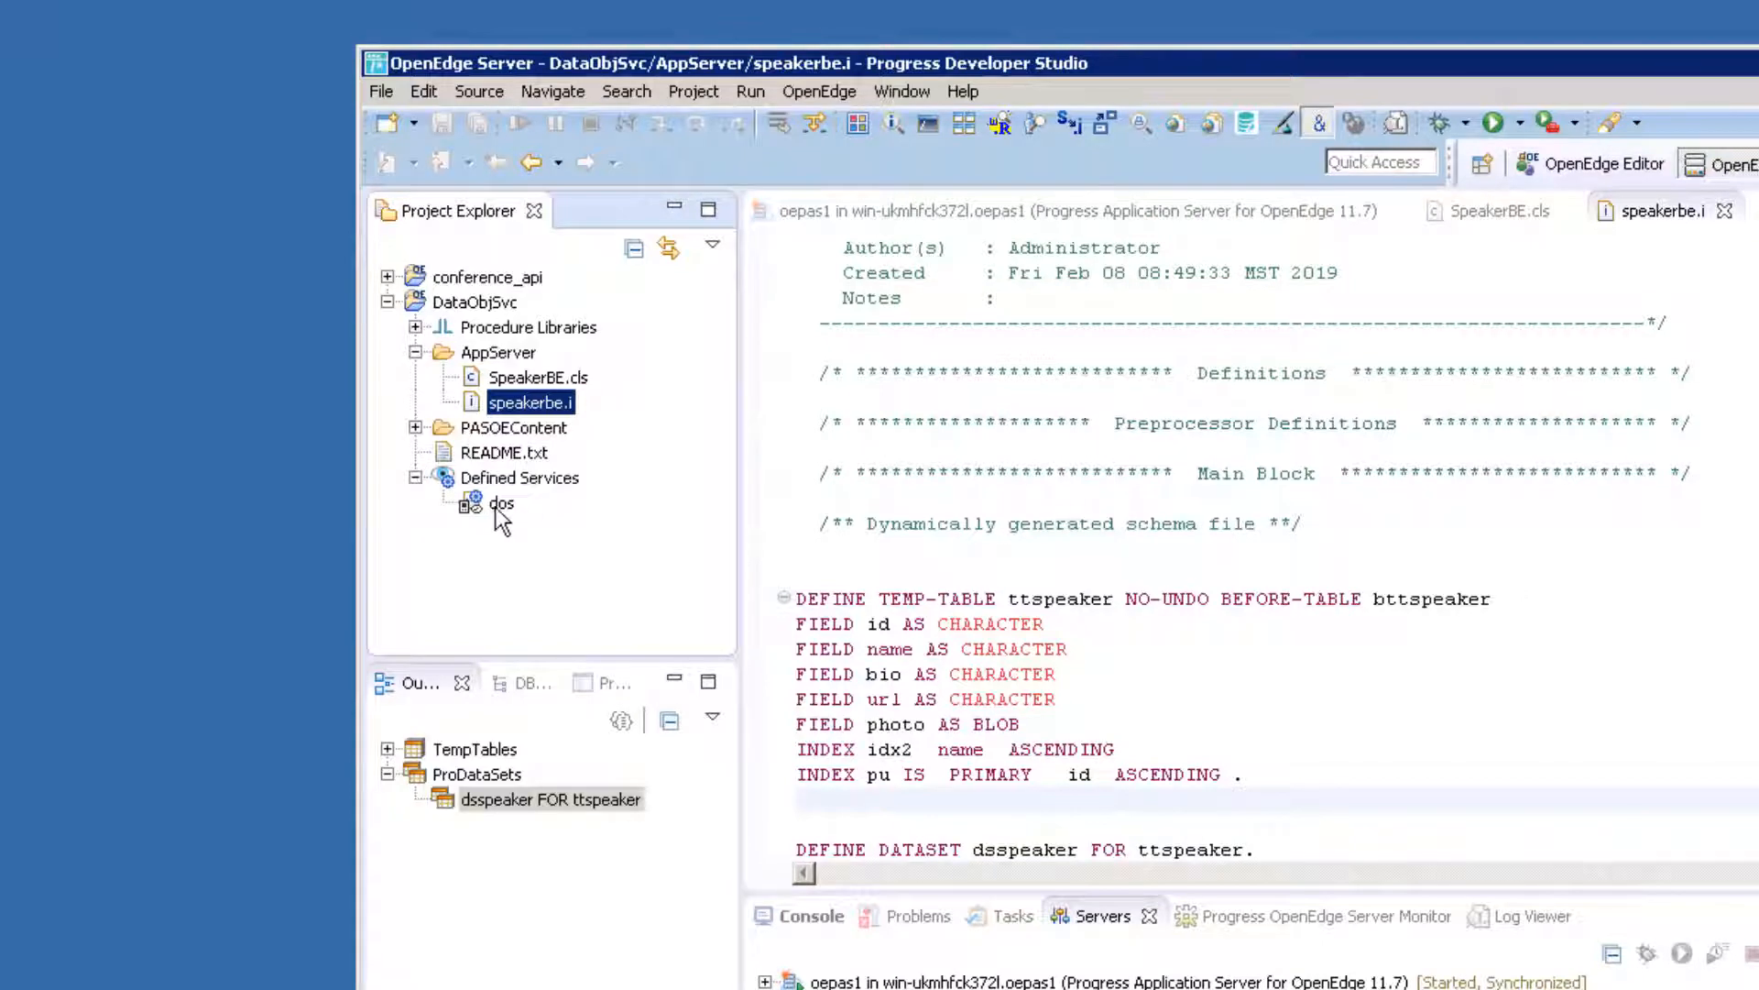
click(500, 504)
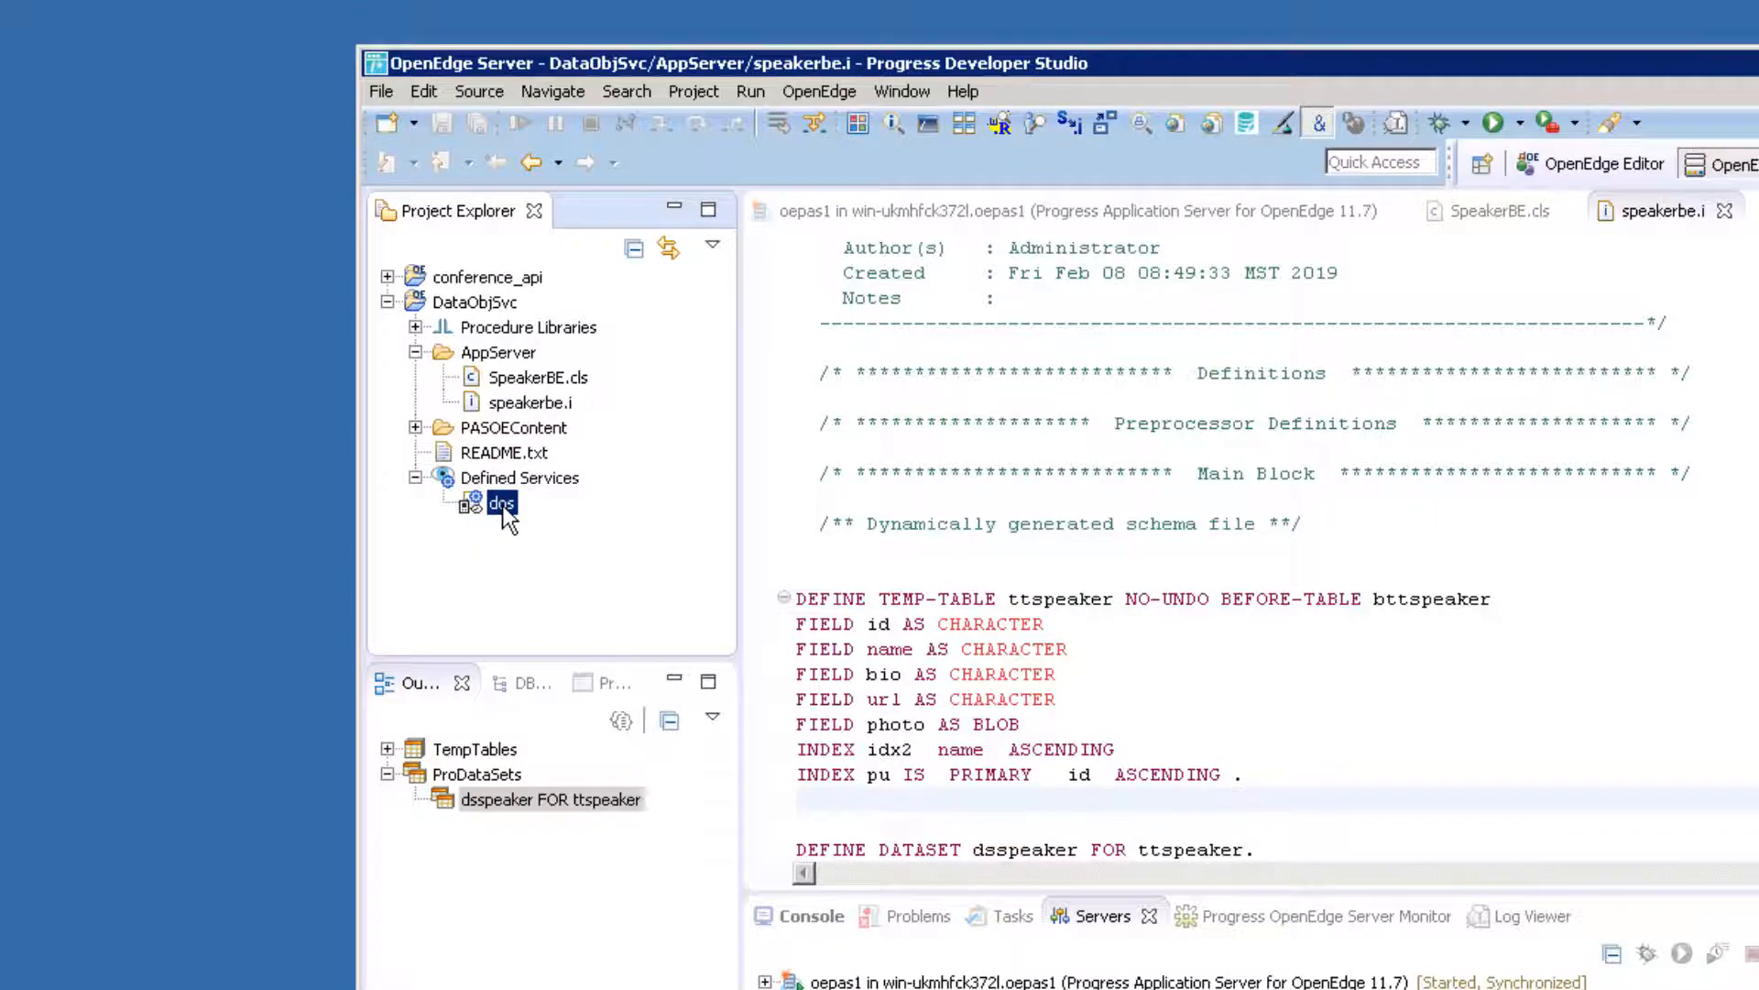
double_click(500, 501)
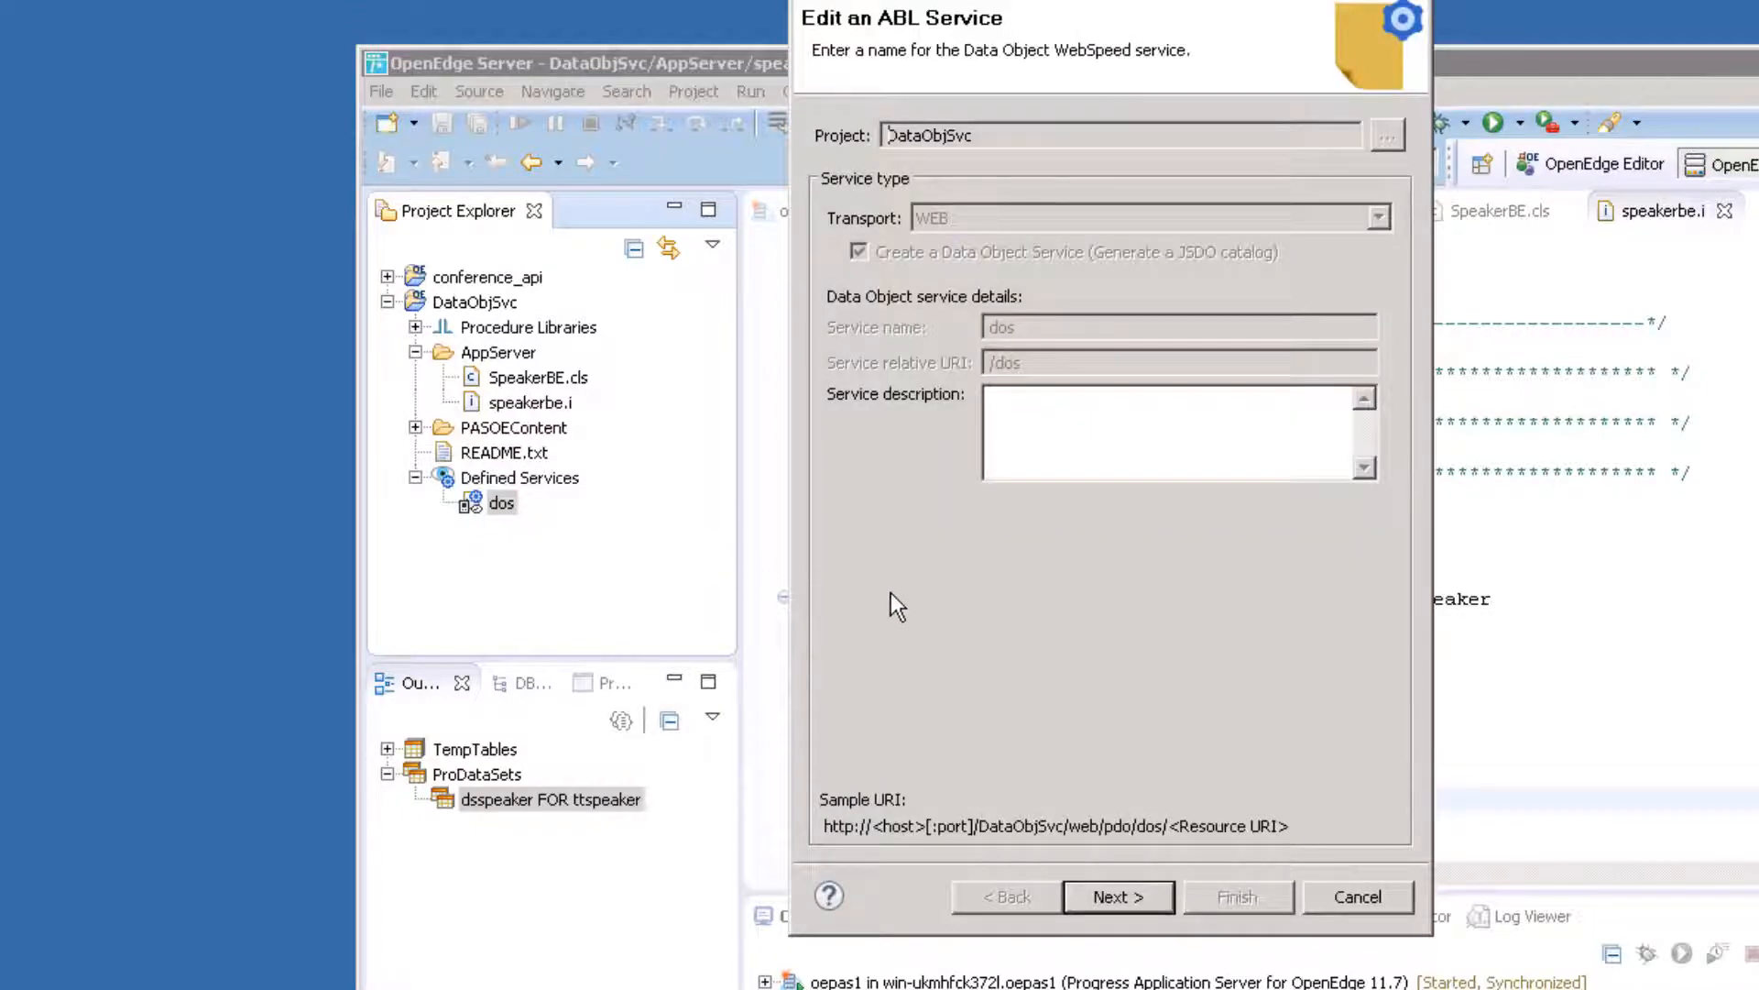
mouse_move(954, 592)
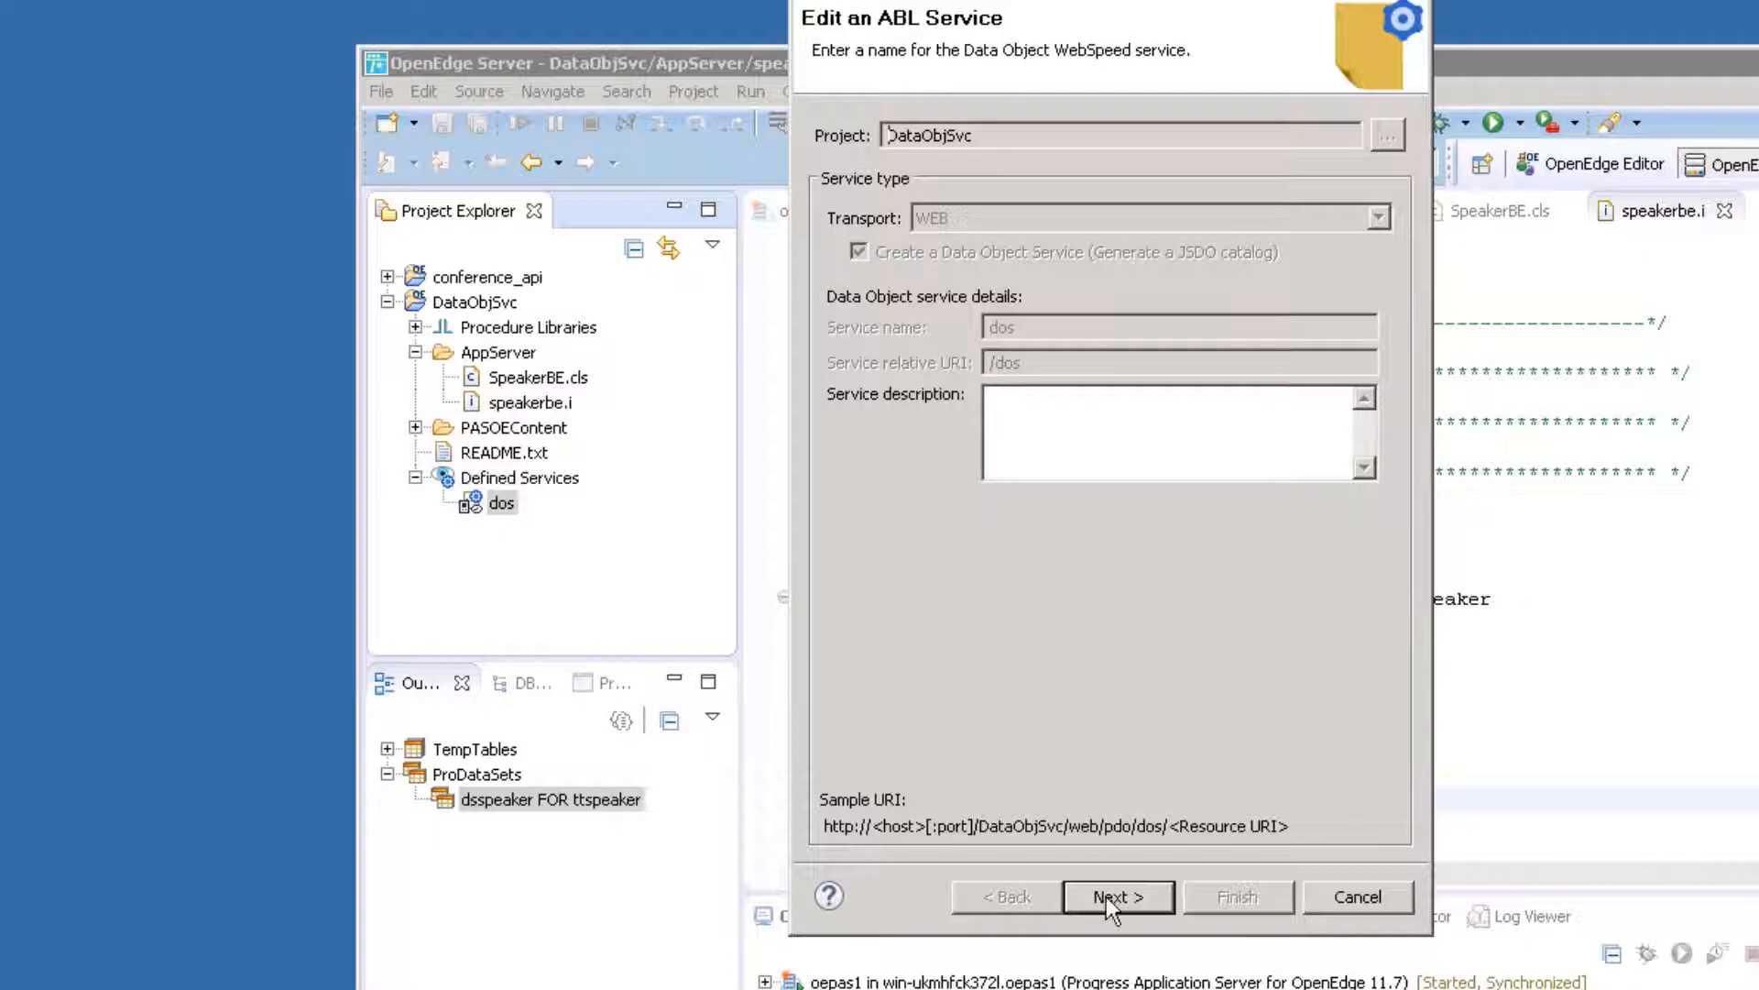
click(1116, 896)
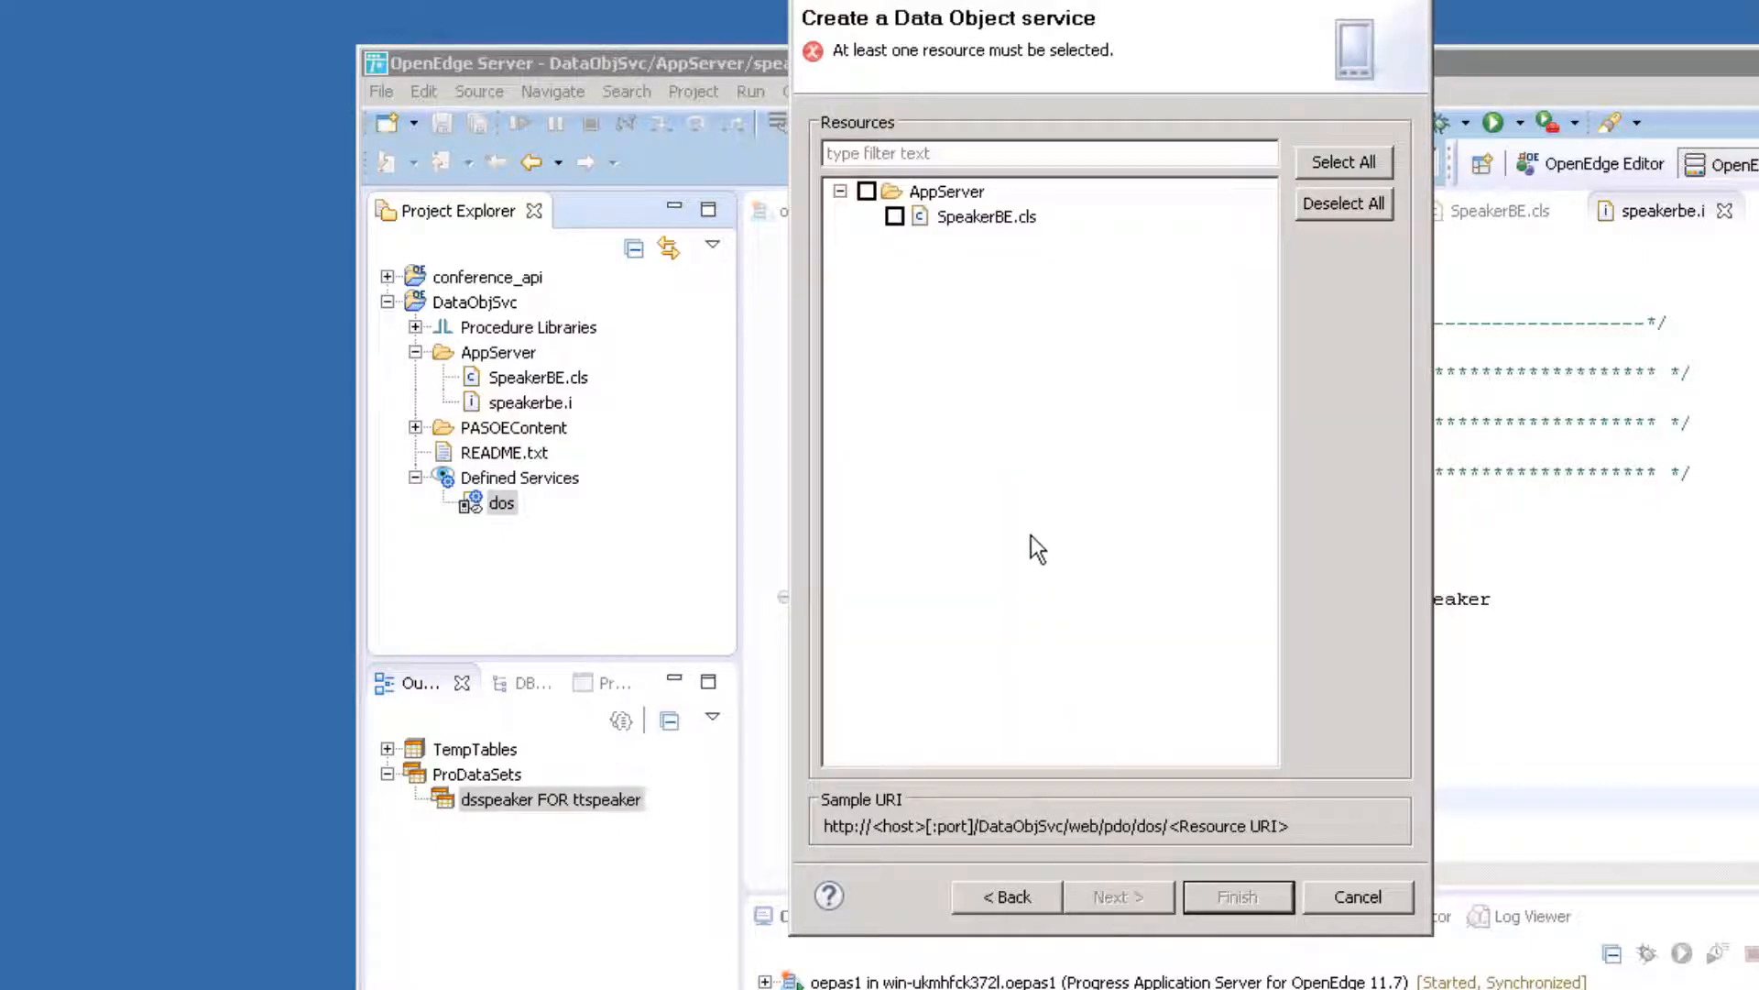
mouse_move(947, 402)
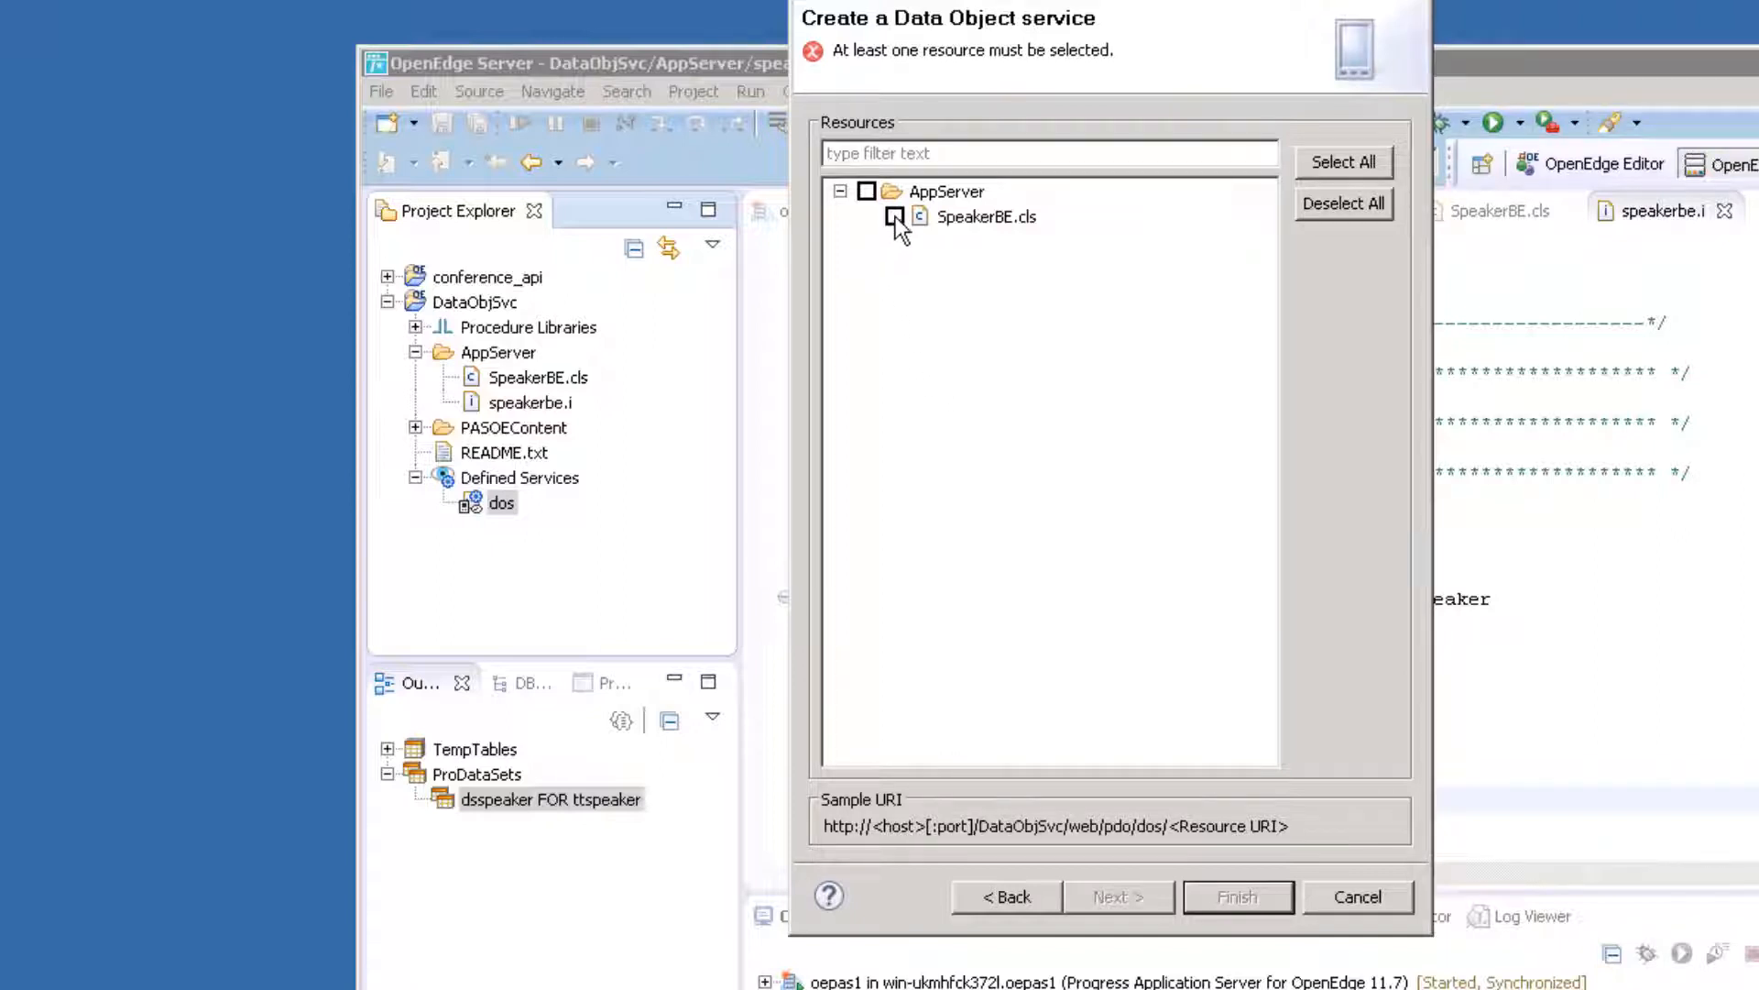
click(895, 217)
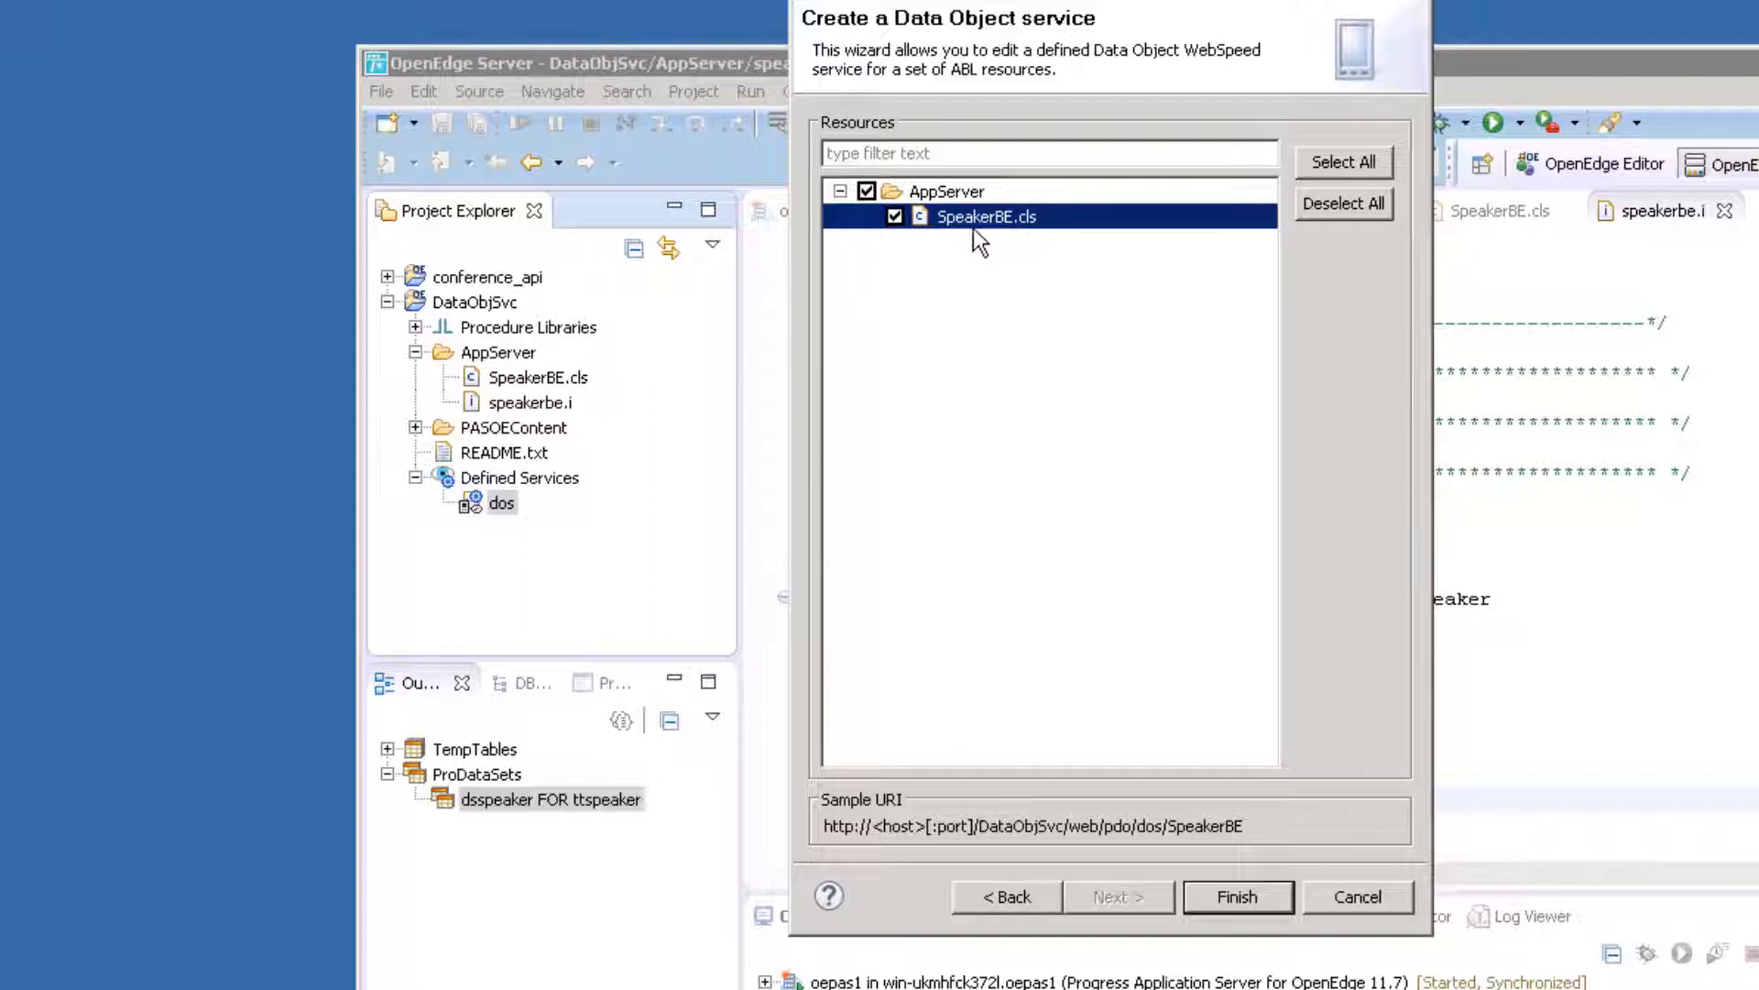
mouse_move(1278, 833)
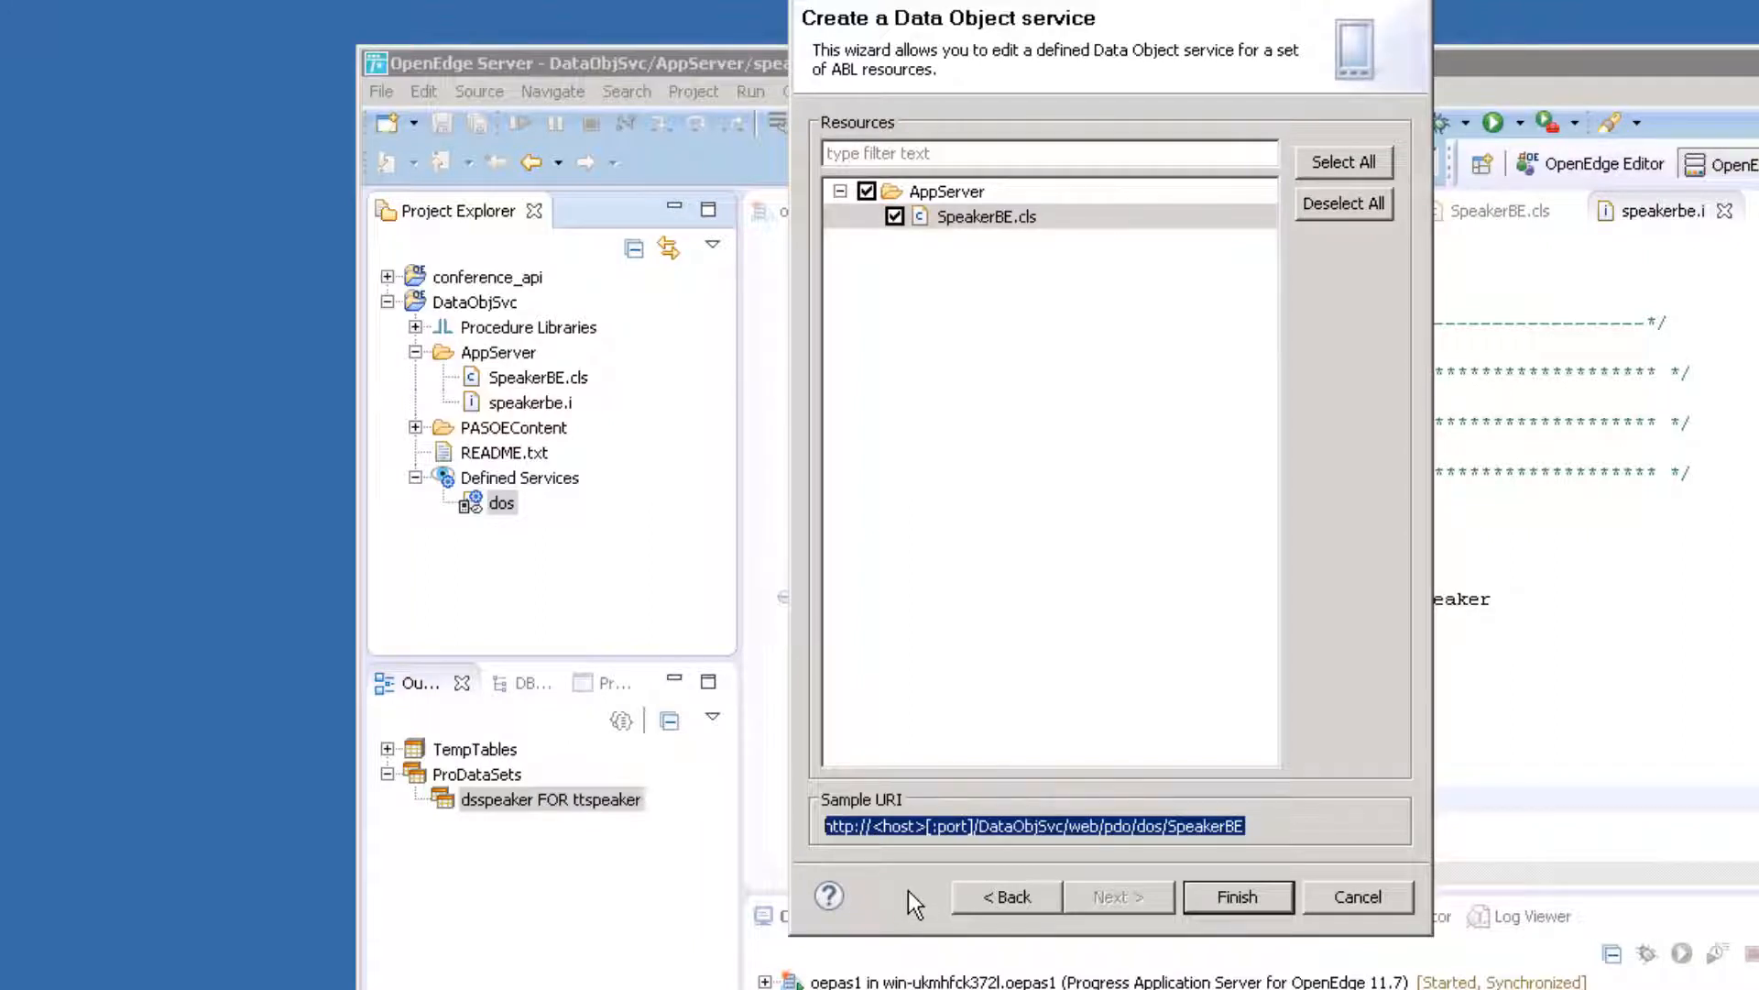
mouse_move(920, 929)
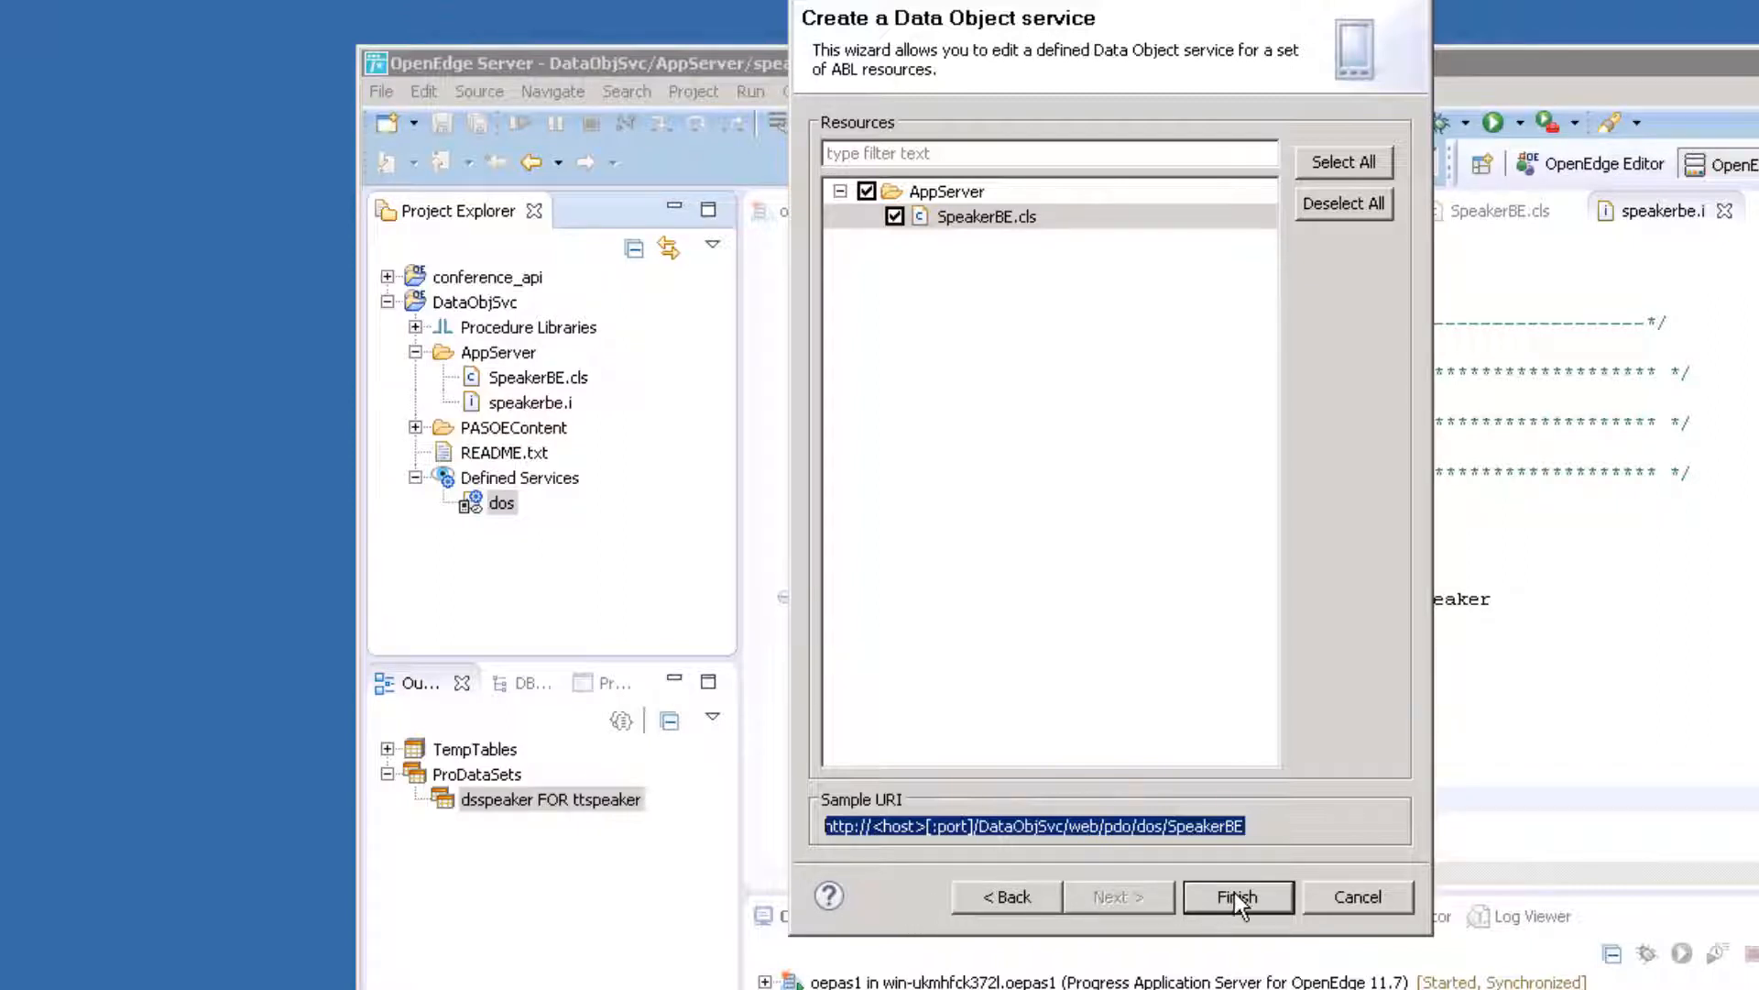
click(1235, 896)
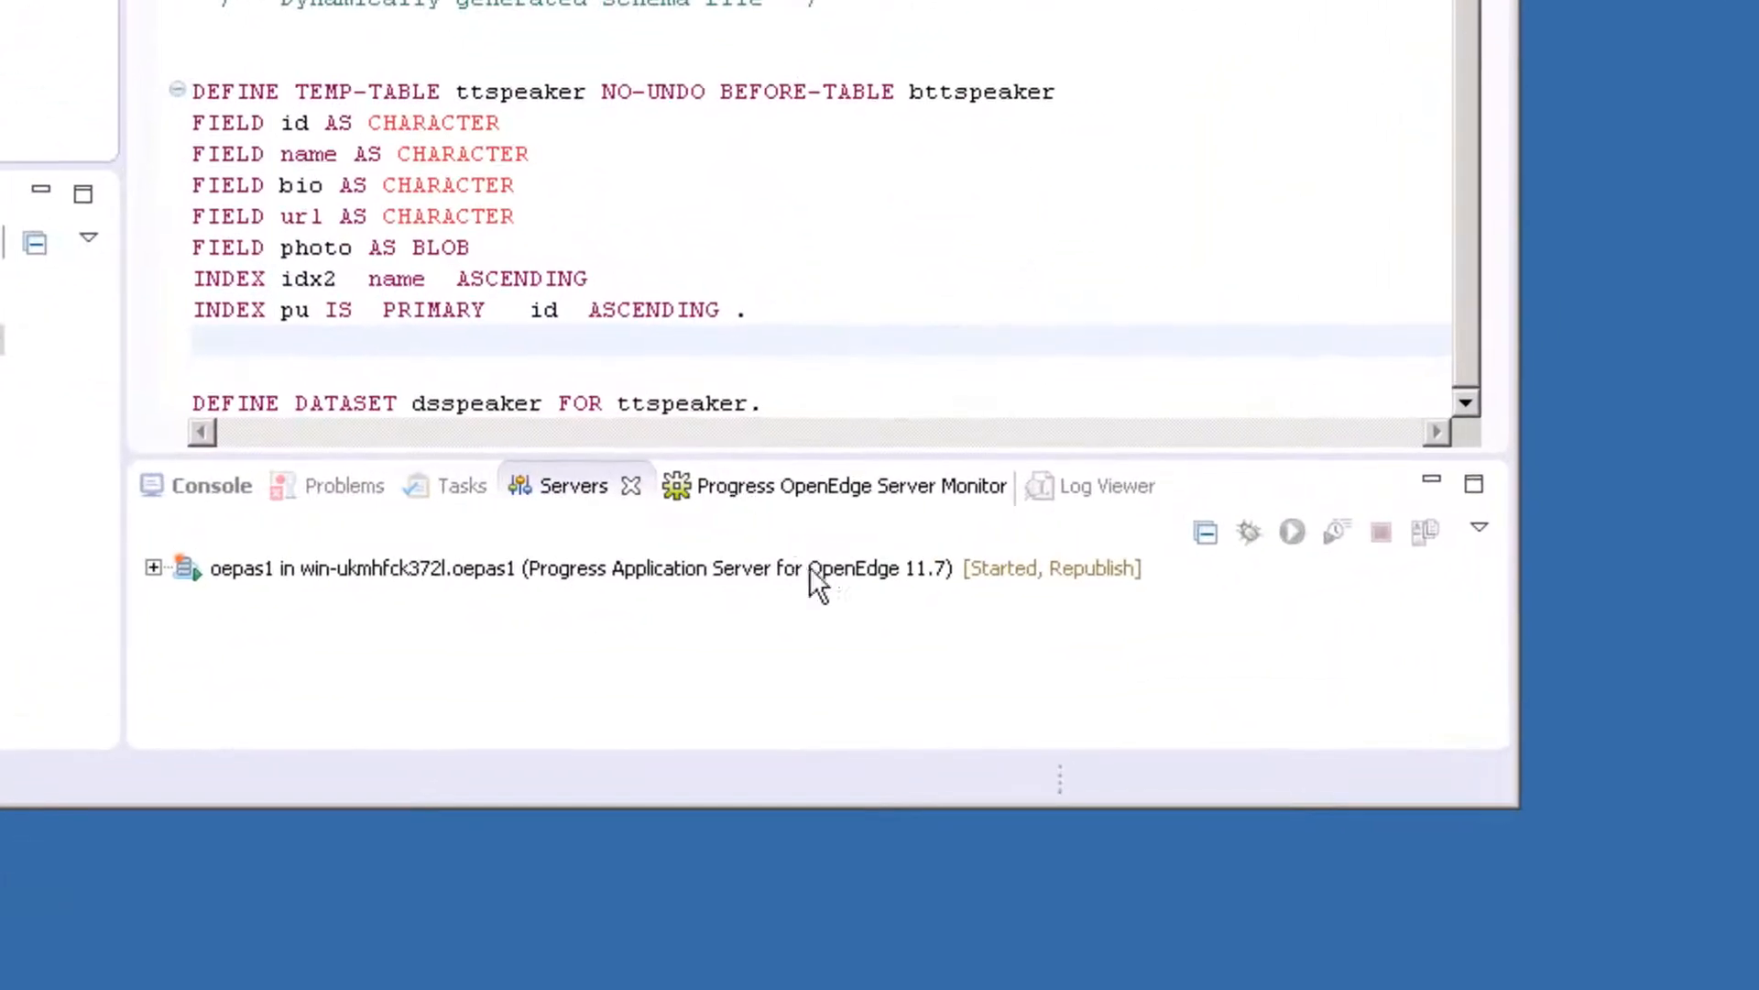
mouse_move(1041, 599)
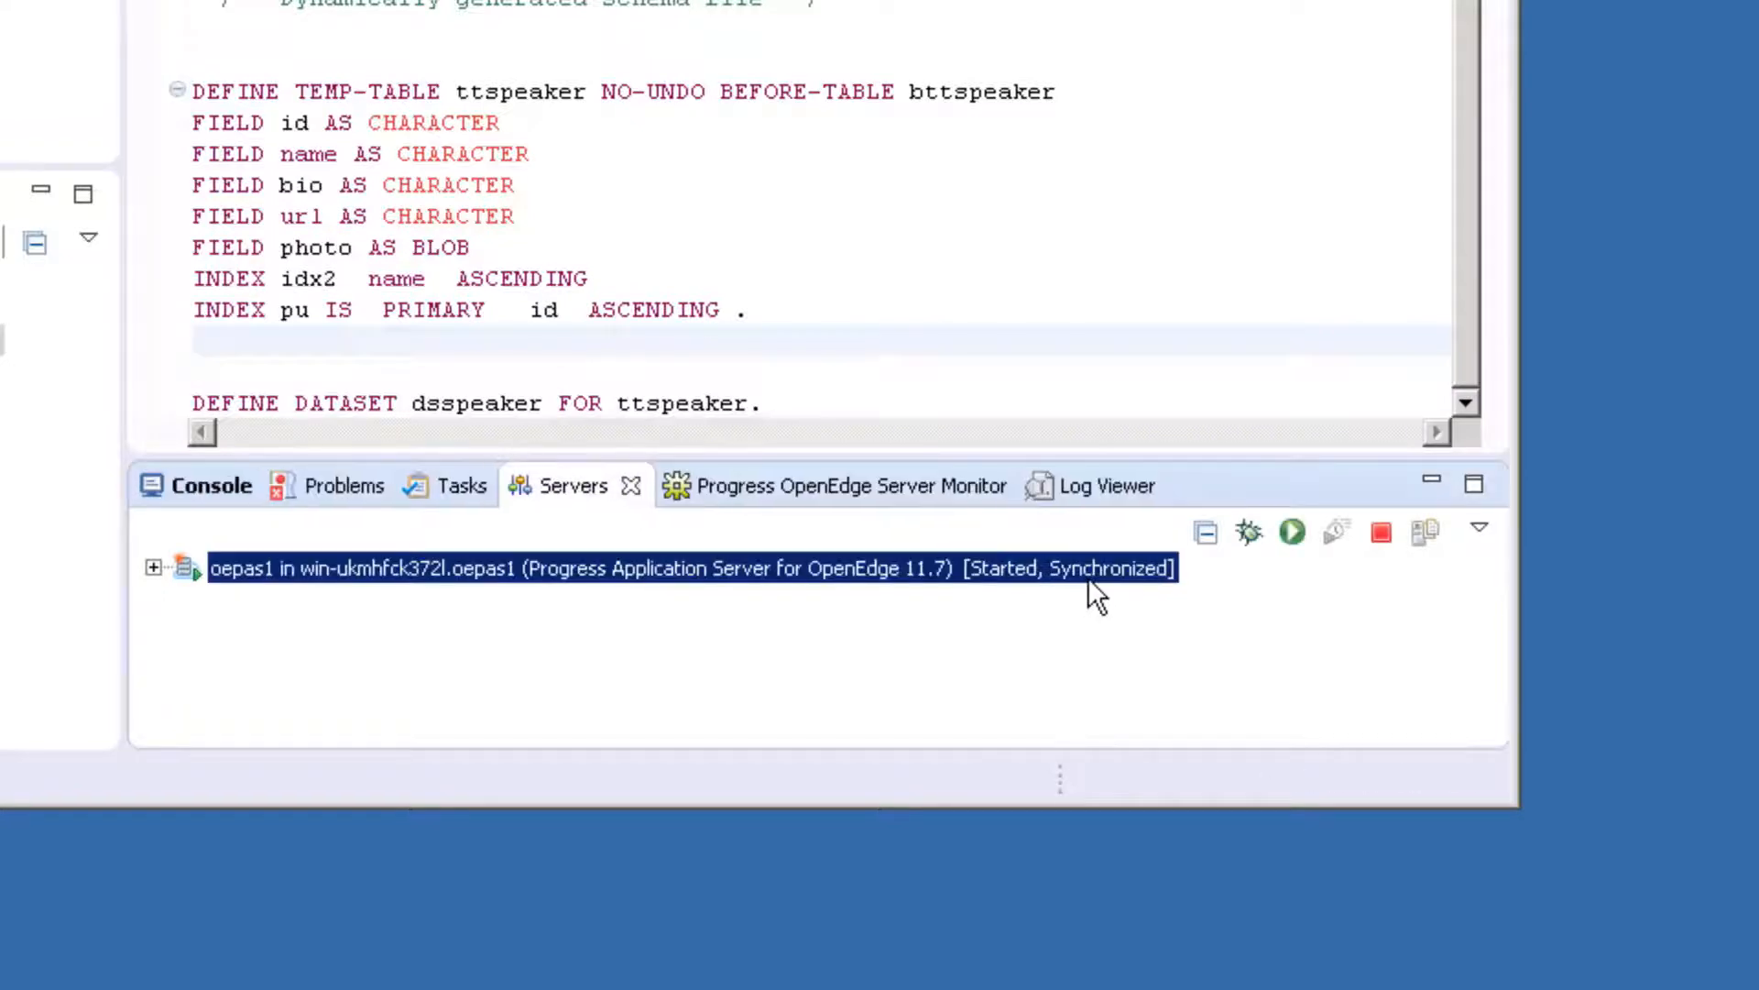
mouse_move(1116, 593)
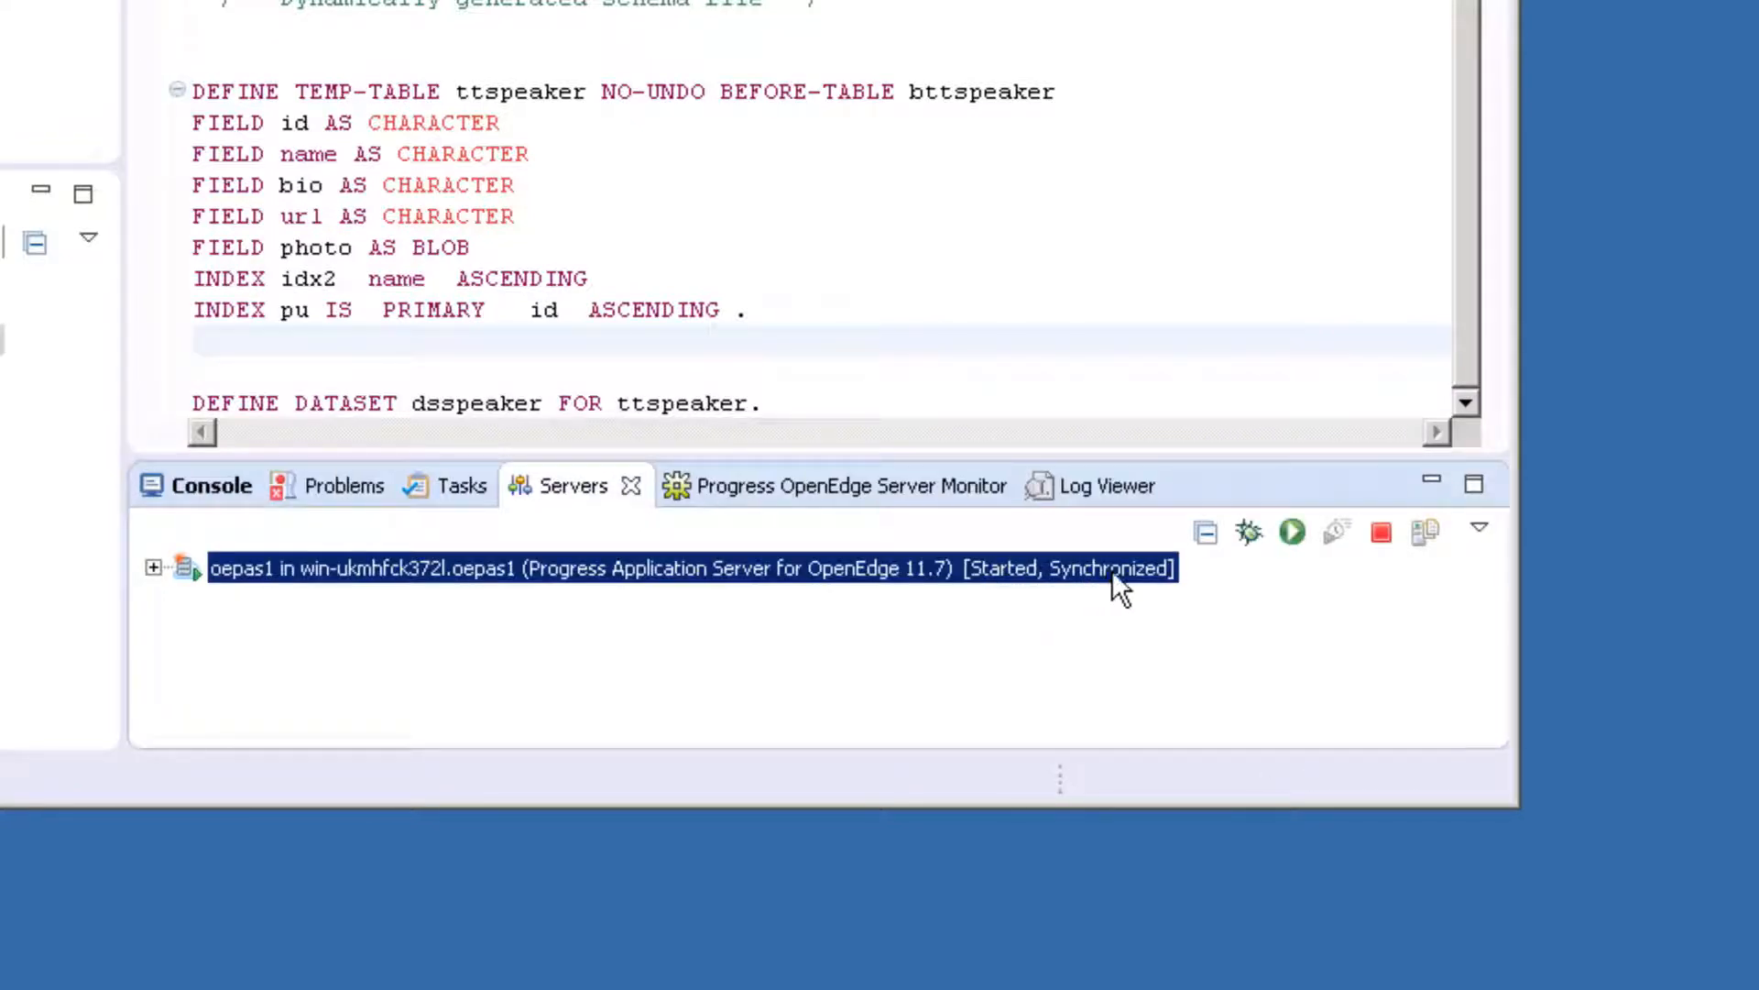
mouse_move(1126, 589)
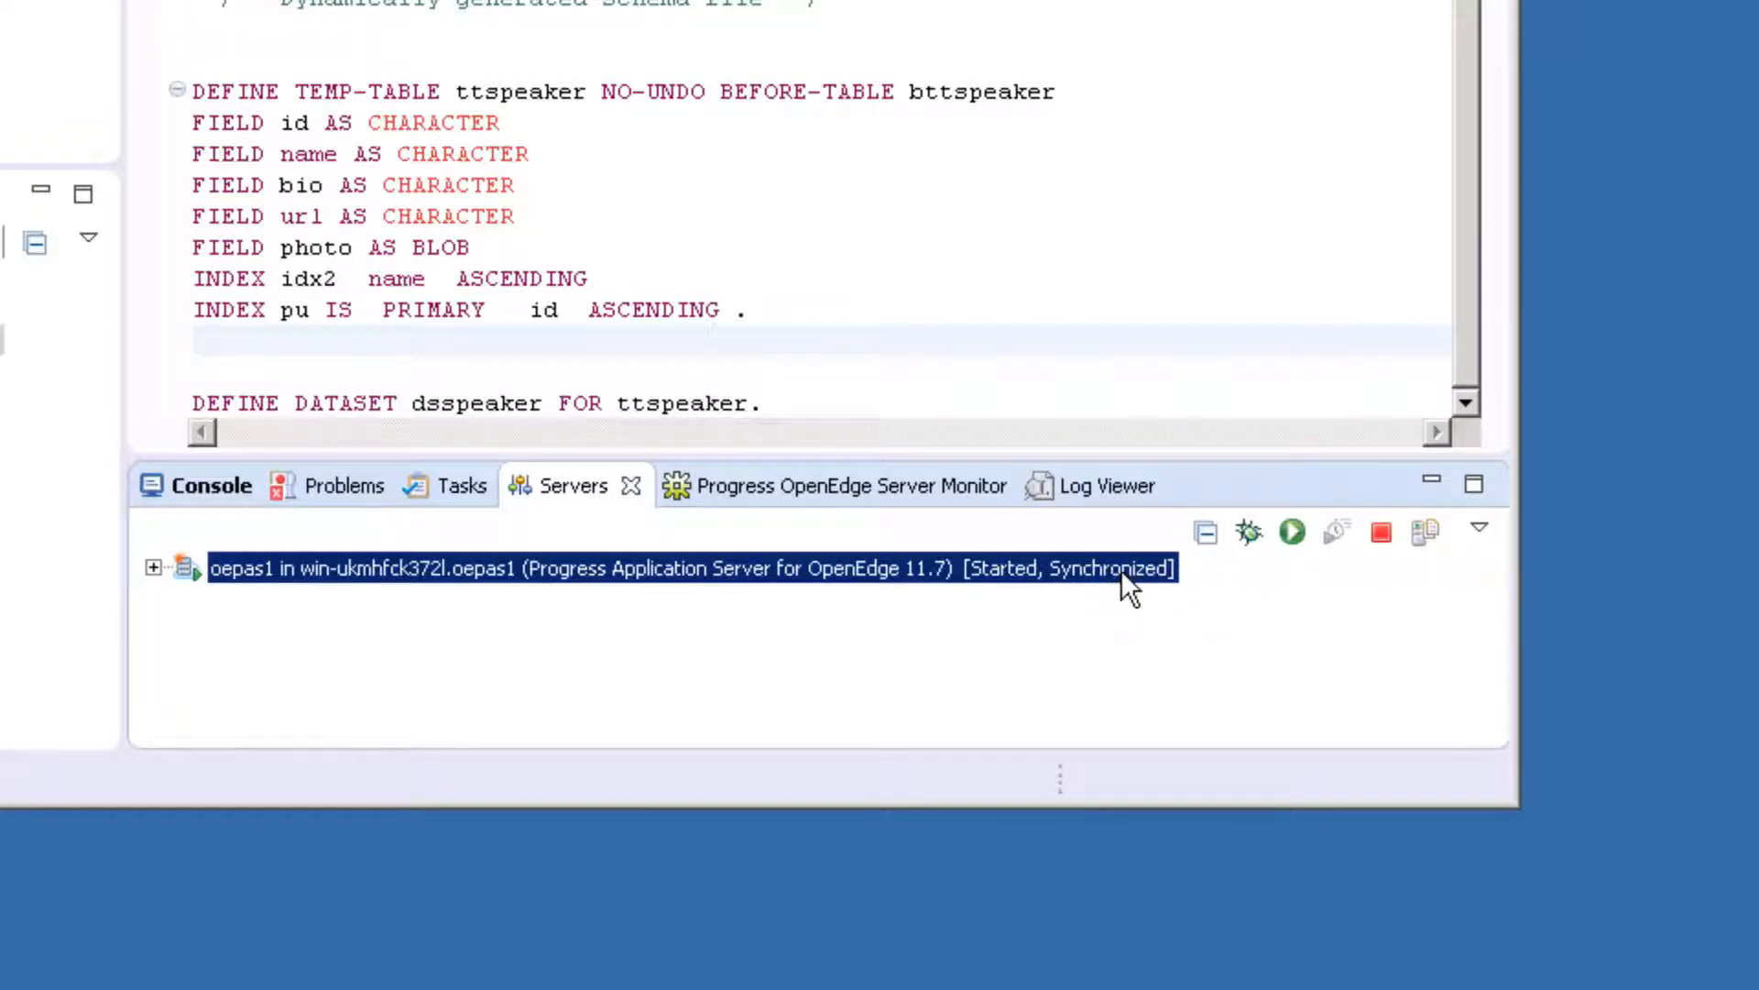
mouse_move(1122, 583)
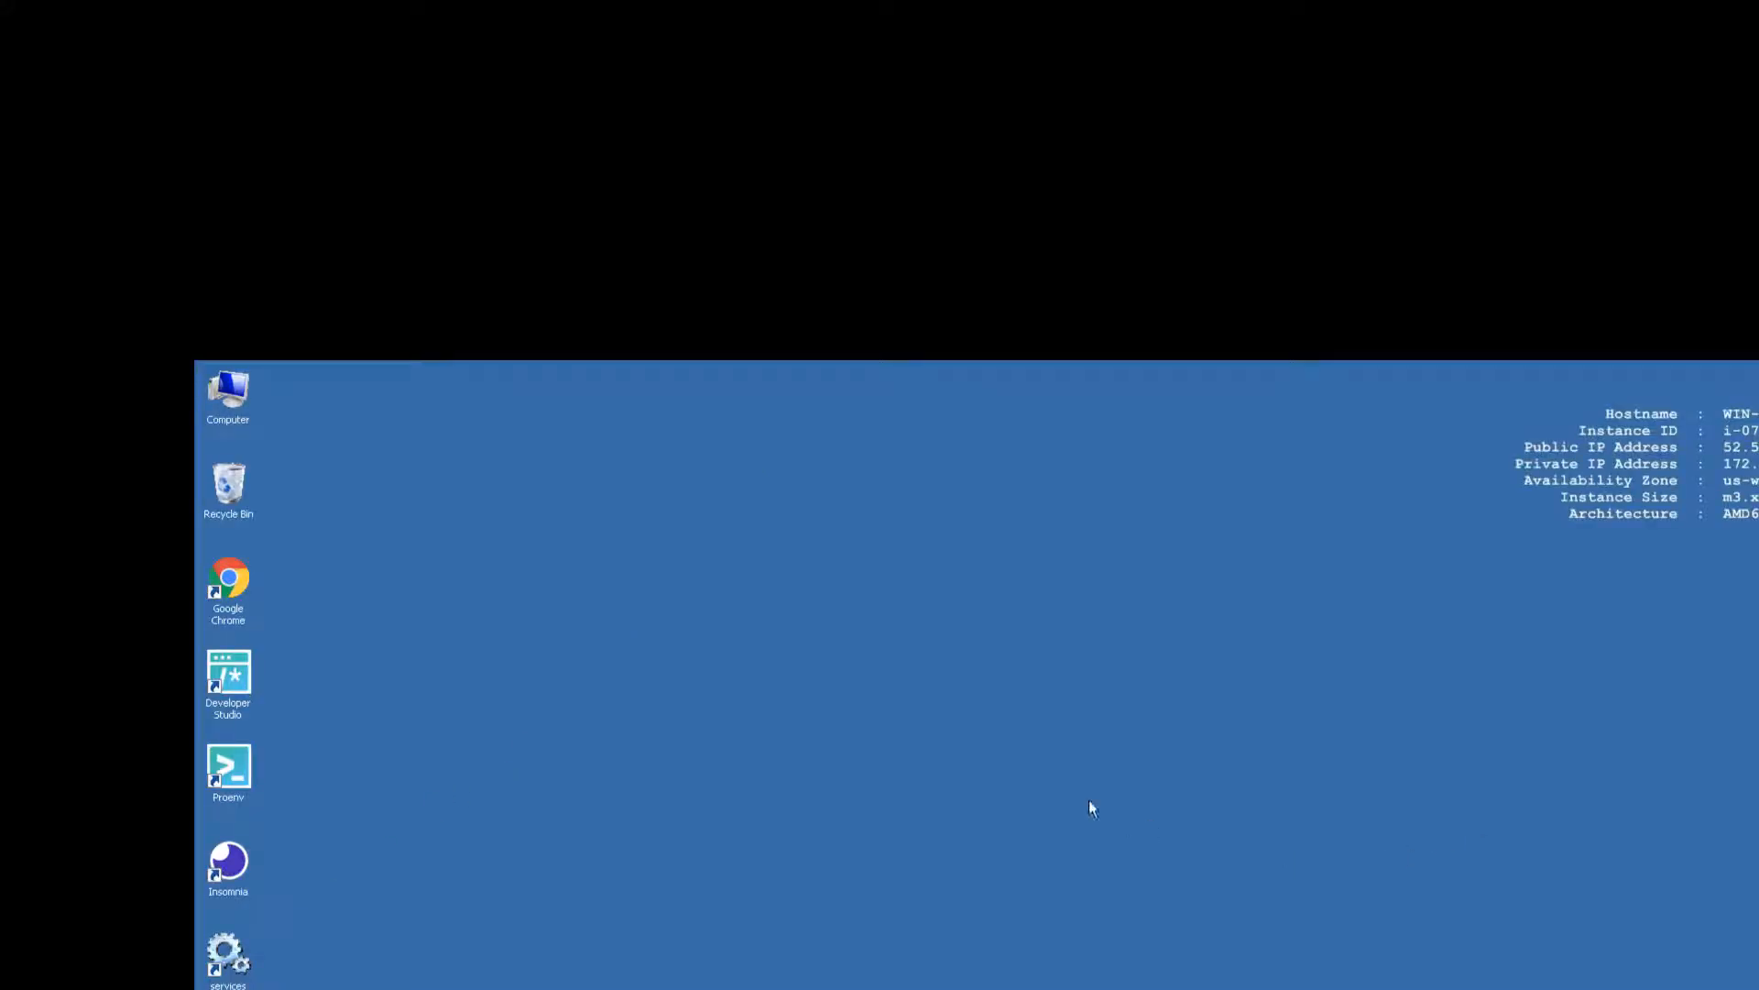
Switch to Chrome to view the dos/SpeakerBE dsspeaker JSON response.
click(226, 584)
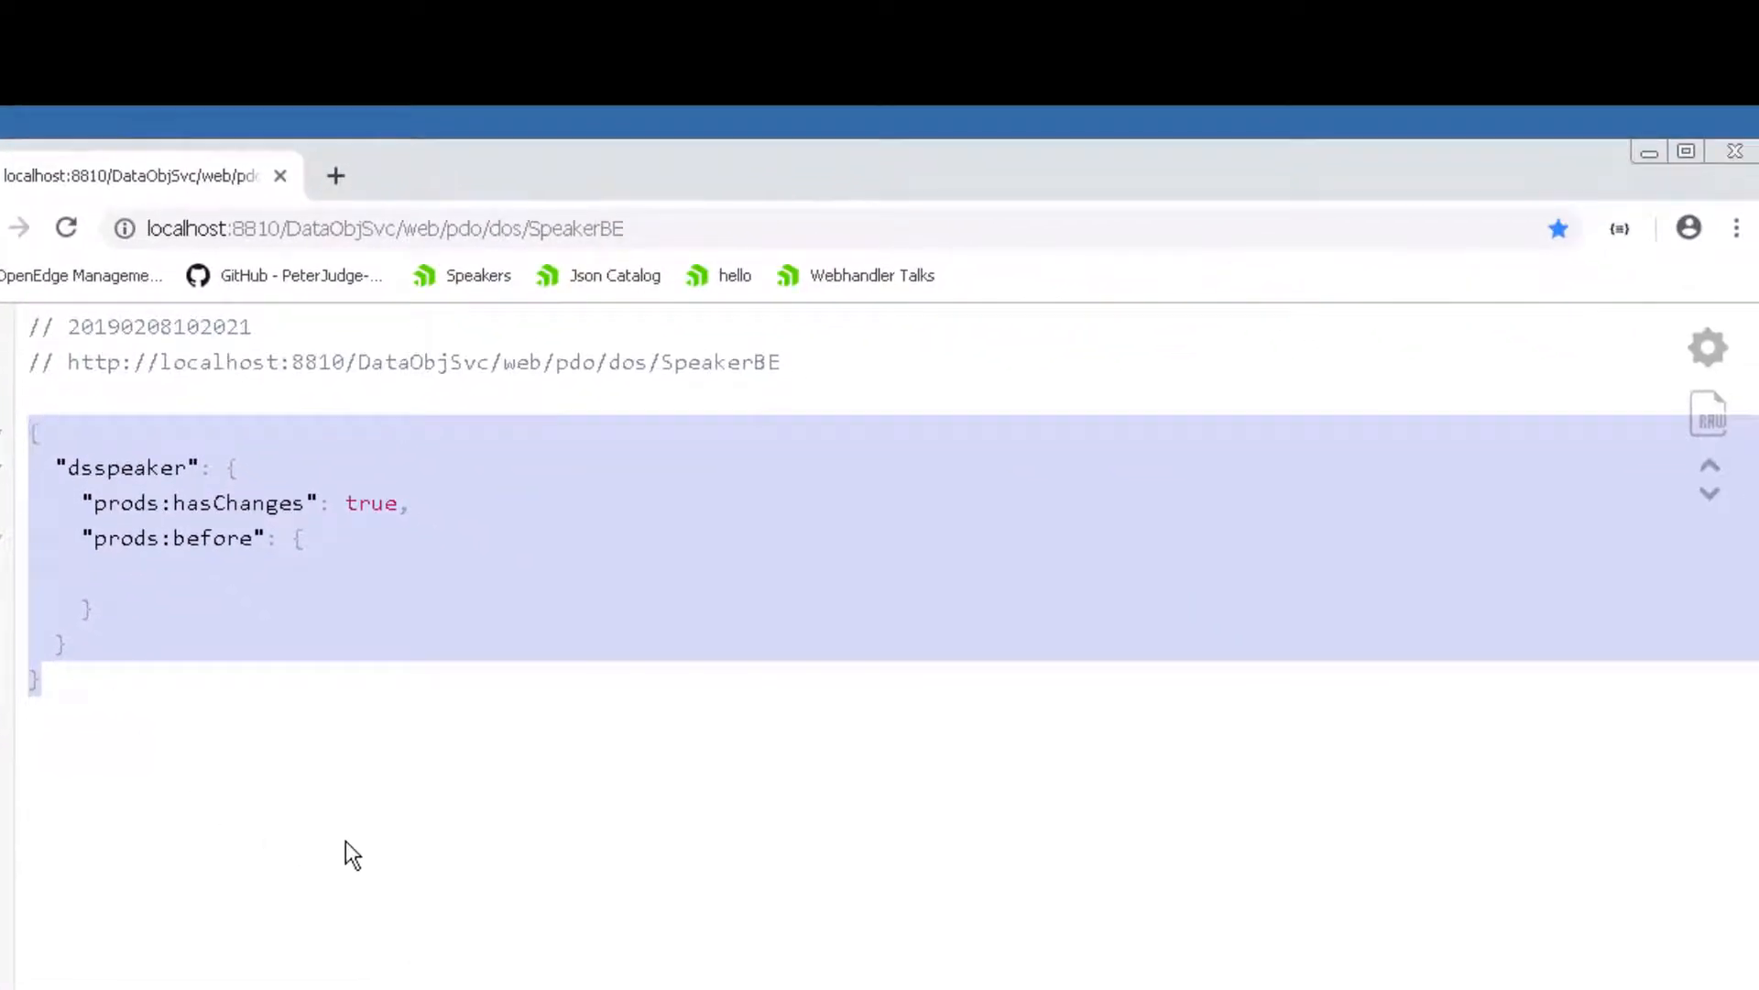
mouse_move(755, 639)
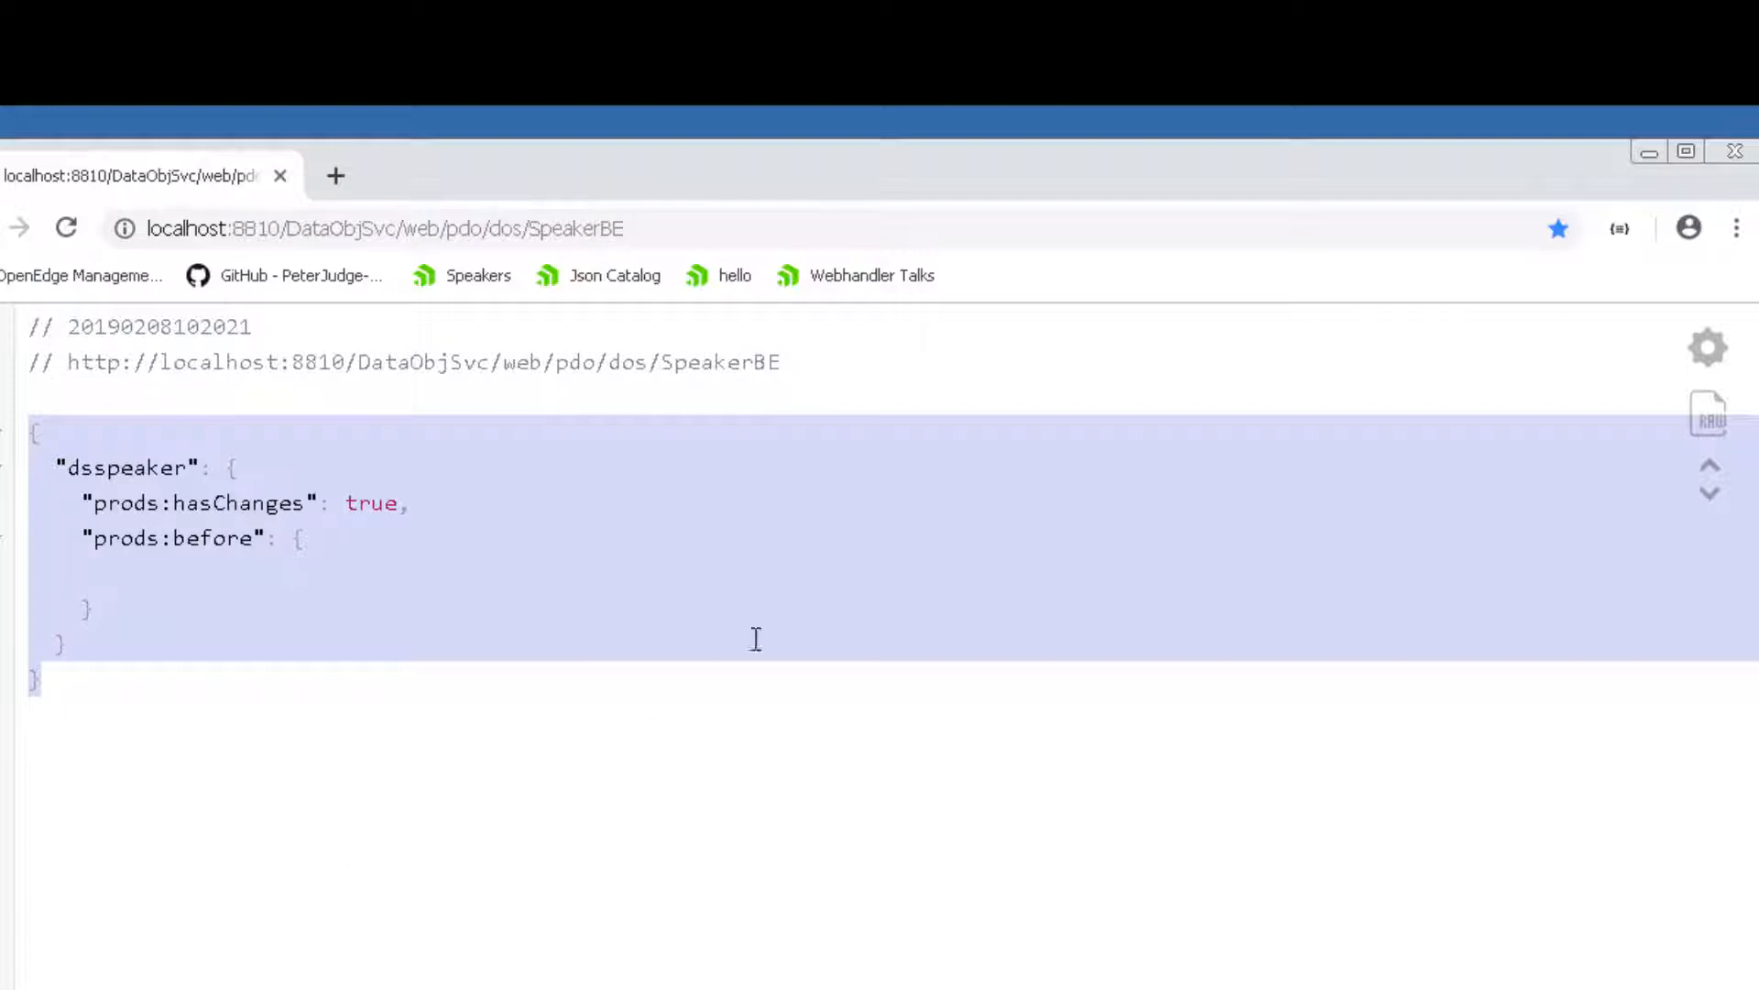
mouse_move(1619, 229)
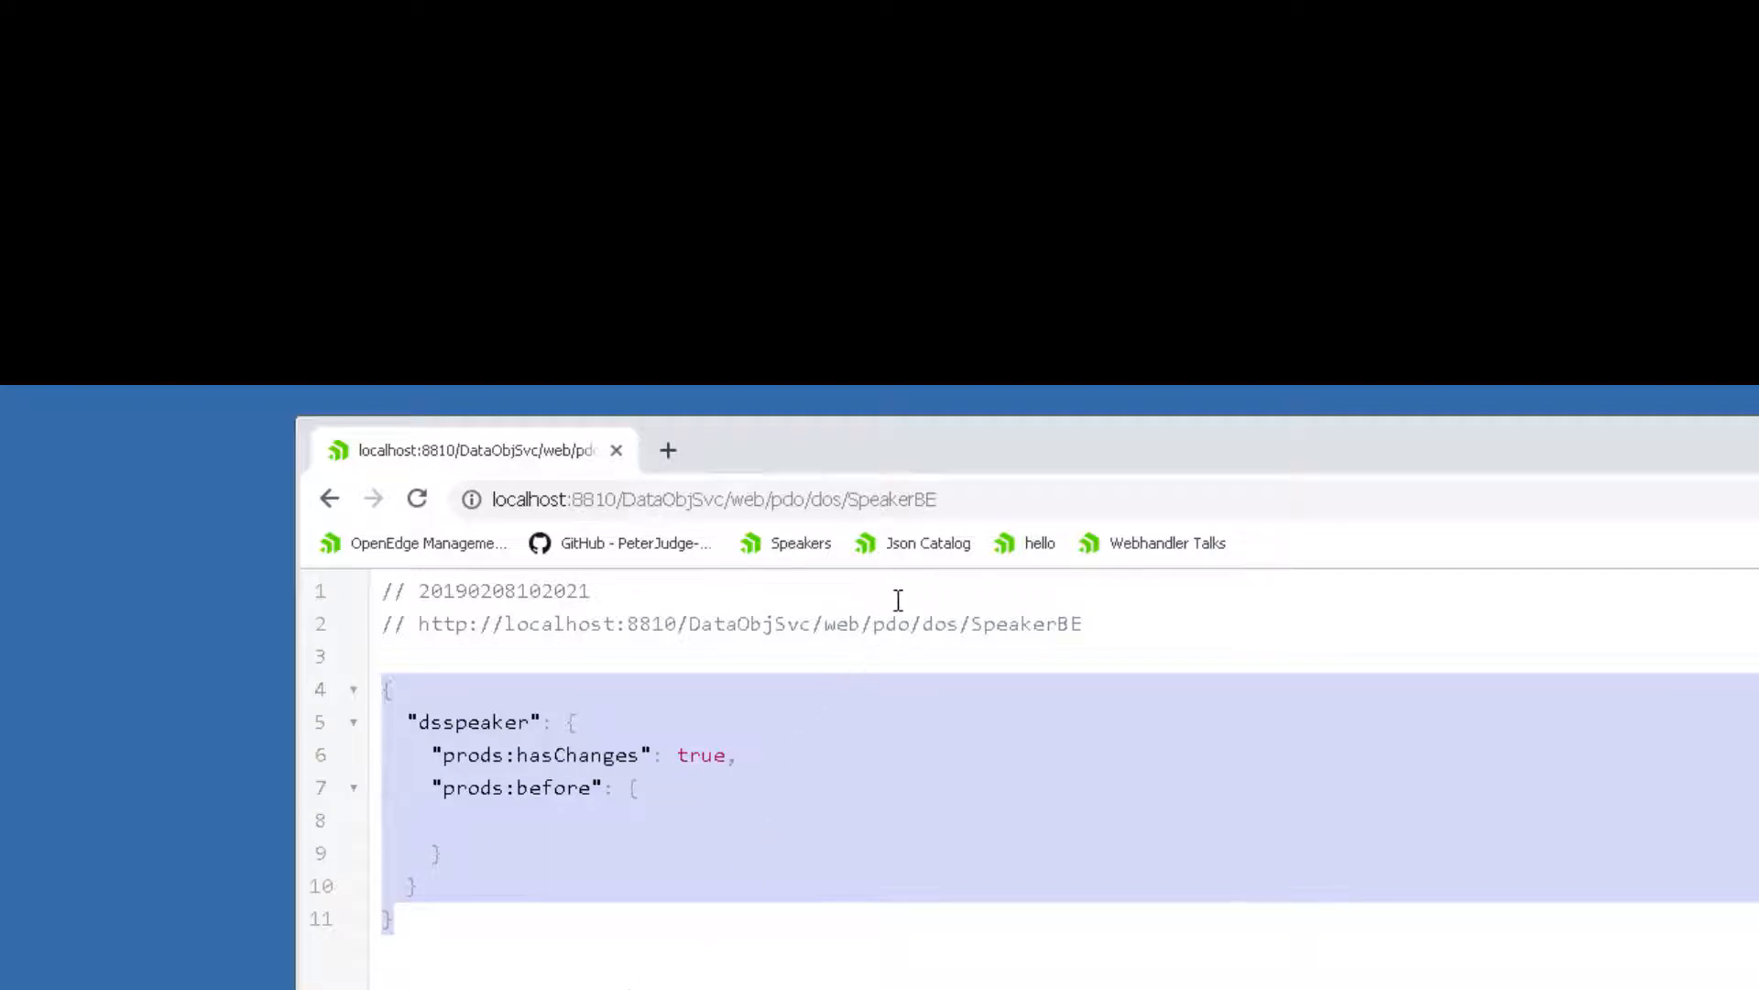
Scroll through the dos.json catalog's SpeakerBE schema and operations, then minimise Chrome.
click(927, 541)
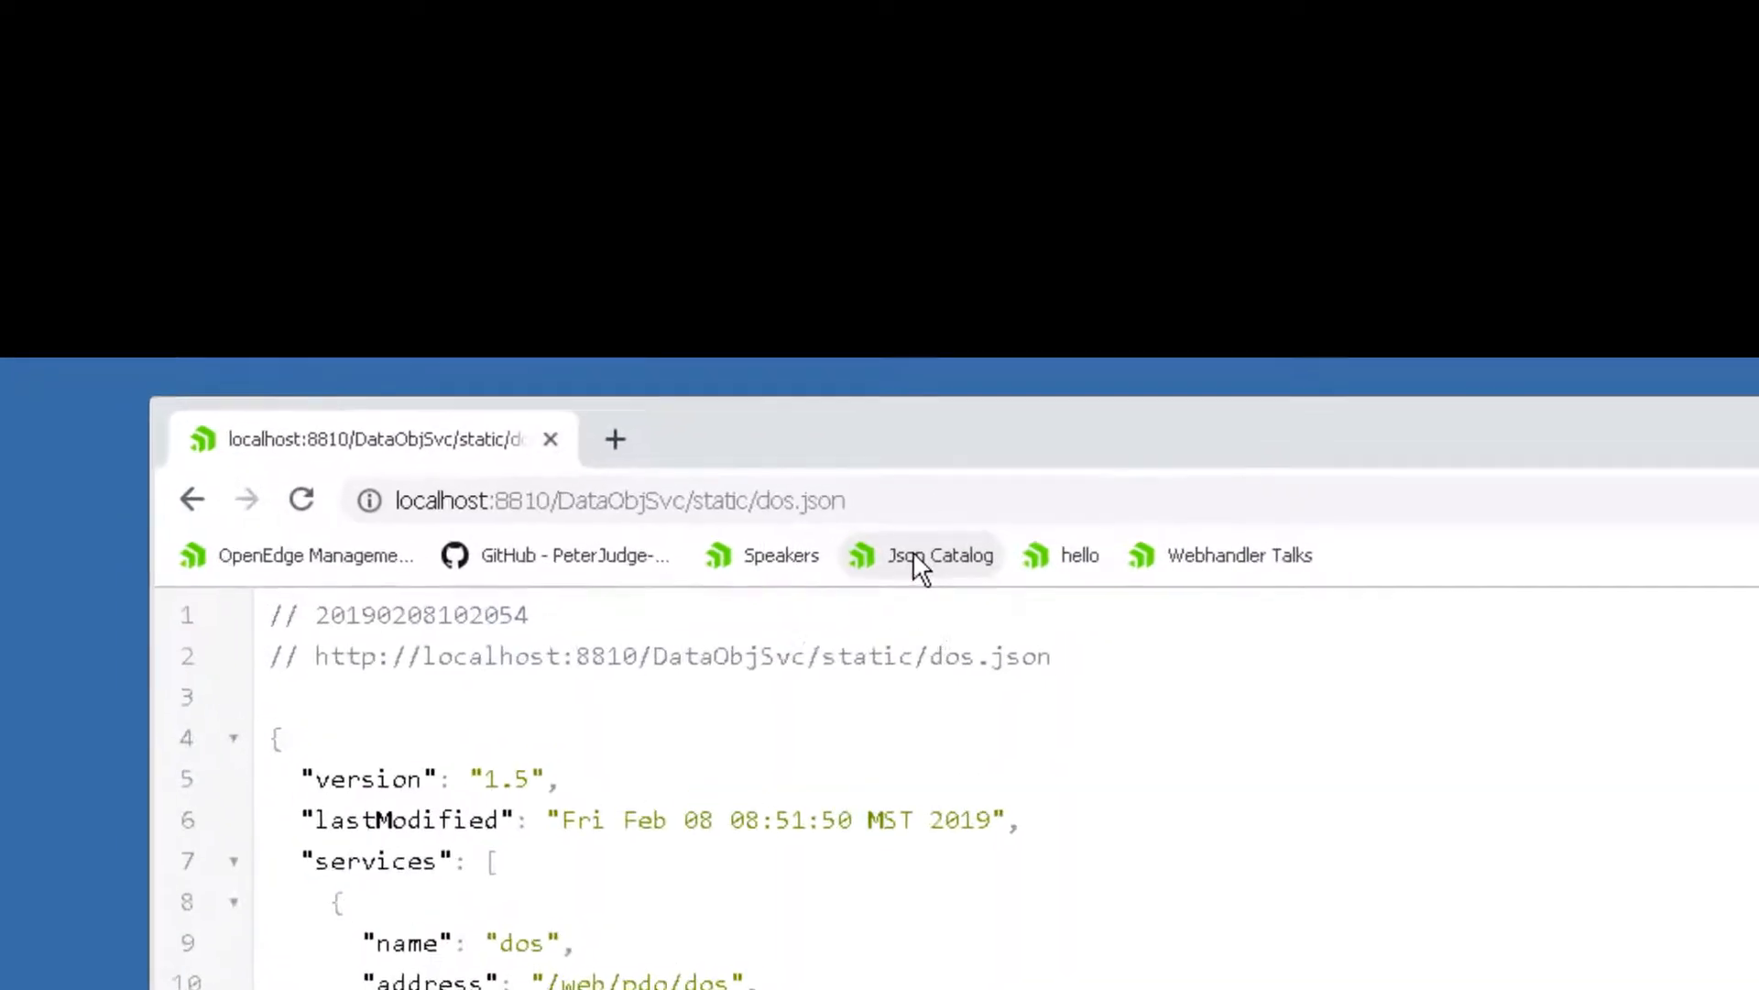
click(601, 500)
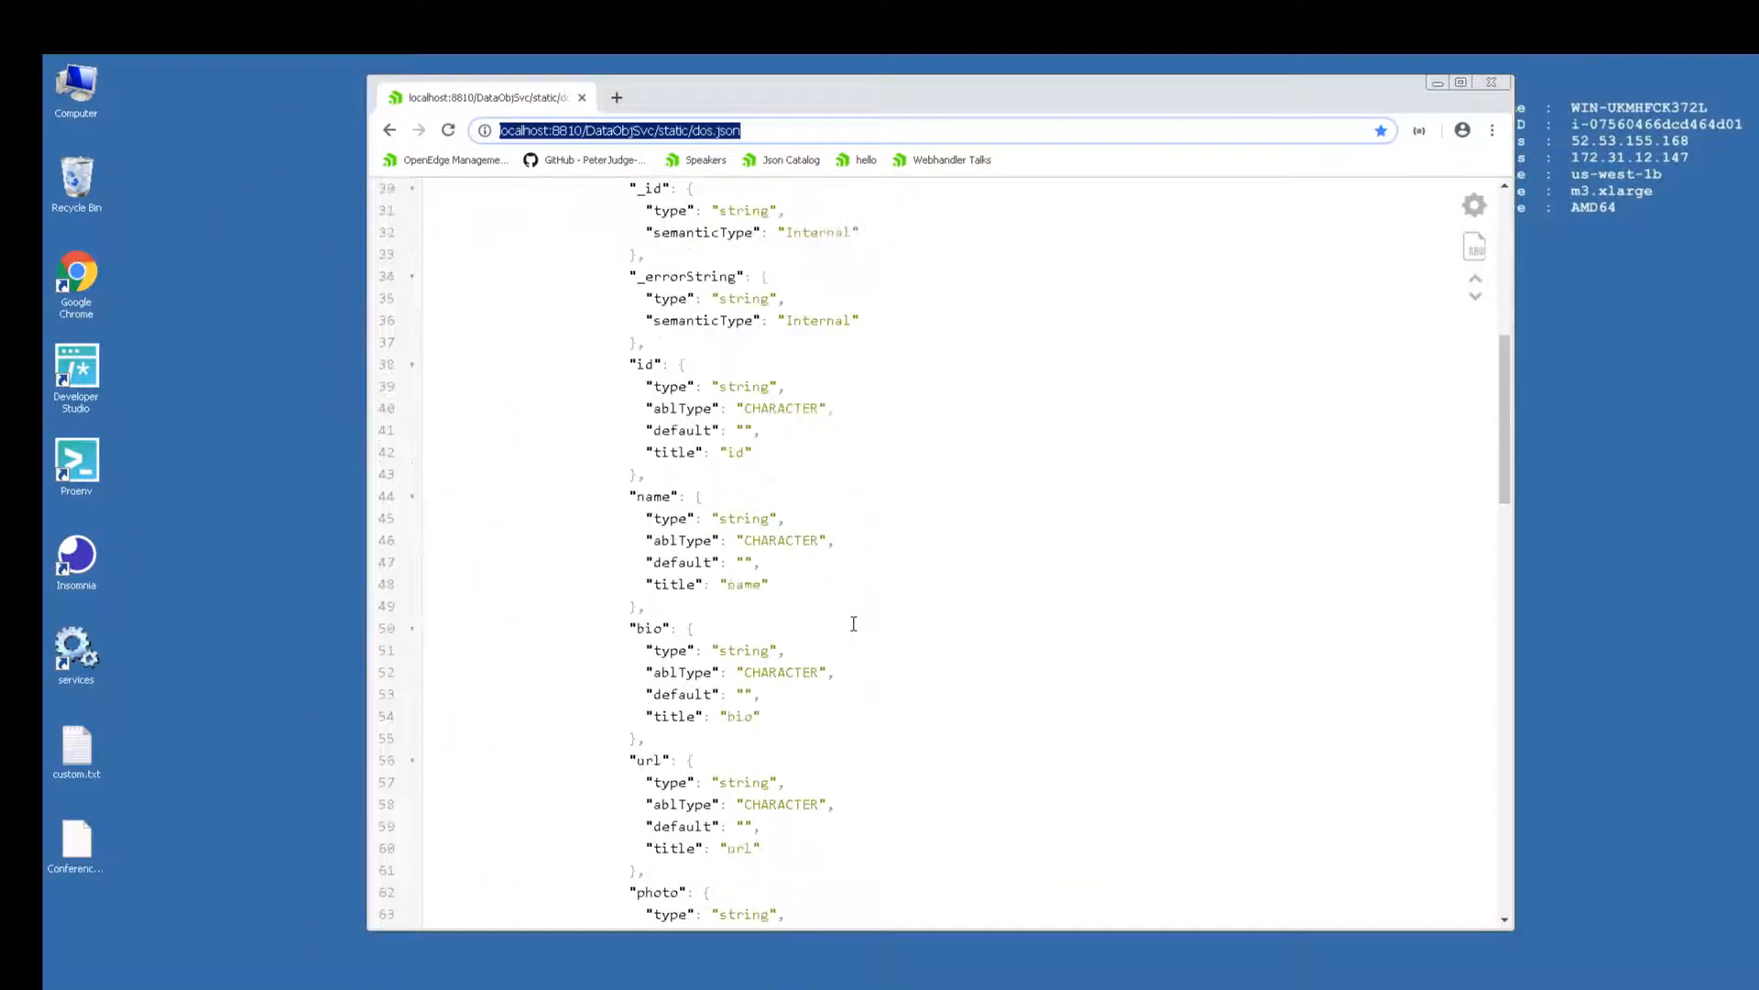
scroll(down, 3)
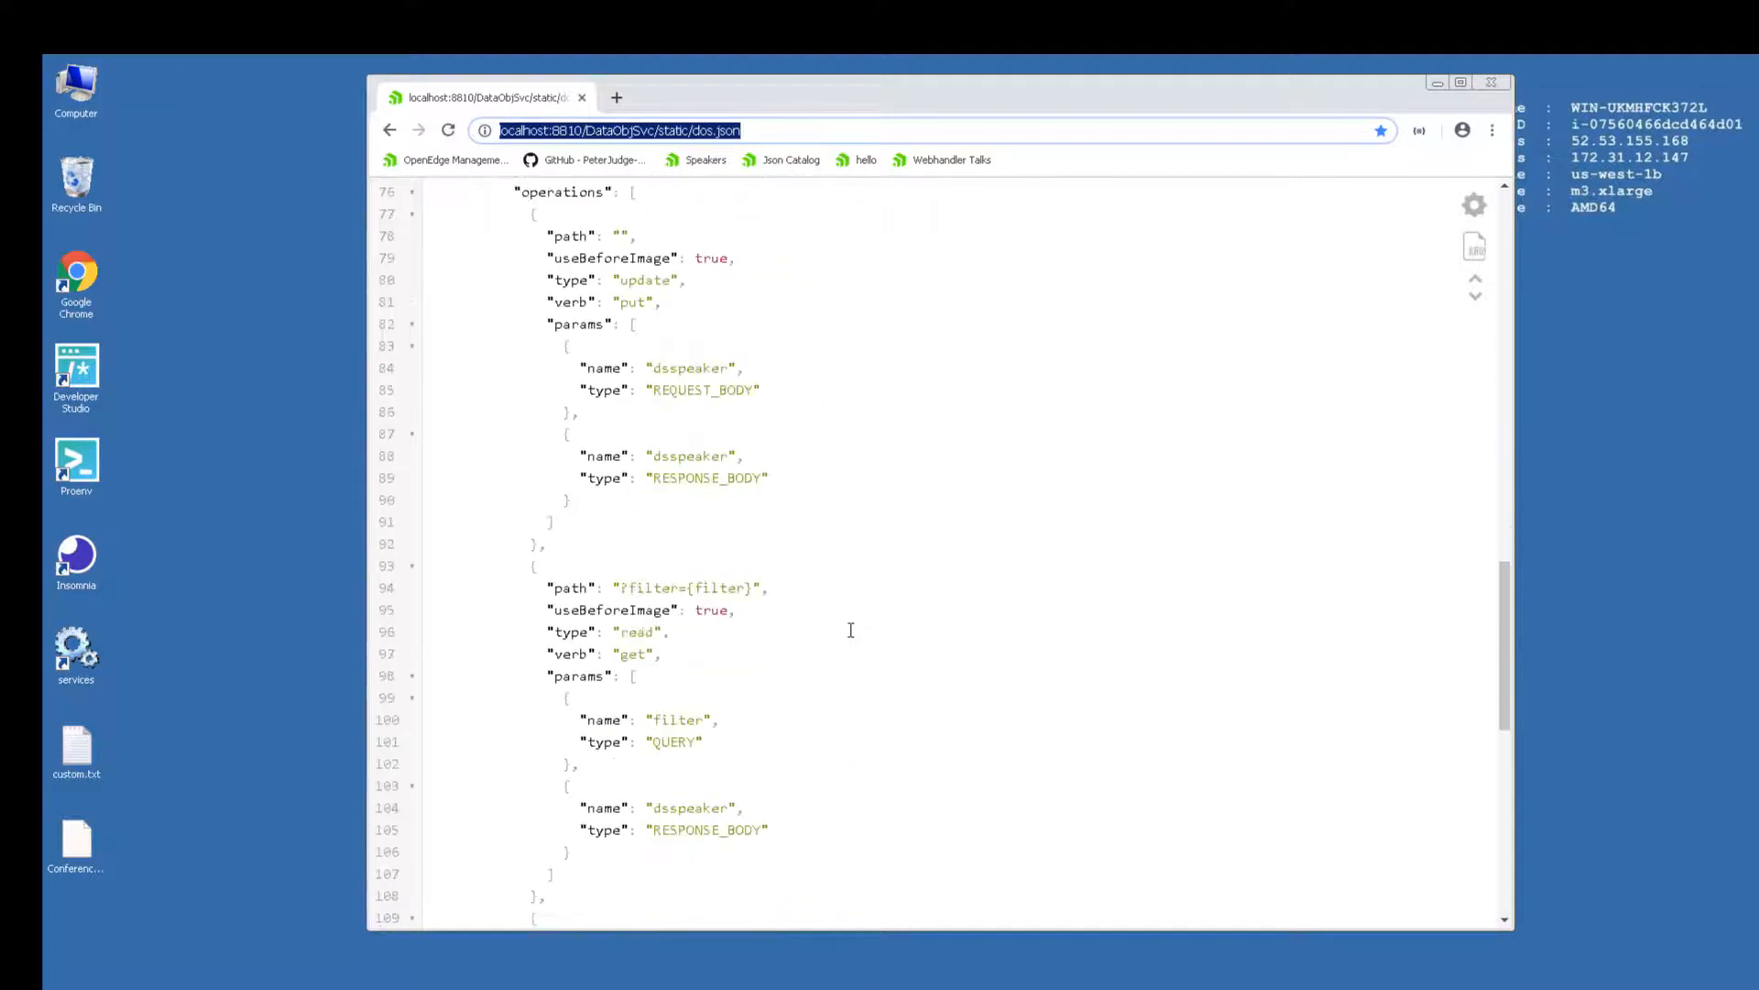
scroll(down, 3)
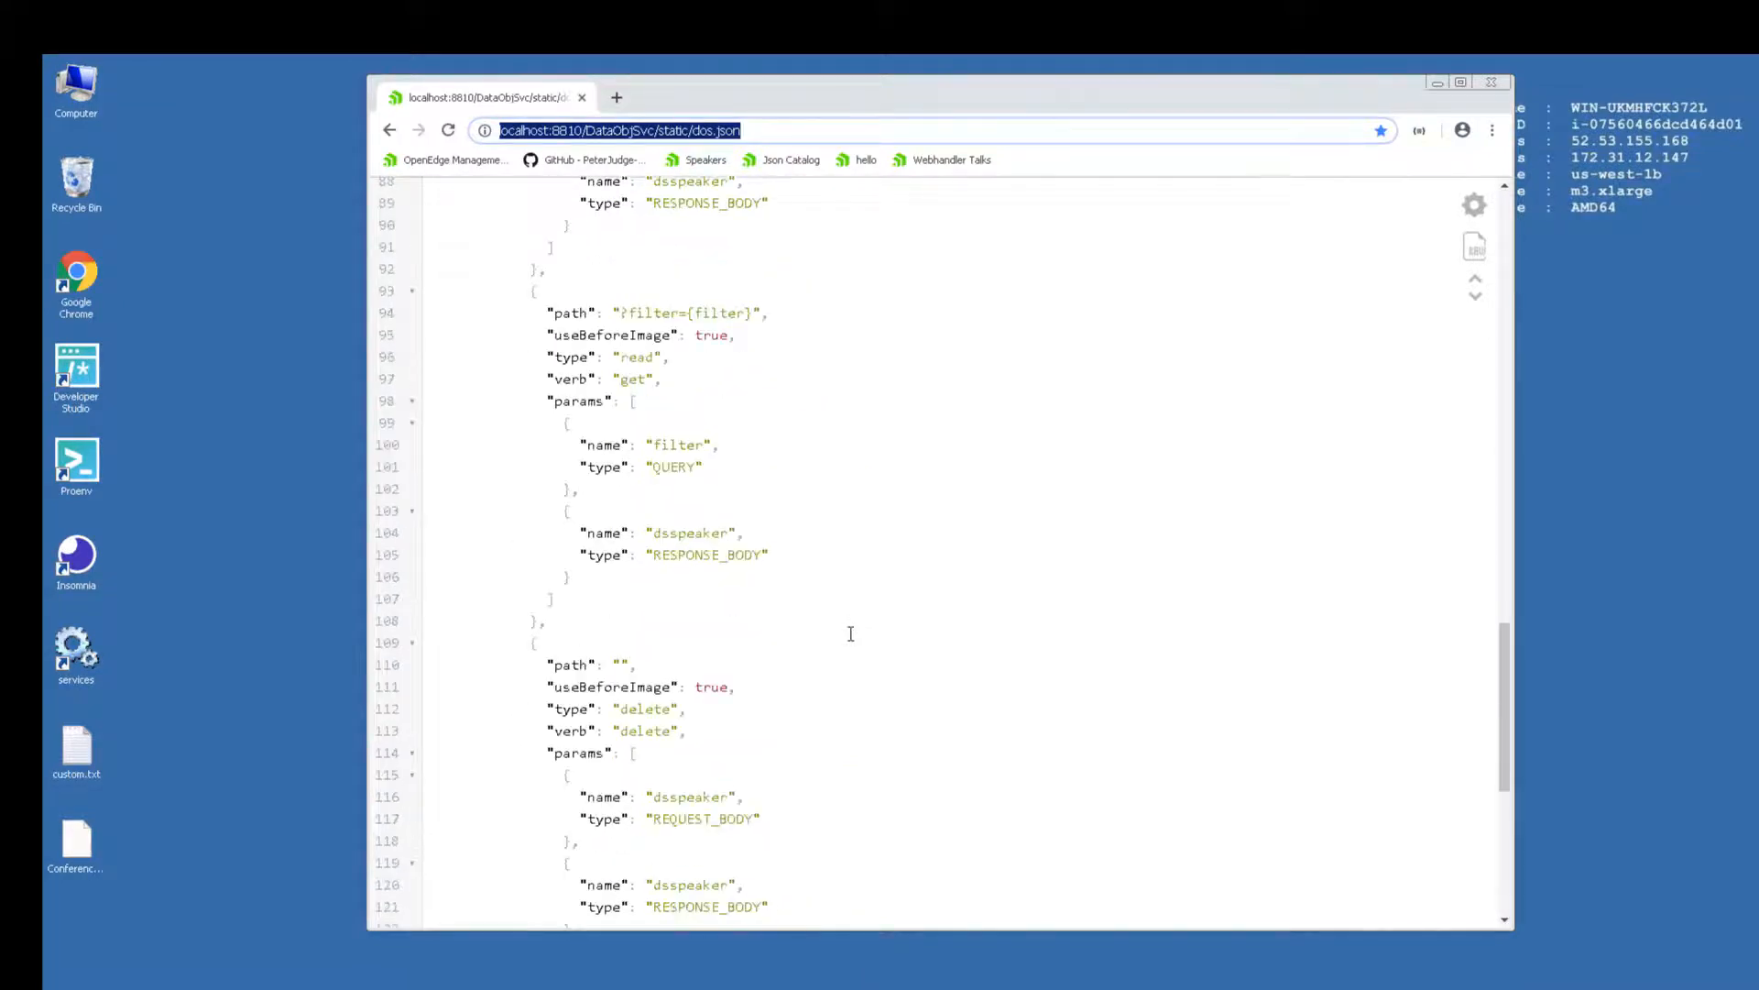
scroll(down, 3)
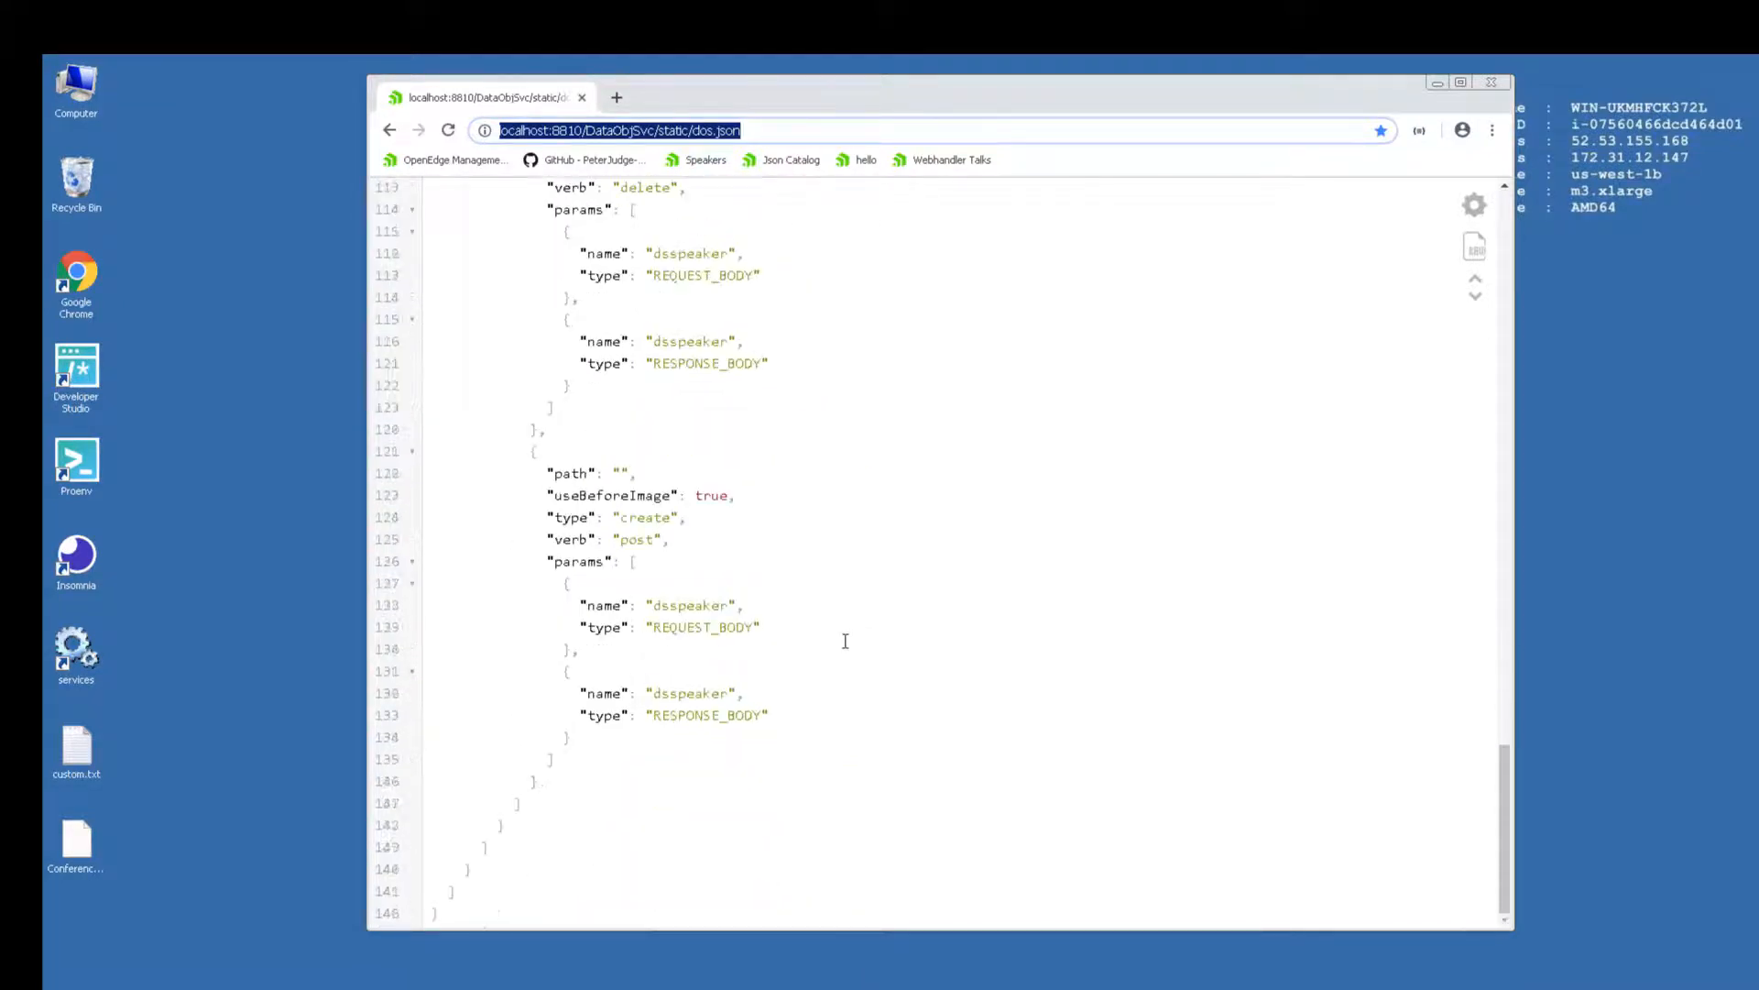
scroll(up, 3)
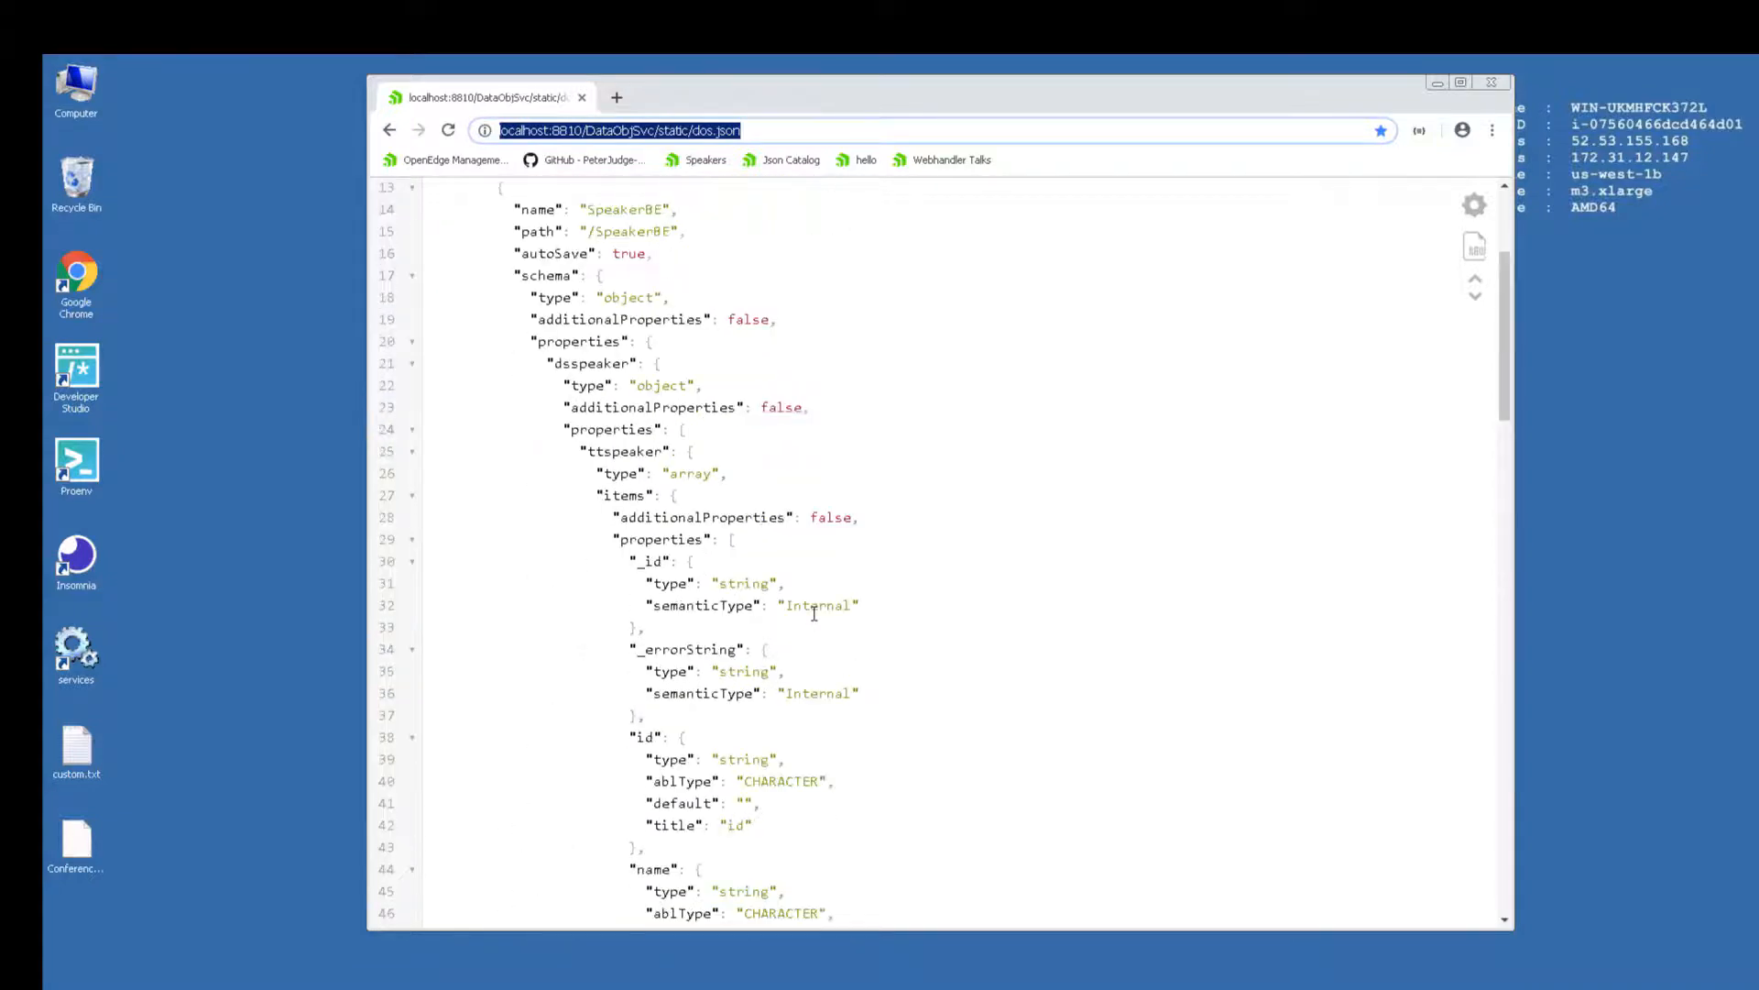
scroll(up, 3)
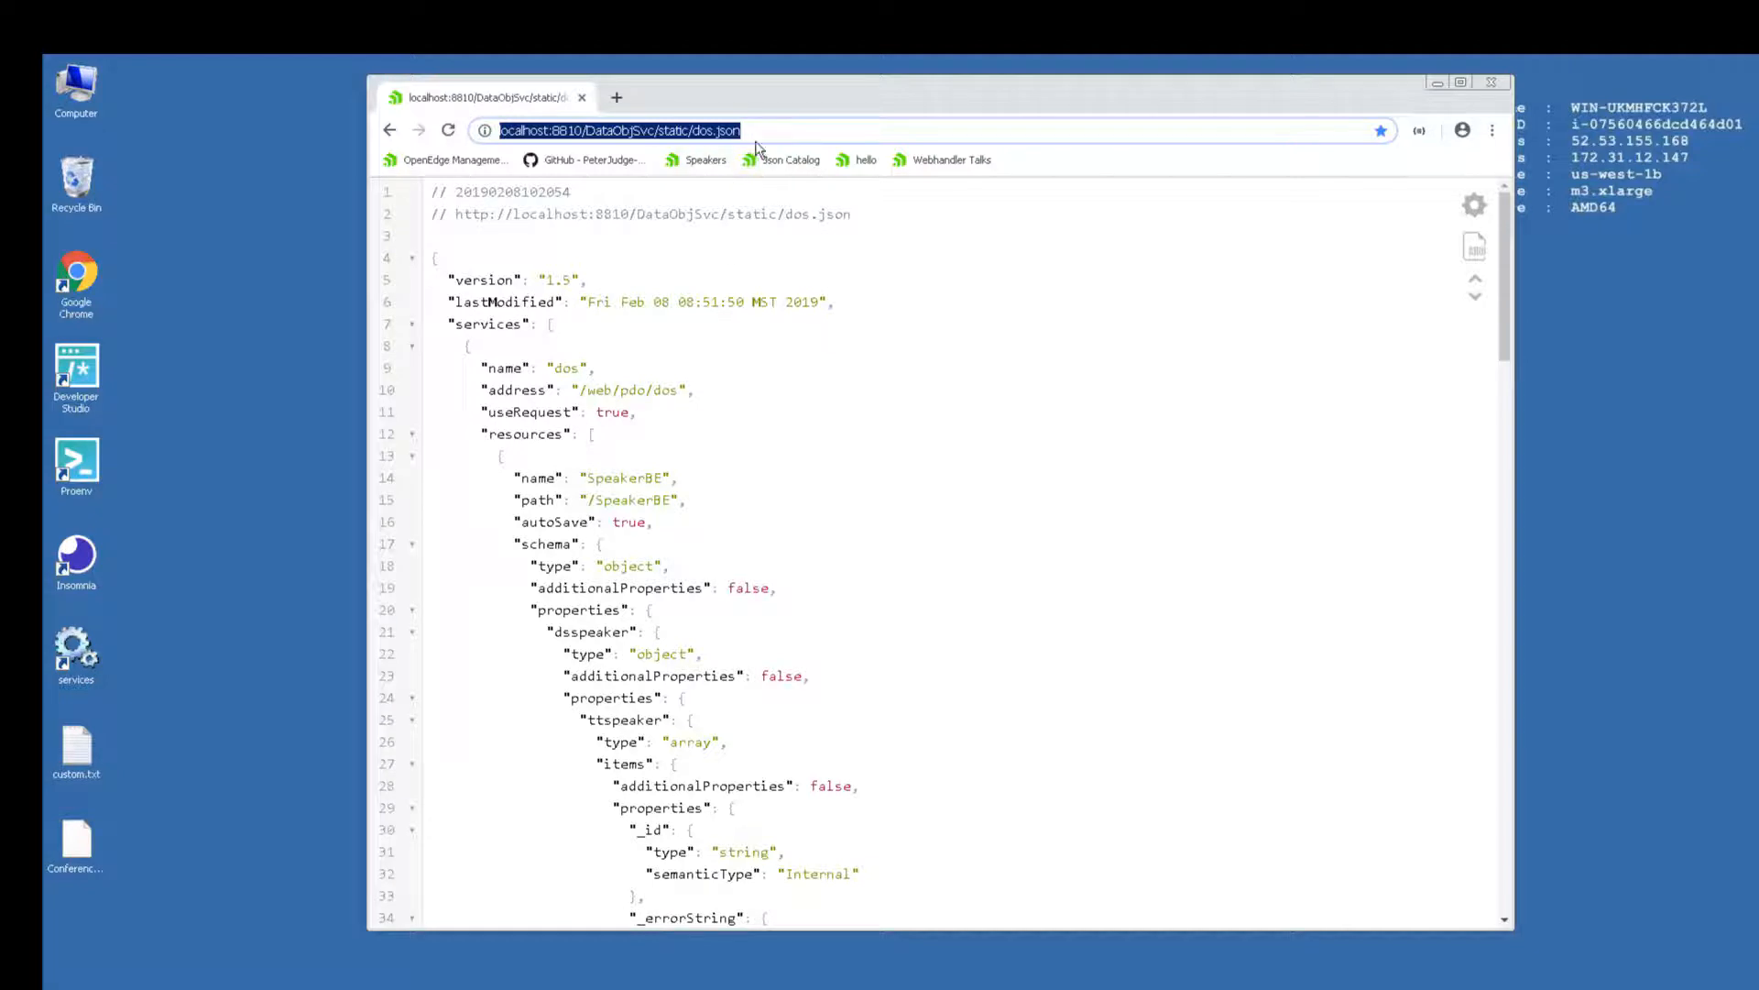
click(1491, 81)
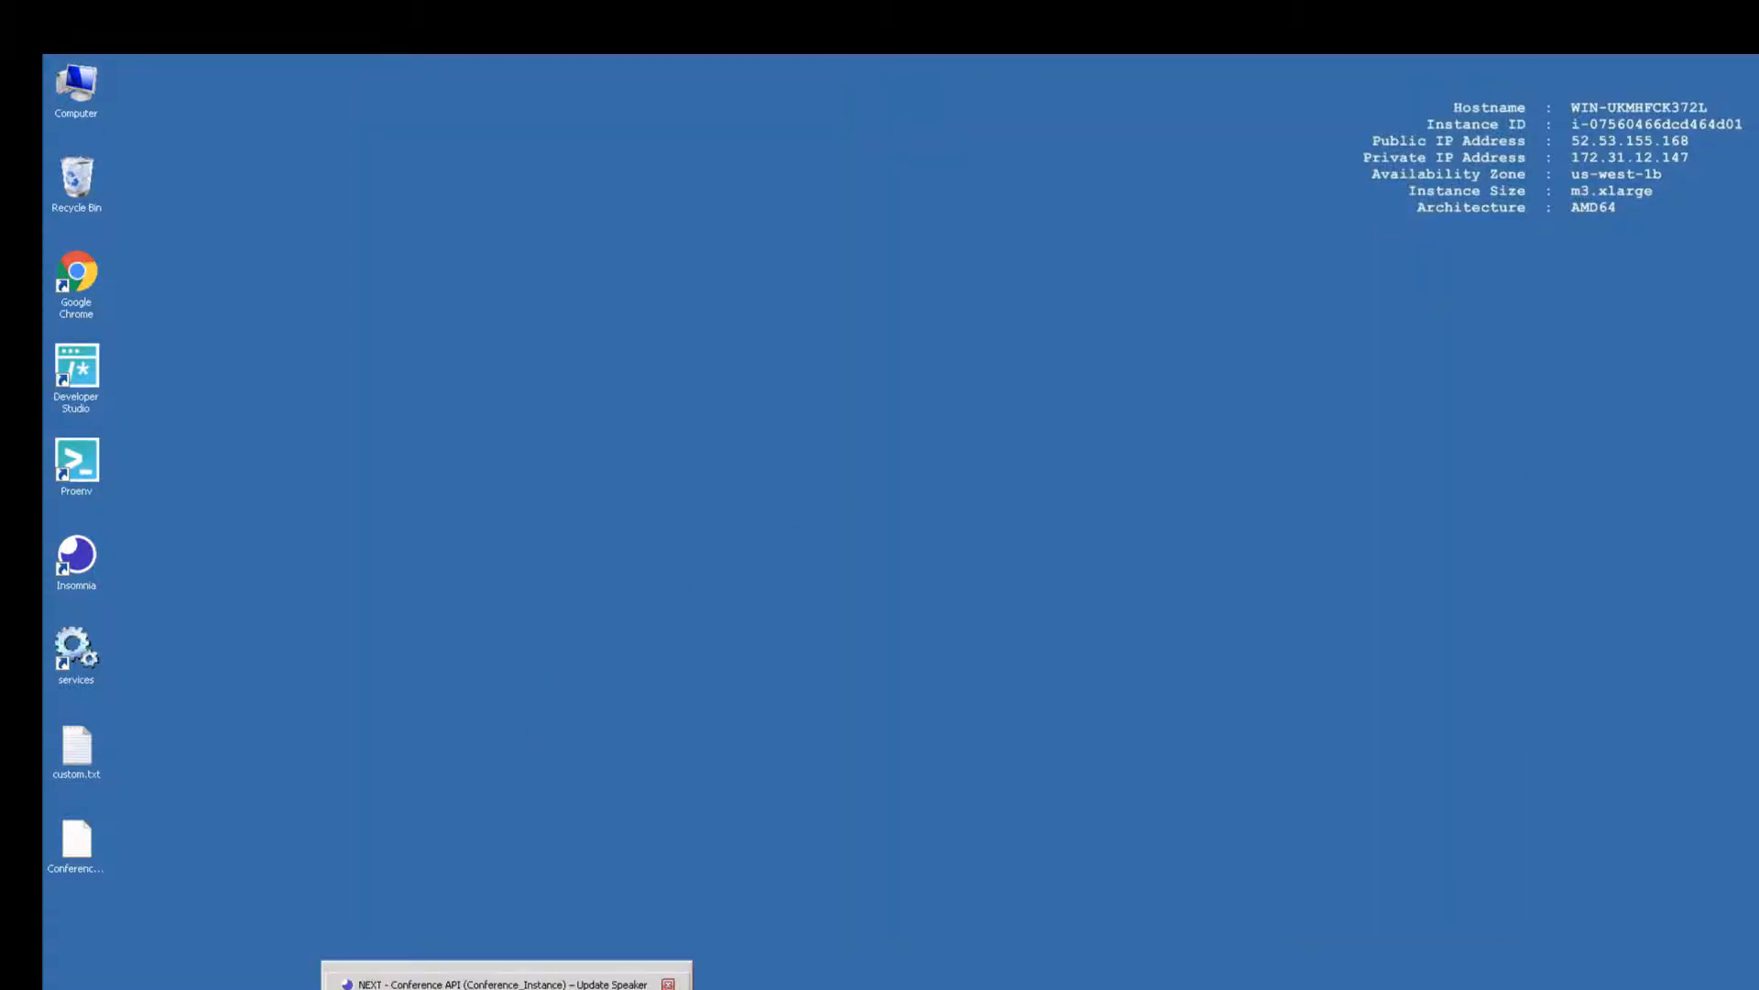
Import Conference_API.json from the conference_api-master folder into Insomnia and acknowledge success.
click(507, 984)
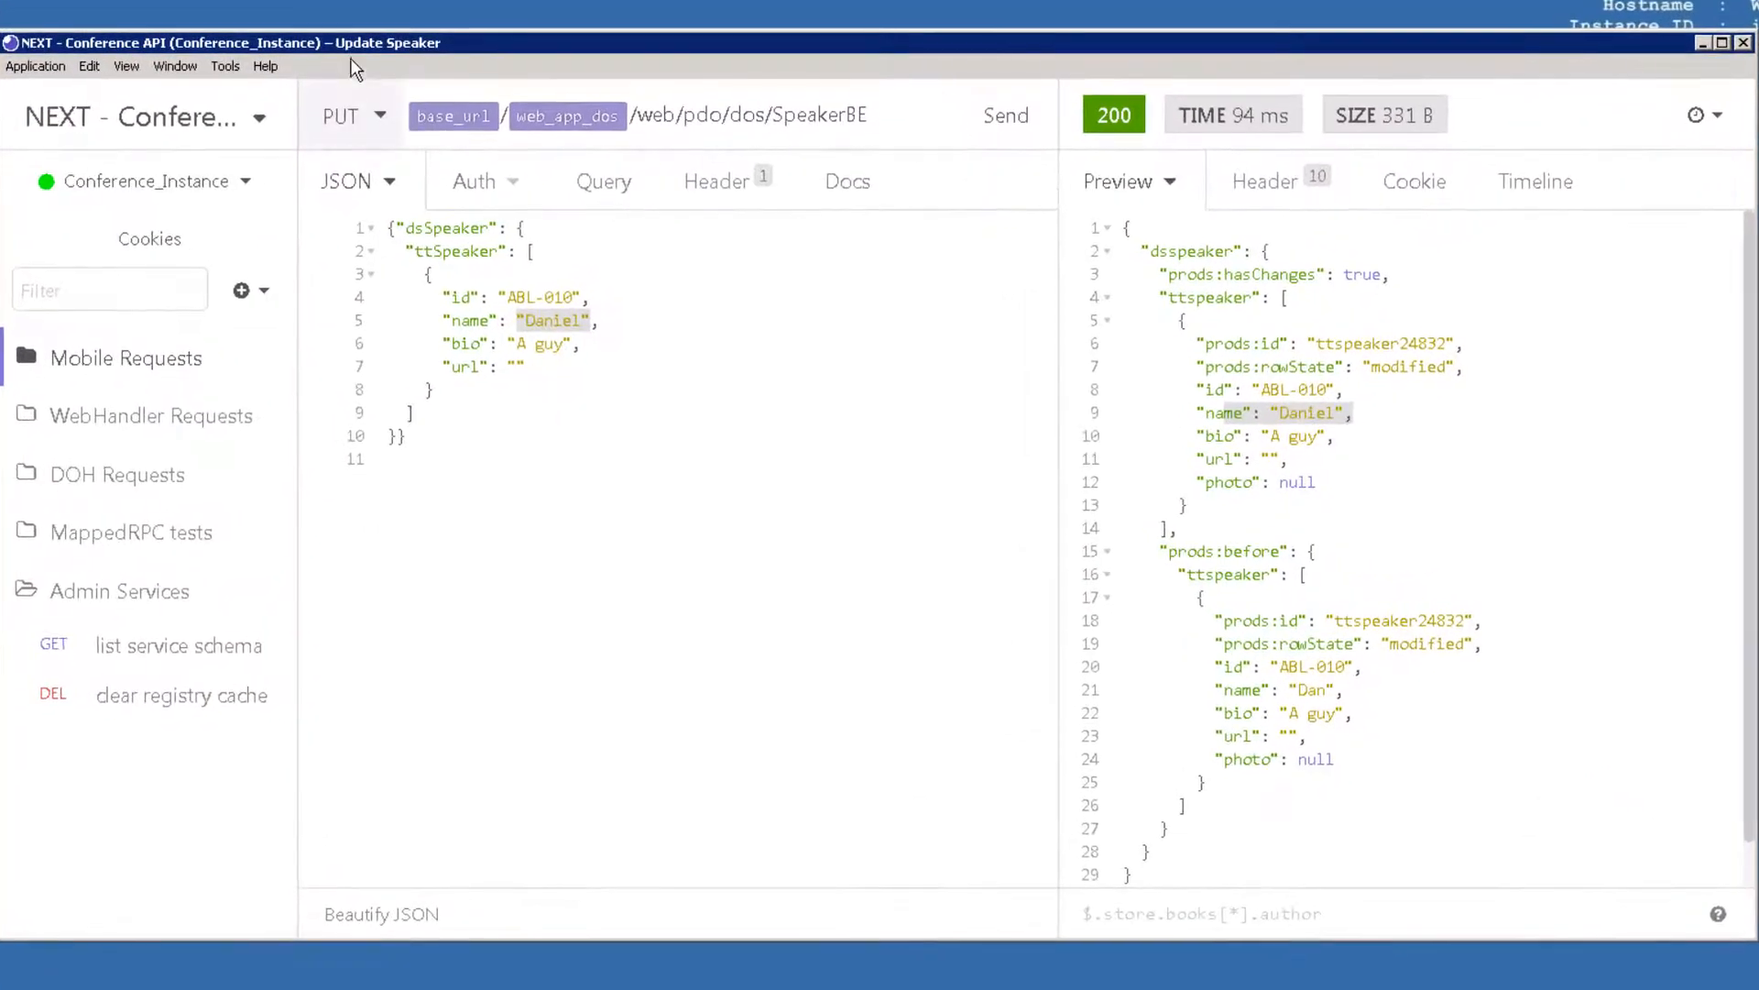
mouse_move(354, 55)
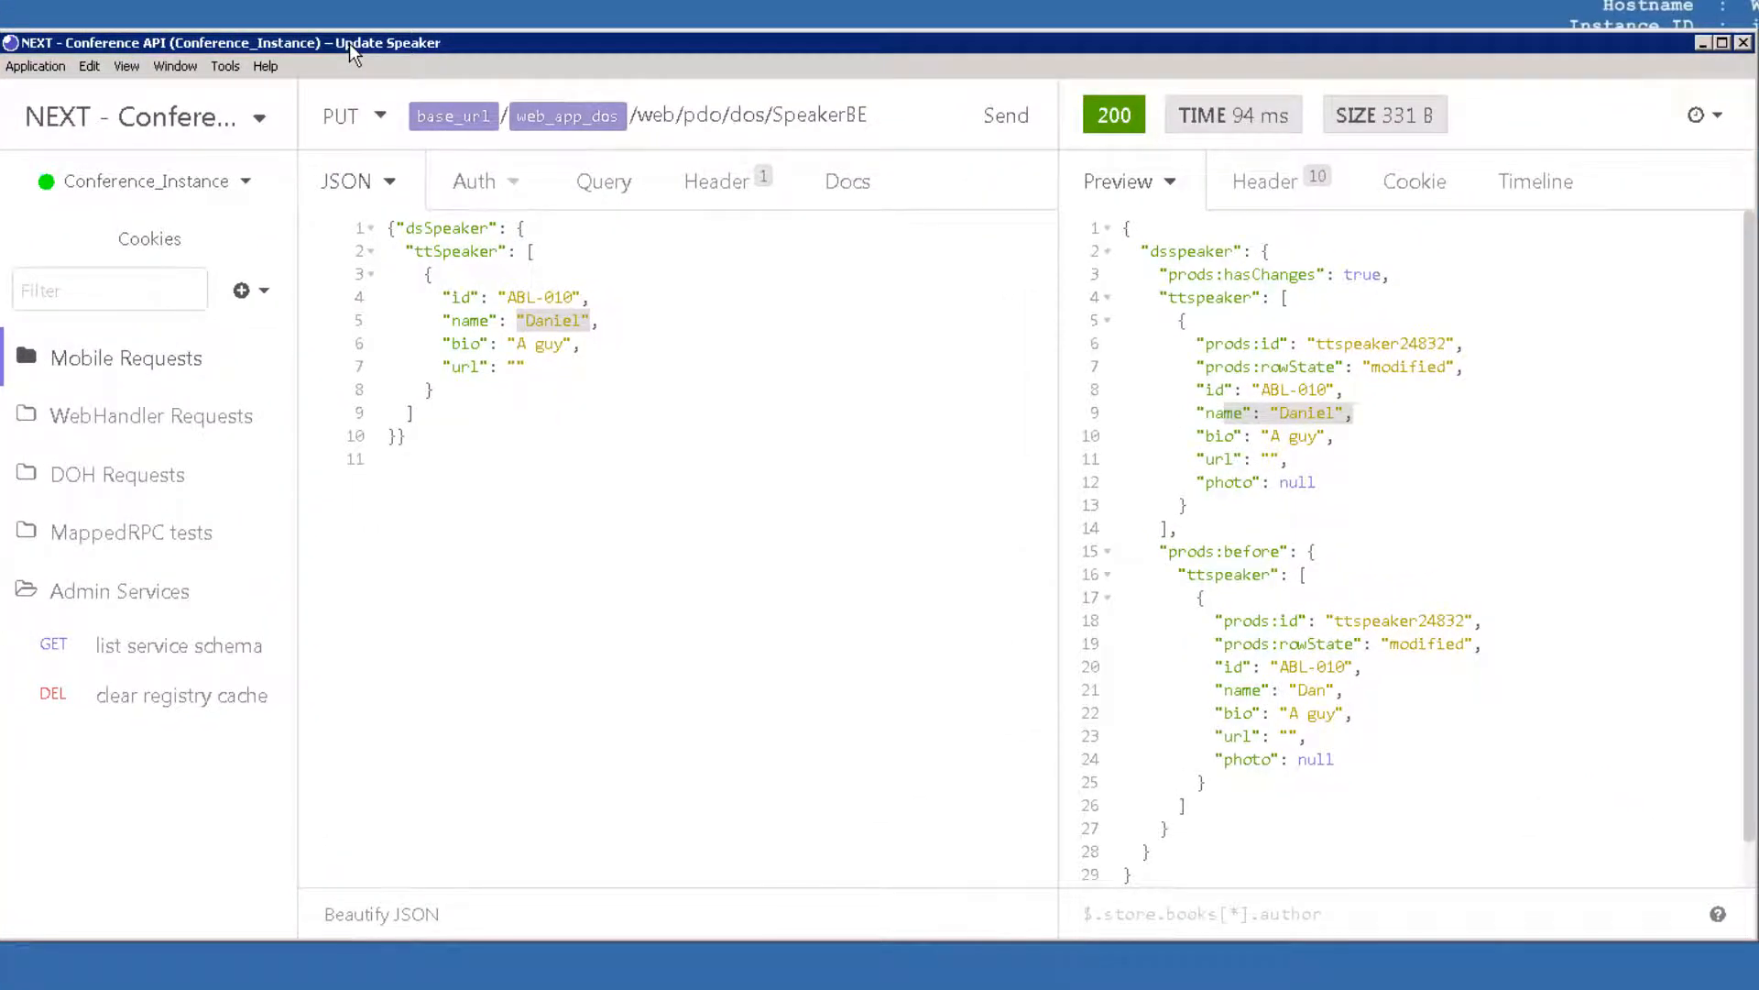
mouse_move(619, 625)
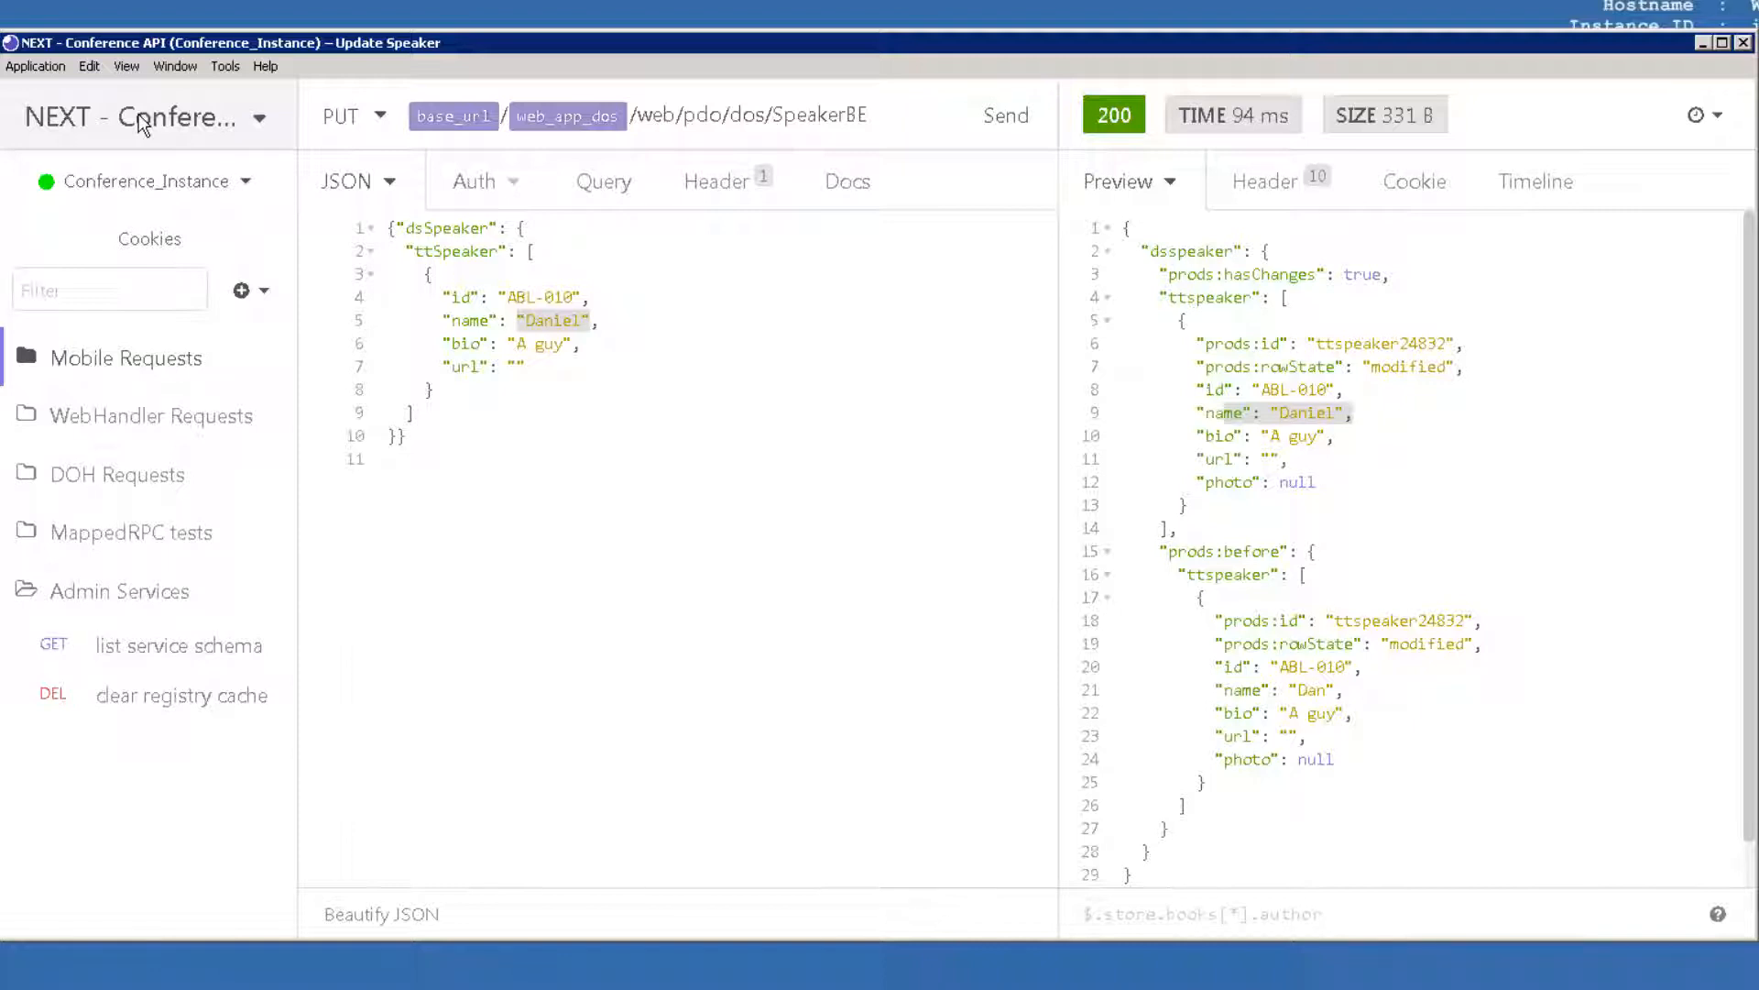
click(258, 118)
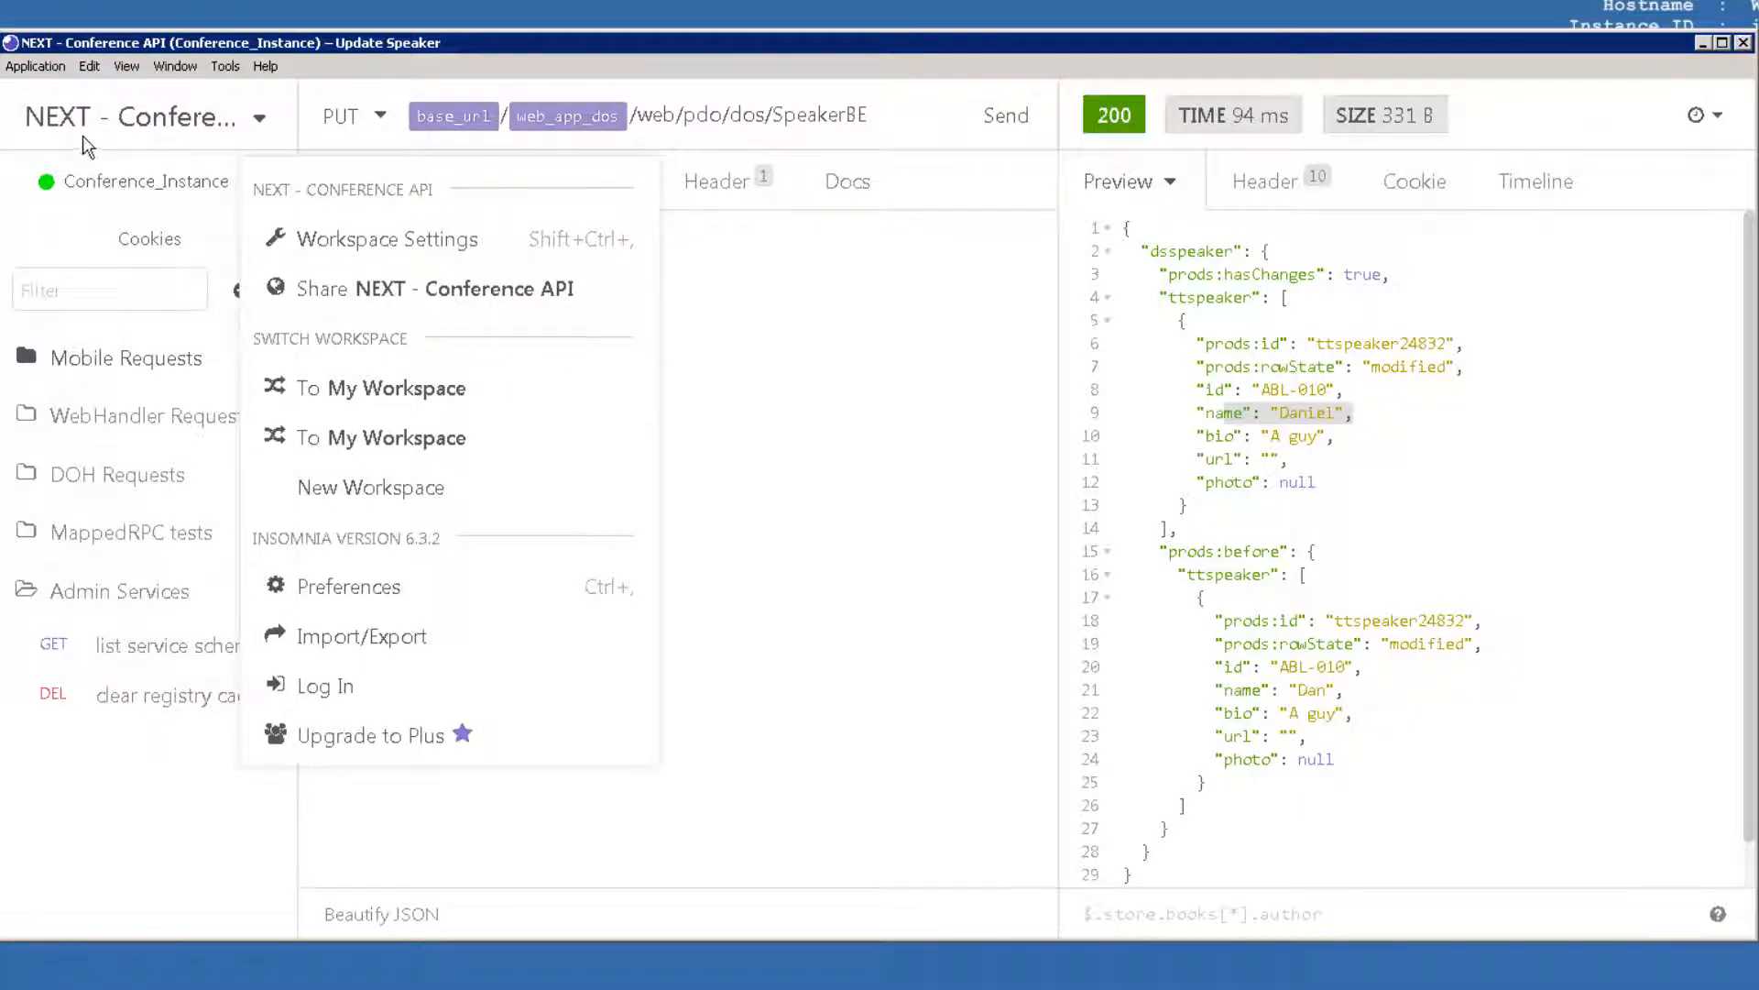
mouse_move(151, 135)
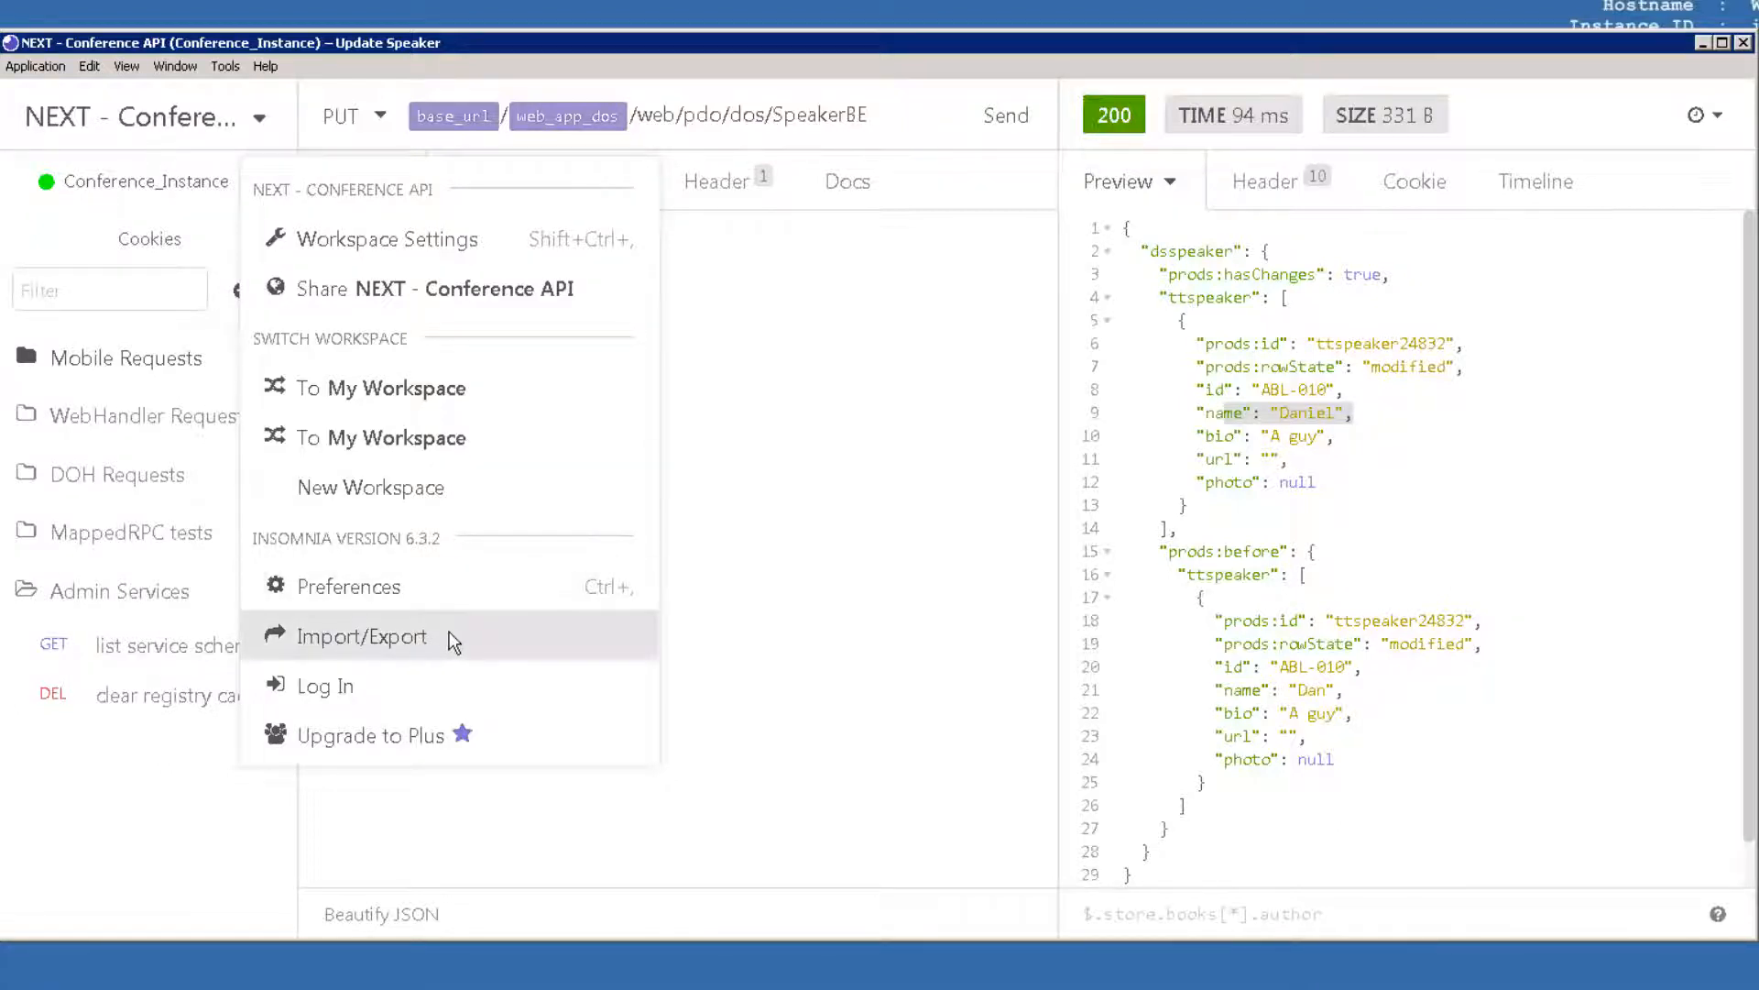
click(360, 636)
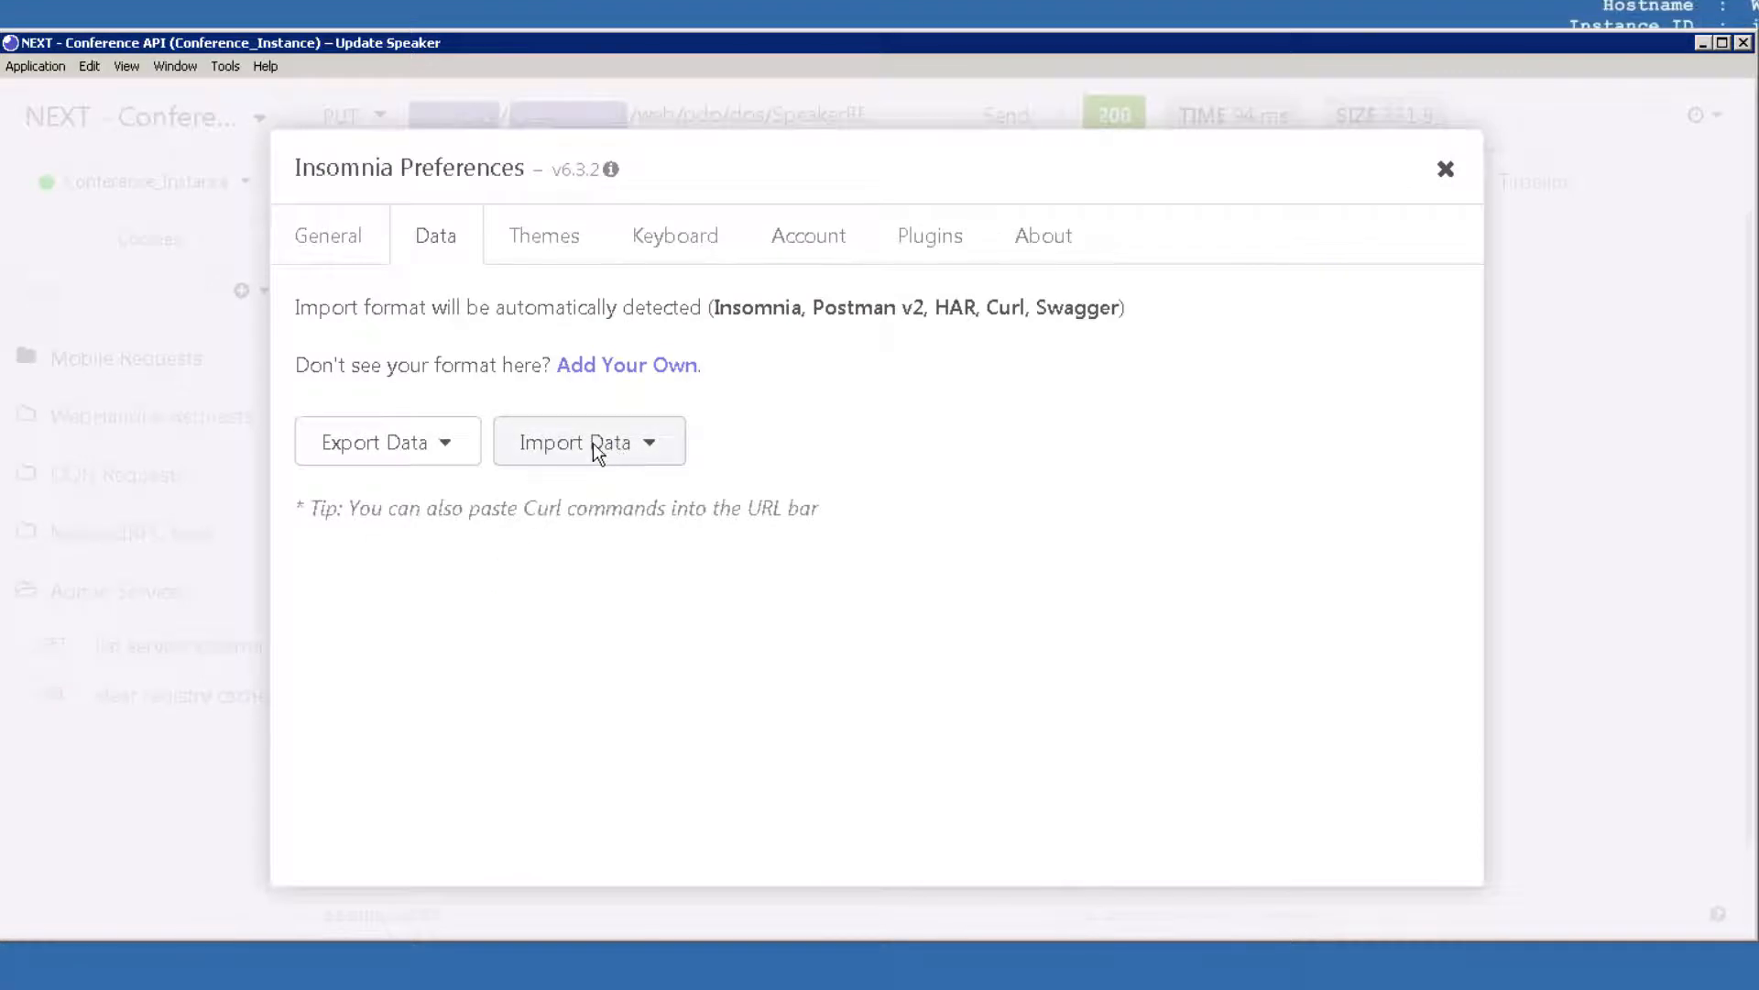
click(589, 441)
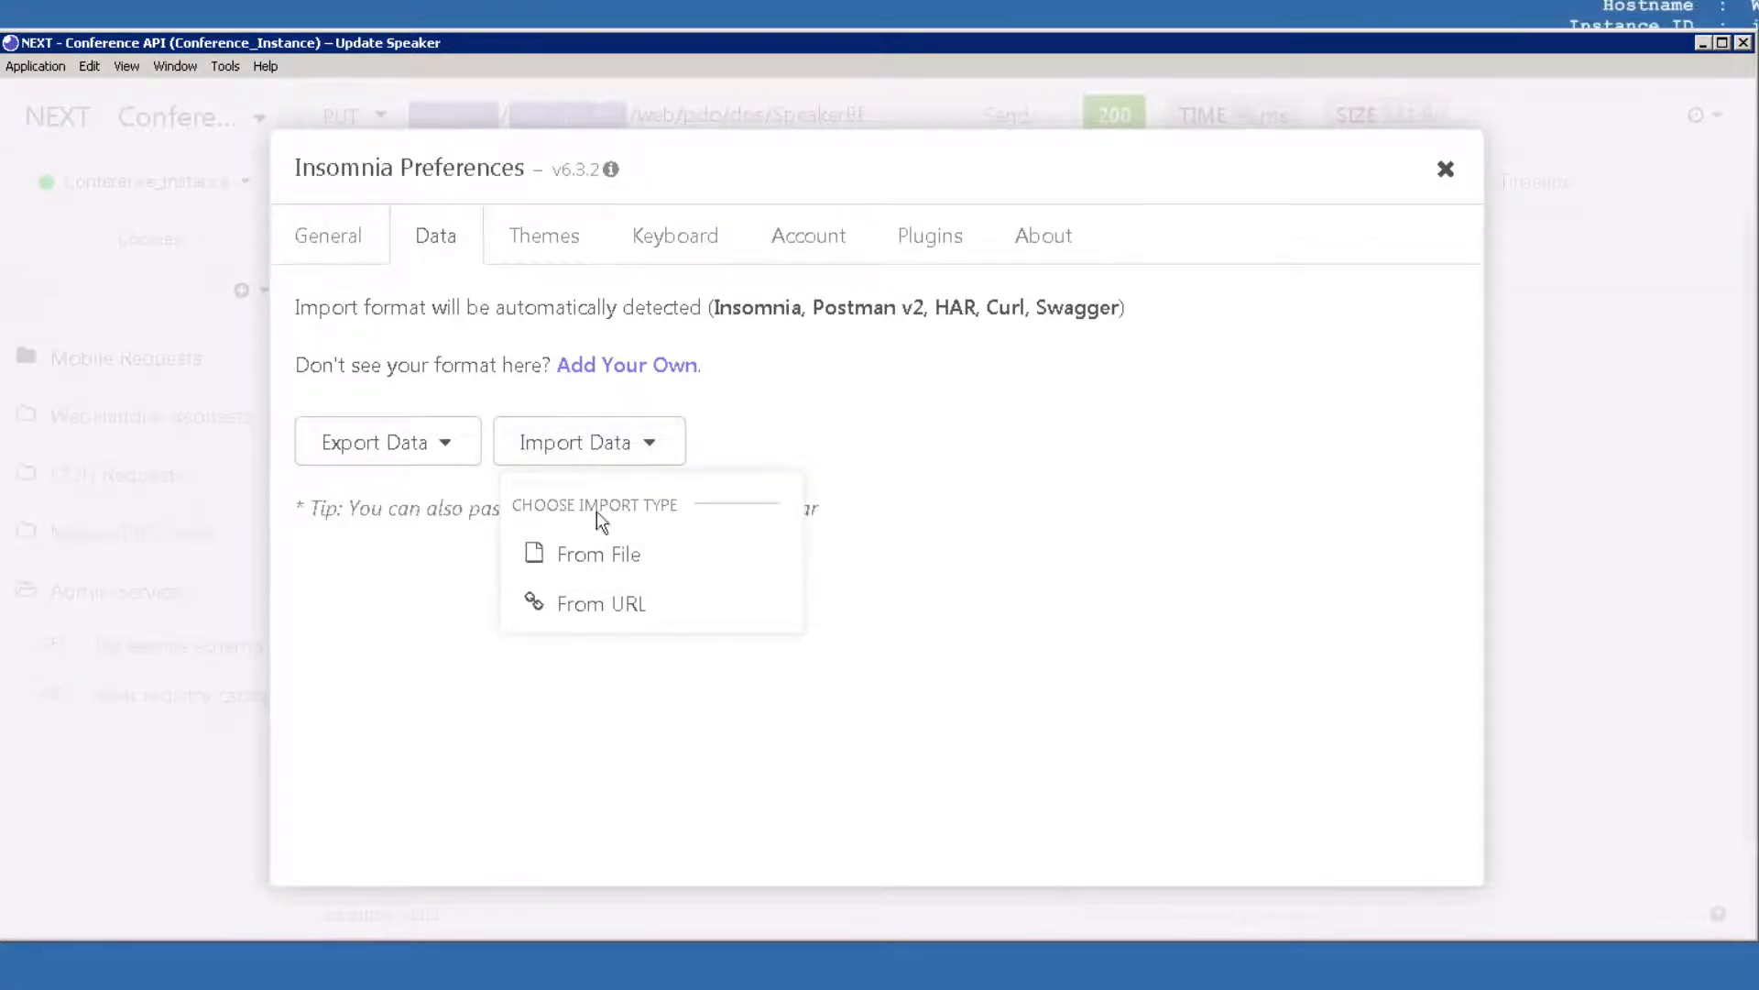
click(597, 555)
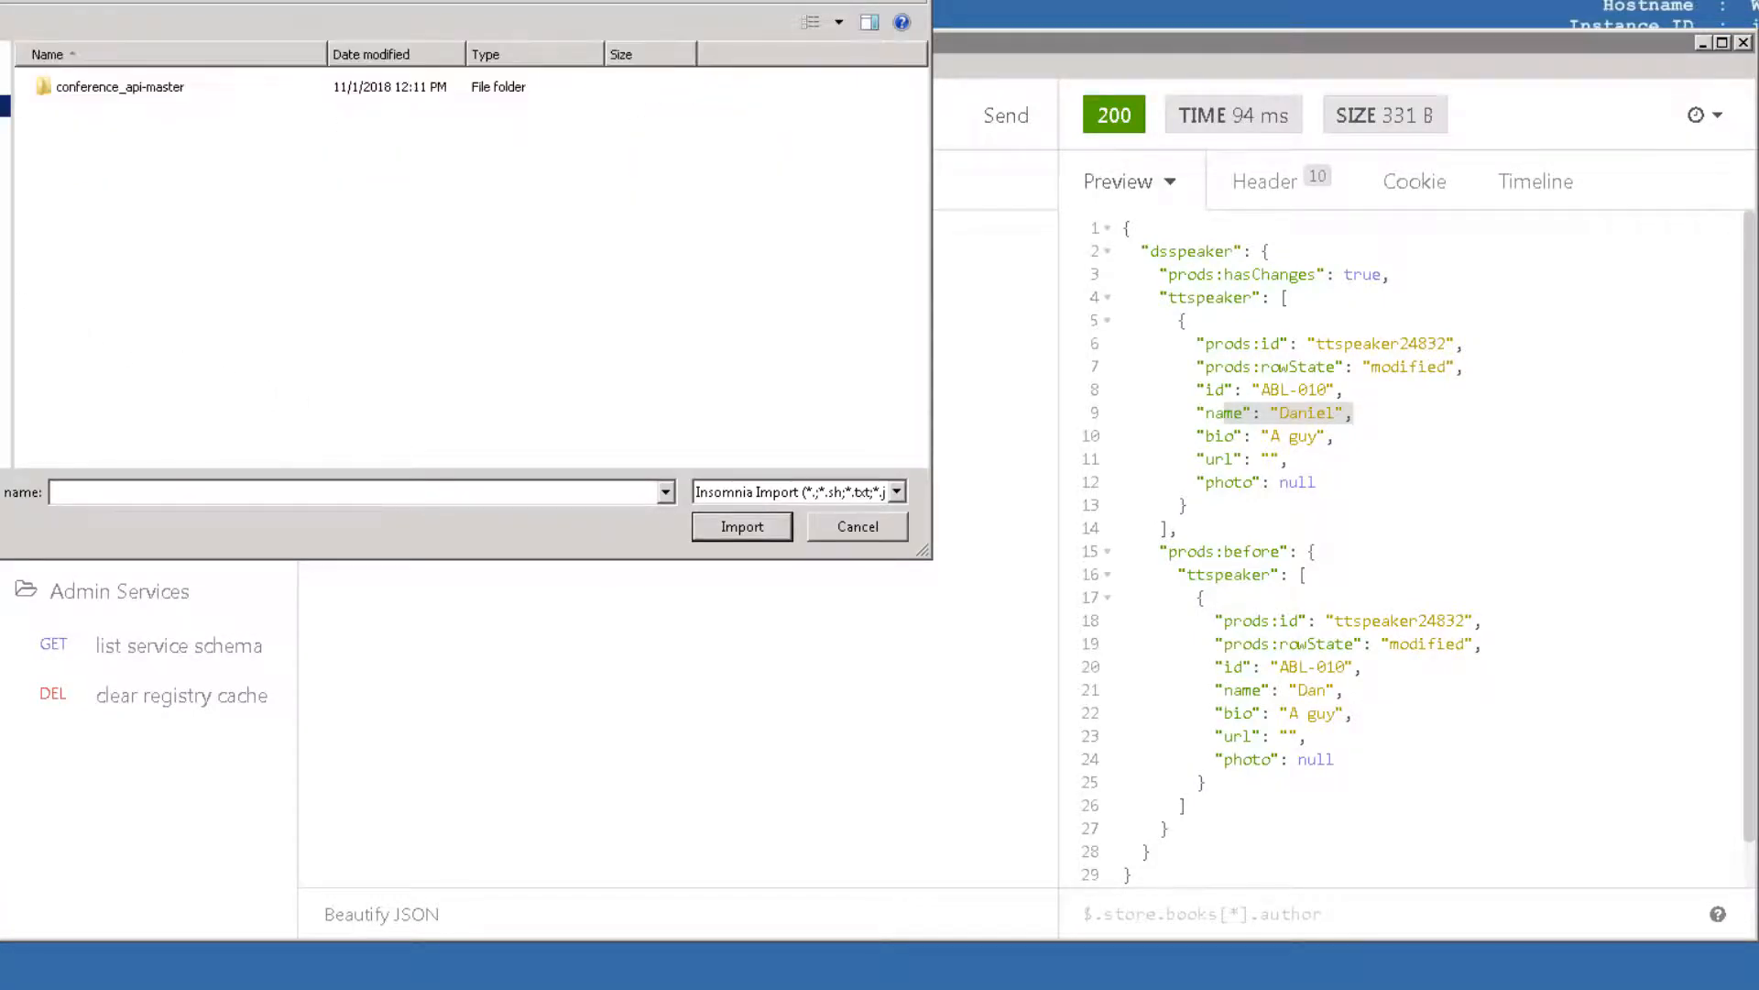
double_click(121, 86)
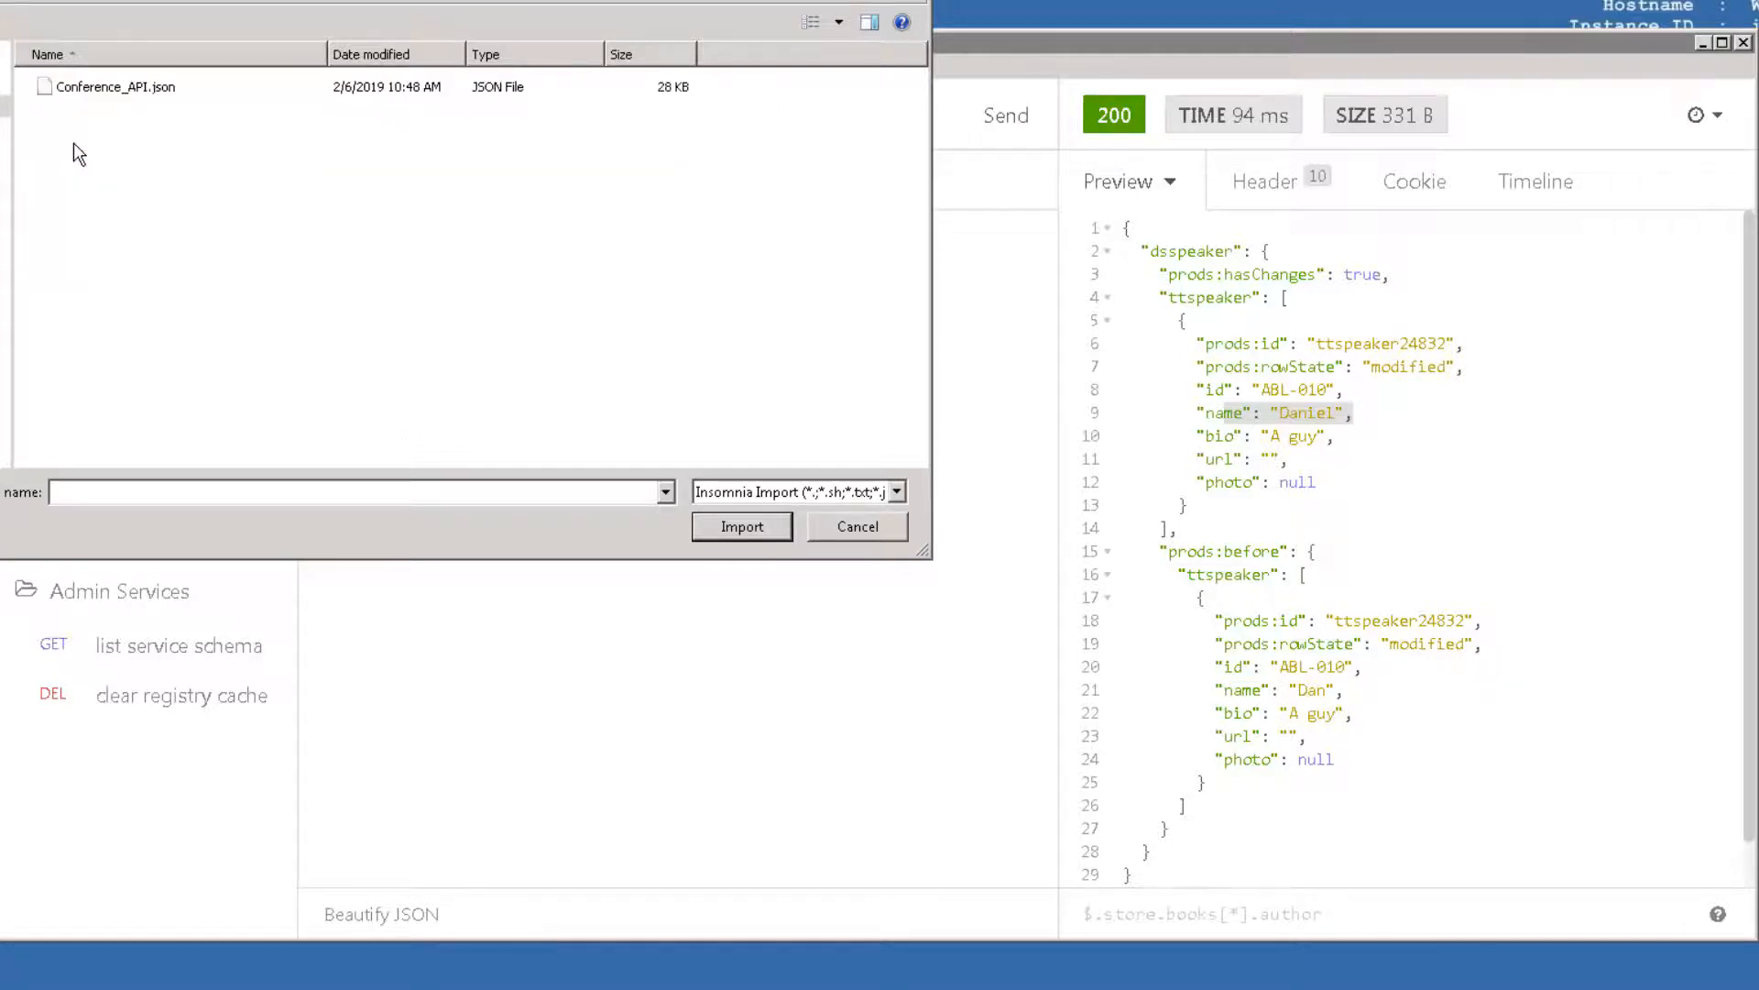
mouse_move(118, 214)
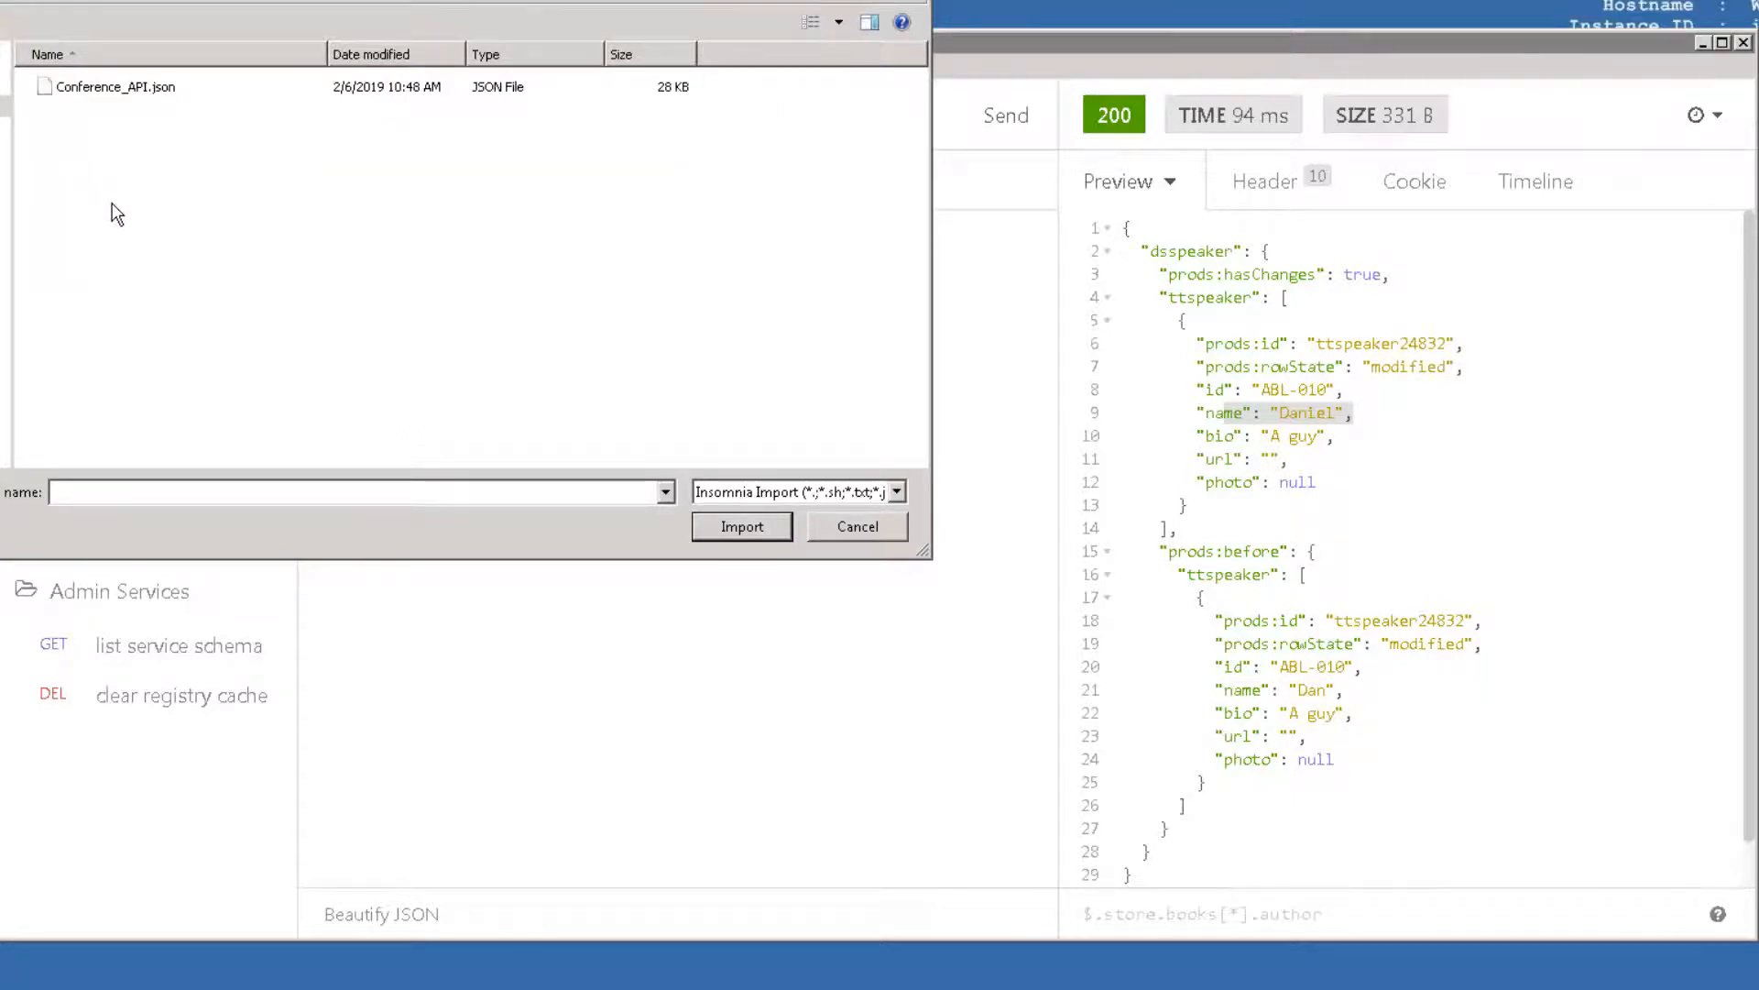
mouse_move(112, 86)
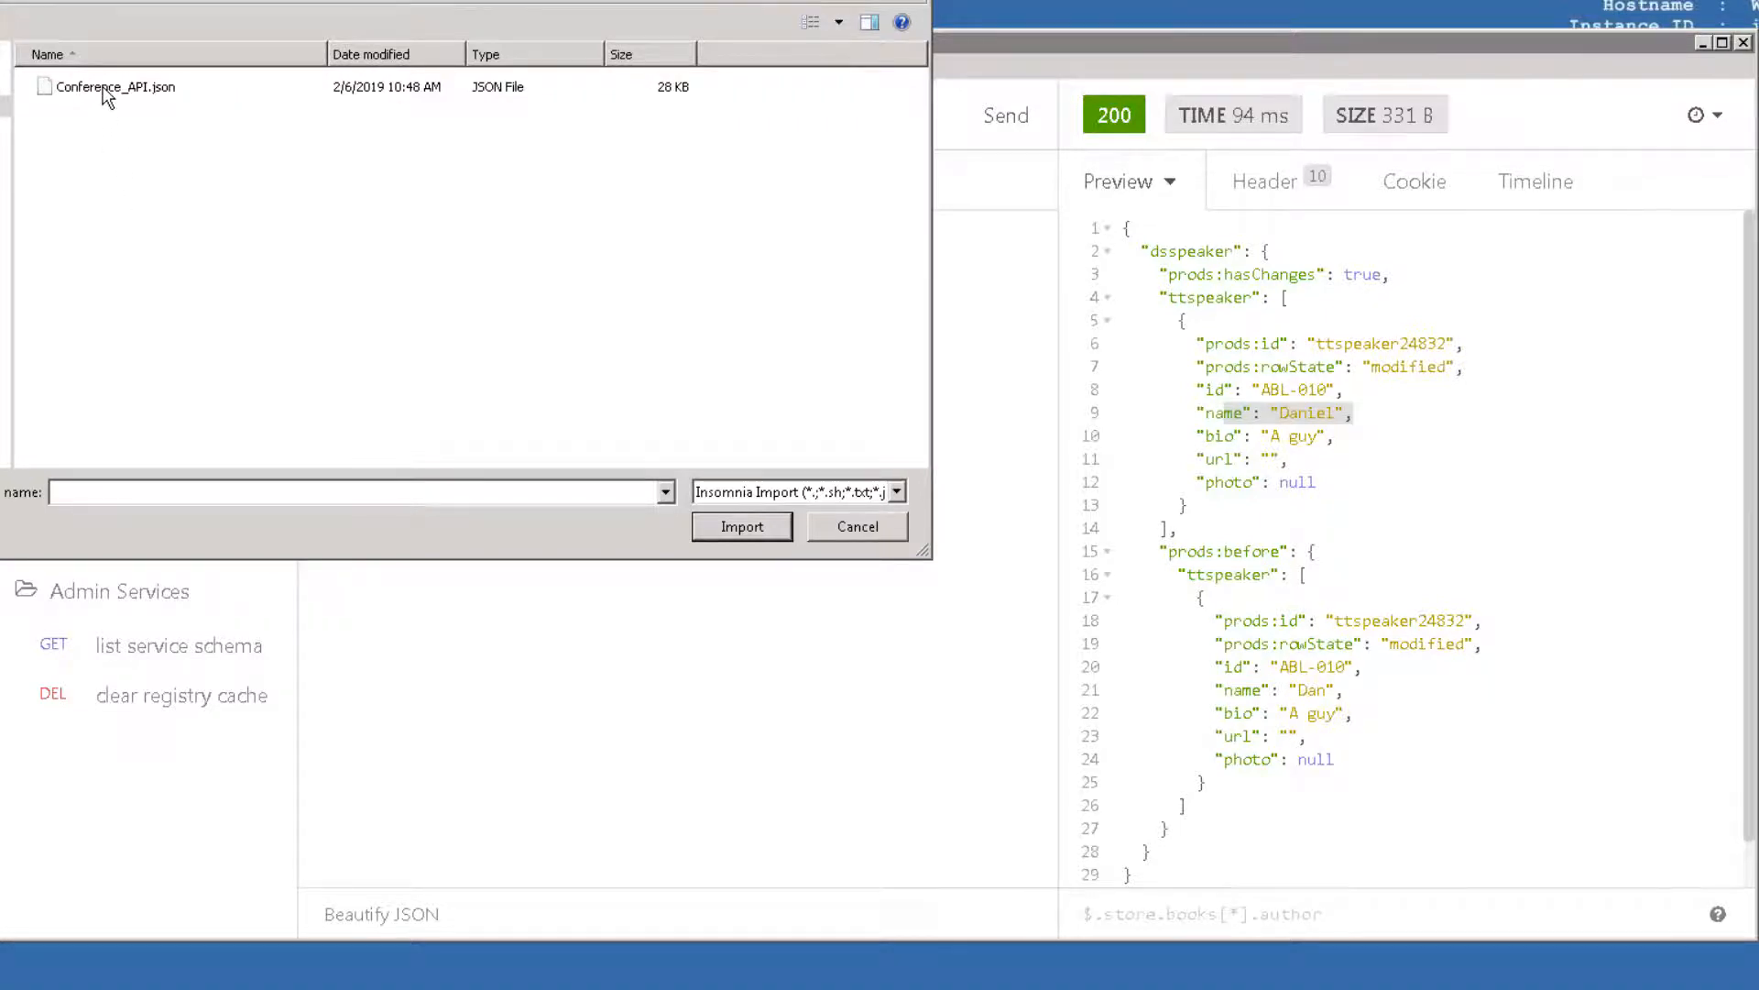
click(116, 86)
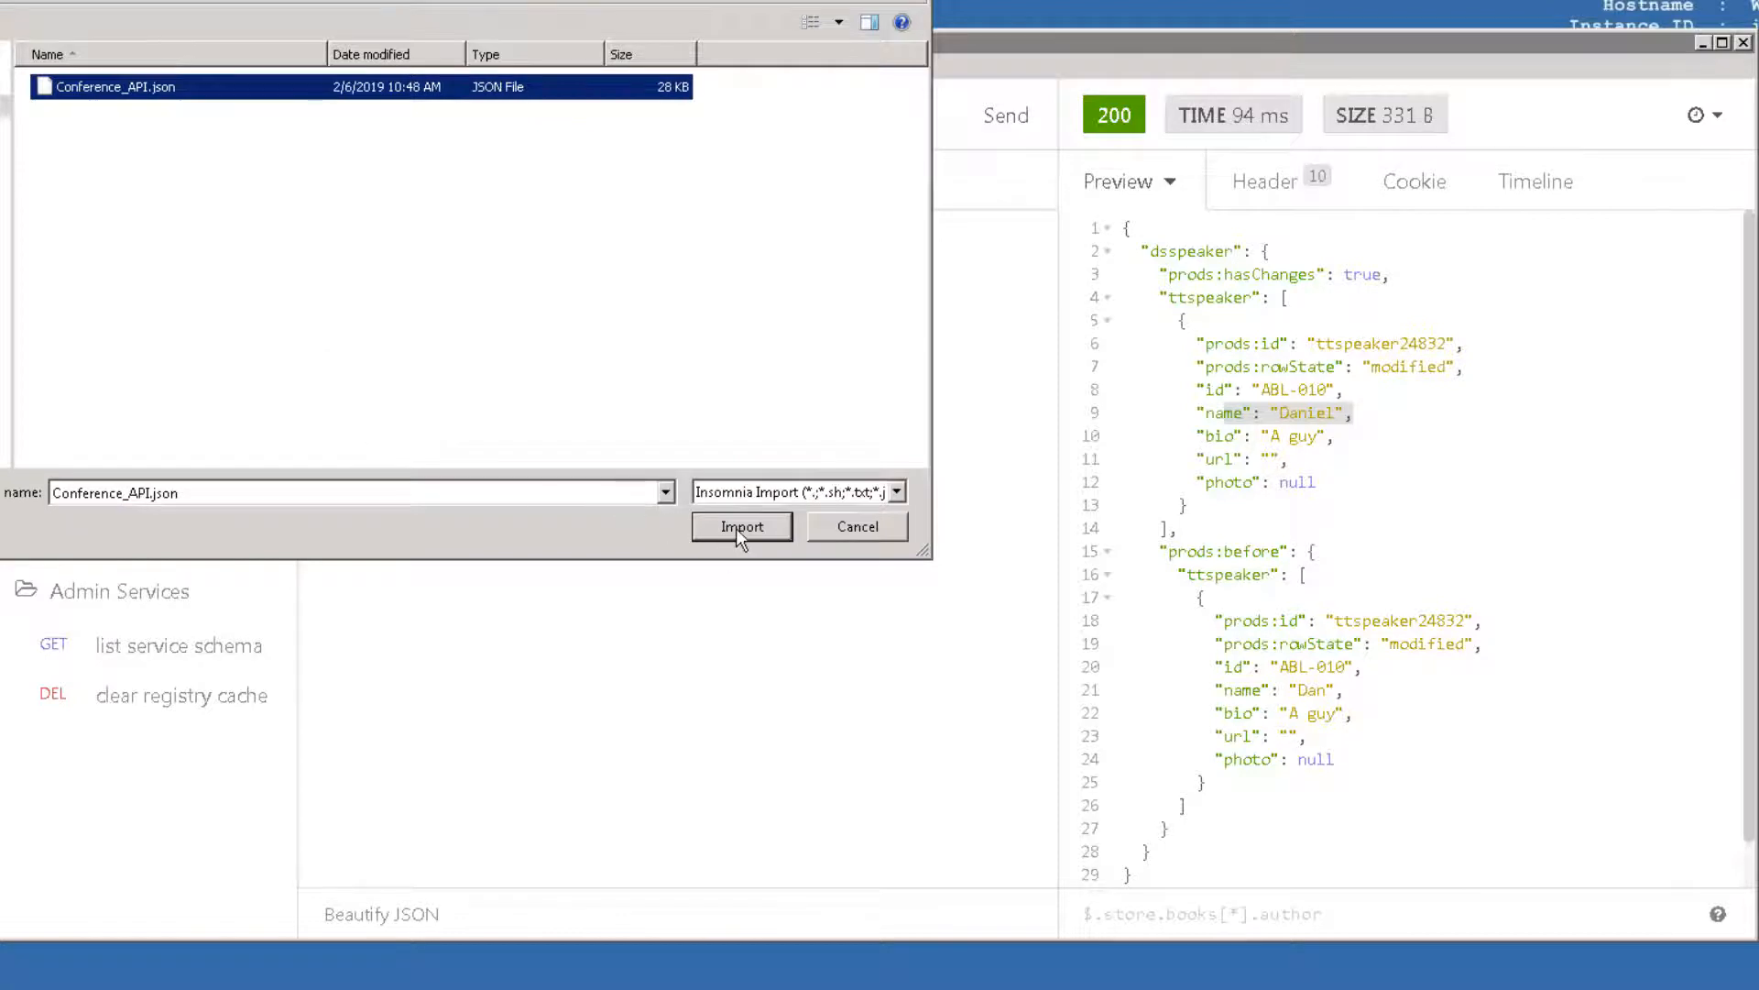
click(740, 526)
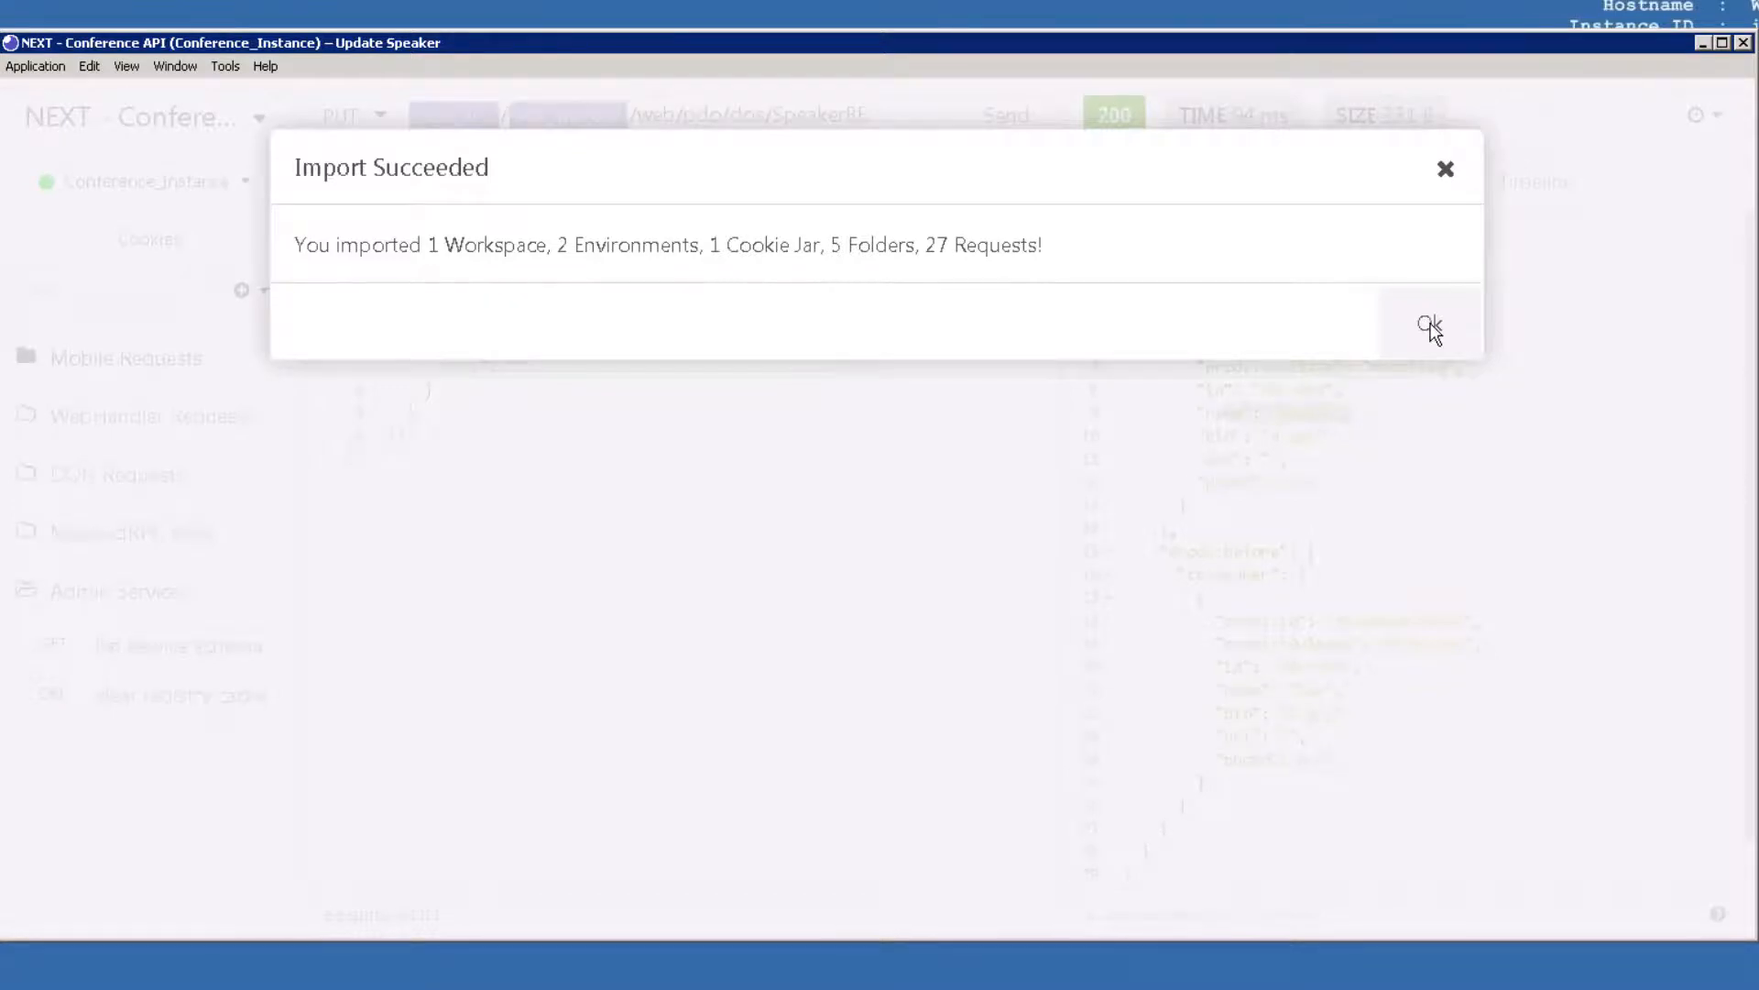
click(1430, 325)
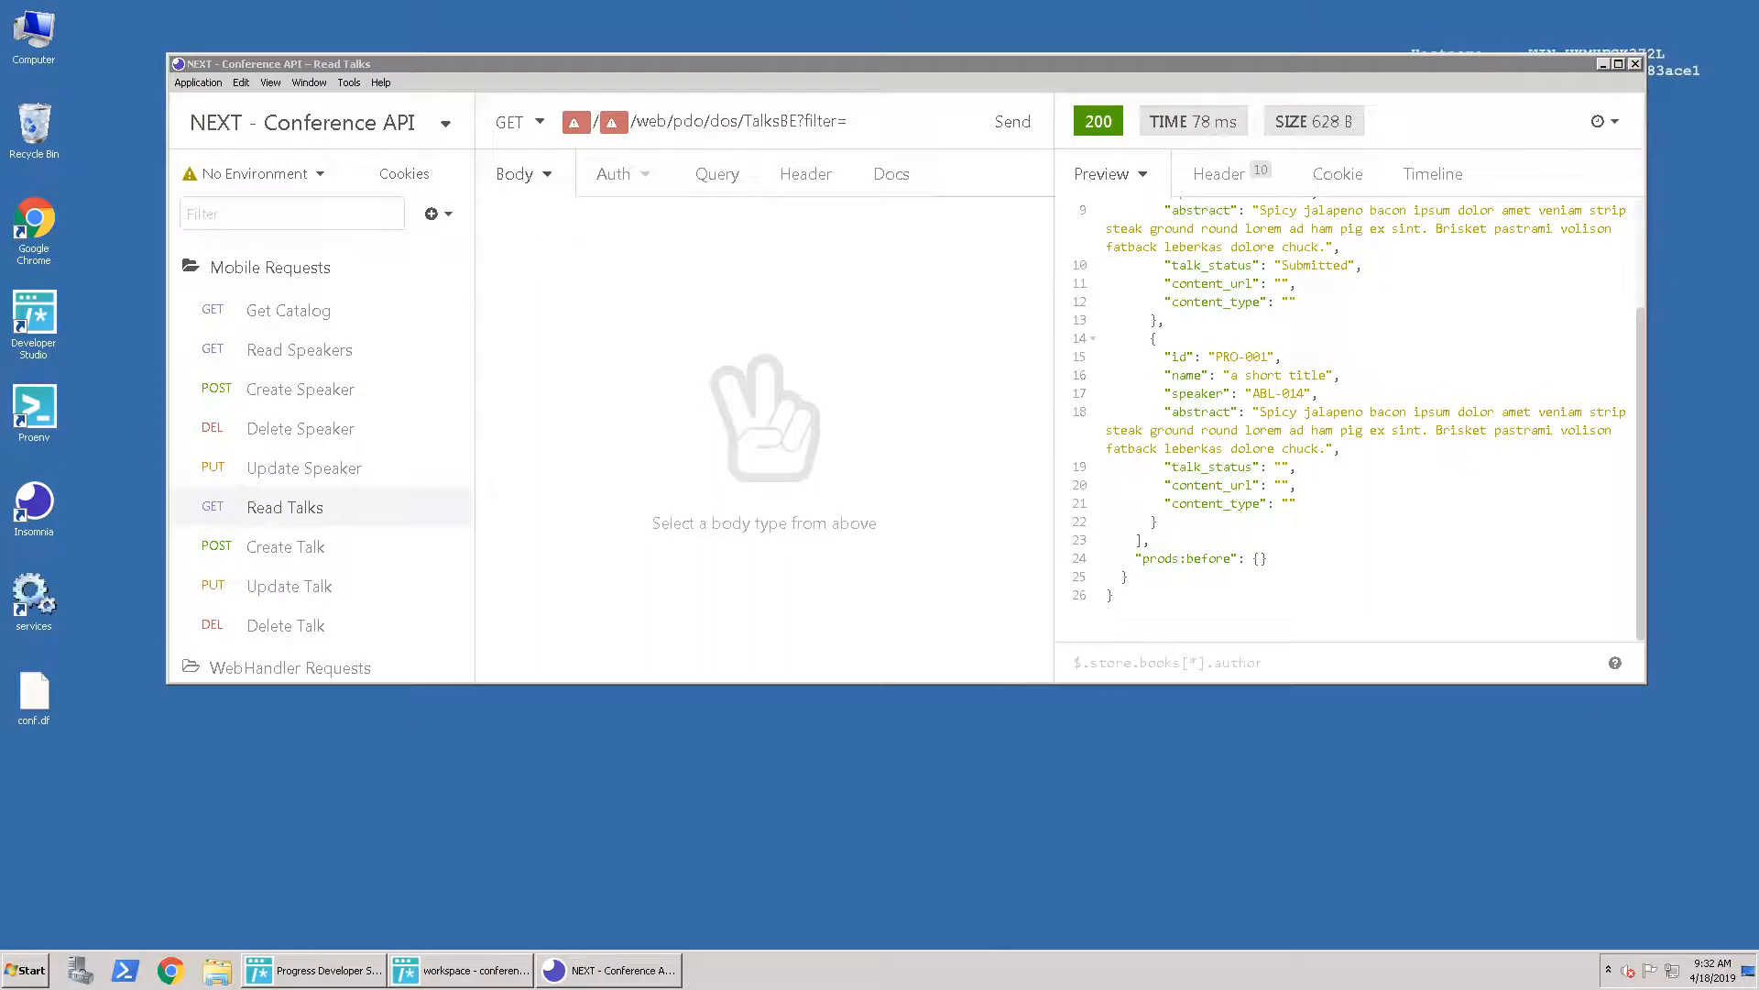
mouse_move(215, 180)
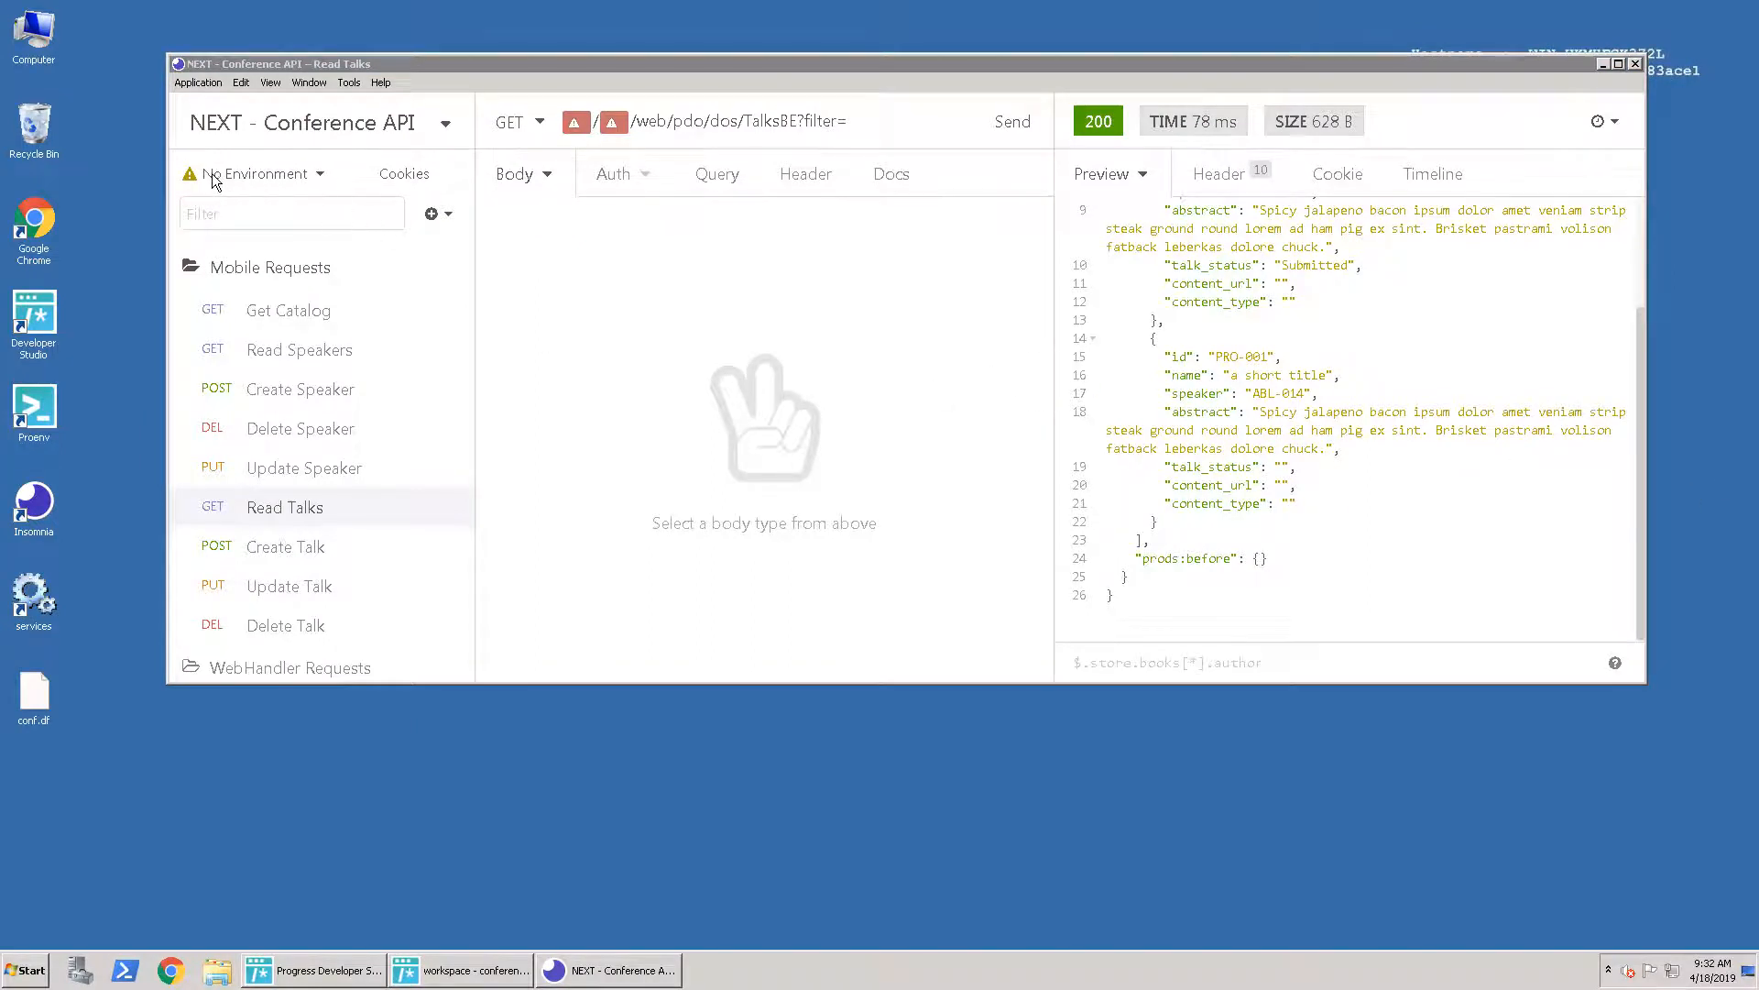
mouse_move(305, 181)
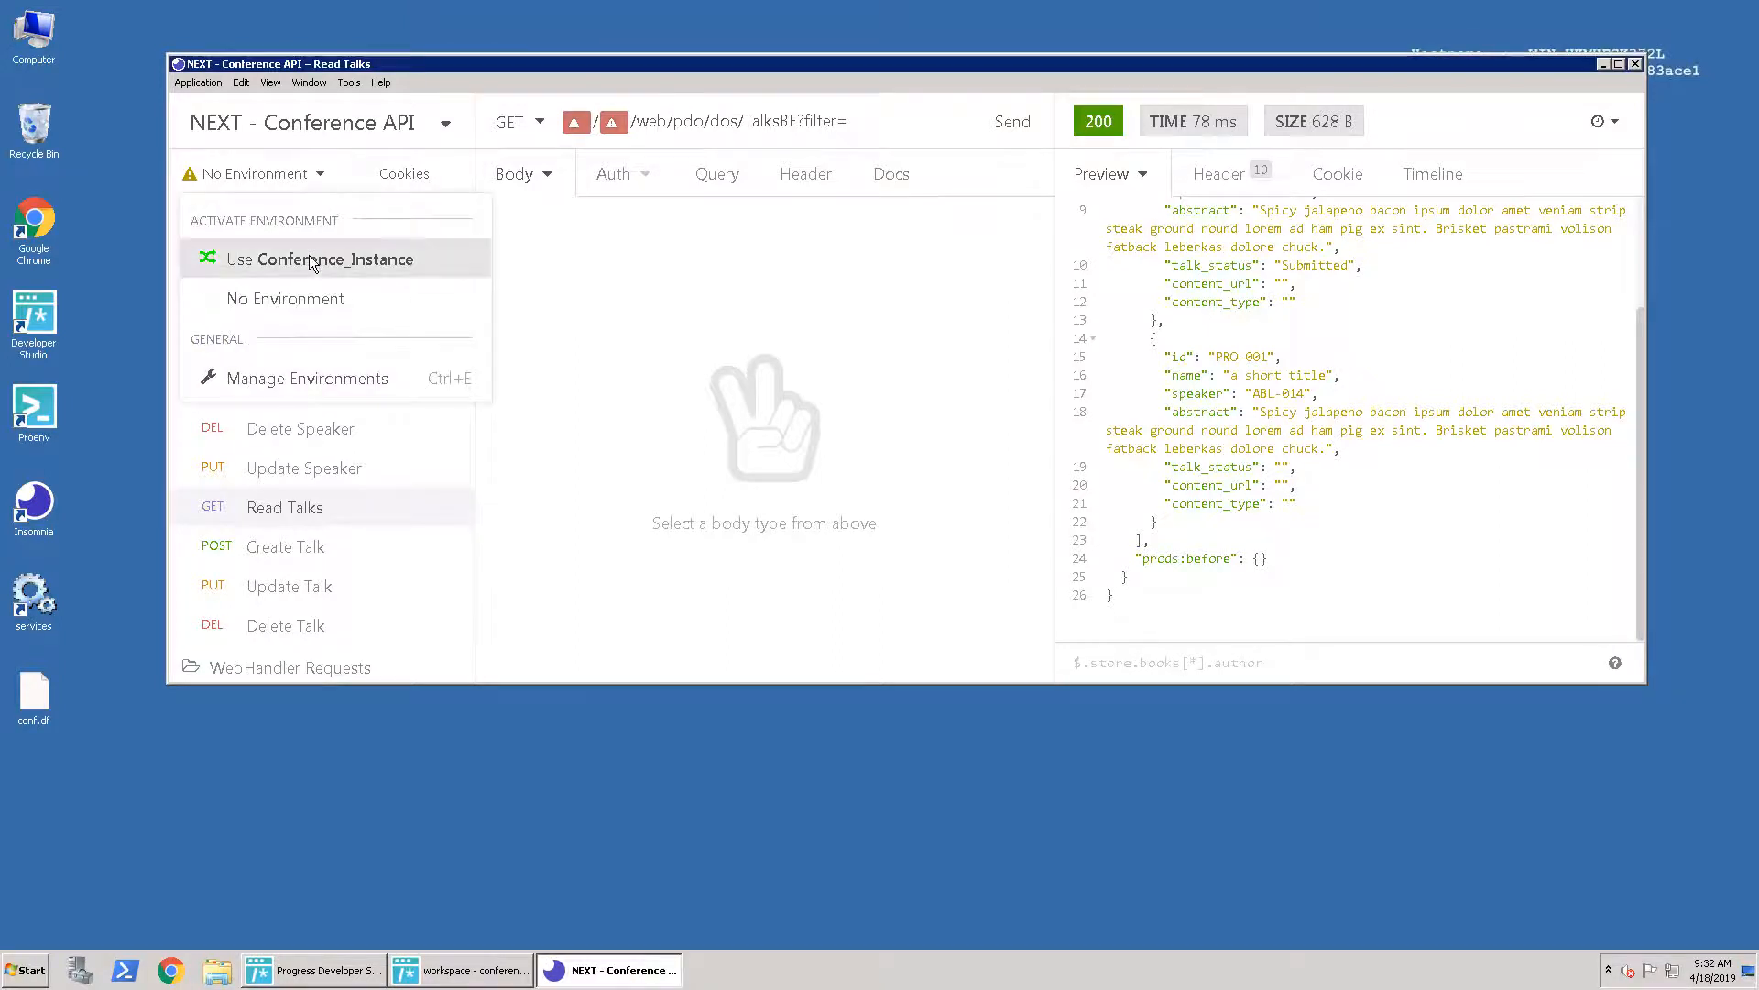
Activate Conference_Instance and run Read Speakers on SpeakerBE, returning an empty dsspeaker dataset.
click(323, 258)
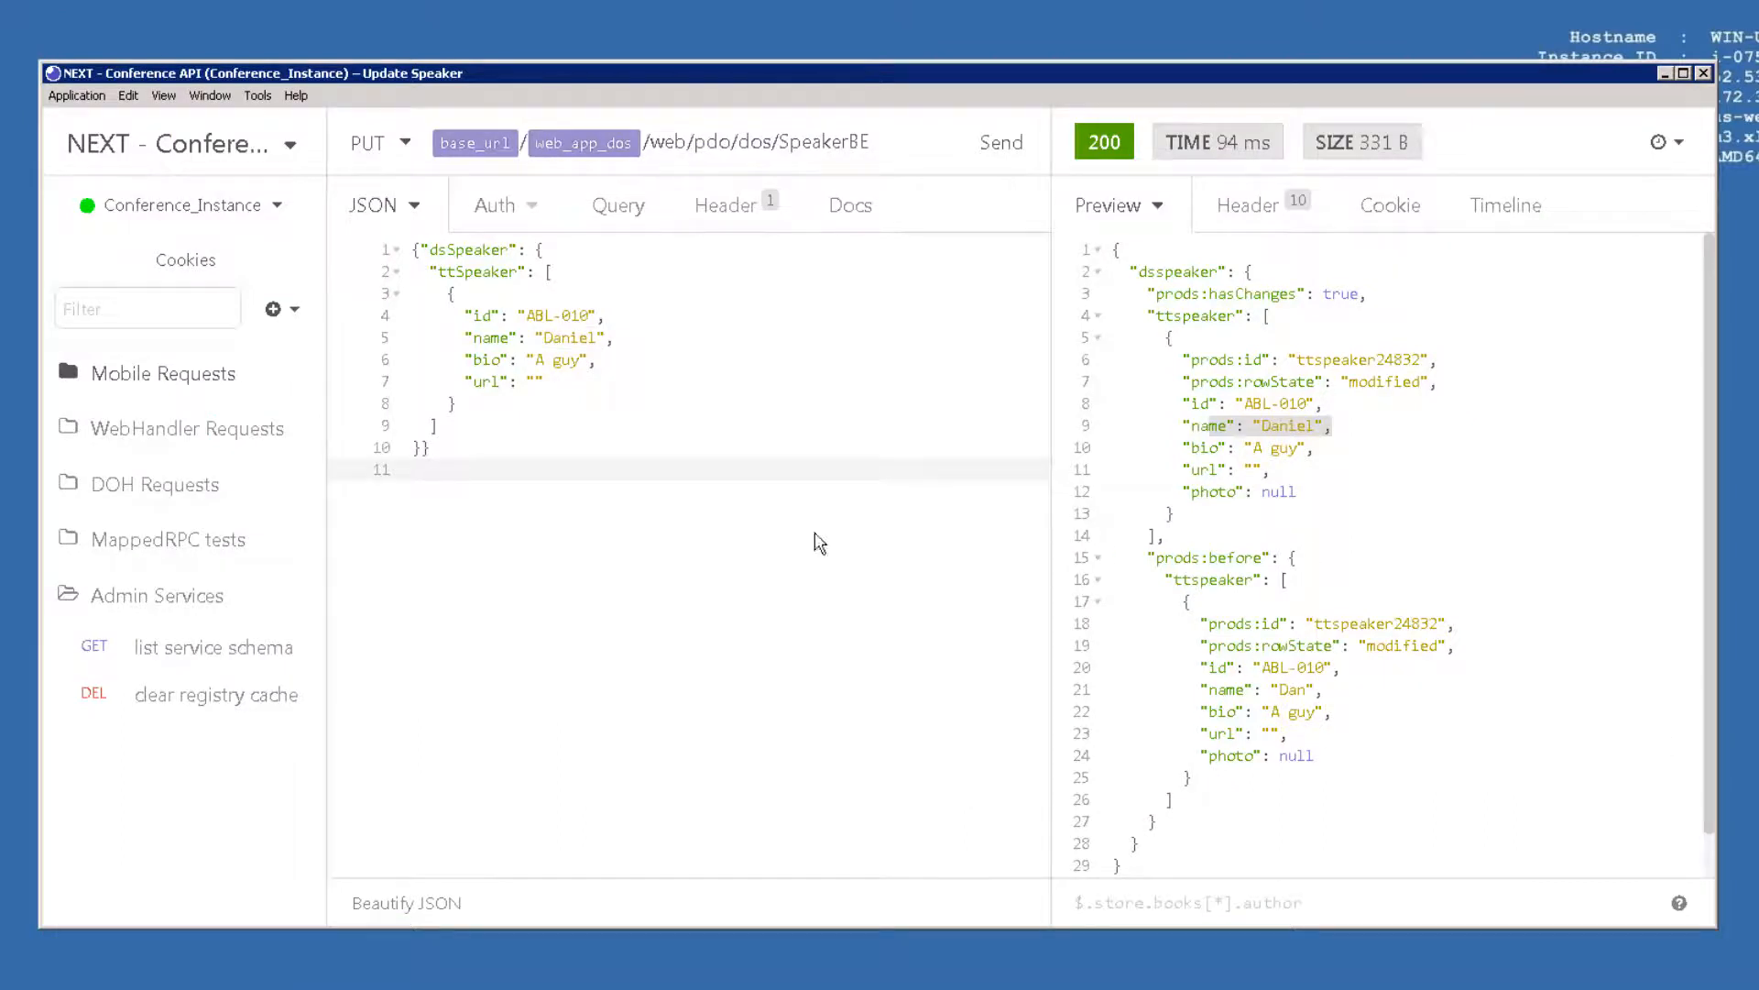
click(163, 374)
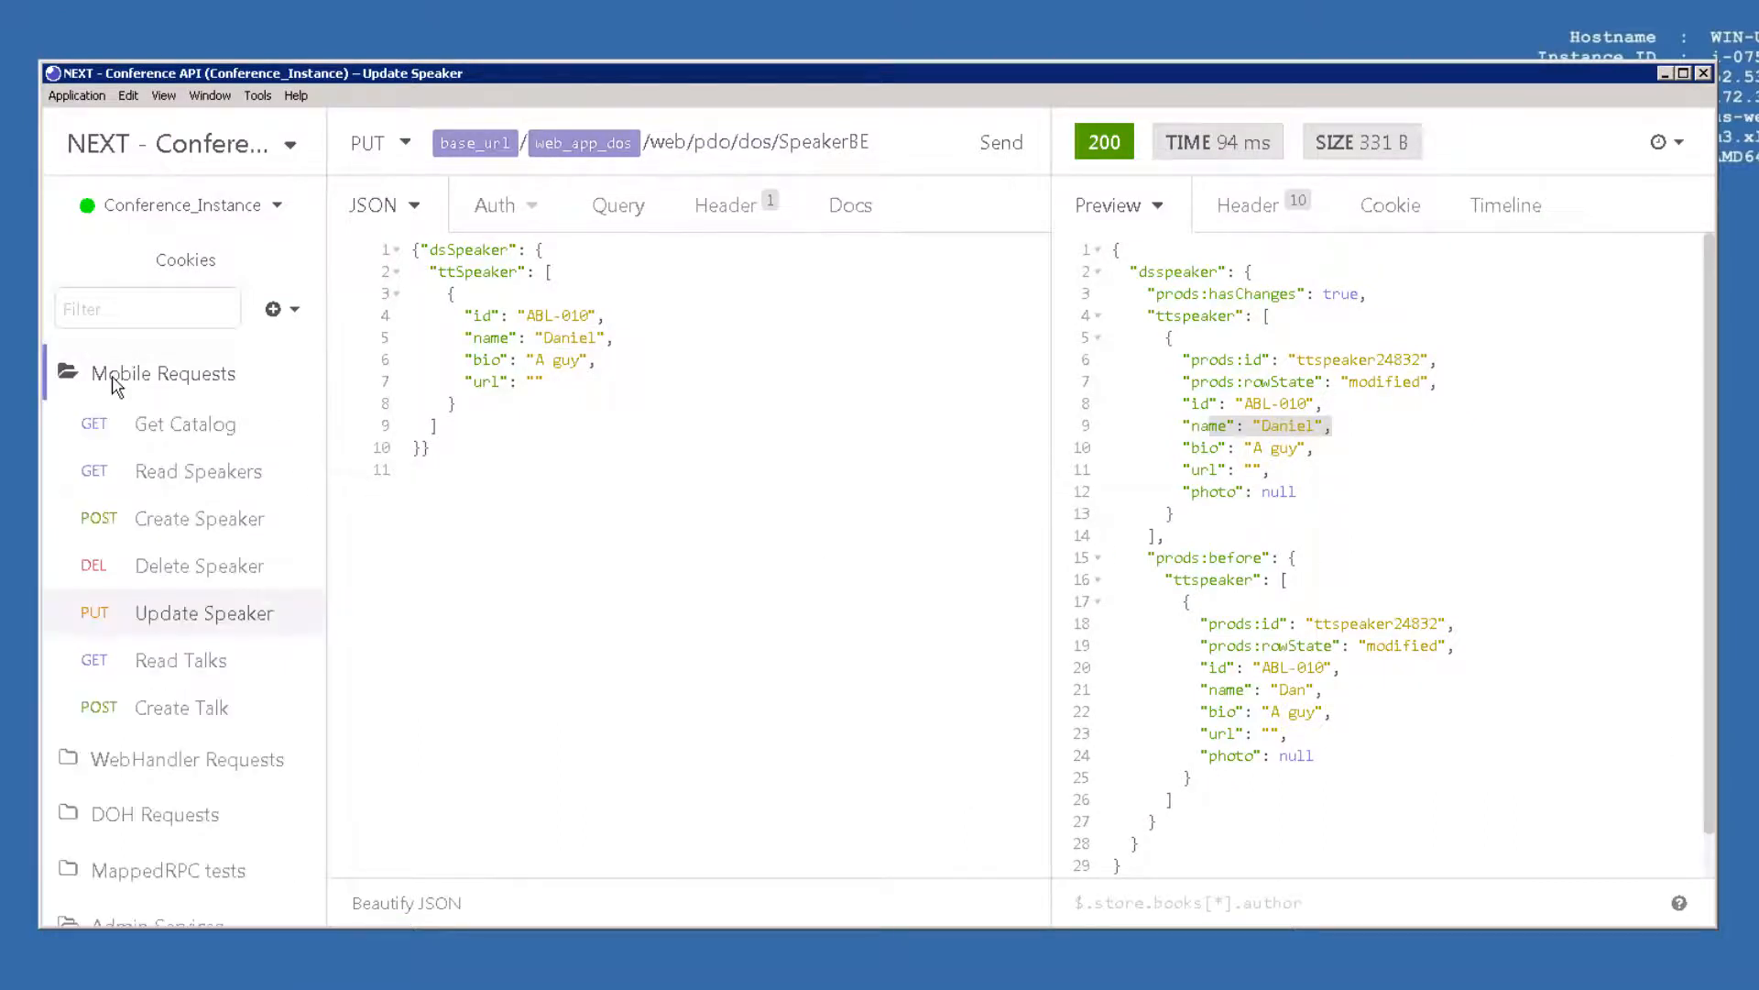
click(199, 470)
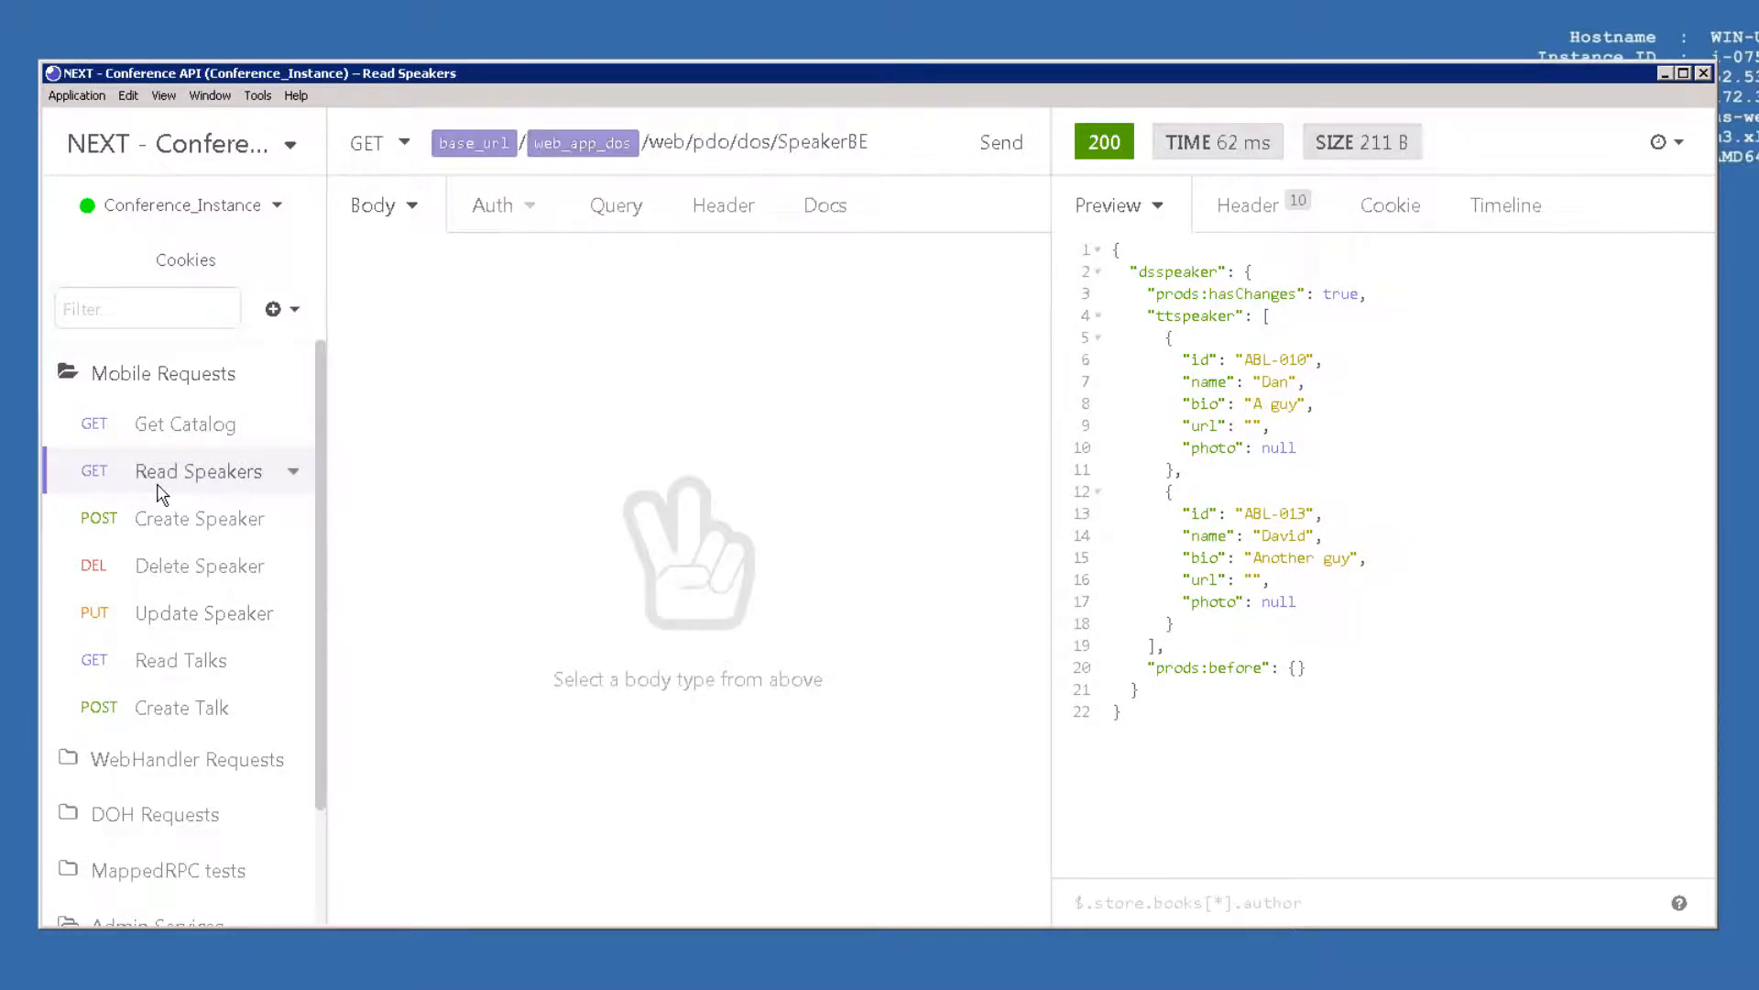
click(616, 204)
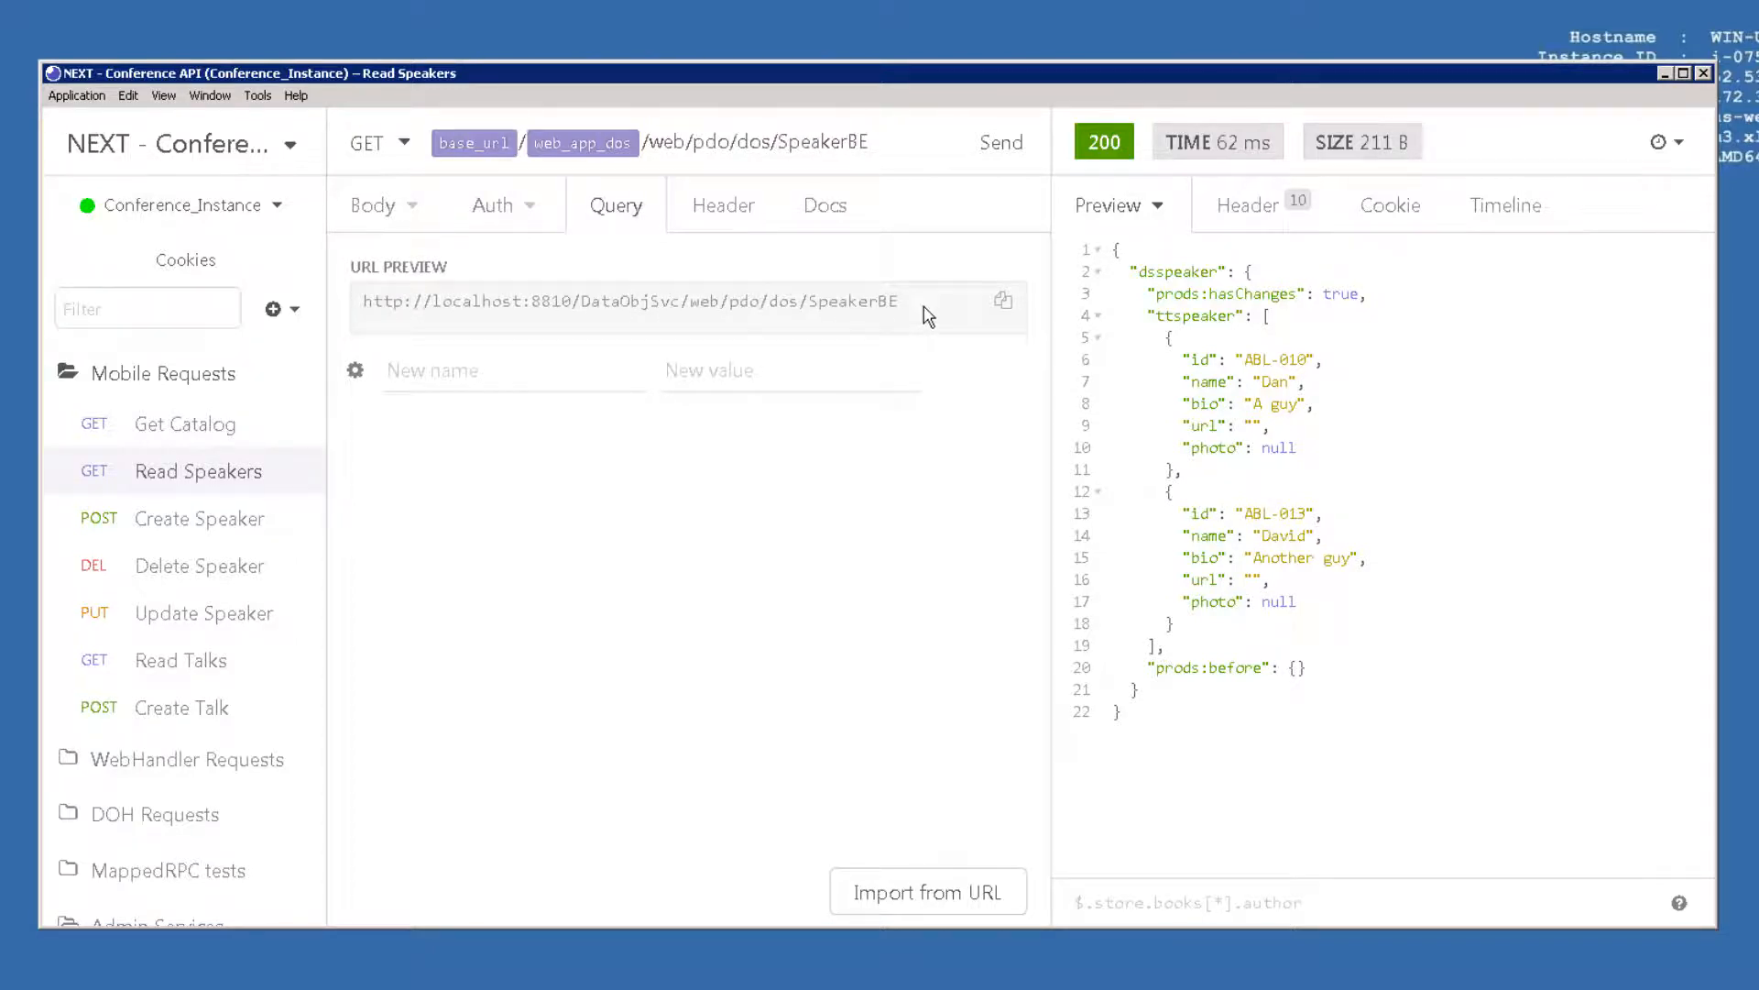
click(1000, 143)
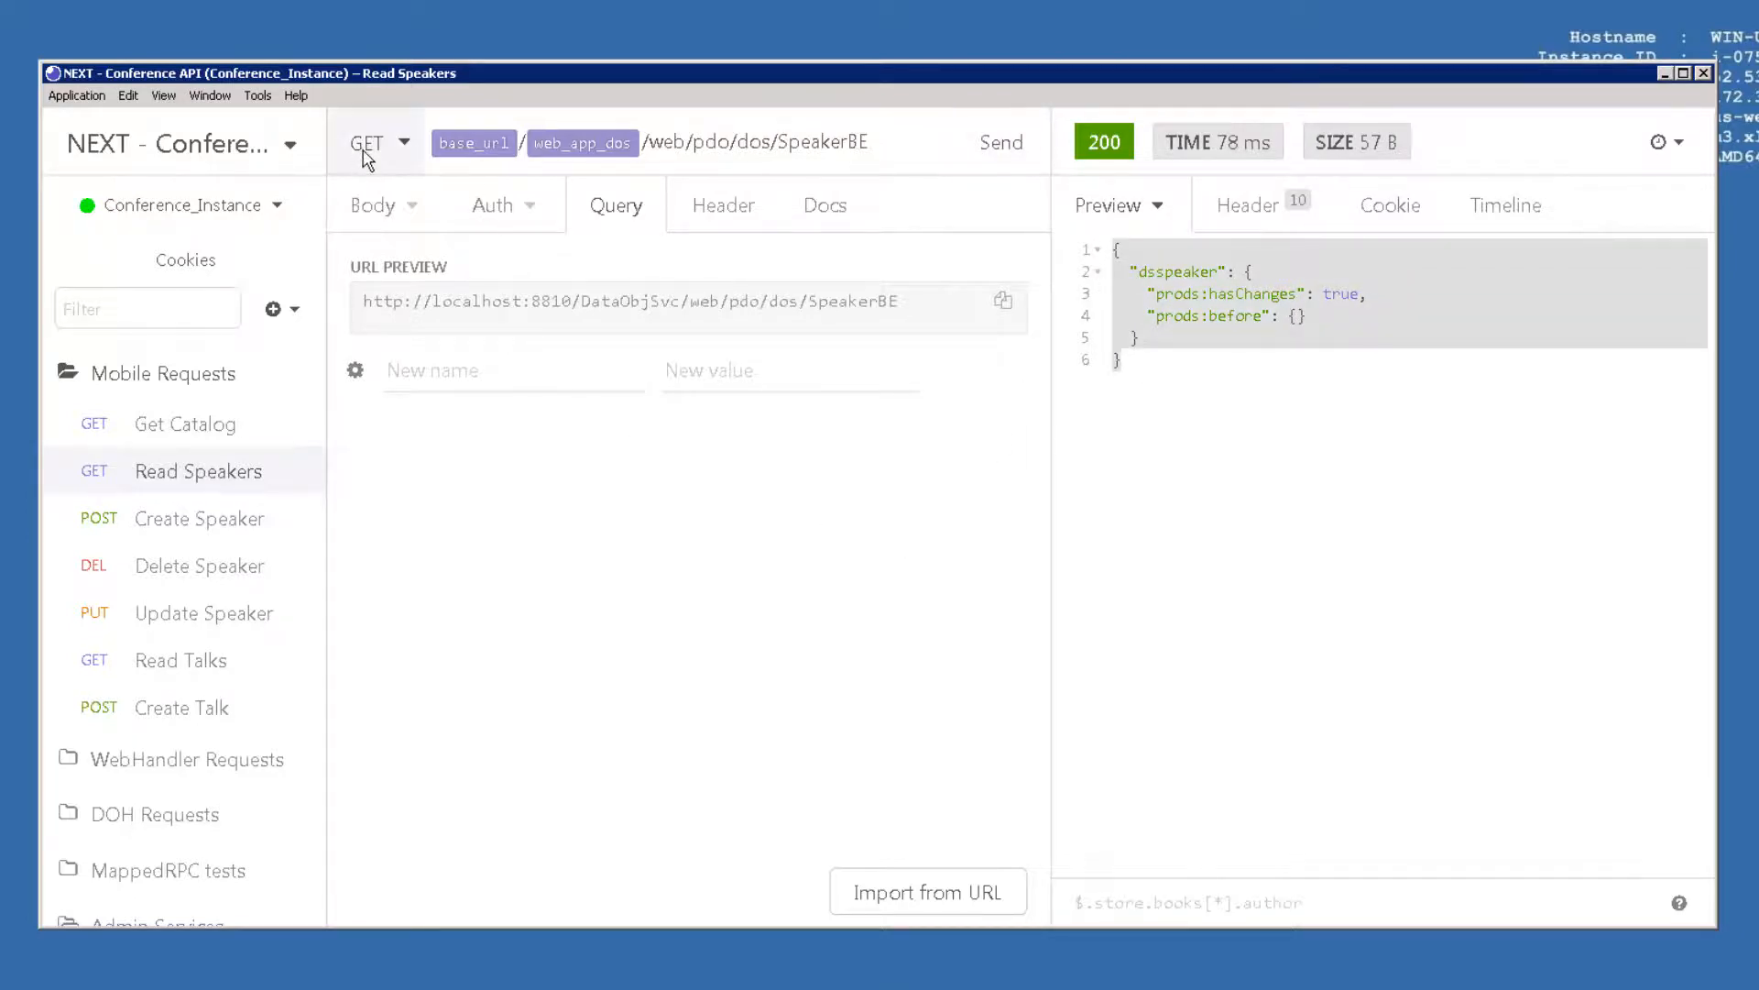
mouse_move(1220, 375)
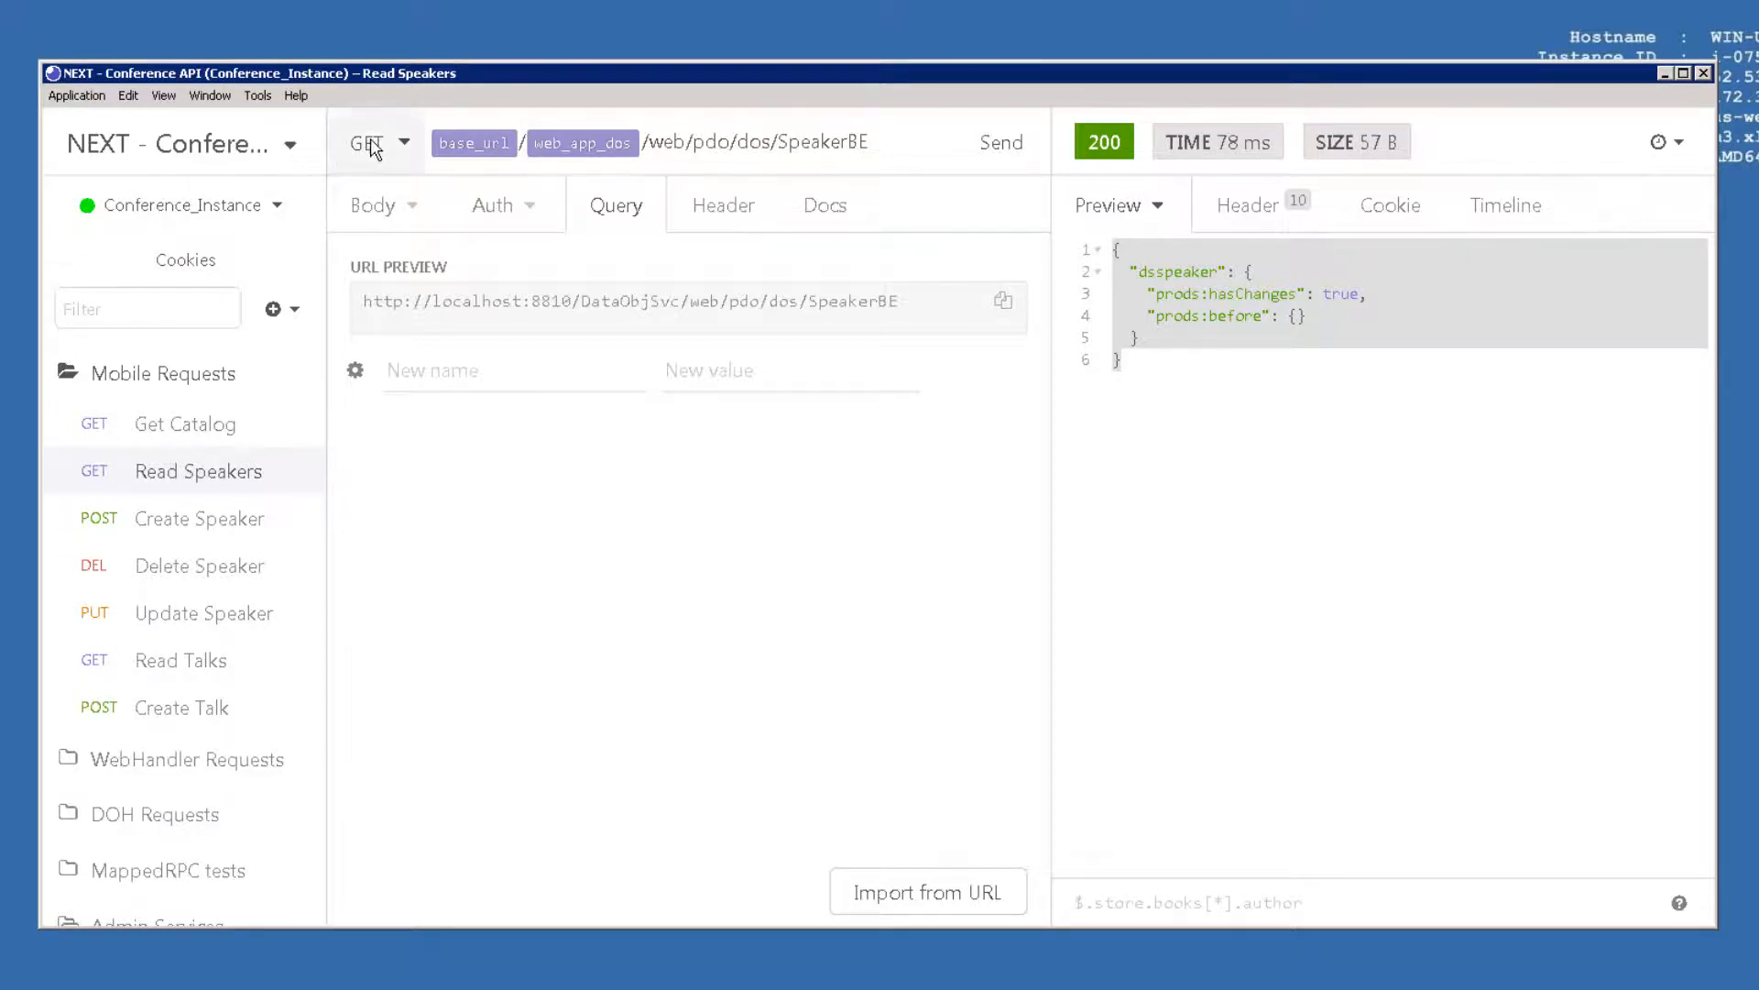
mouse_move(385, 155)
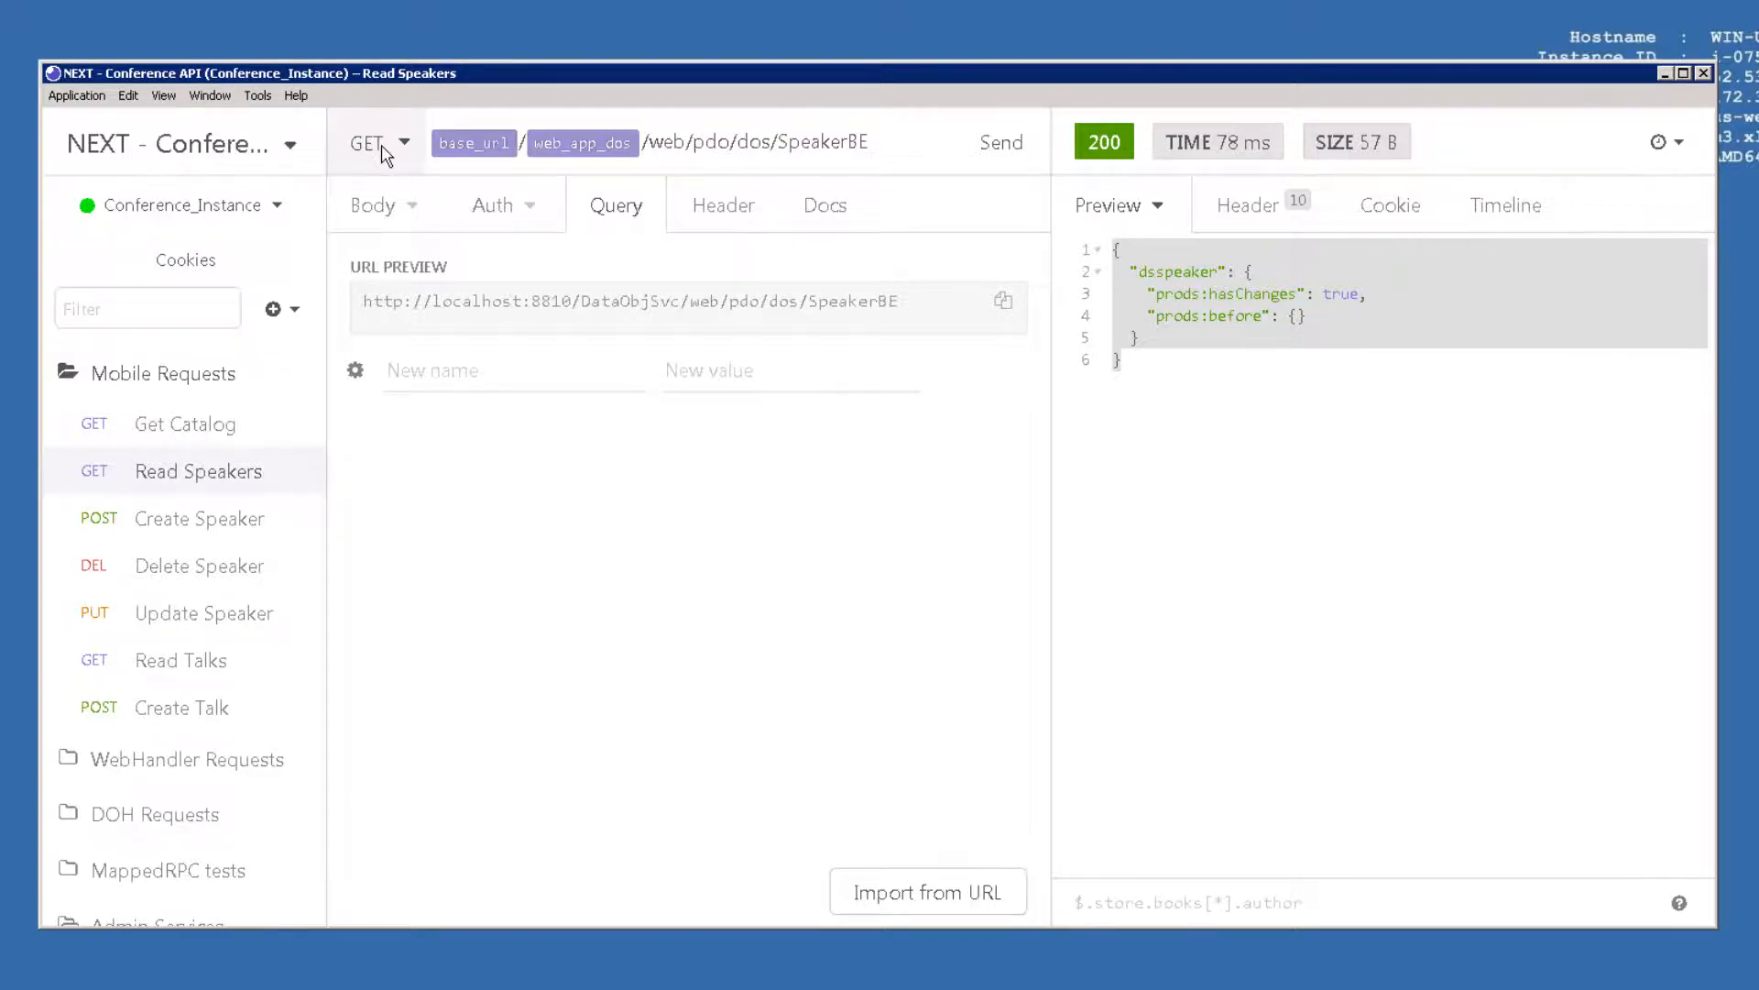
mouse_move(224, 519)
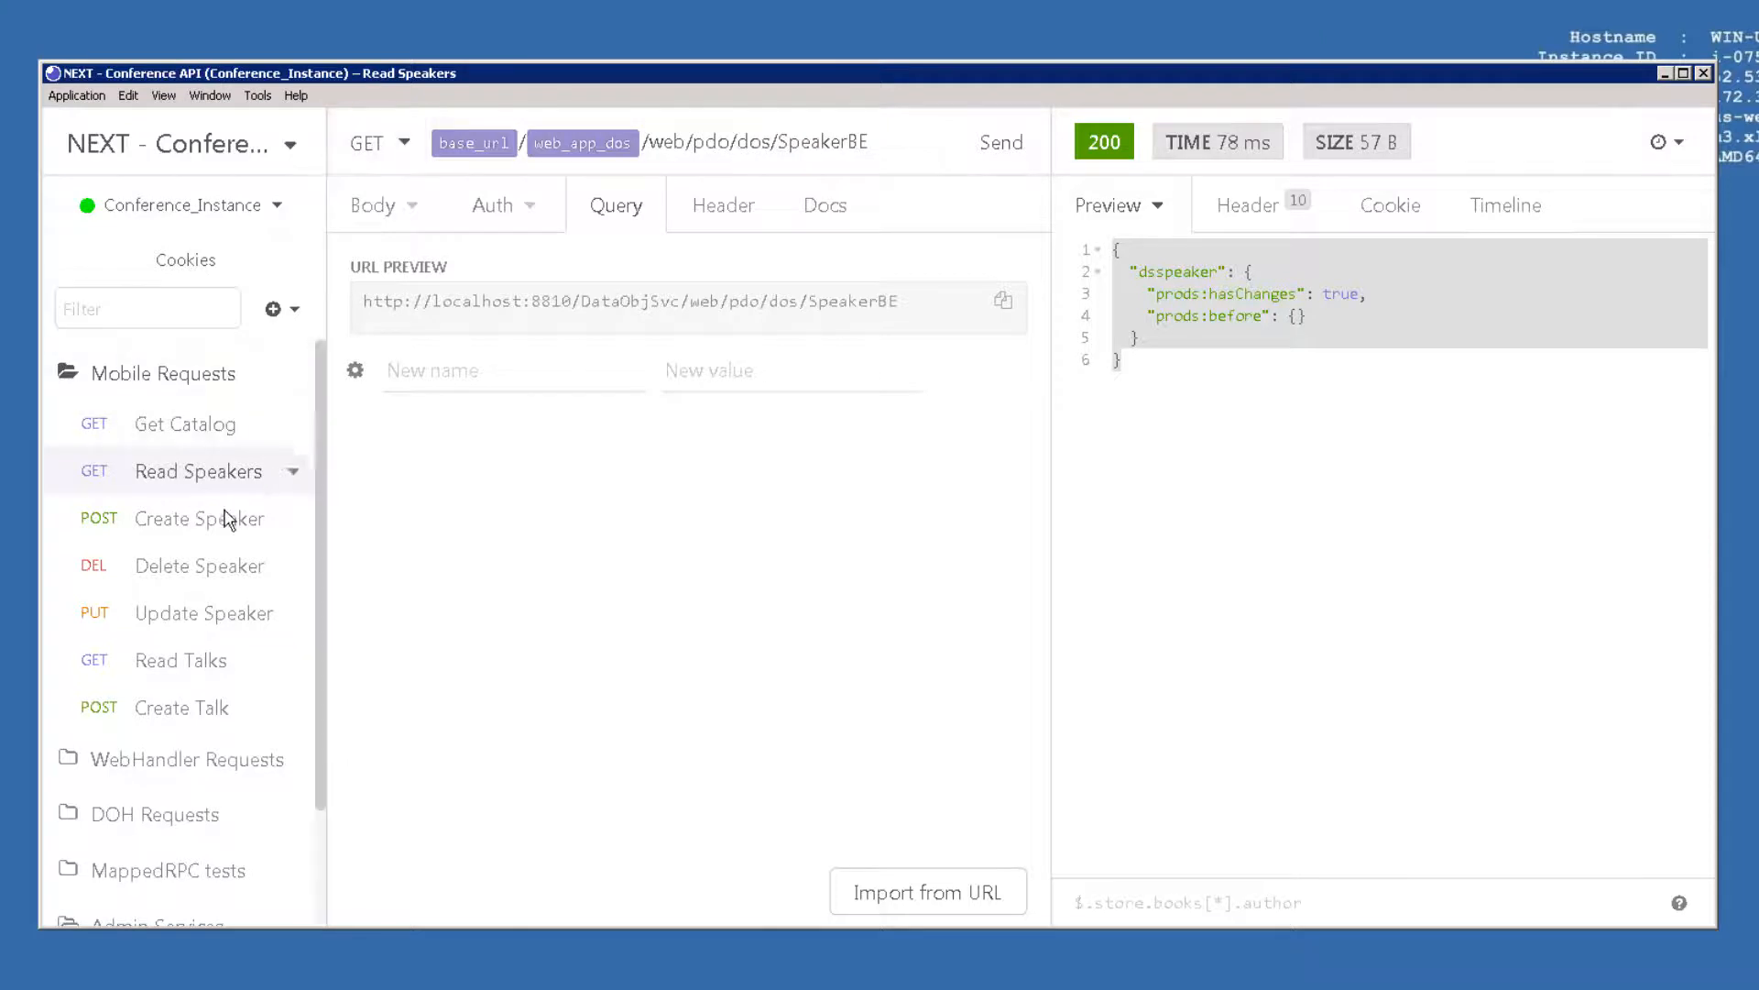
Create speaker Dan (ABL-010) via Create Speaker, then re-read the speaker list.
click(199, 519)
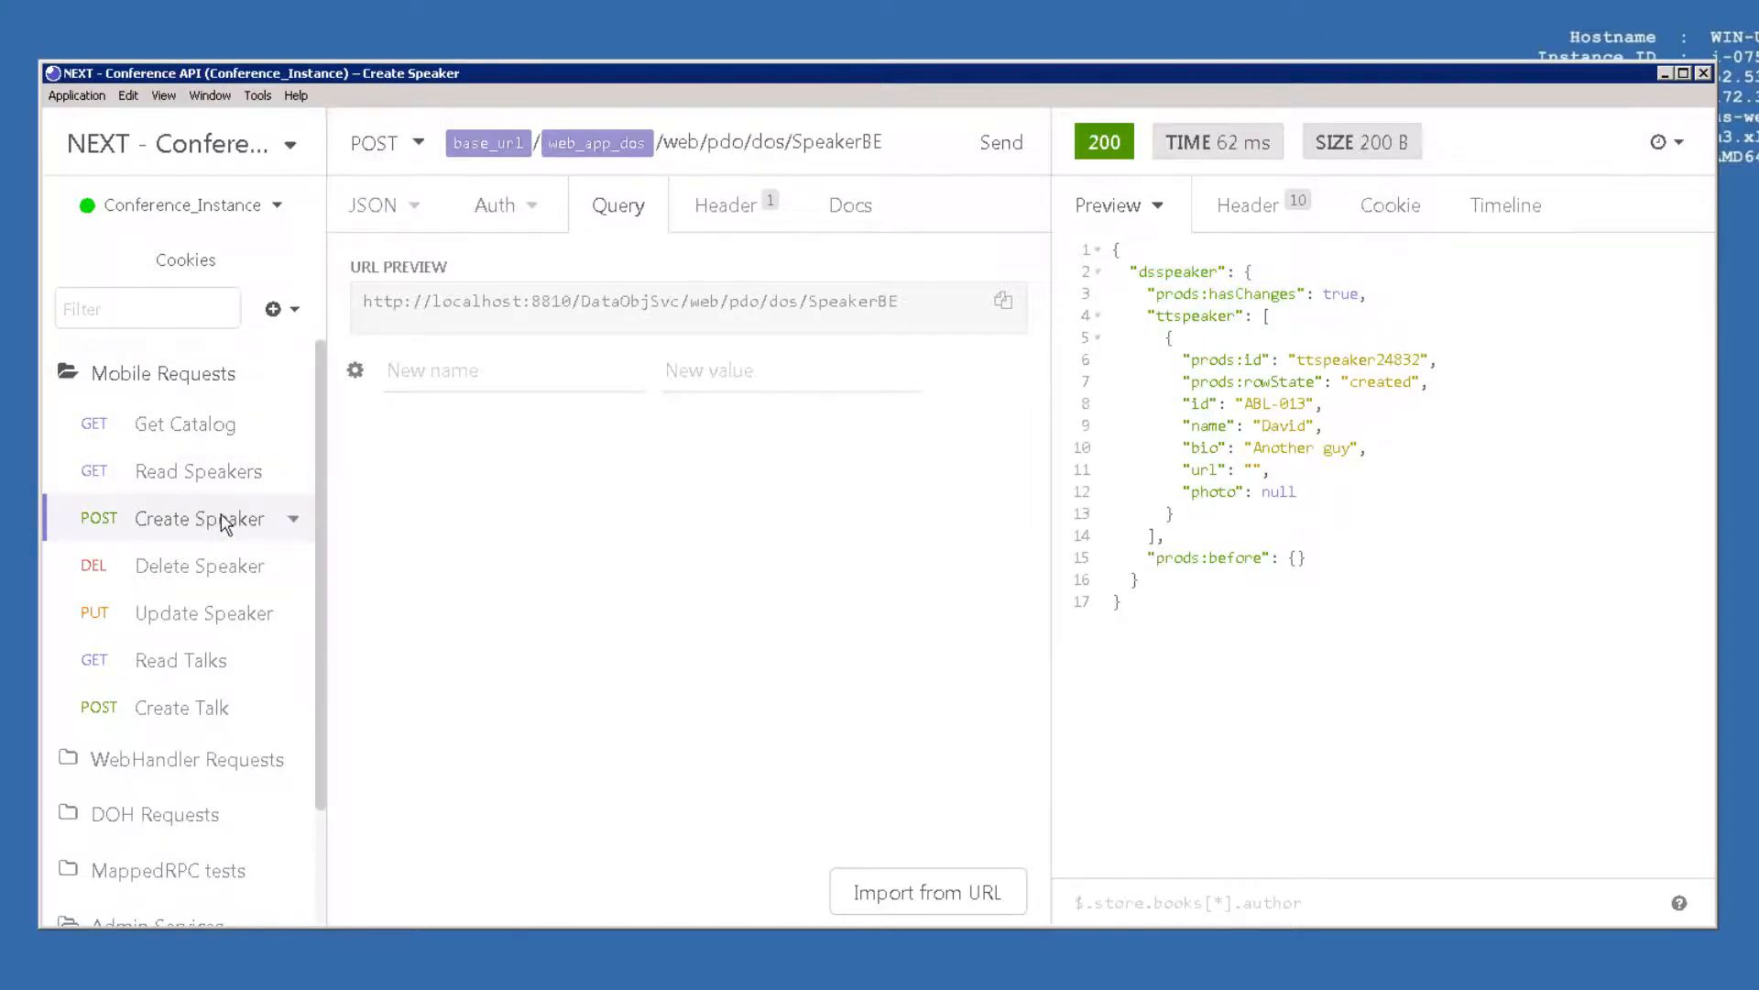
mouse_move(376, 204)
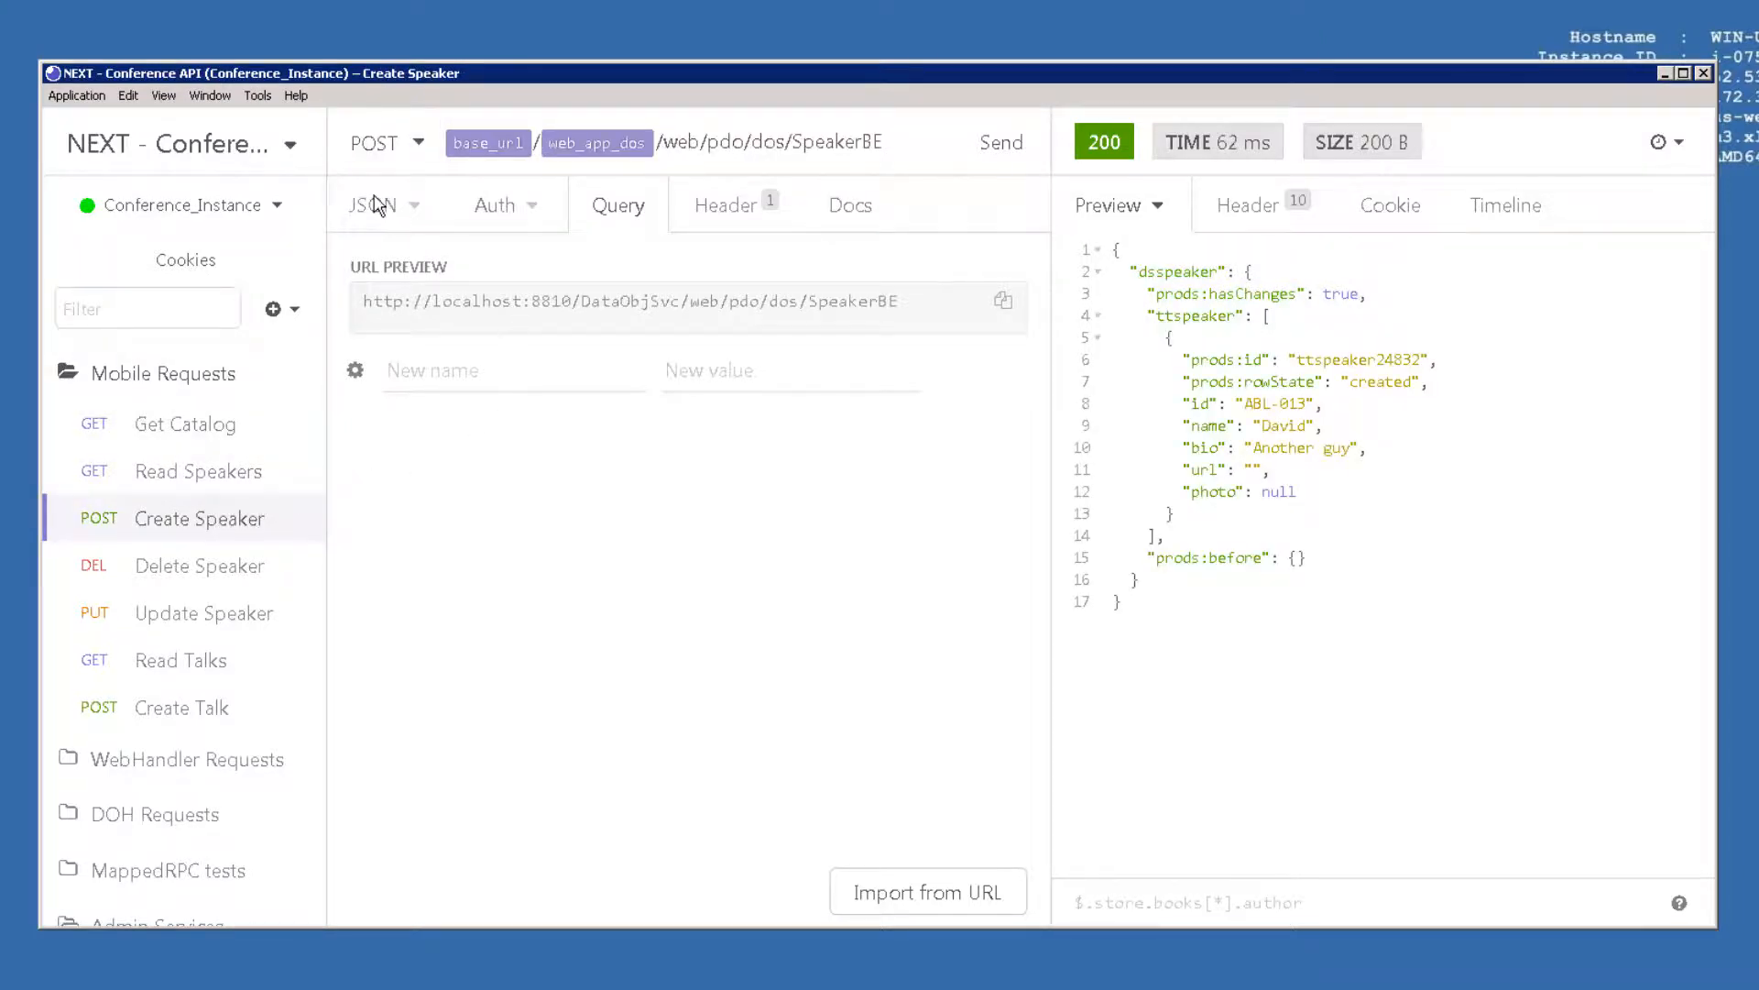
click(373, 205)
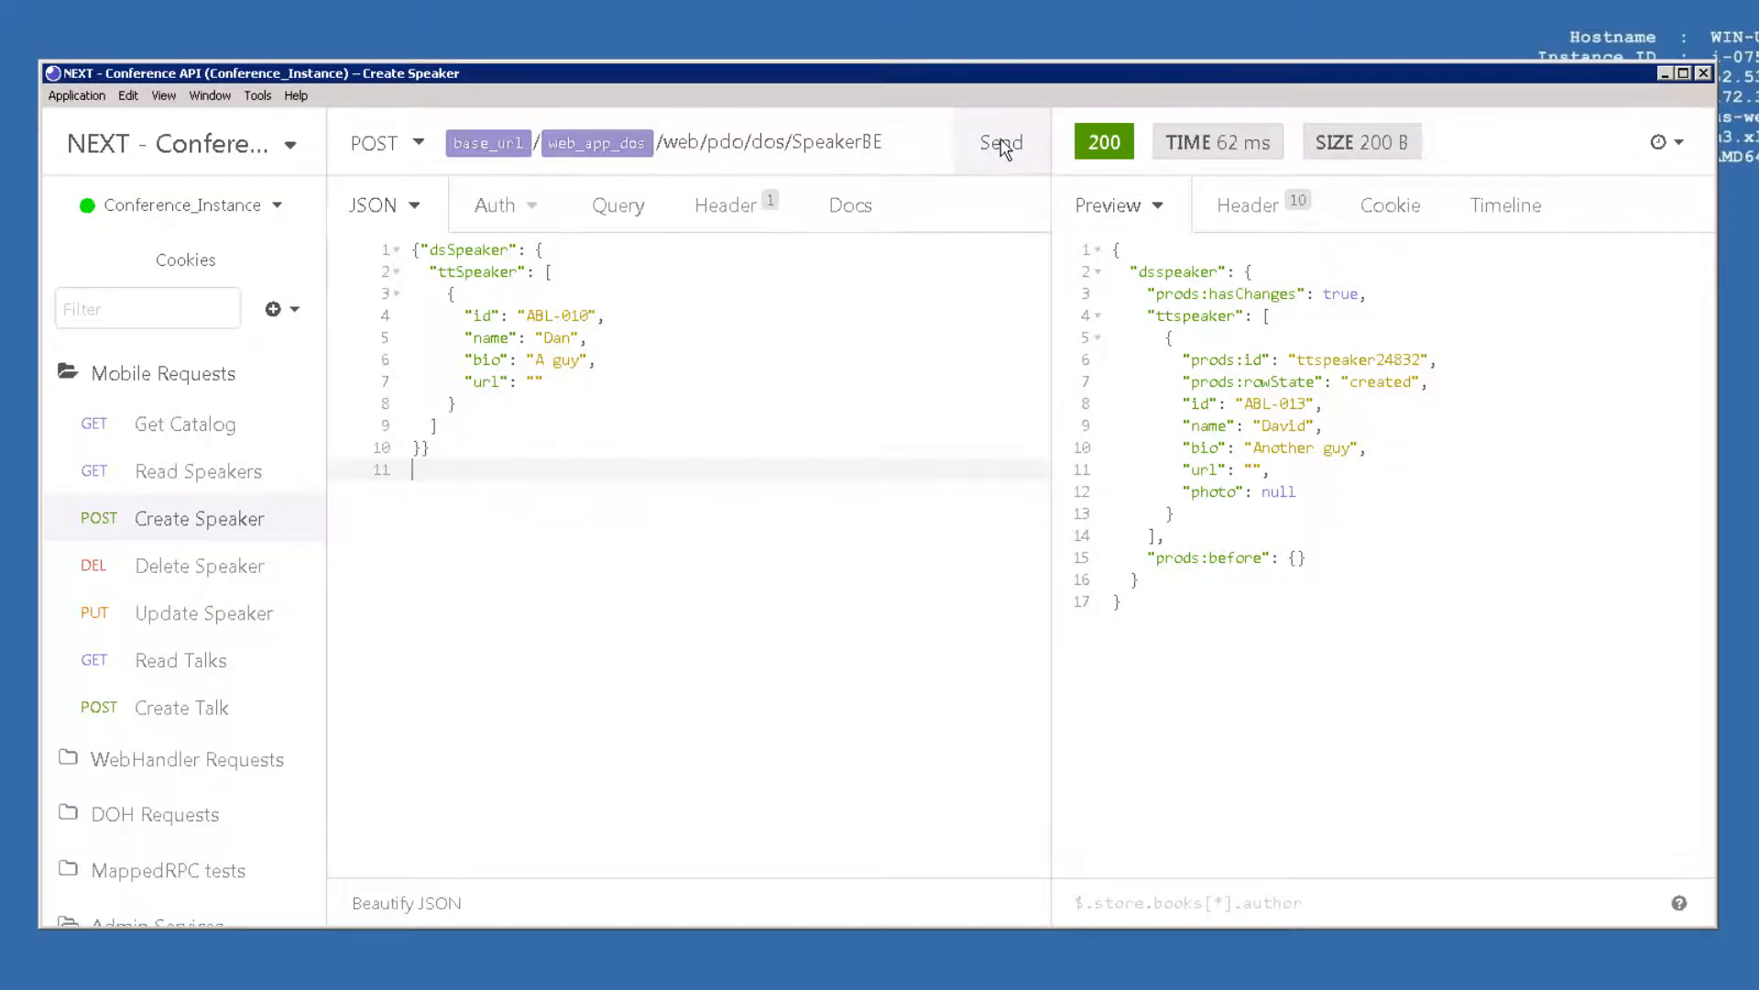
click(1000, 143)
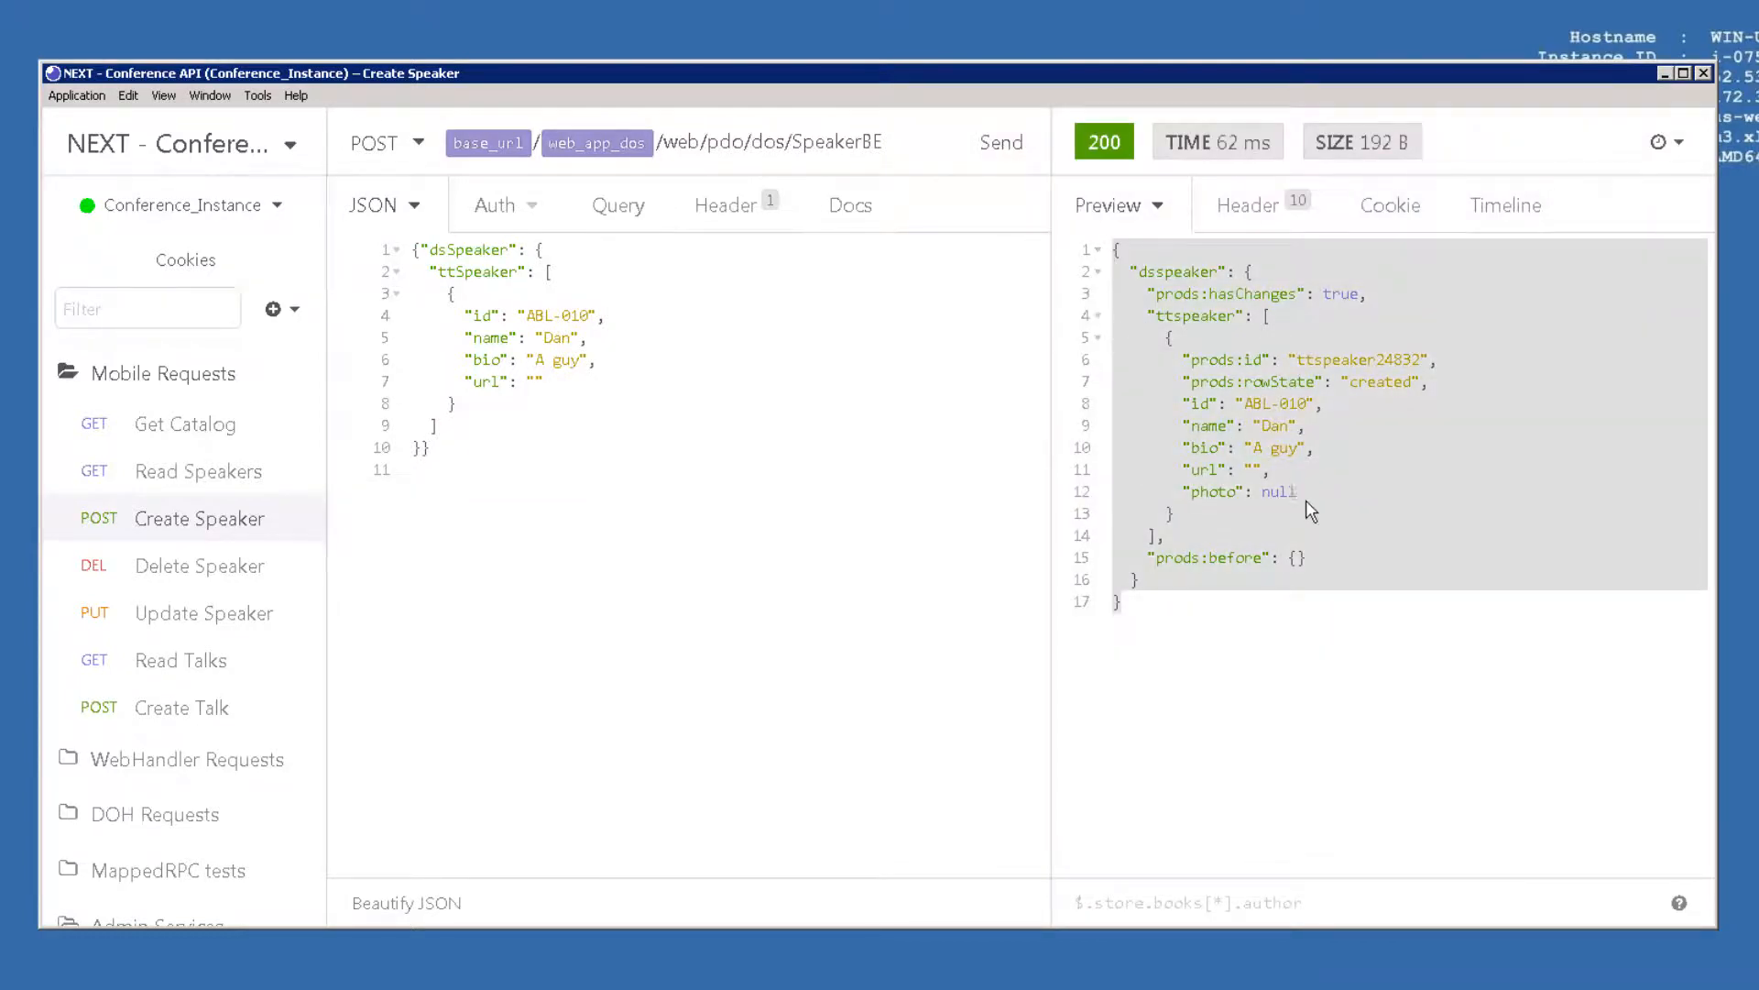
mouse_move(1351, 516)
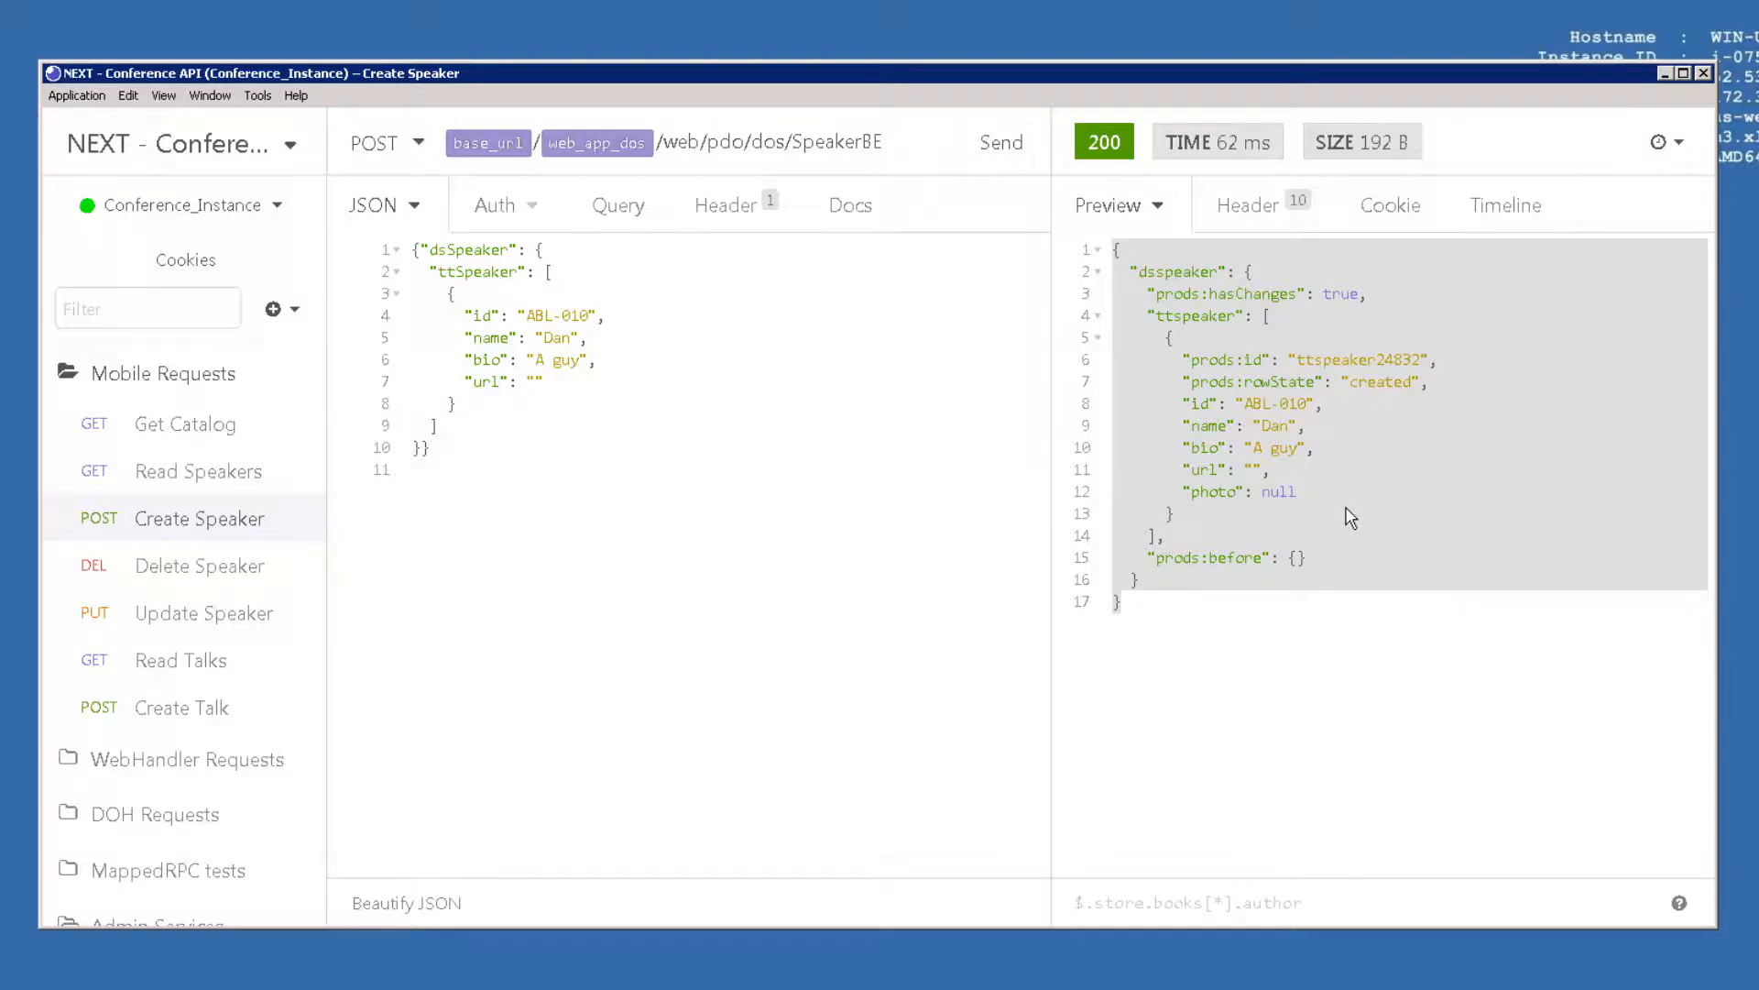
click(198, 470)
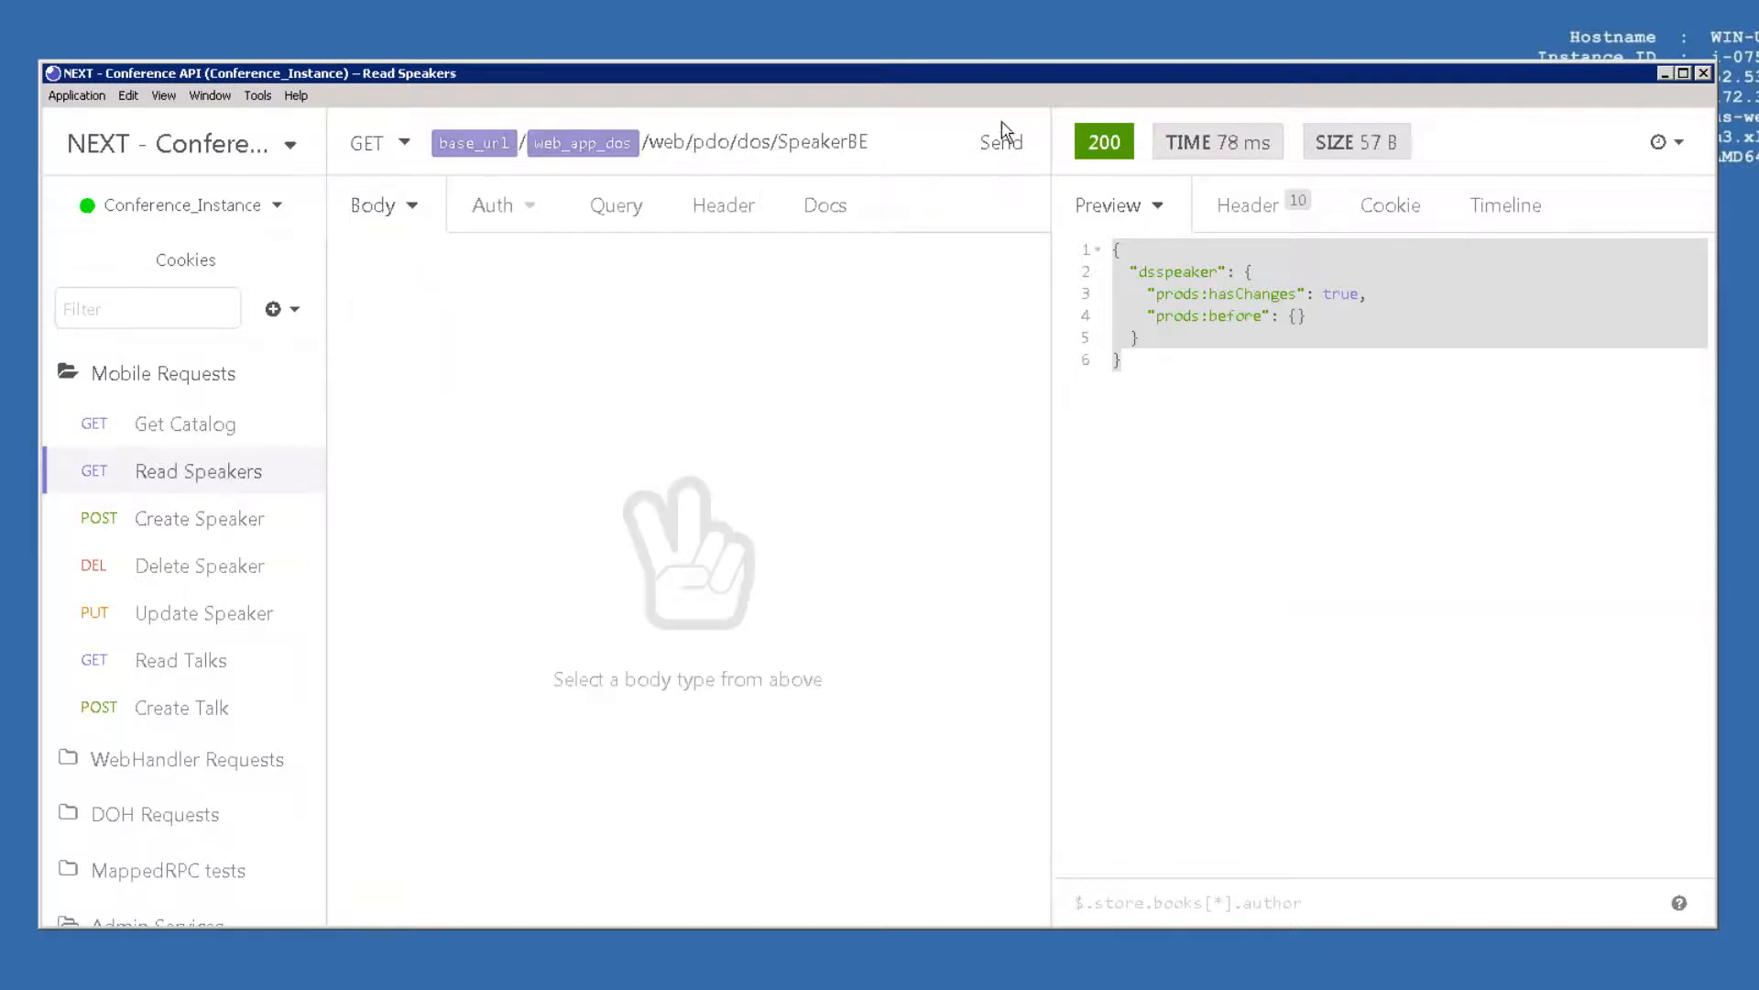
click(999, 143)
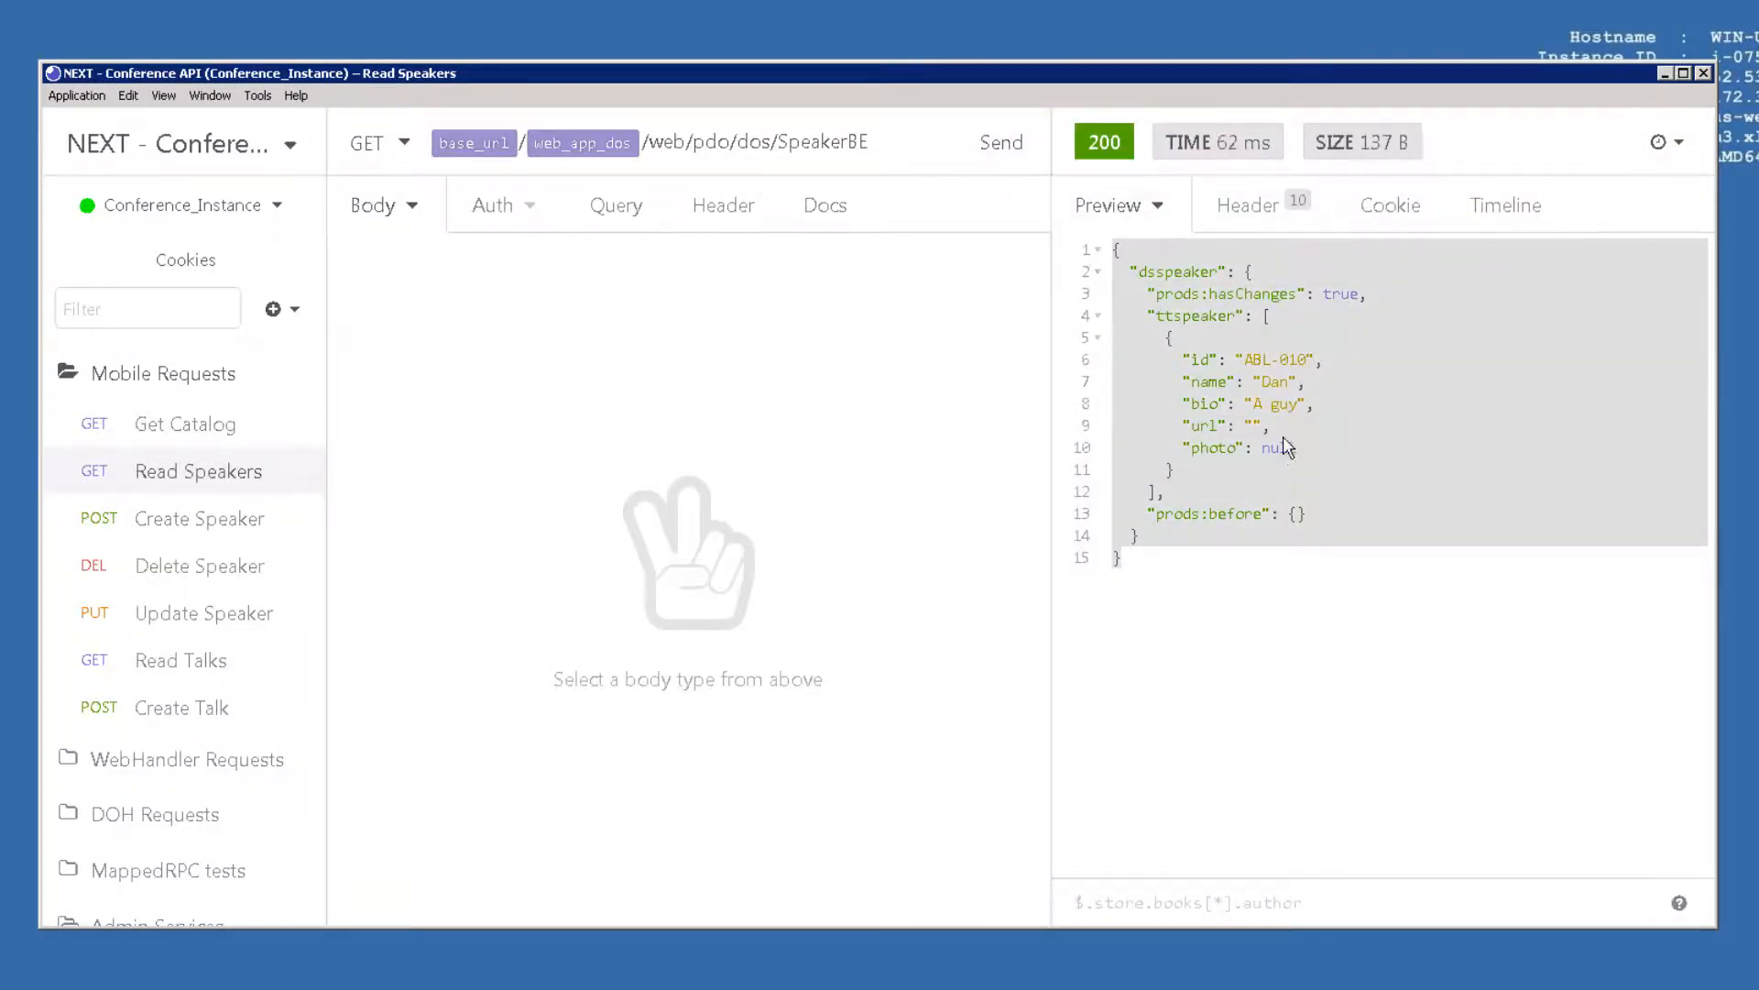
mouse_move(1274, 379)
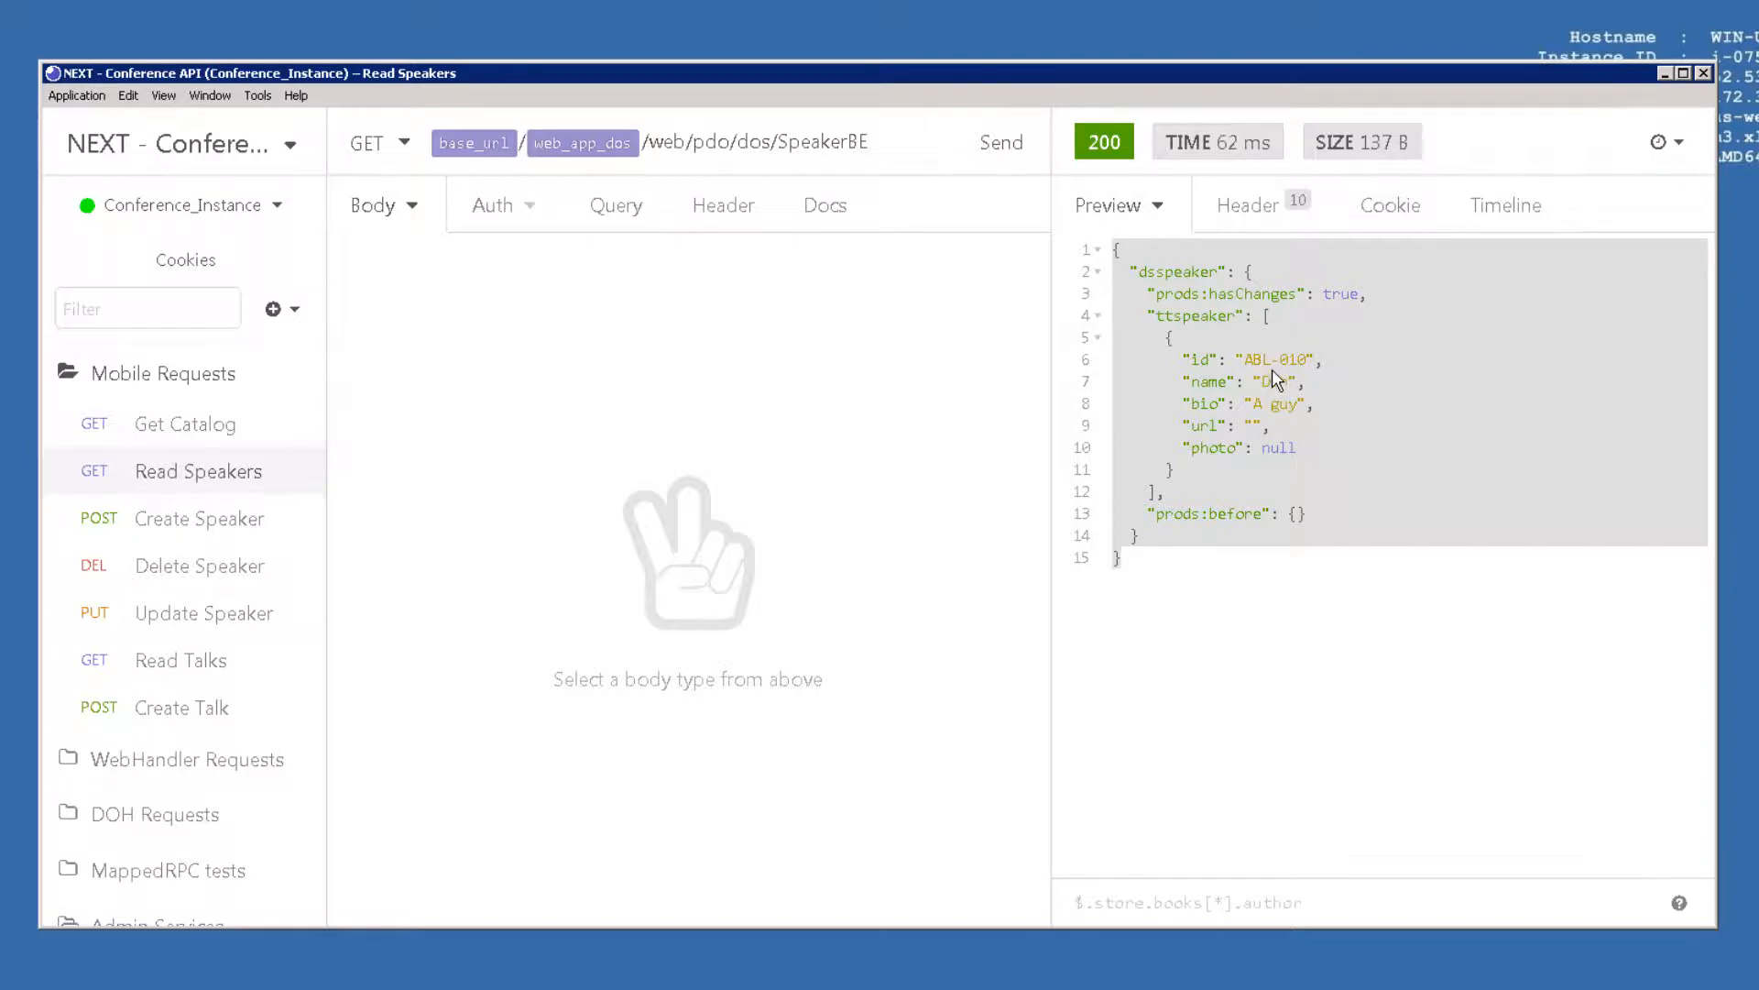
mouse_move(365, 543)
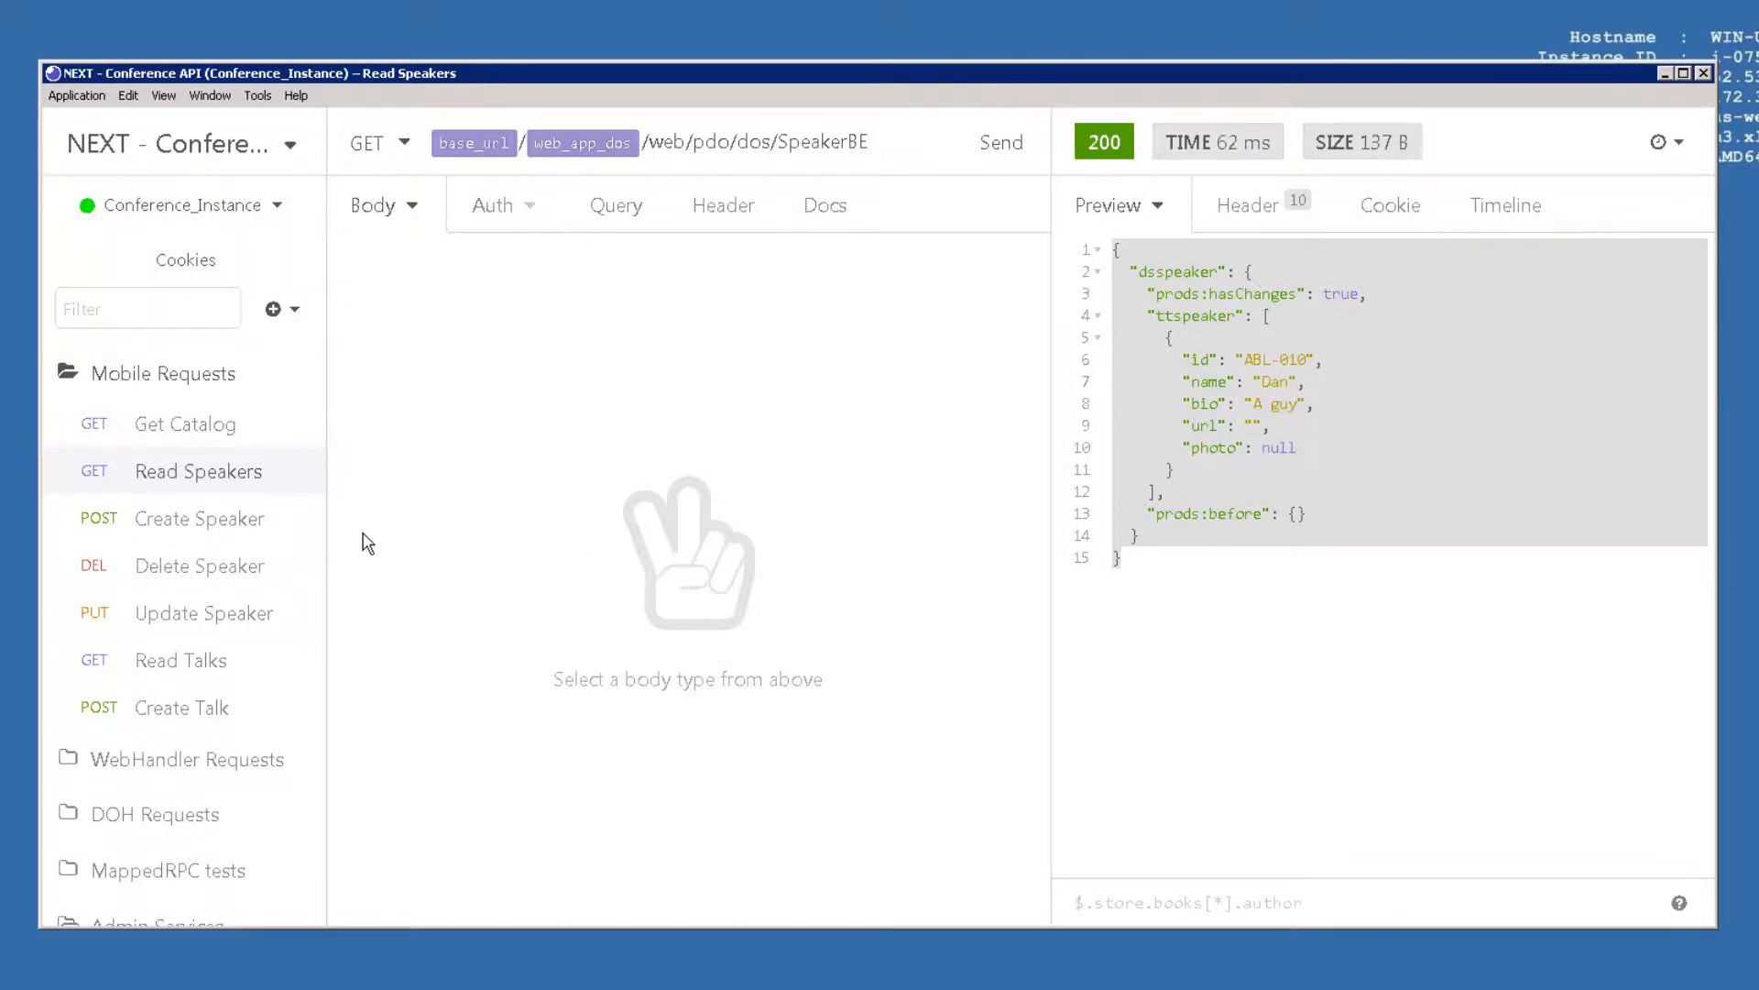
mouse_move(200, 518)
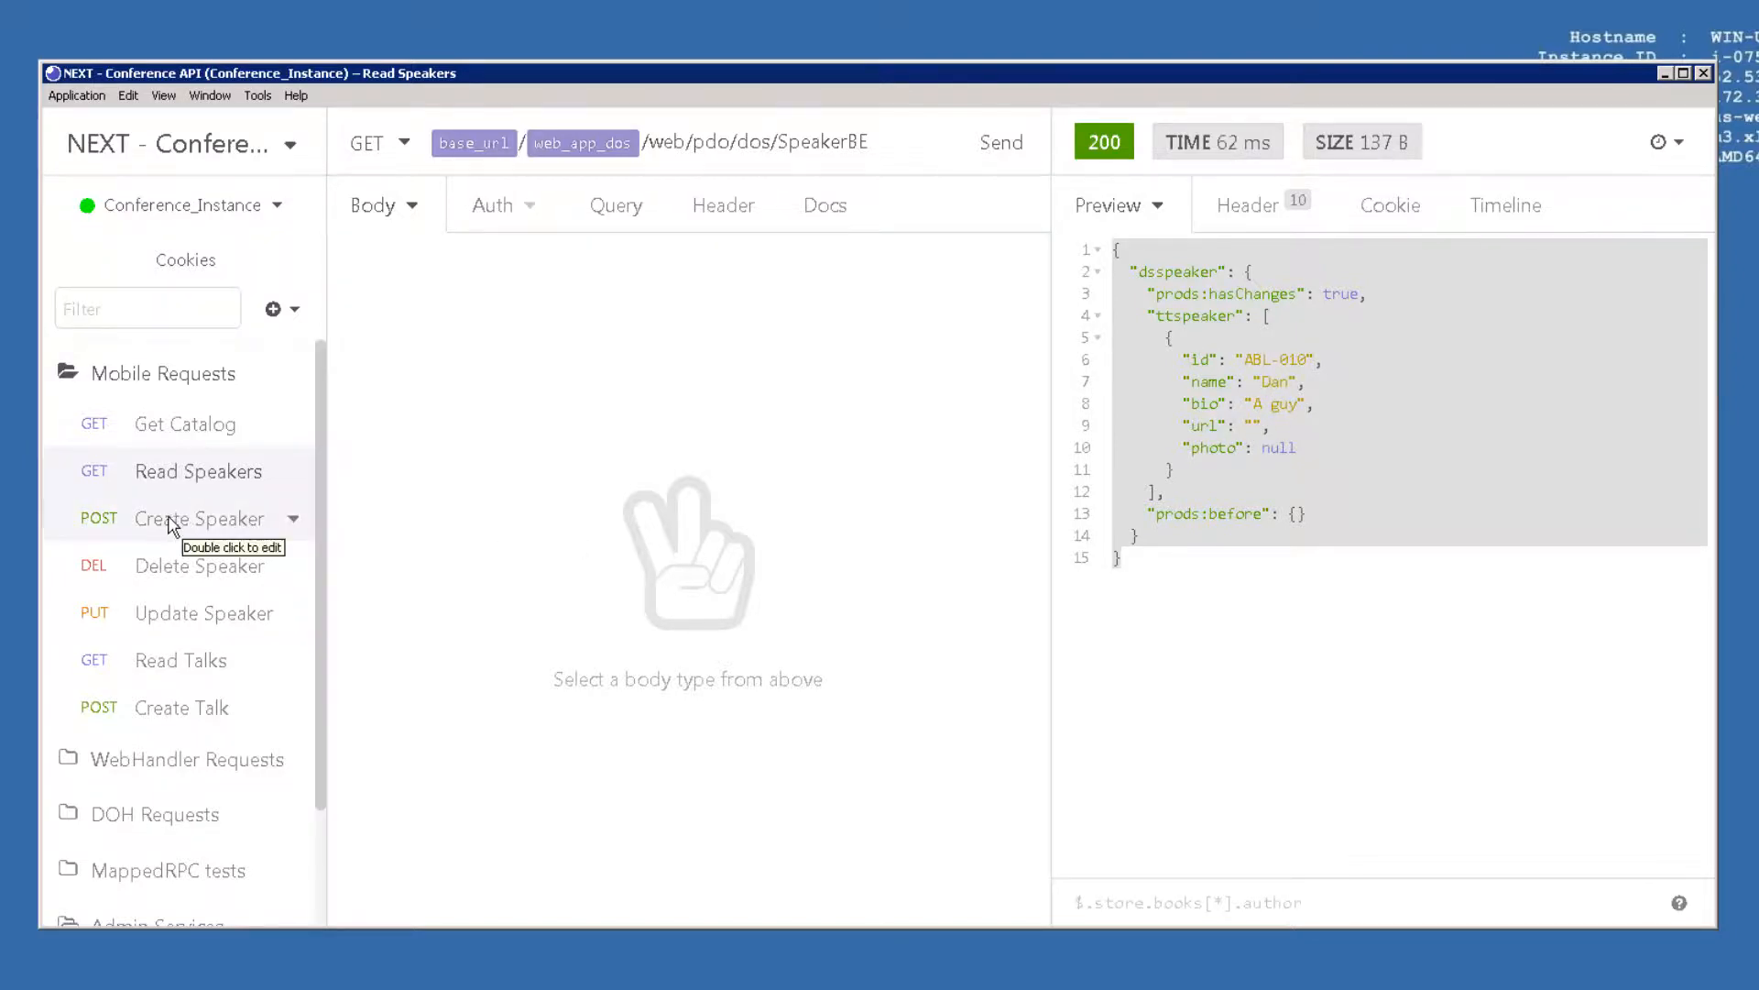
Change the Create Speaker body to ABL-013 David, 'Another guy', and send it.
click(199, 517)
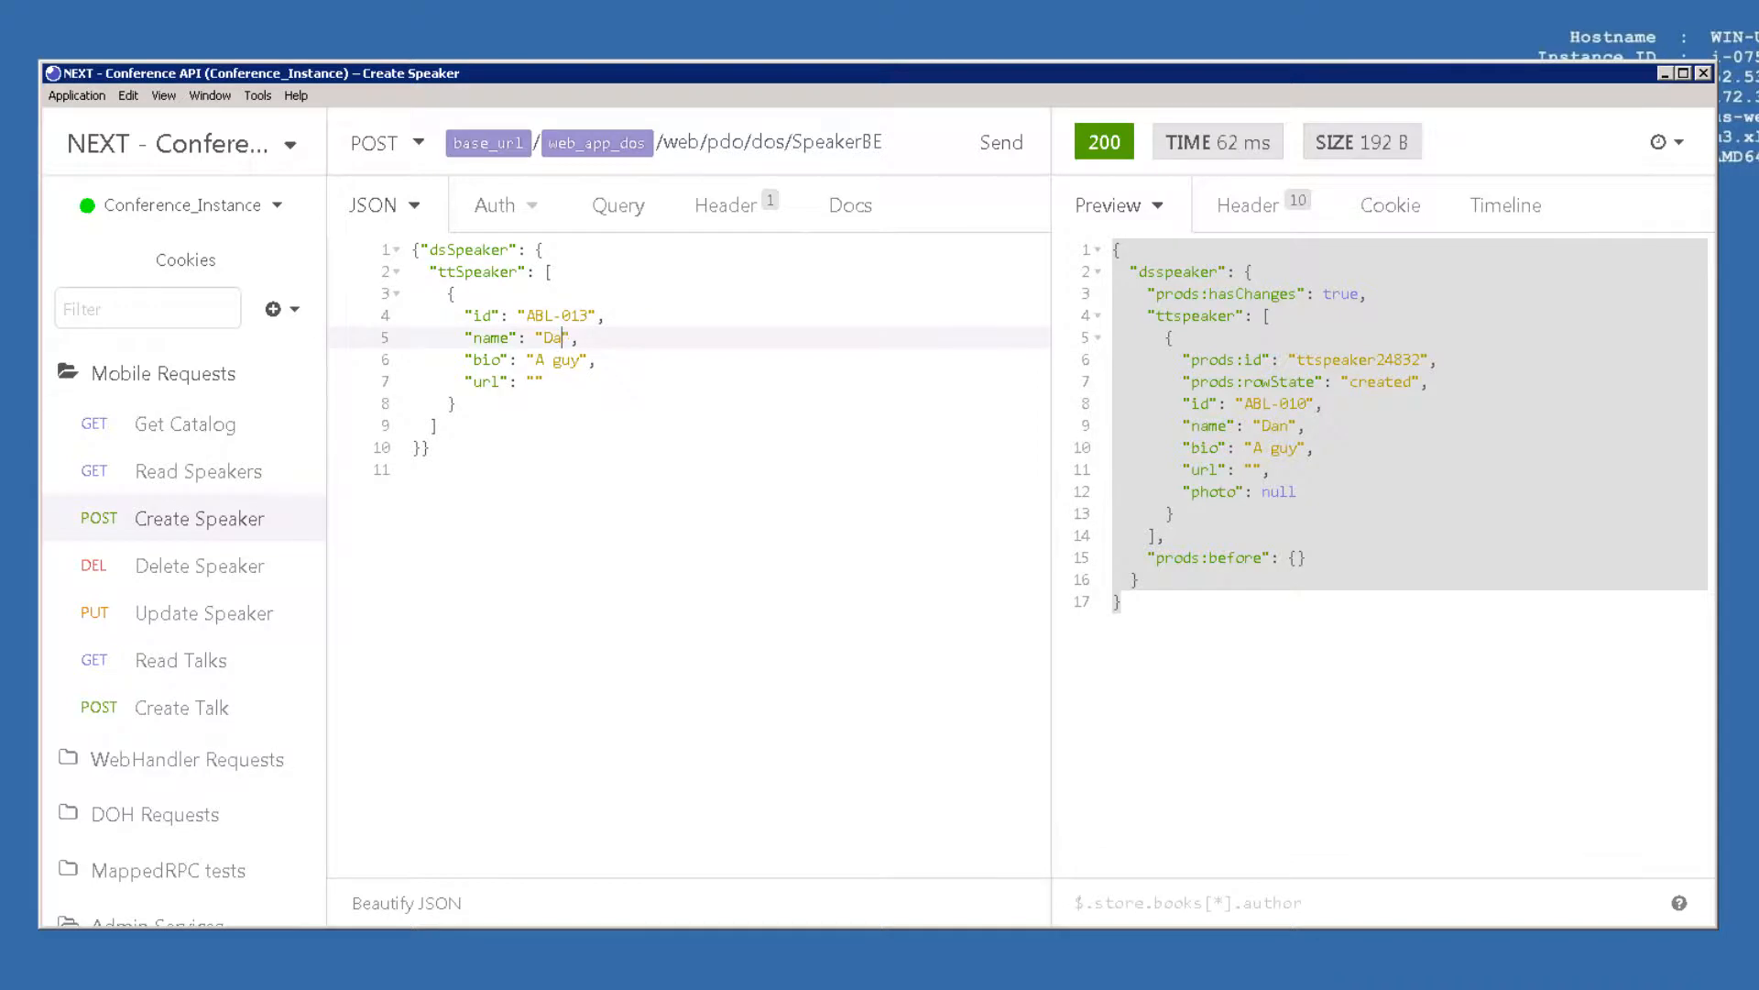
text(vid)
click(724, 359)
text(nother)
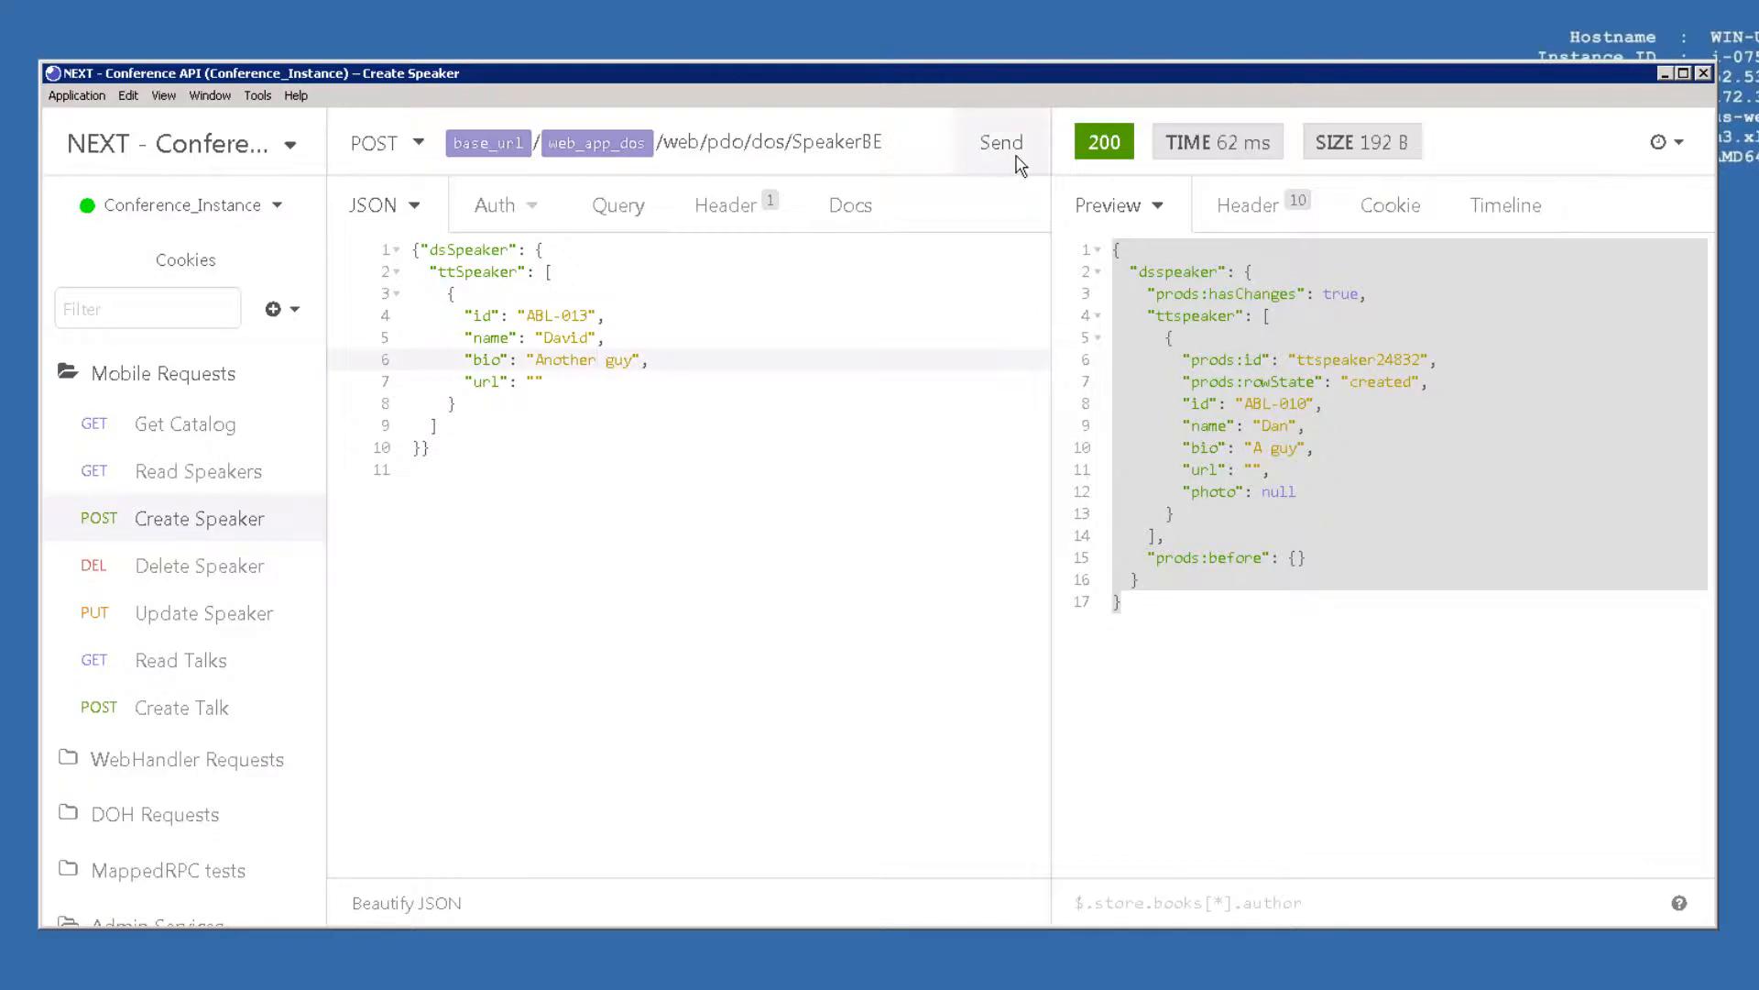
click(1000, 143)
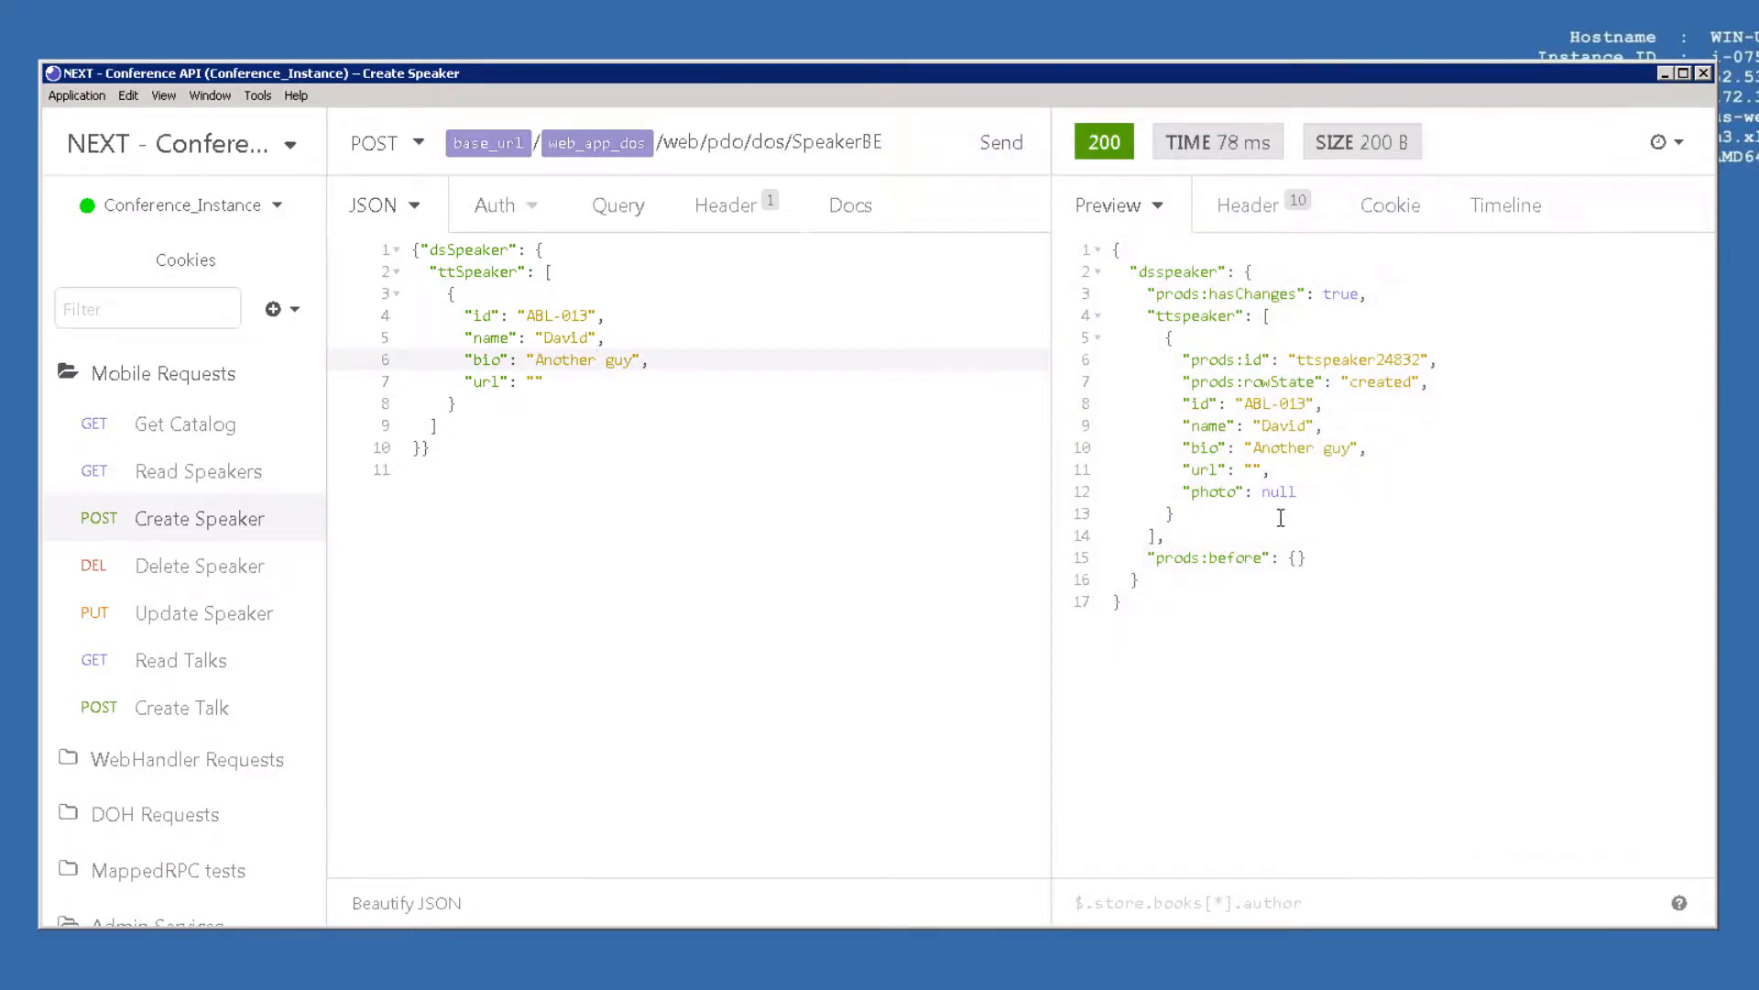
click(199, 470)
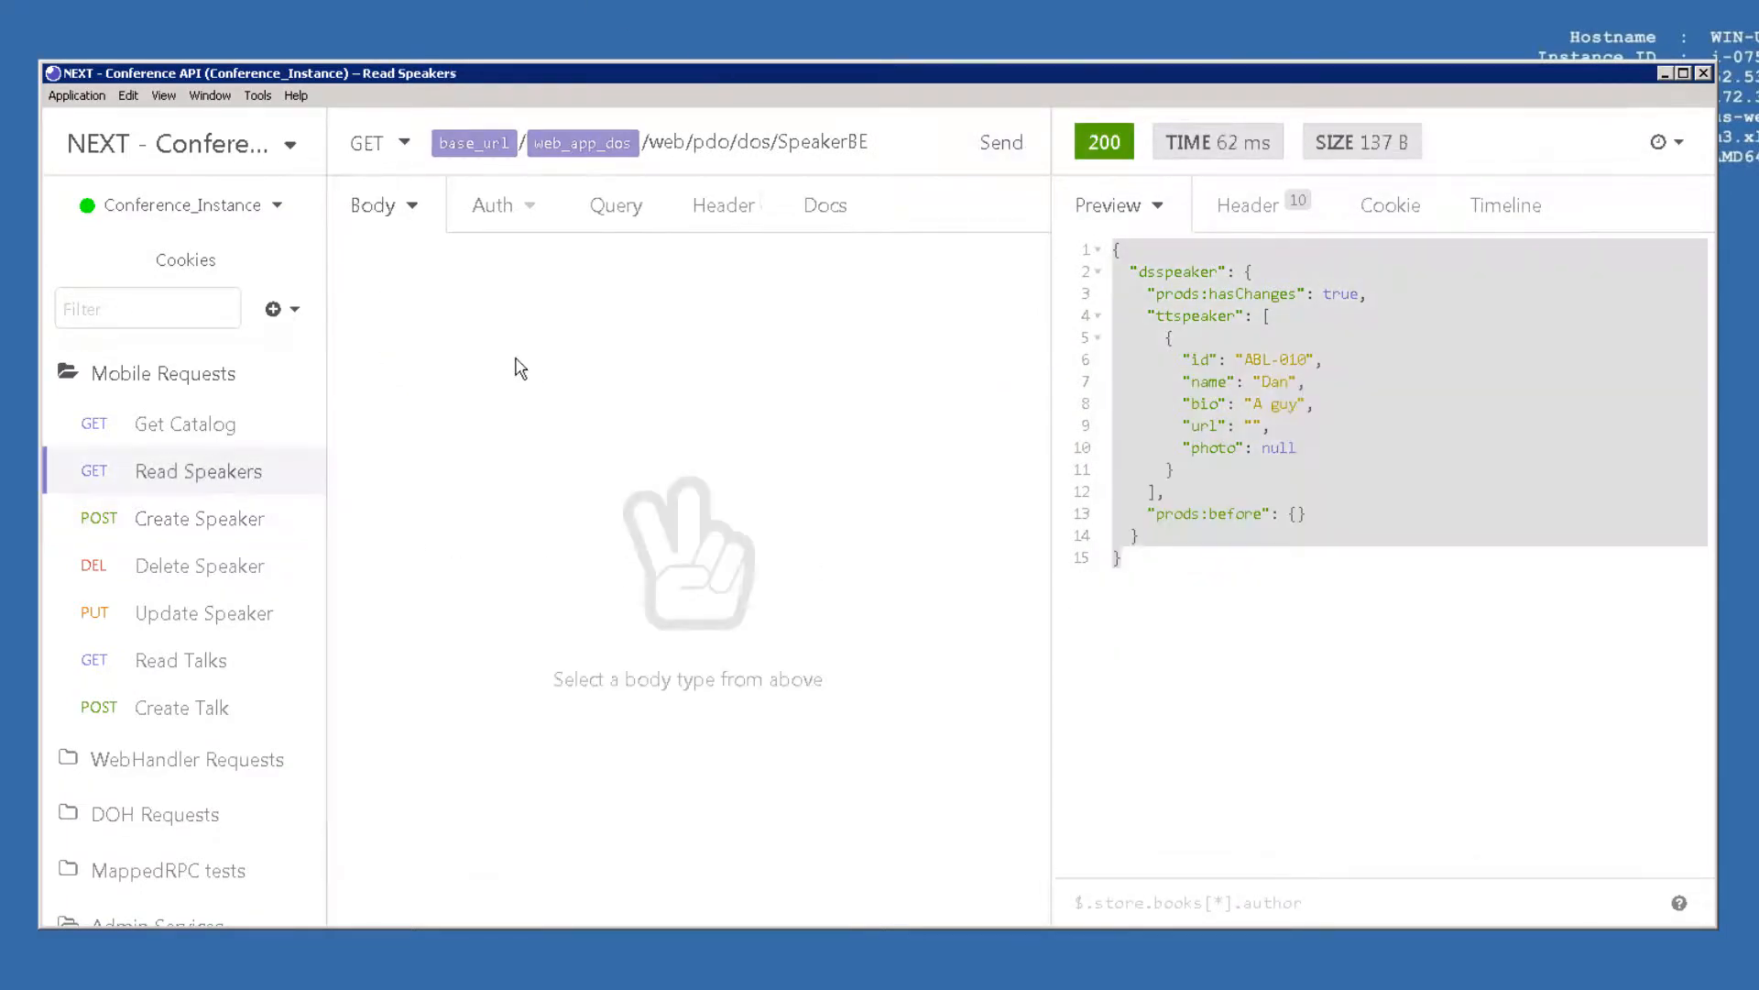
Read speakers listing Dan and David, then open the Delete Speaker request for ABL-013.
click(997, 141)
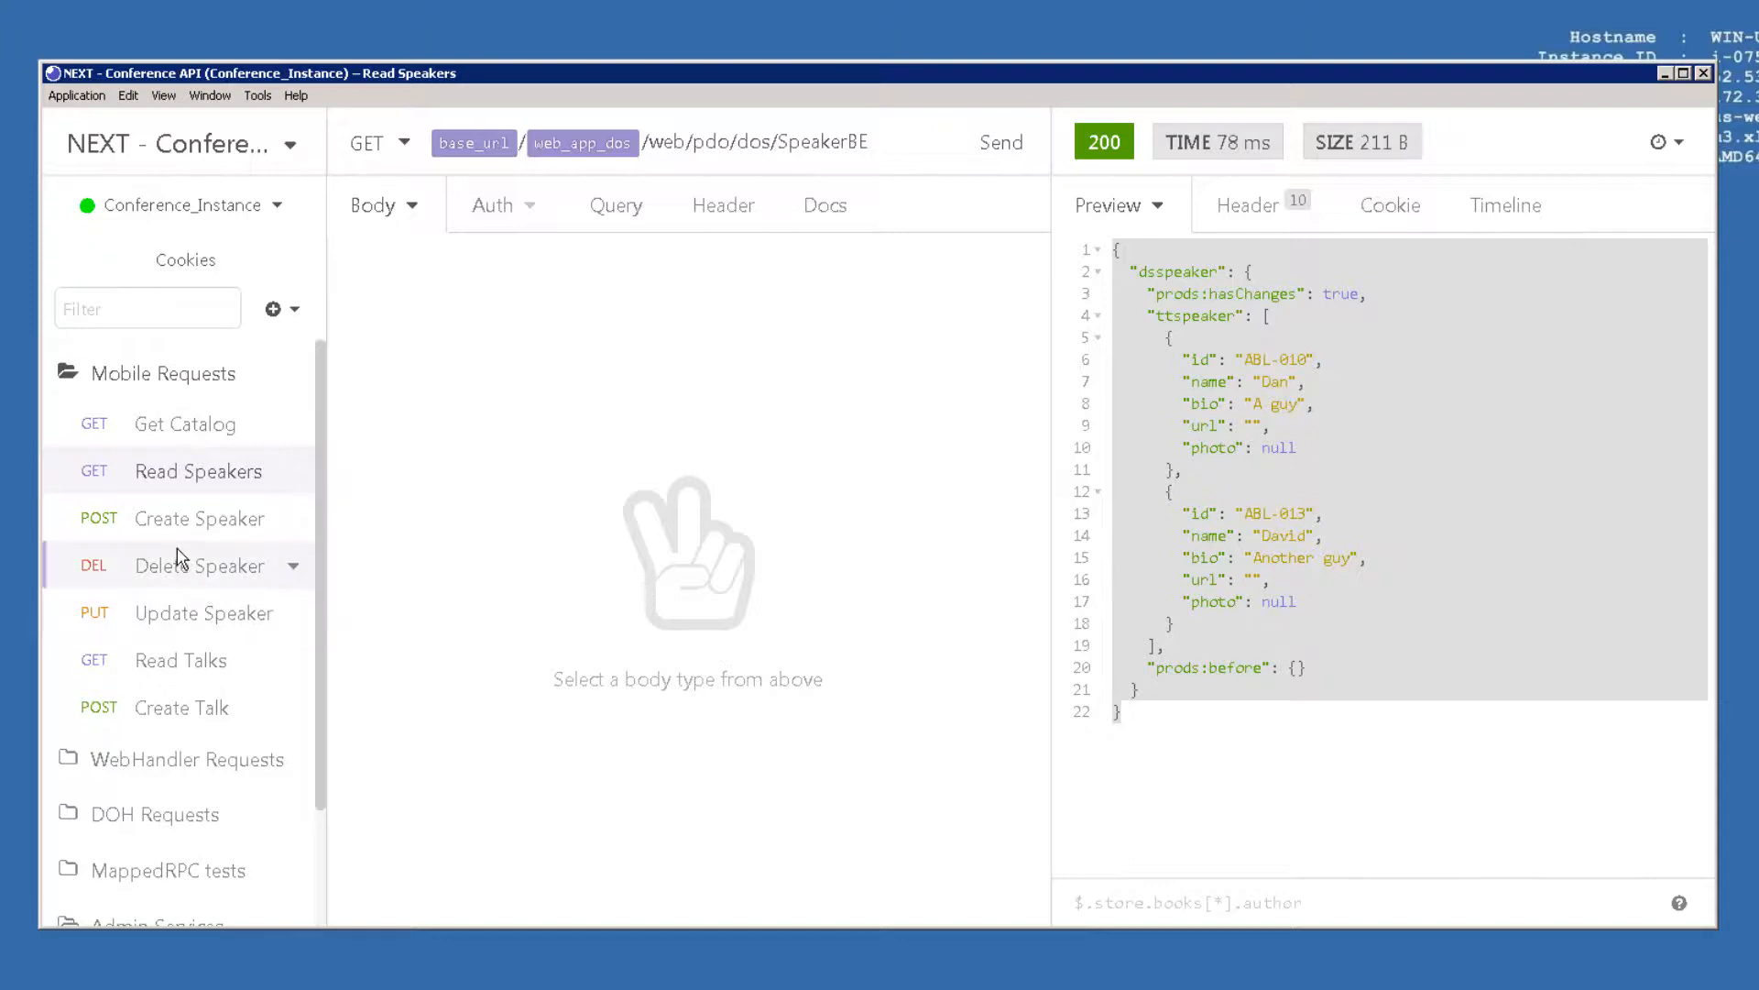
click(199, 565)
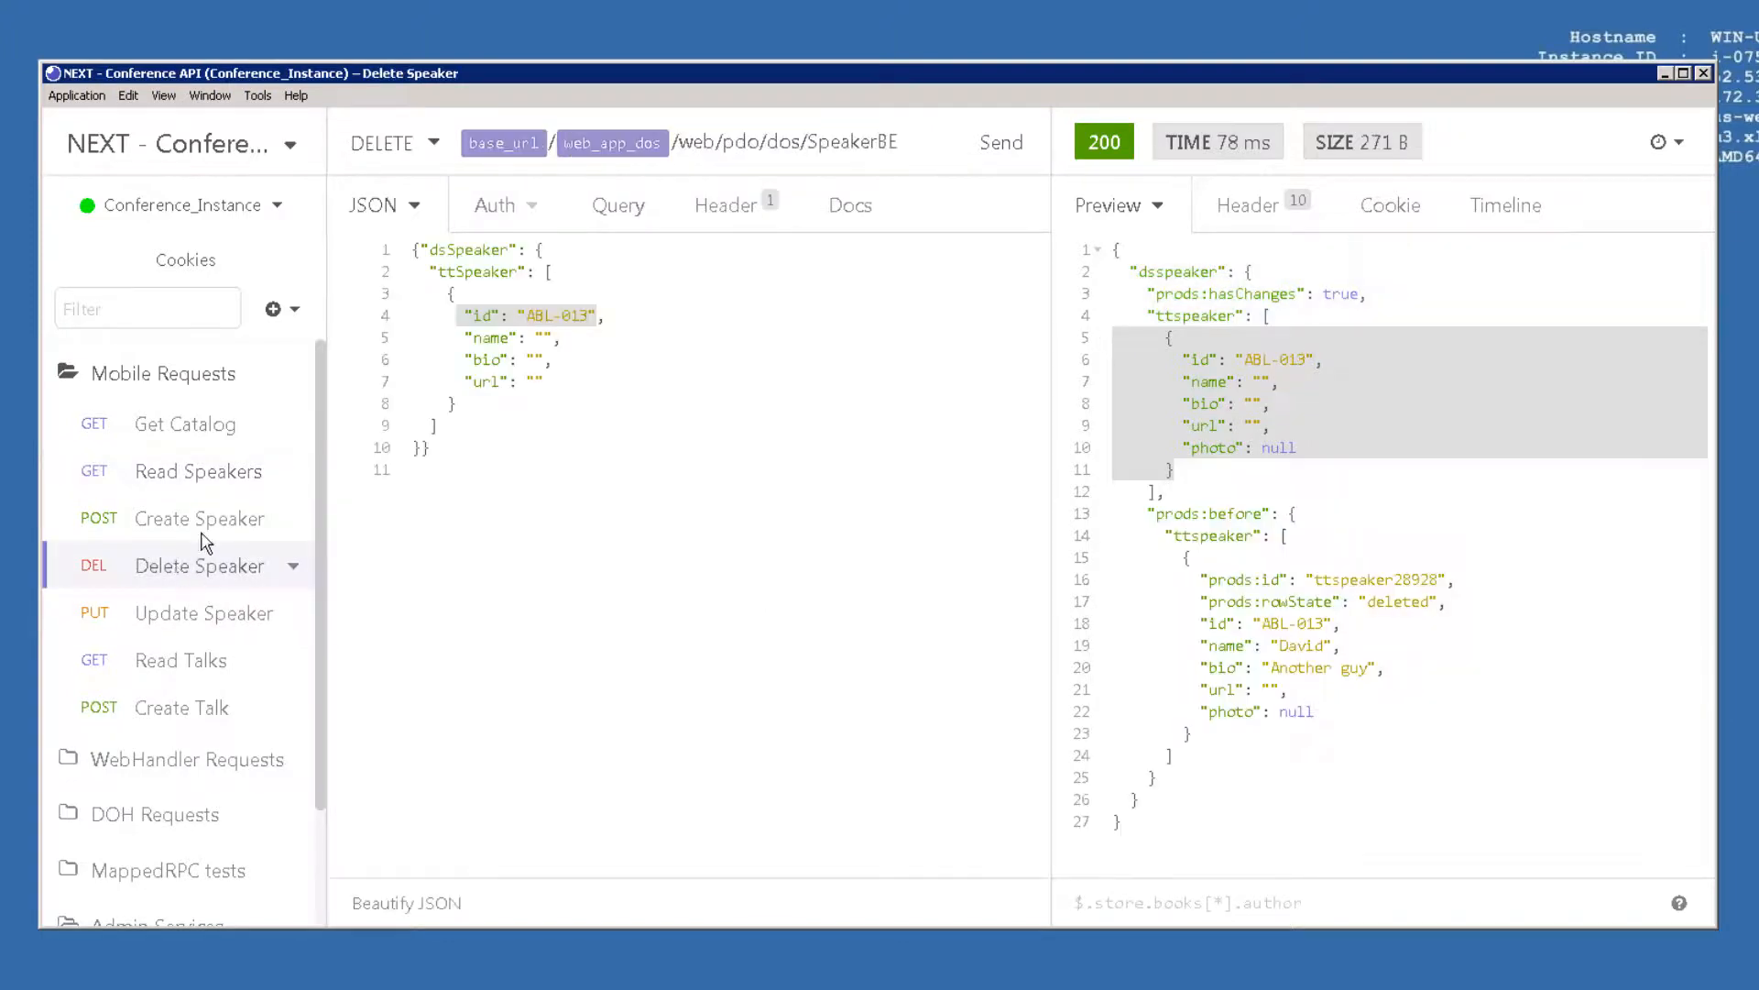
click(432, 143)
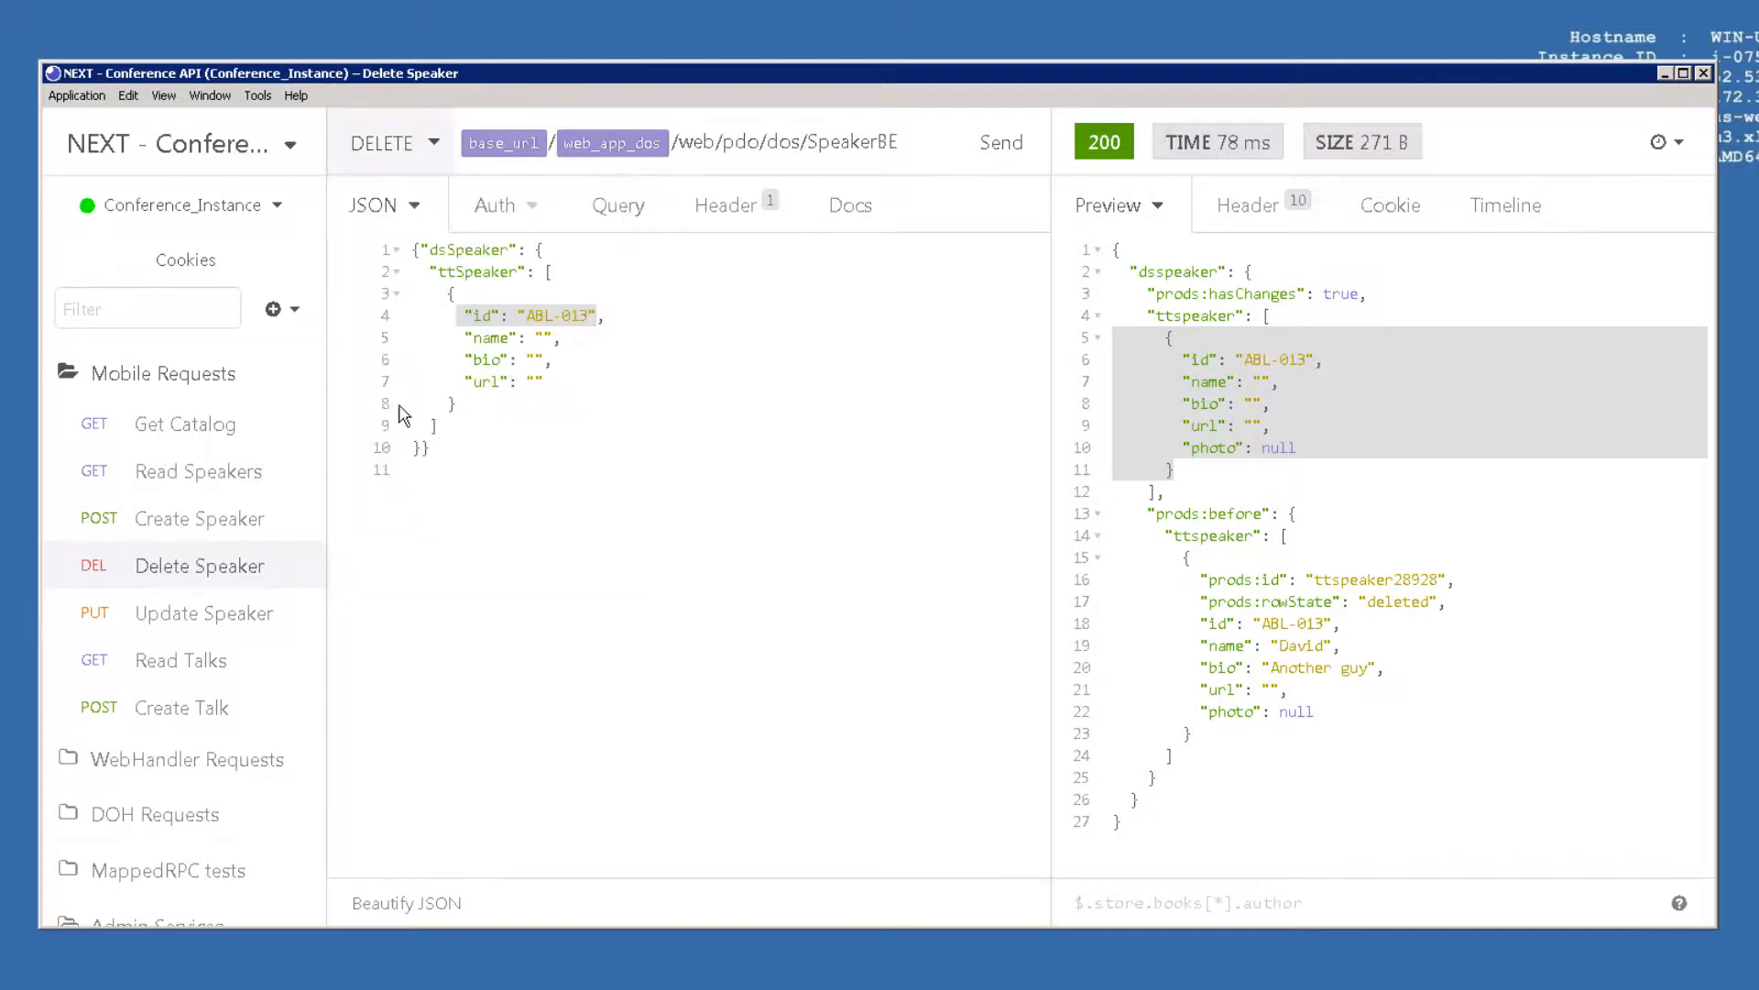
mouse_move(521, 496)
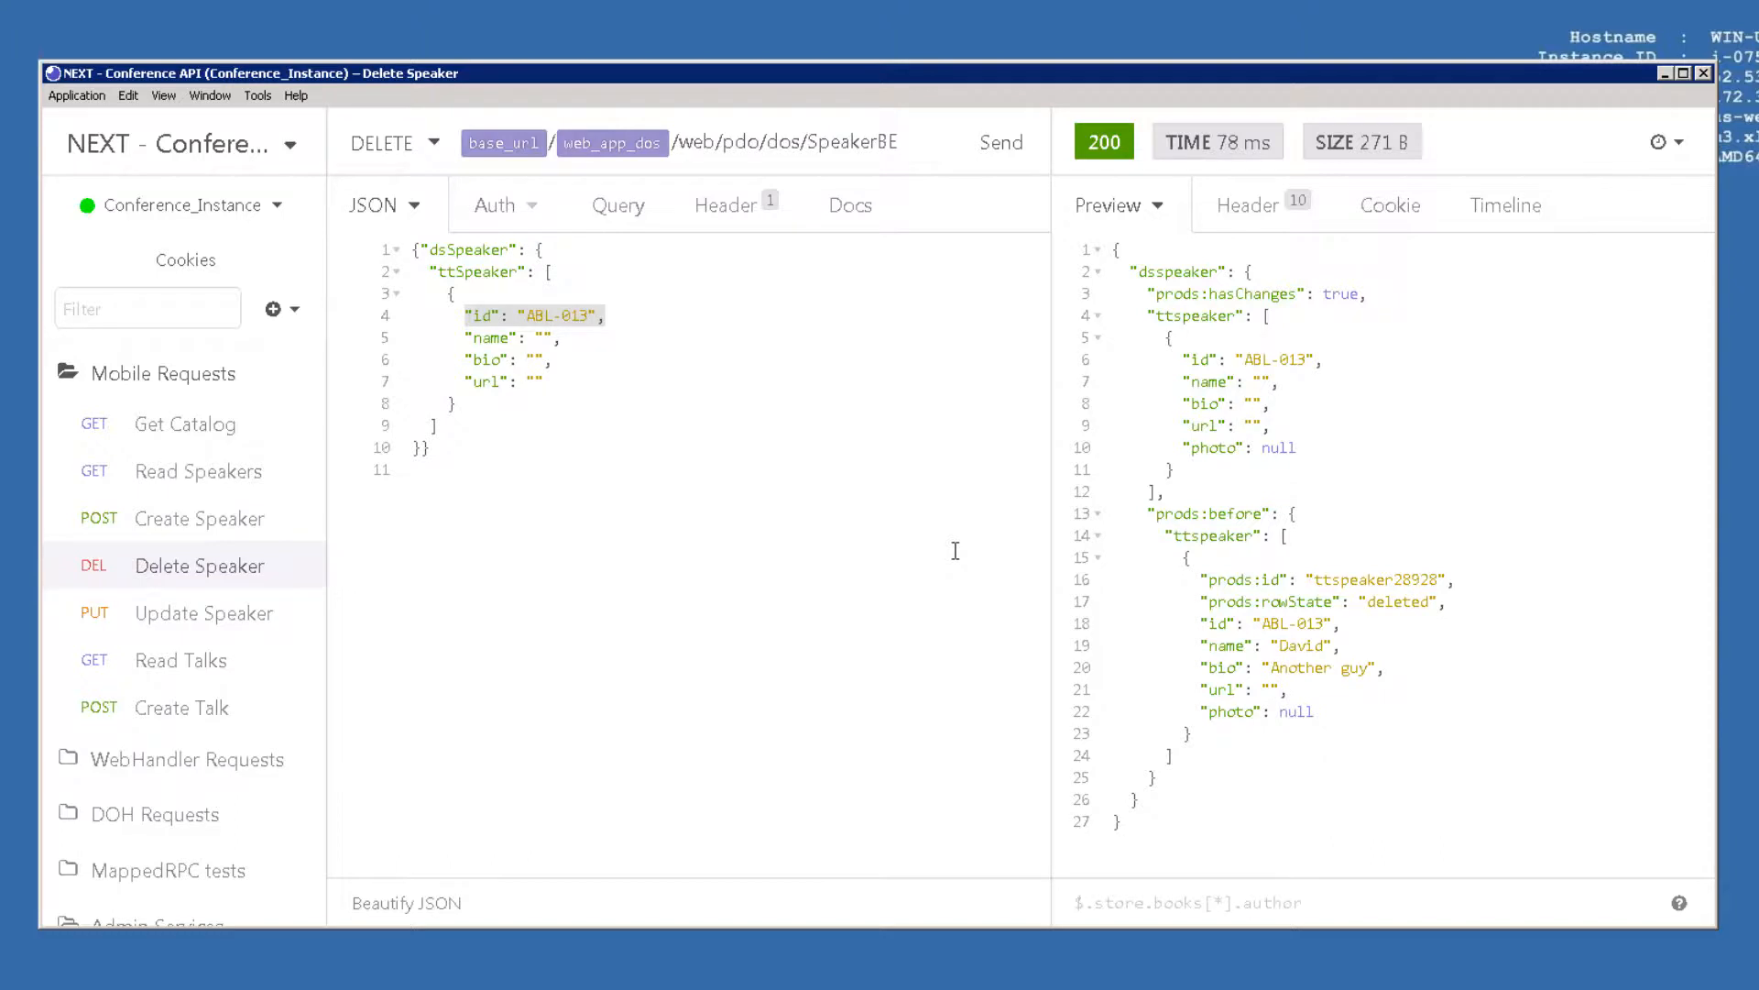
mouse_move(1393, 629)
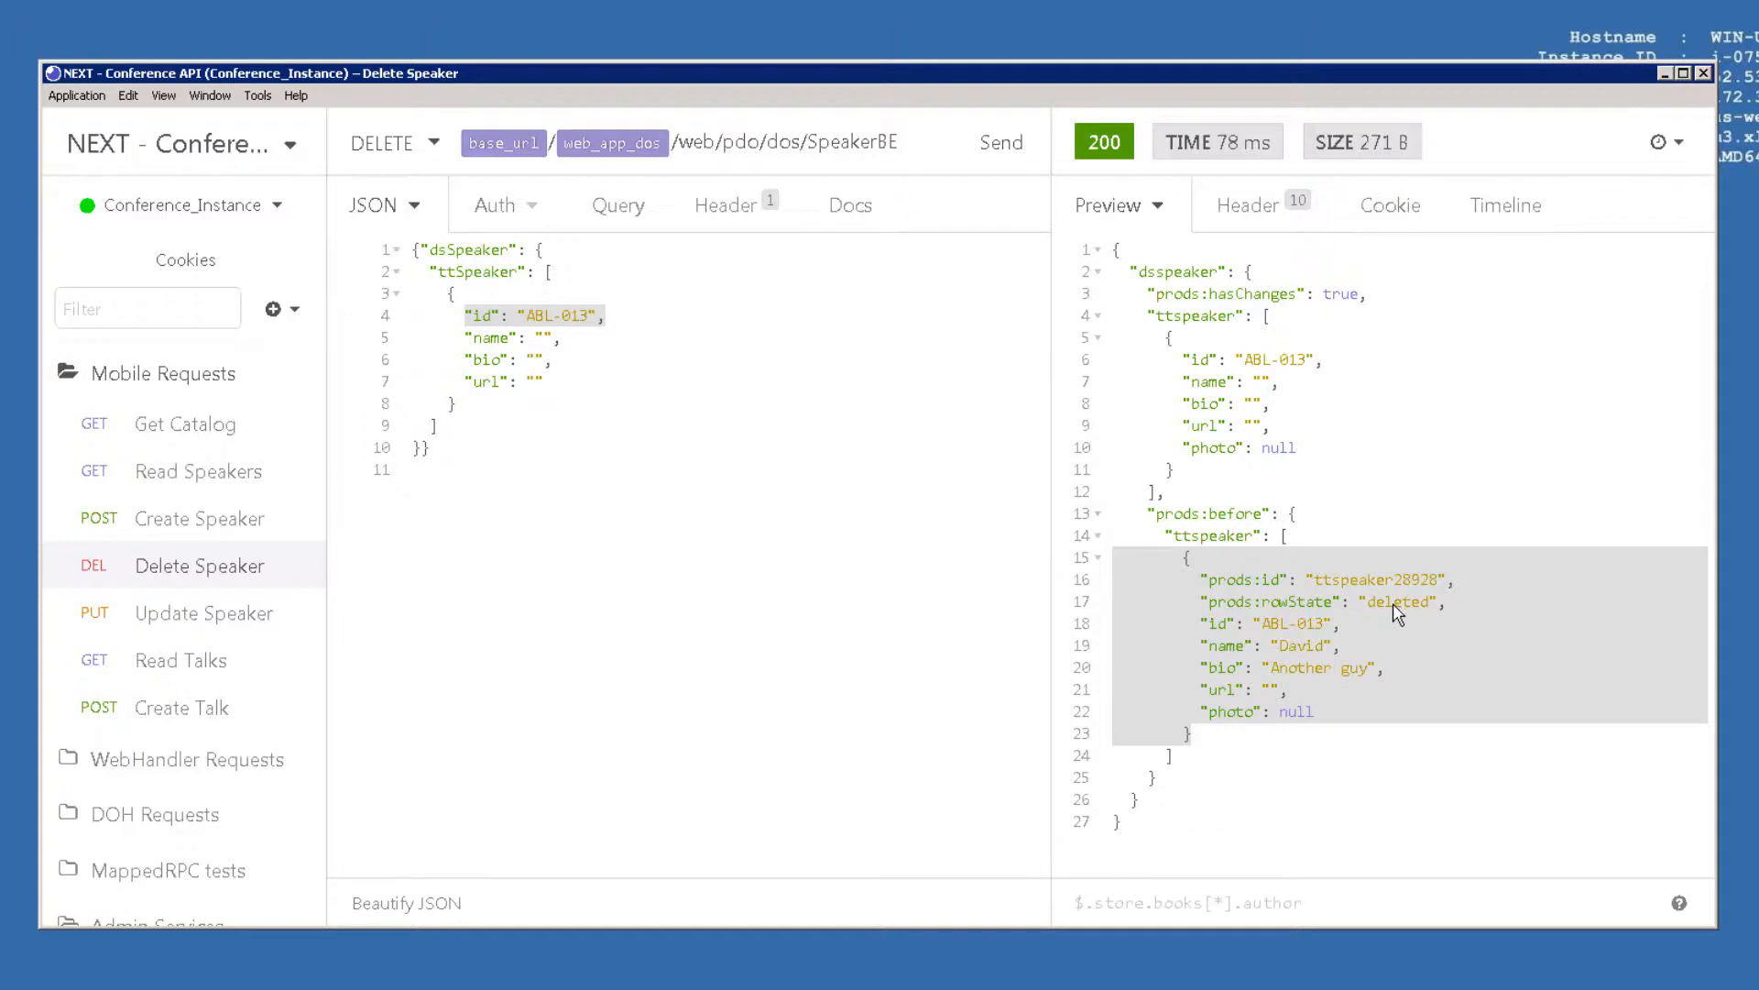
mouse_move(1228, 496)
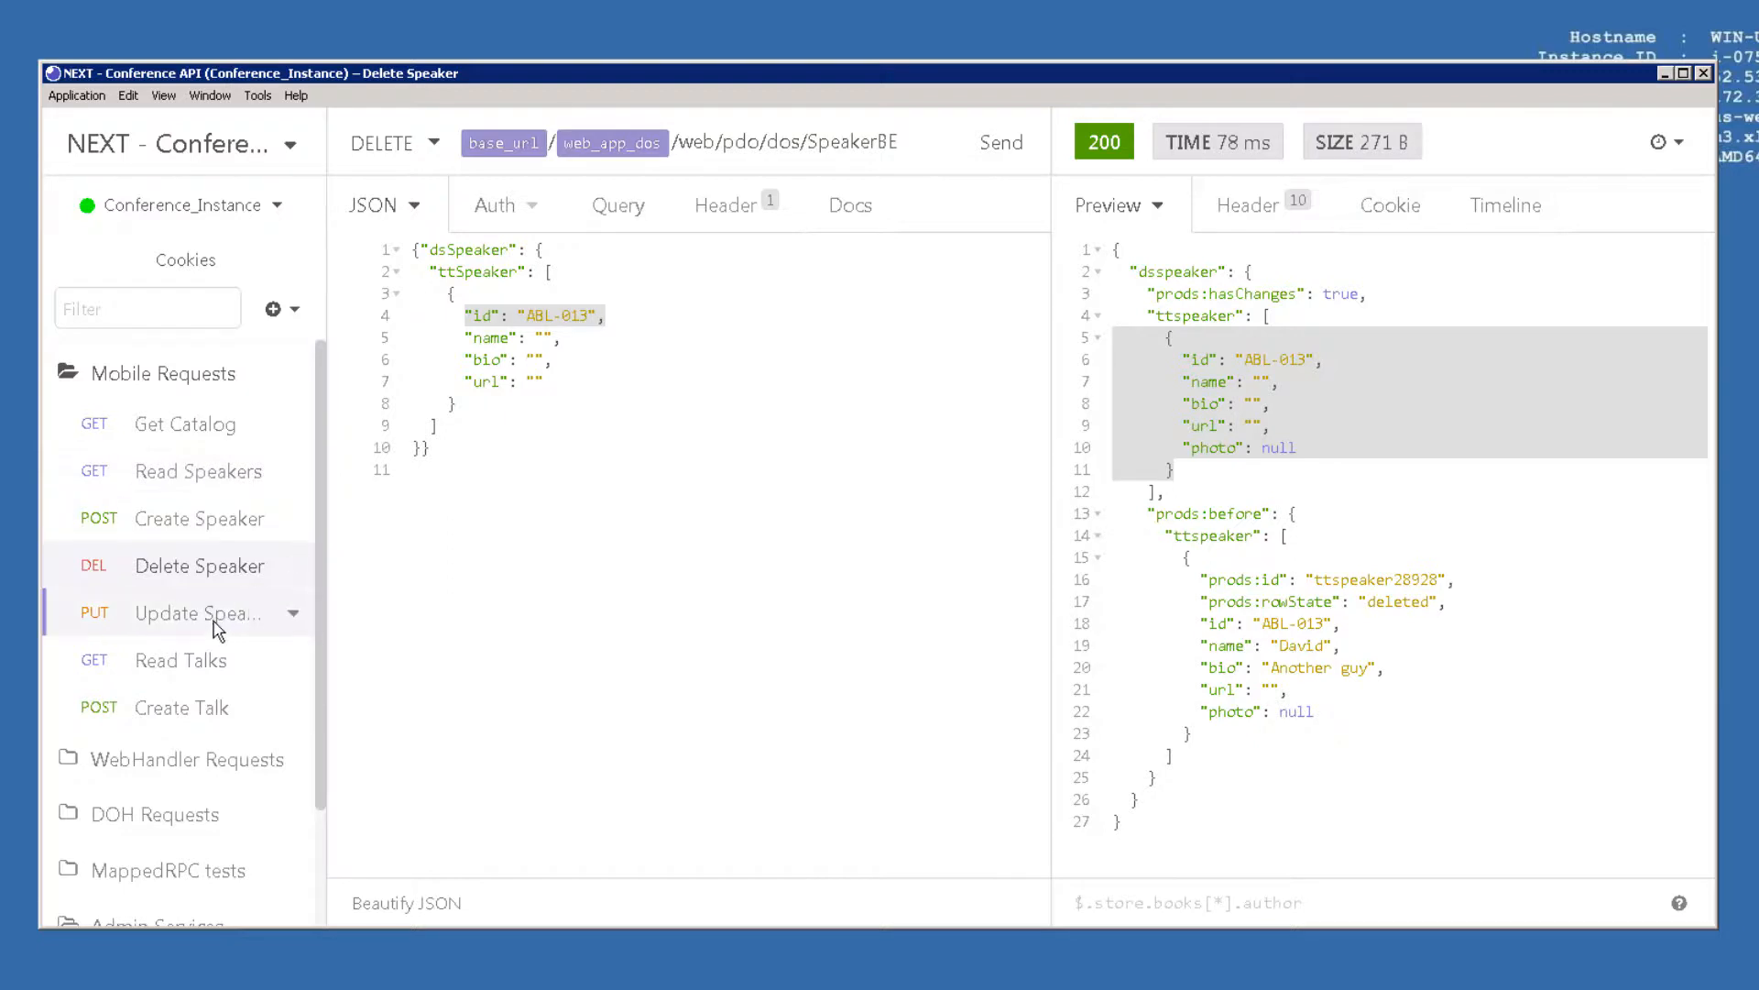
Open Update Speaker renaming ABL-010 to Daniel and highlight the new name in the response.
click(203, 613)
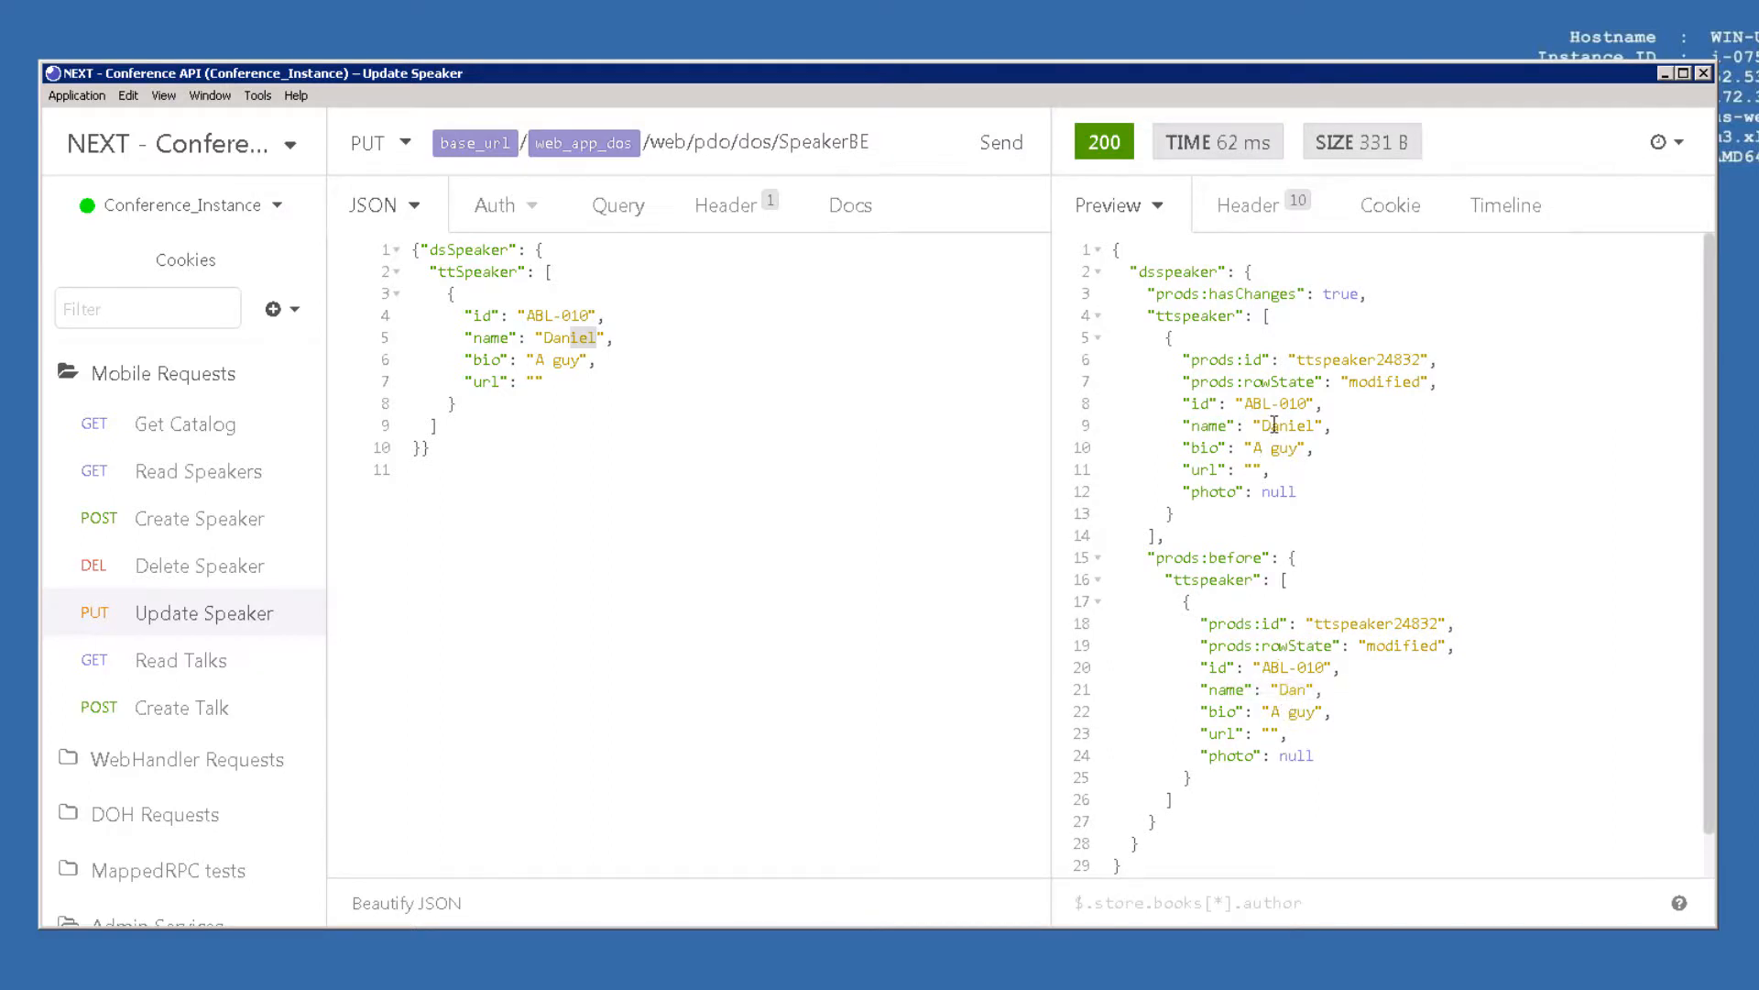
click(1290, 425)
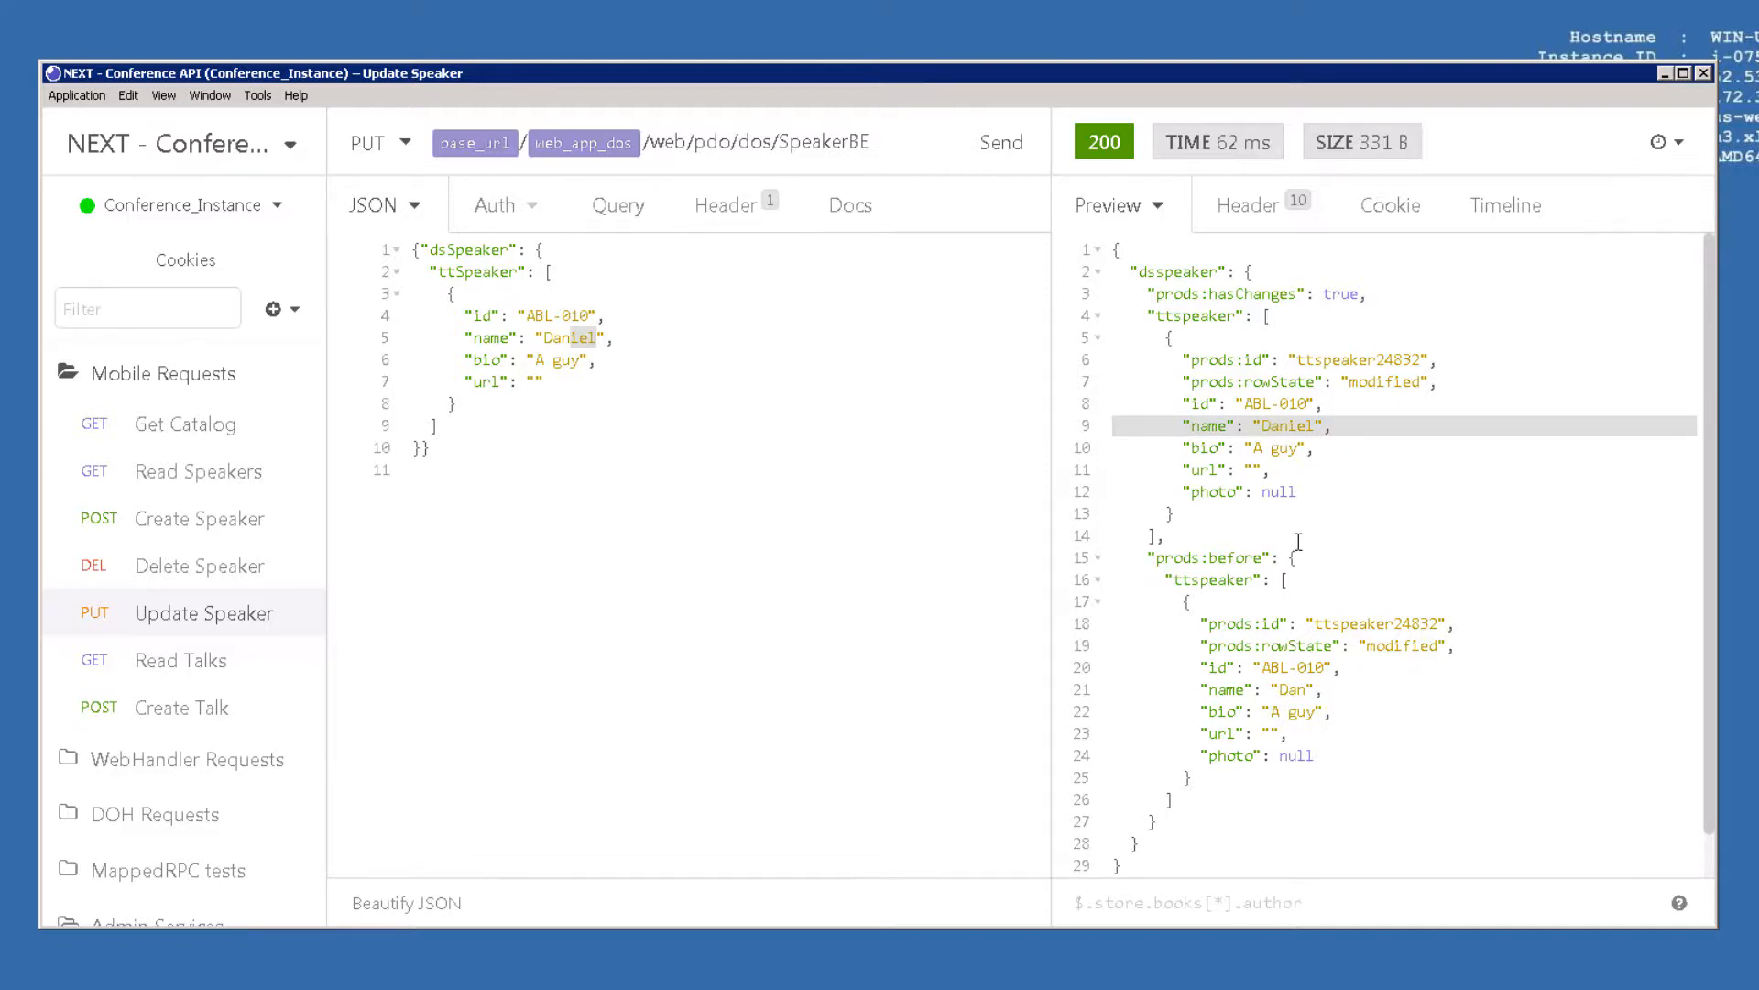
mouse_move(710, 591)
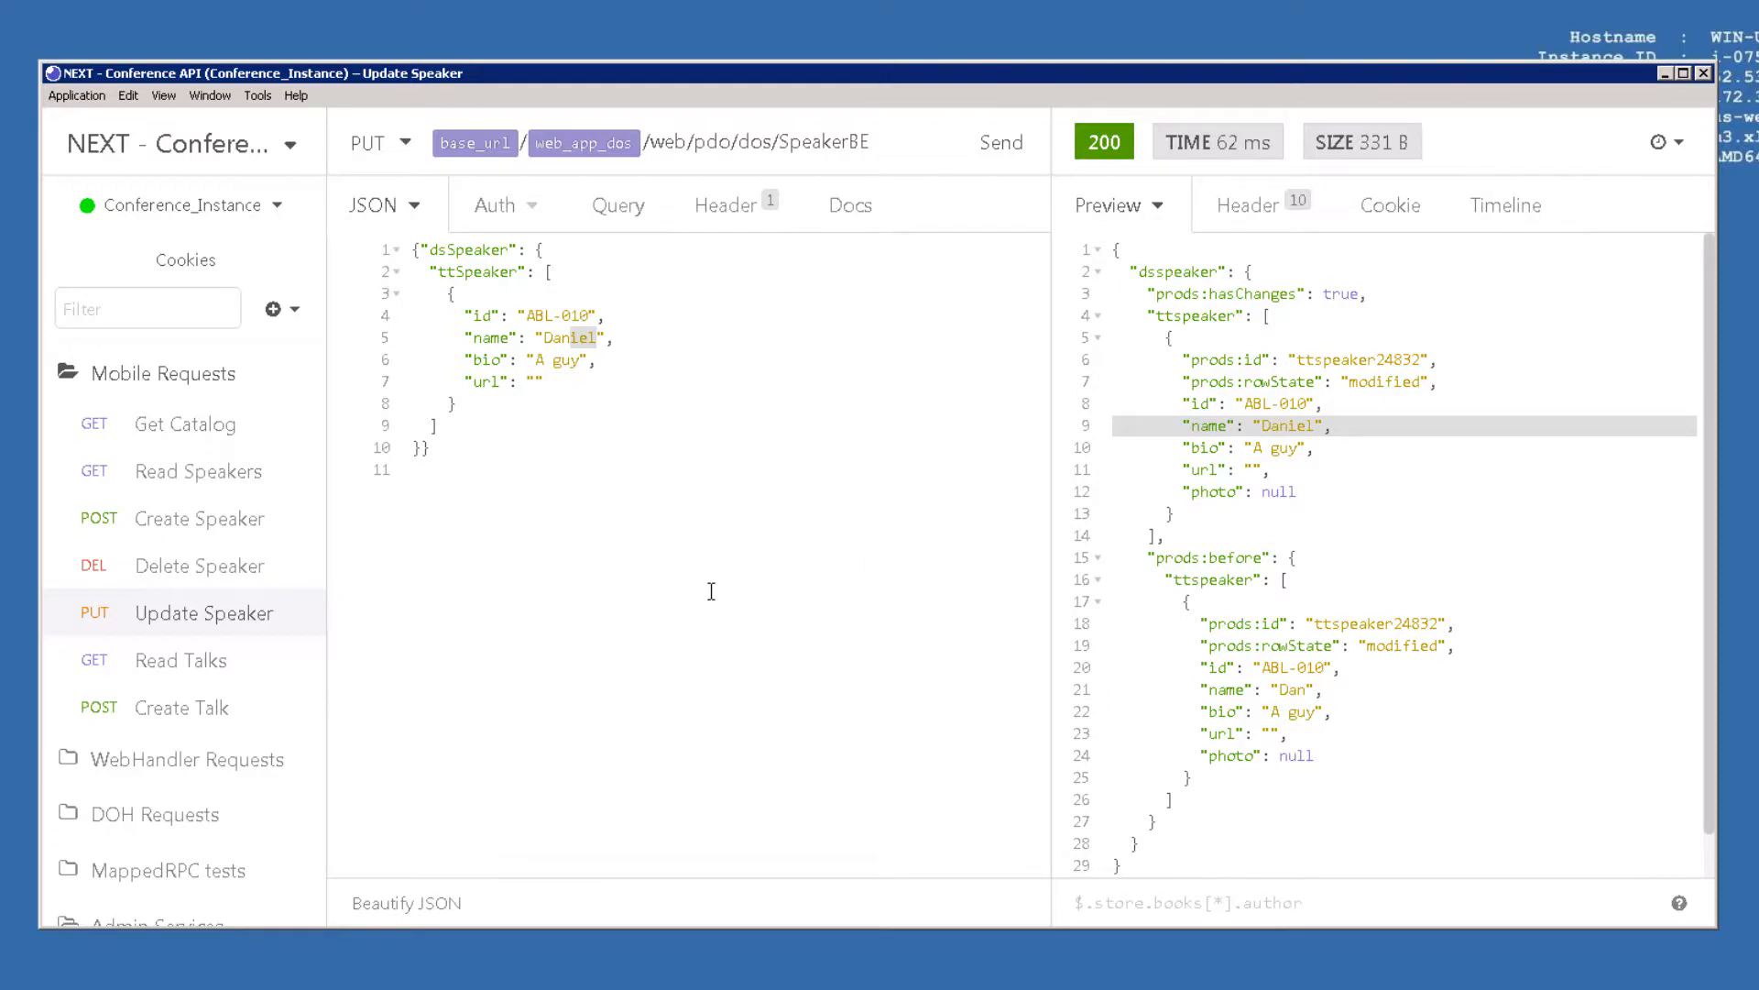
mouse_move(1250, 773)
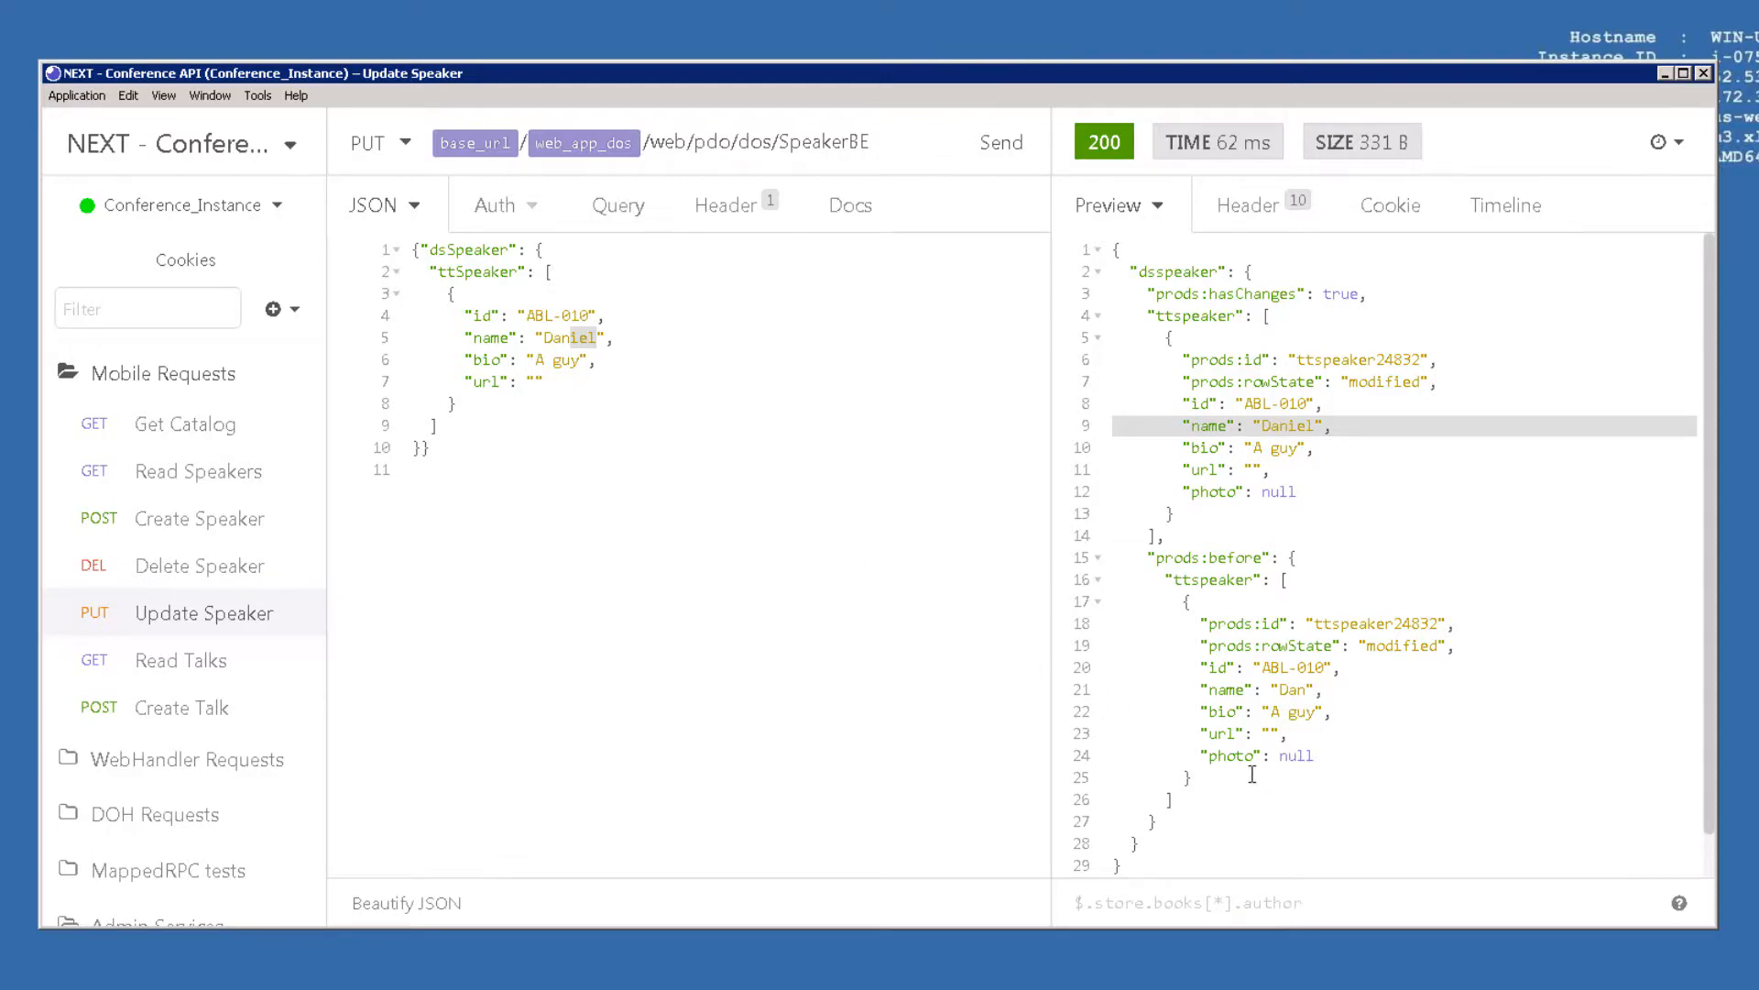
mouse_move(726, 707)
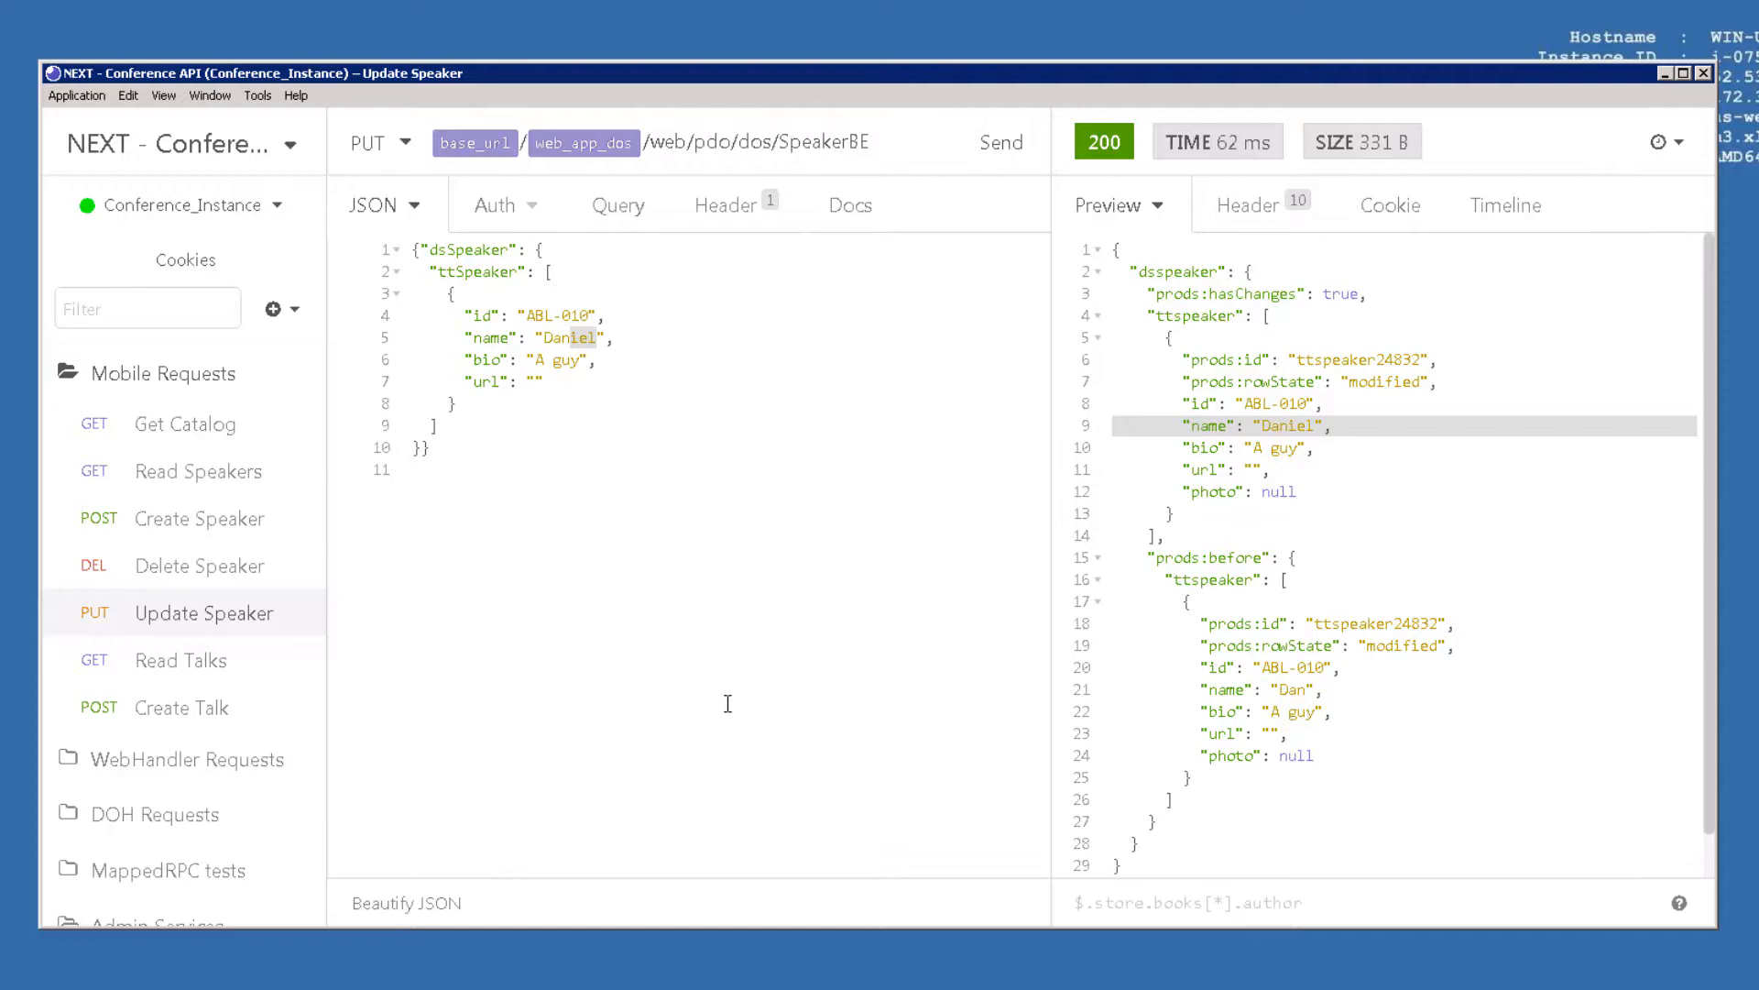
click(1686, 73)
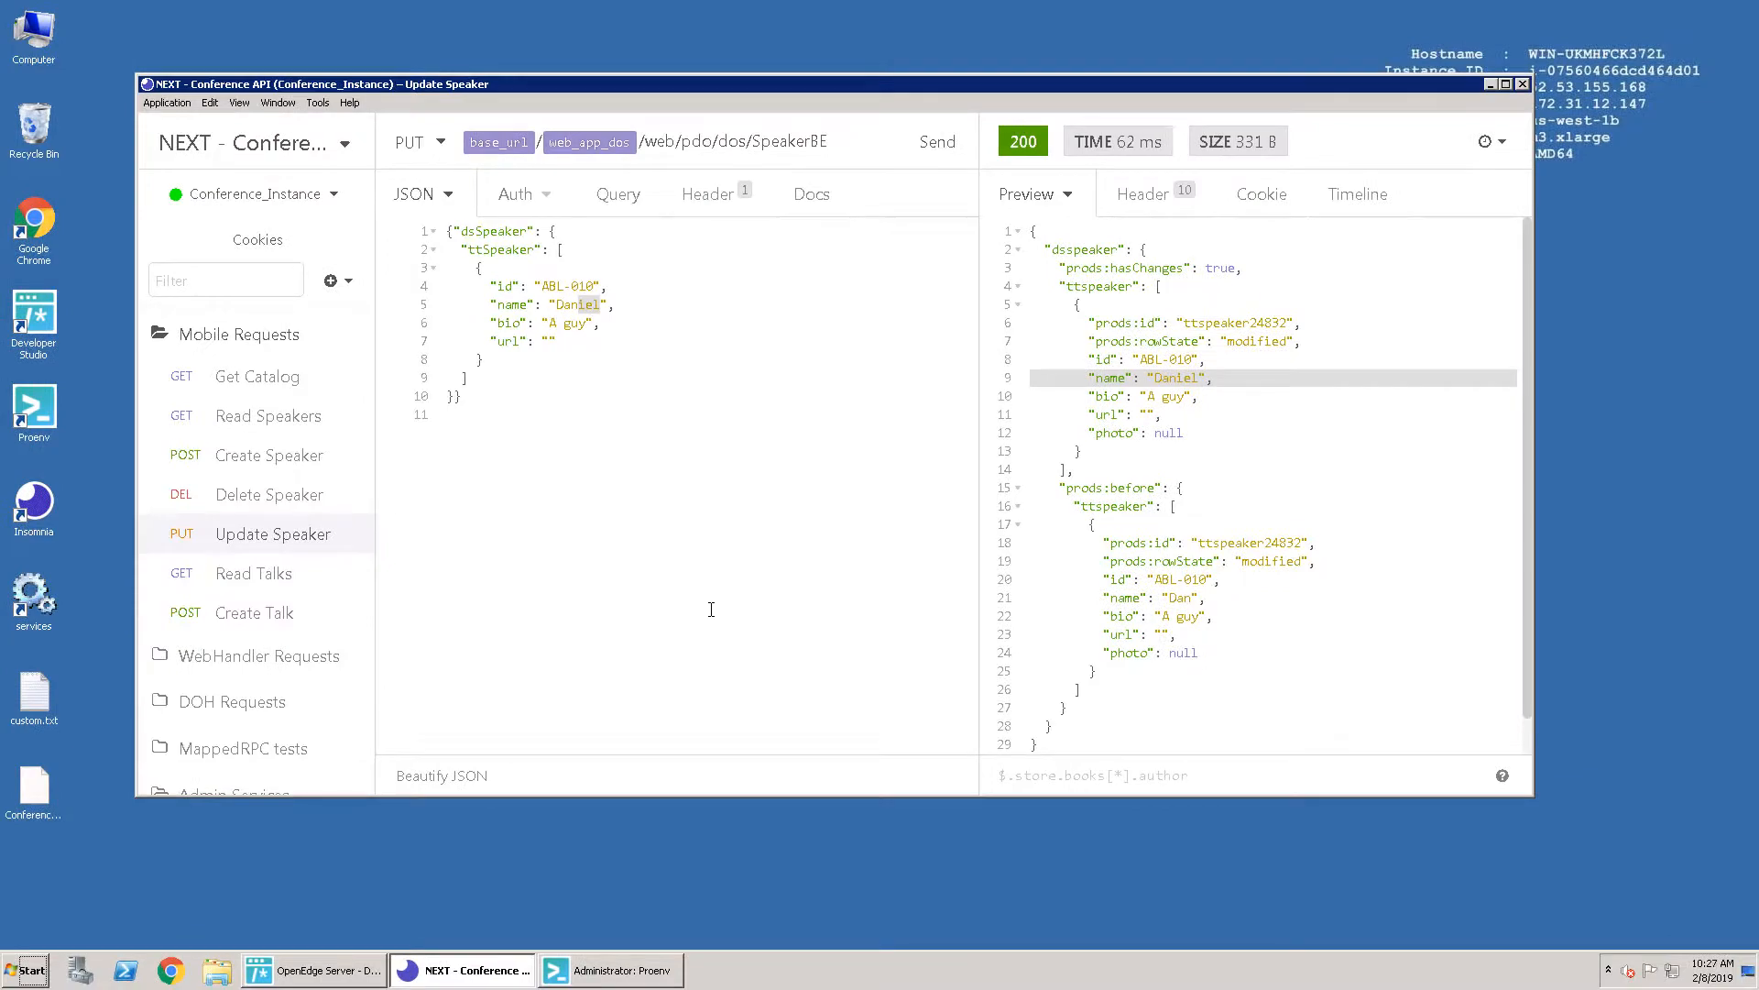